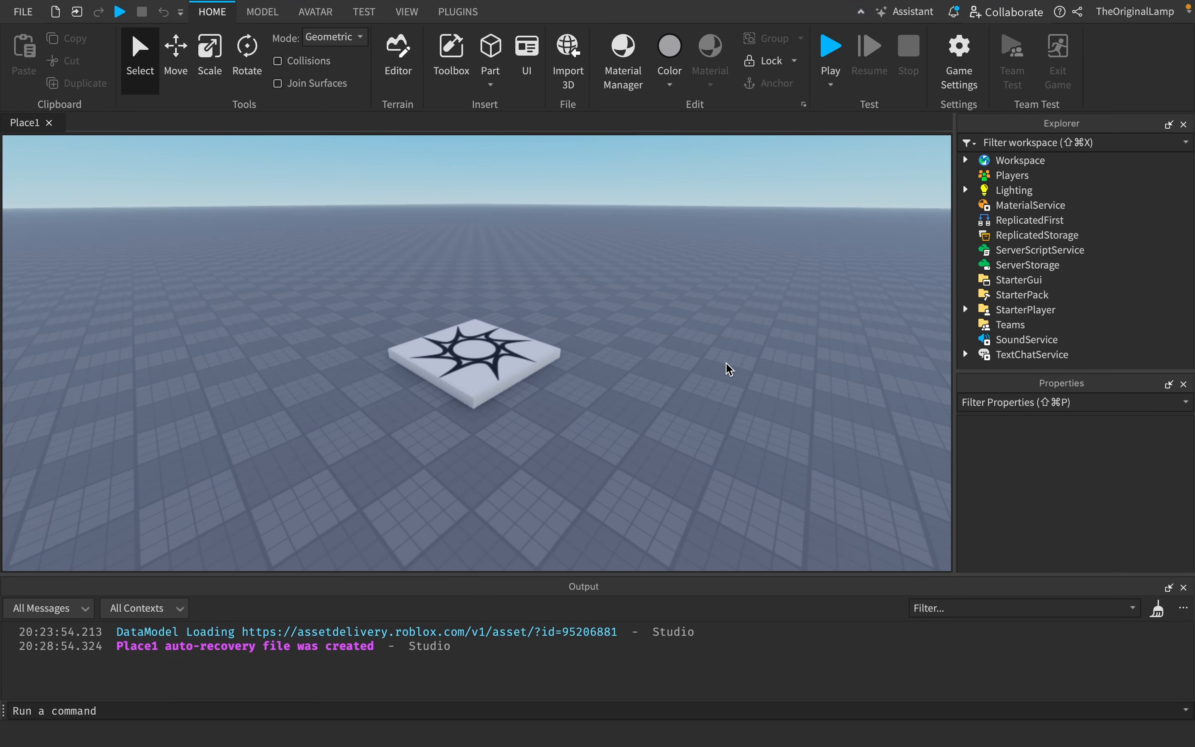
mouse_move(726, 364)
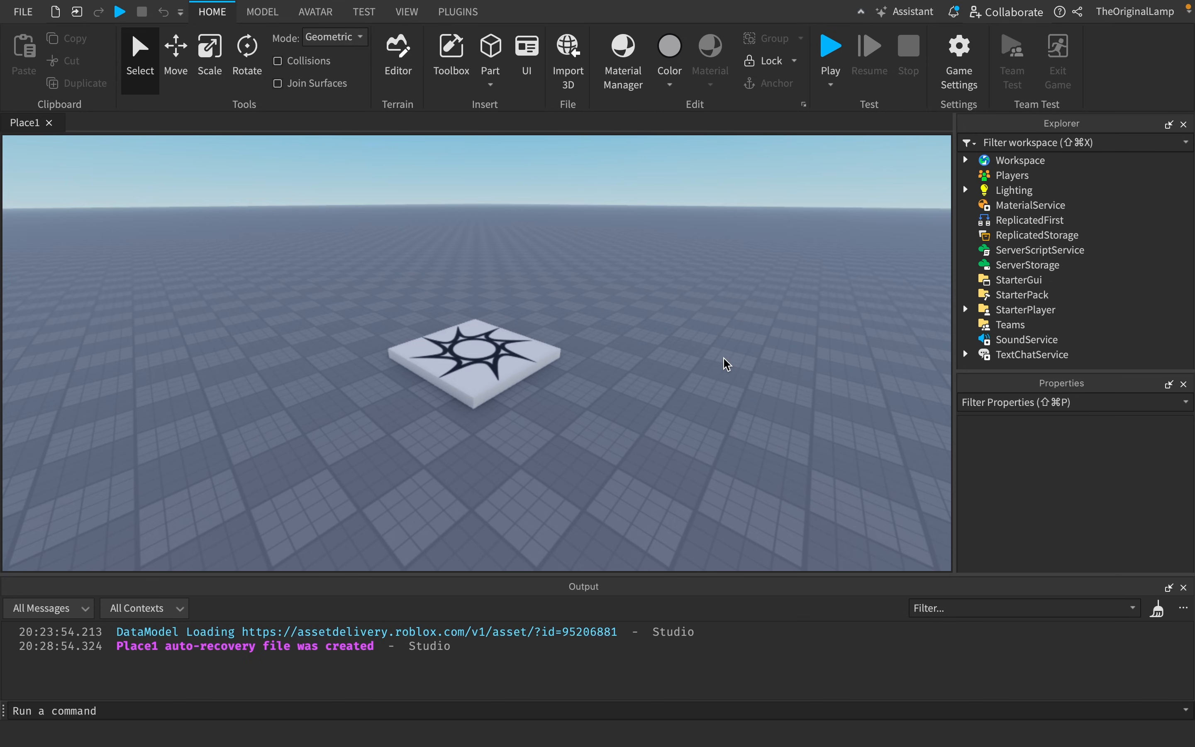
mouse_move(829, 352)
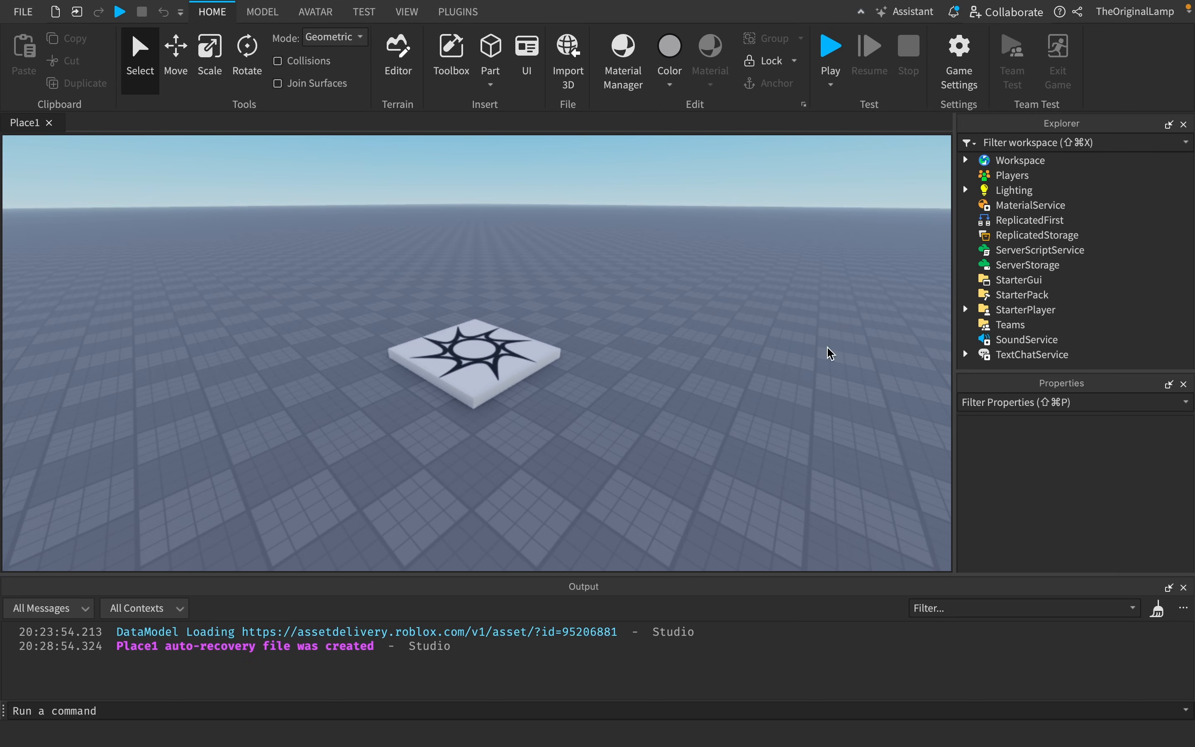
mouse_move(841, 348)
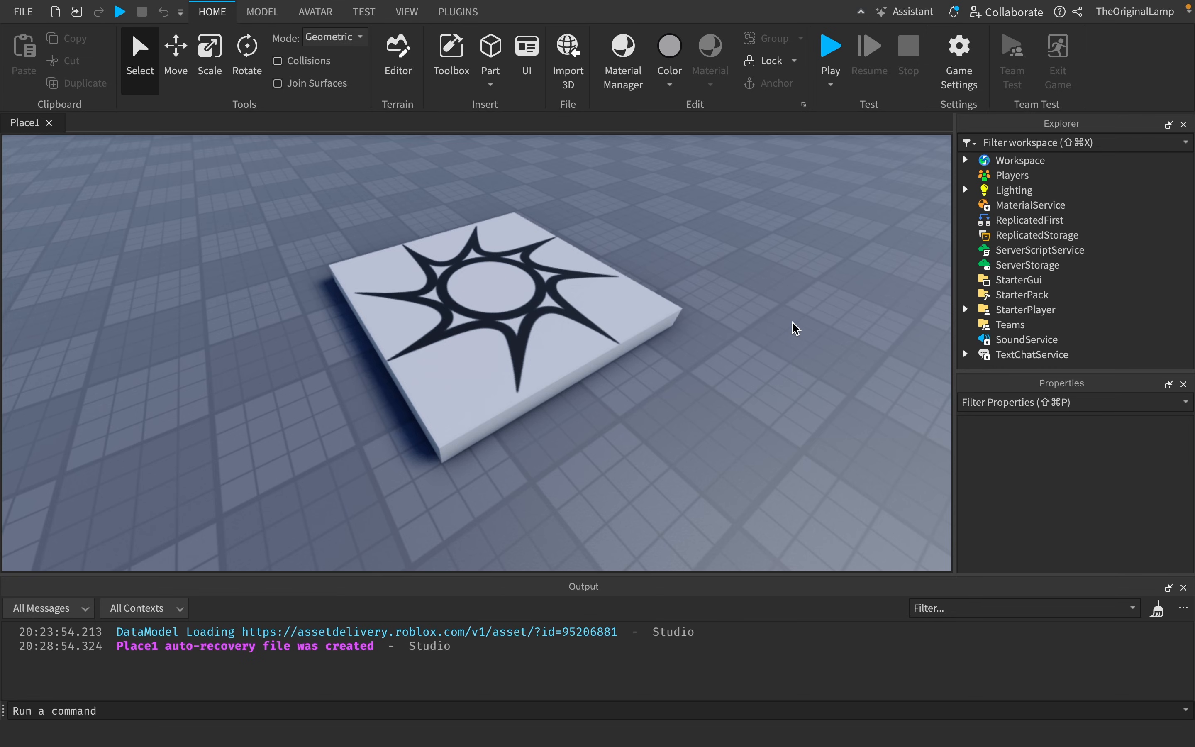
mouse_move(750, 340)
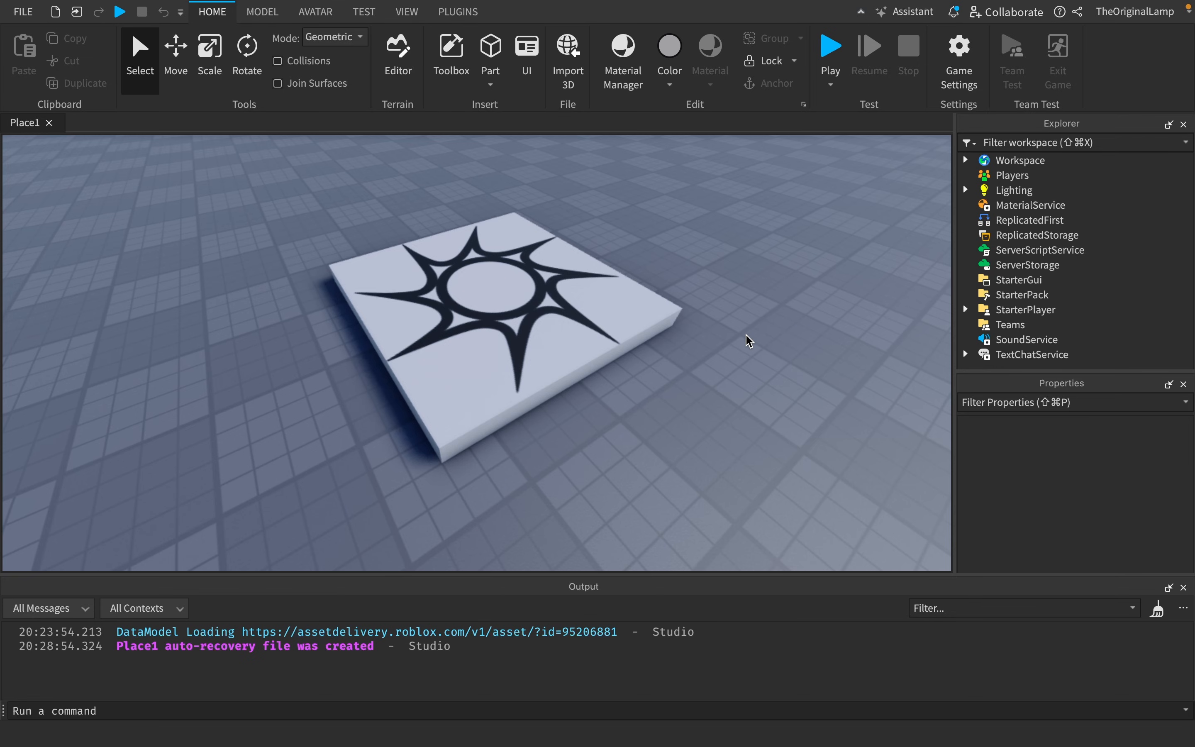
mouse_move(737, 341)
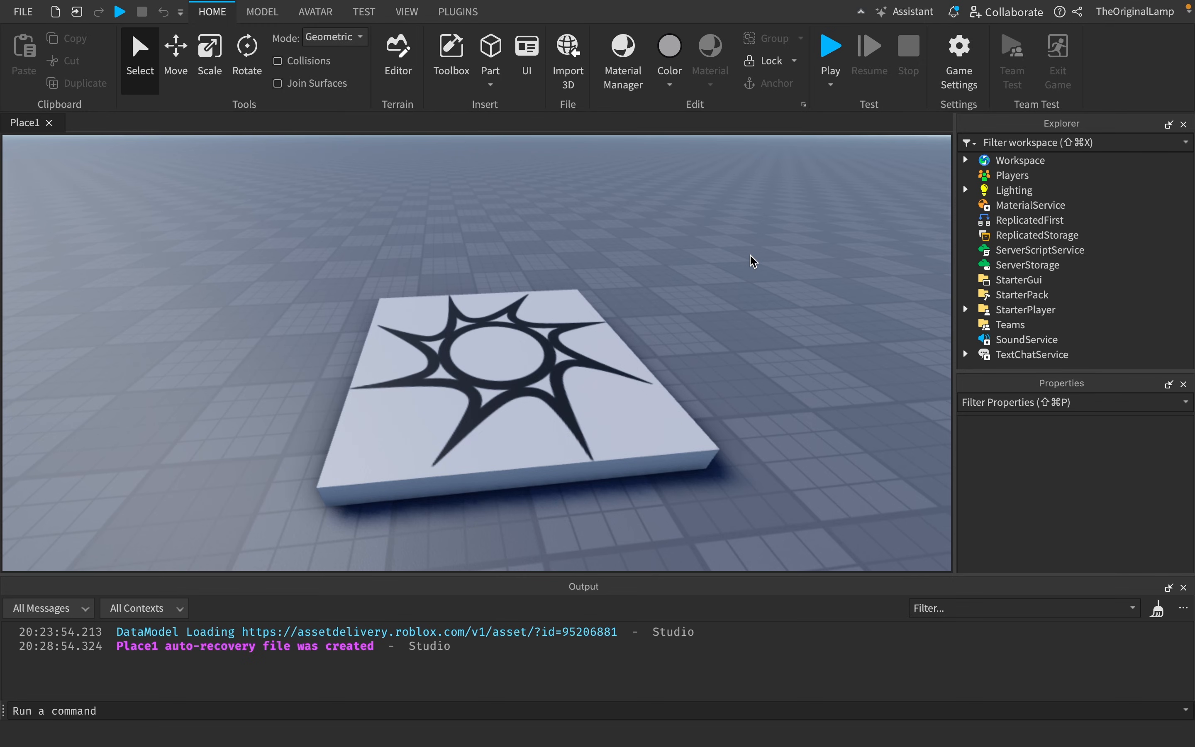
mouse_move(1135, 259)
text(f)
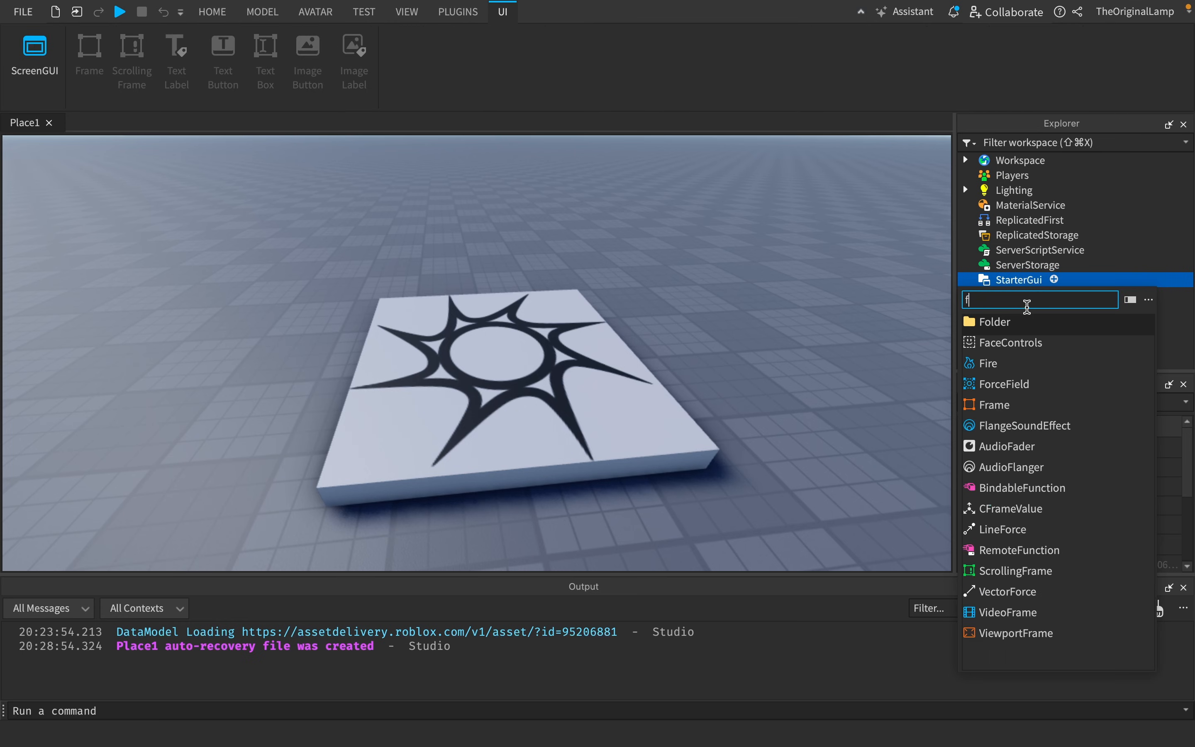
Insert a ScreenGui into StarterGui with a Frame sized {0.1,0},{0.1,0}.
text(sc)
text(fra)
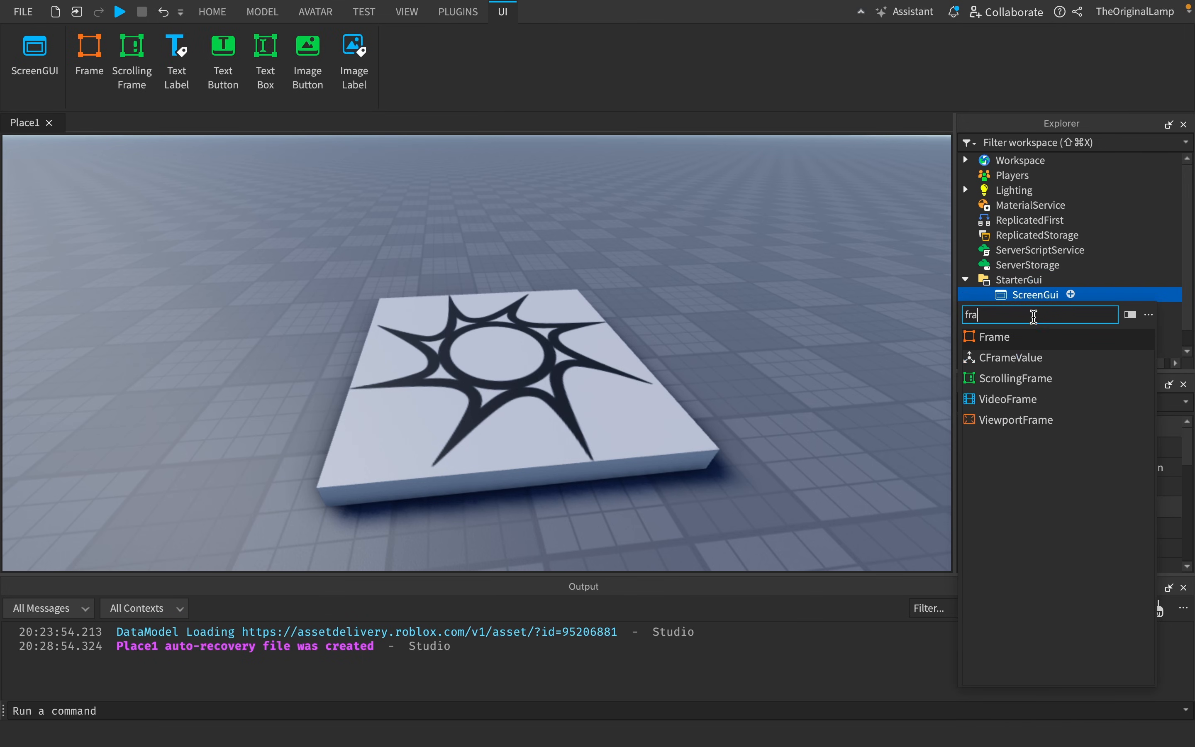
click(995, 336)
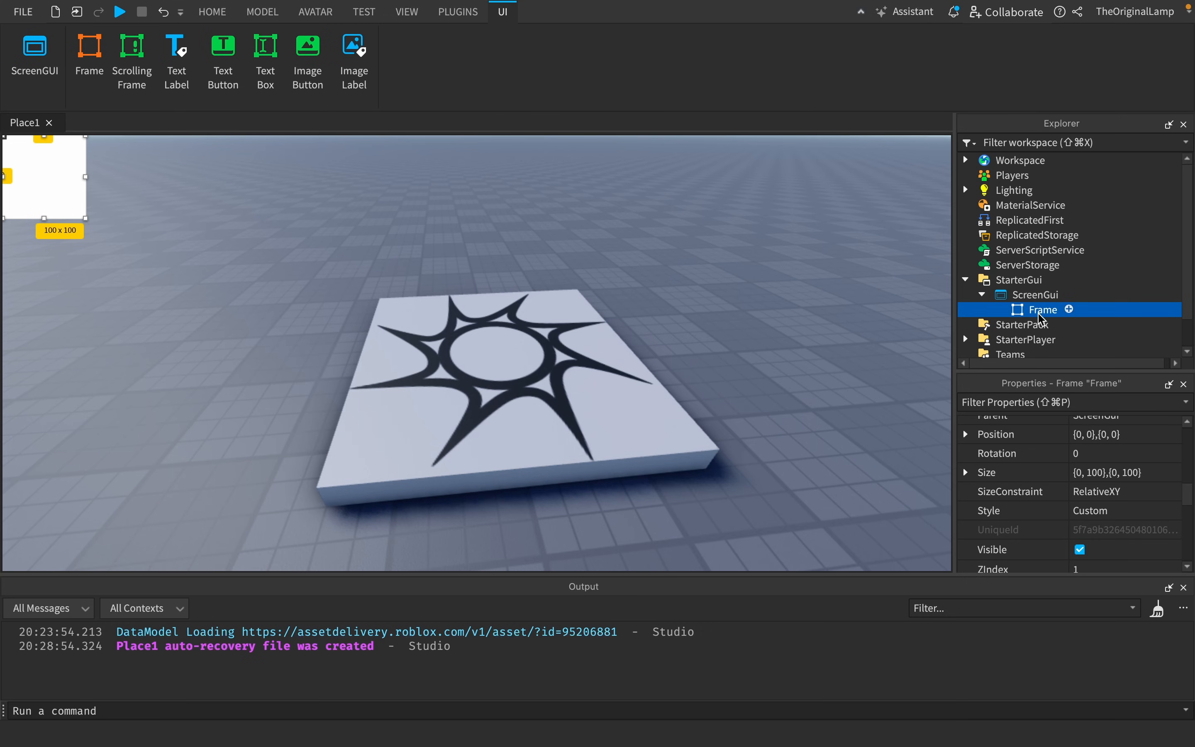
click(1125, 472)
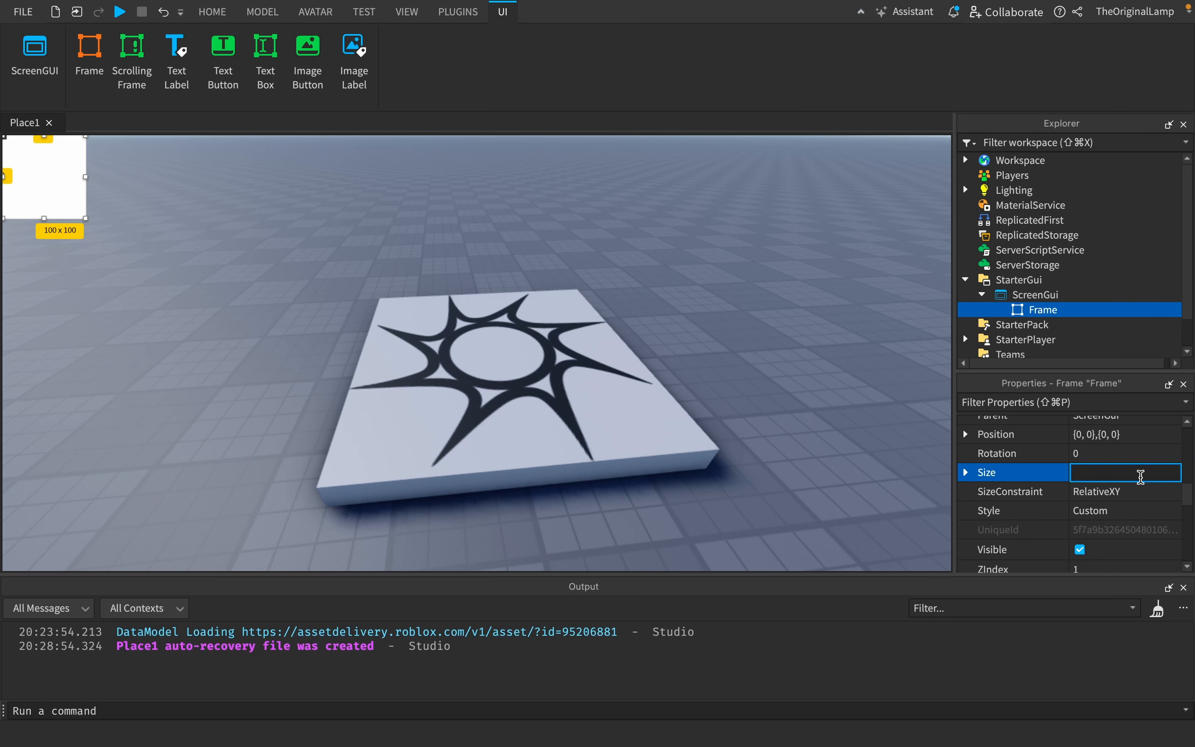
text(0.1)
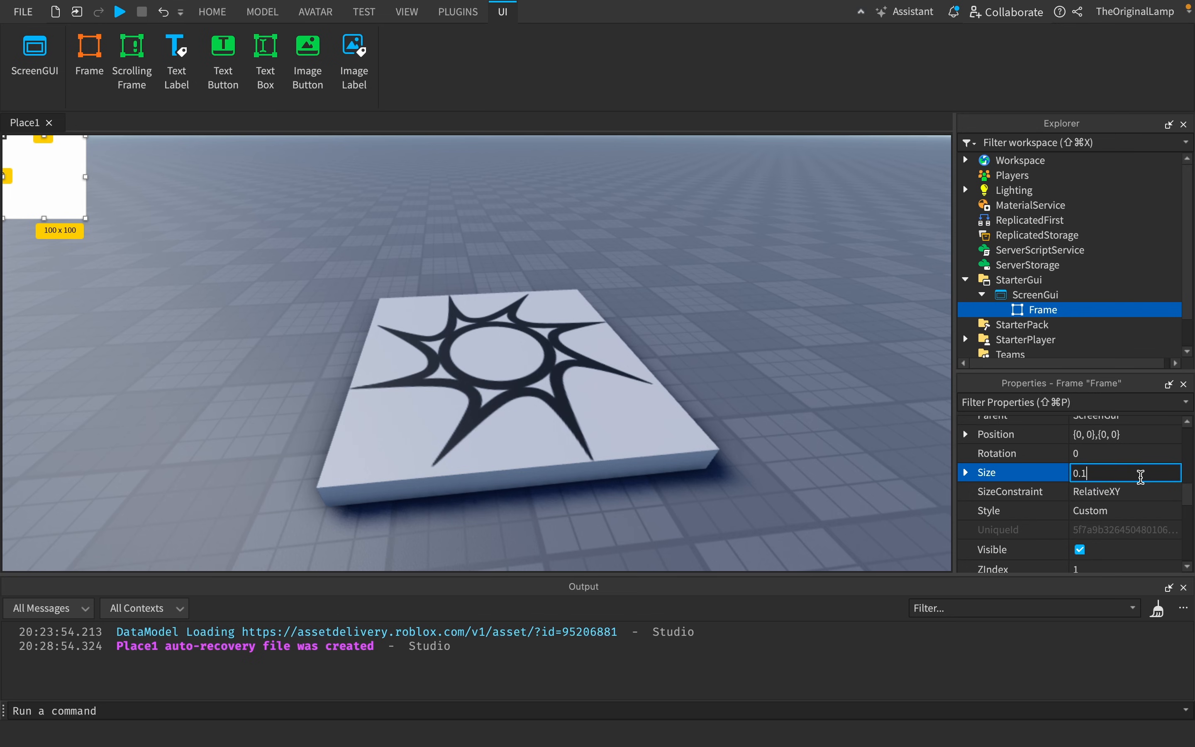
key(Backspace)
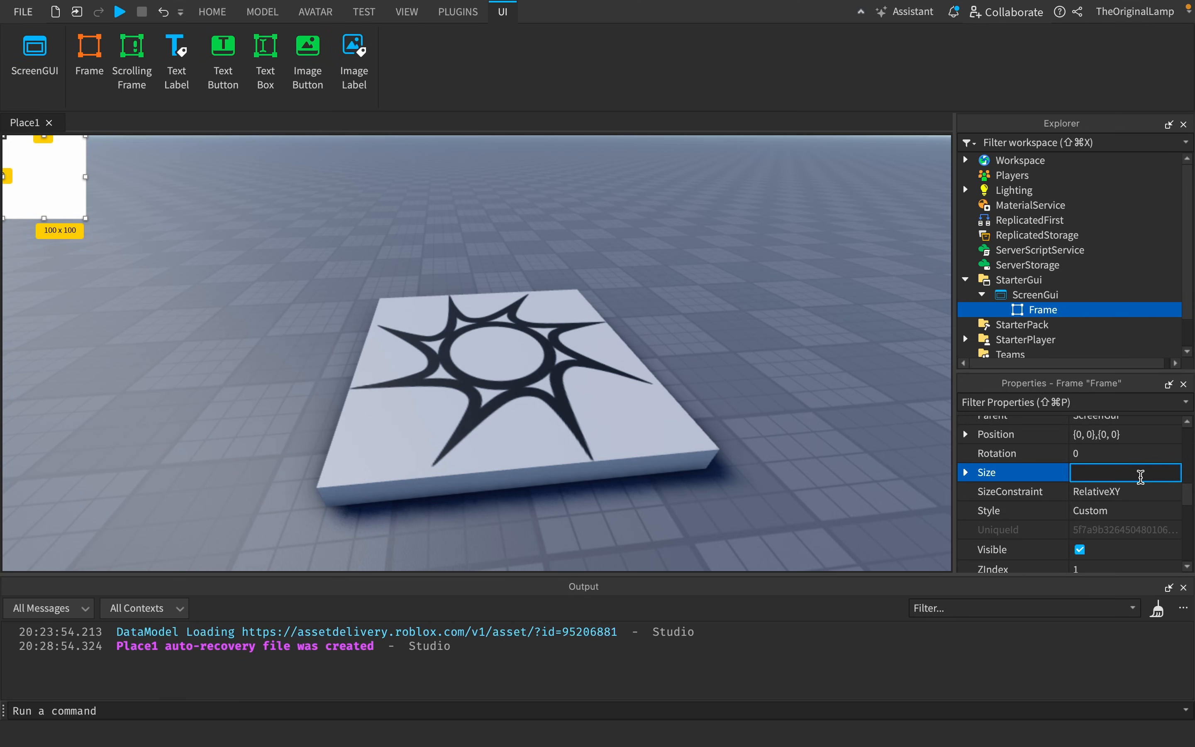
text(1, 0},{0.1, 0})
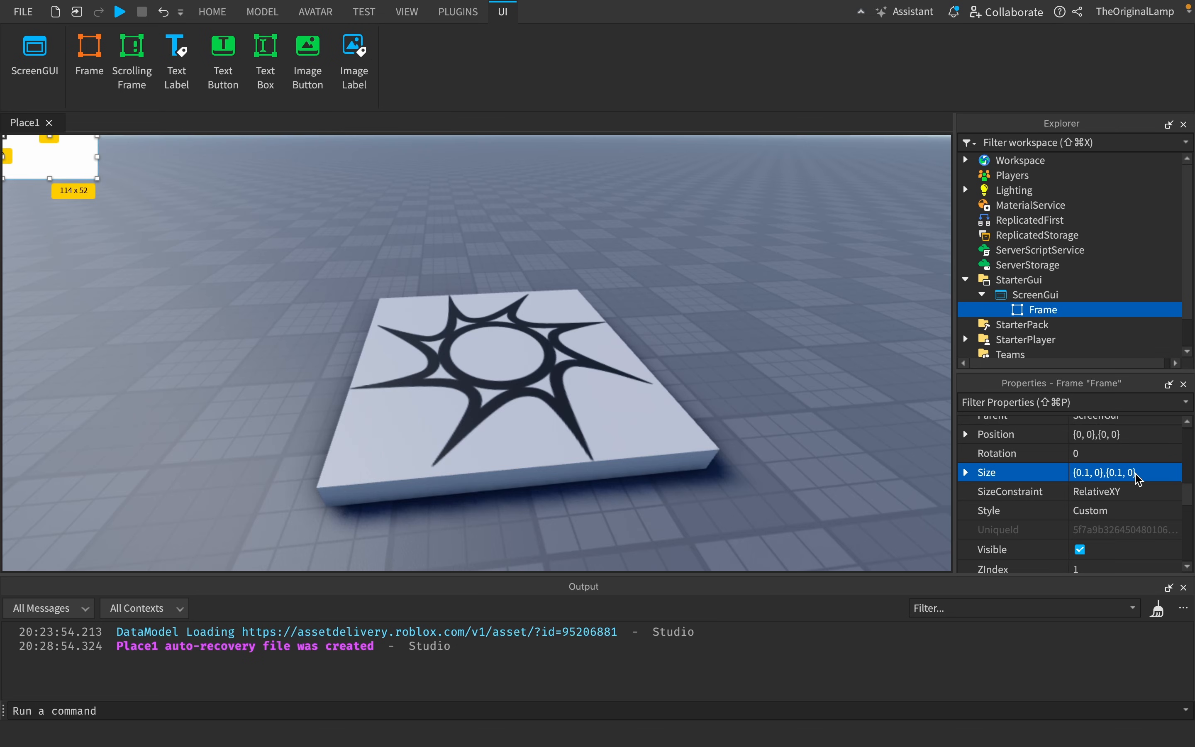
mouse_move(98, 185)
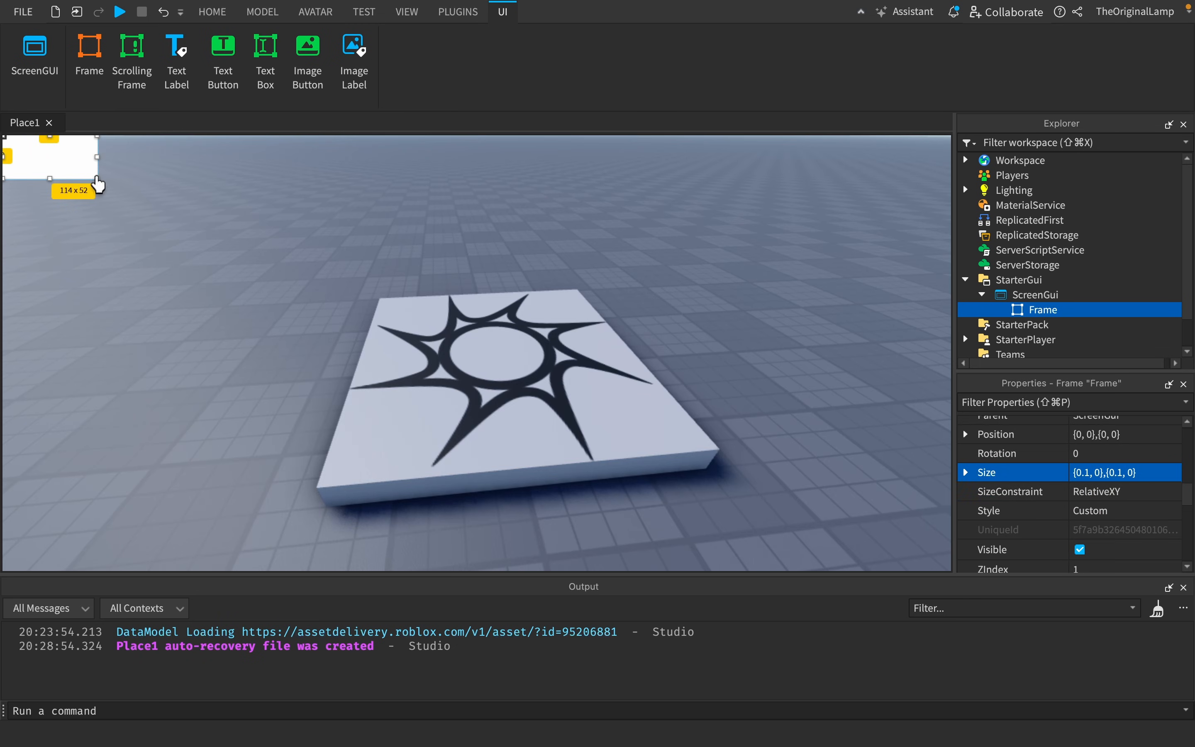
Drag-resize the Frame to about half the screen and move it to the centre.
drag(107, 182, 388, 358)
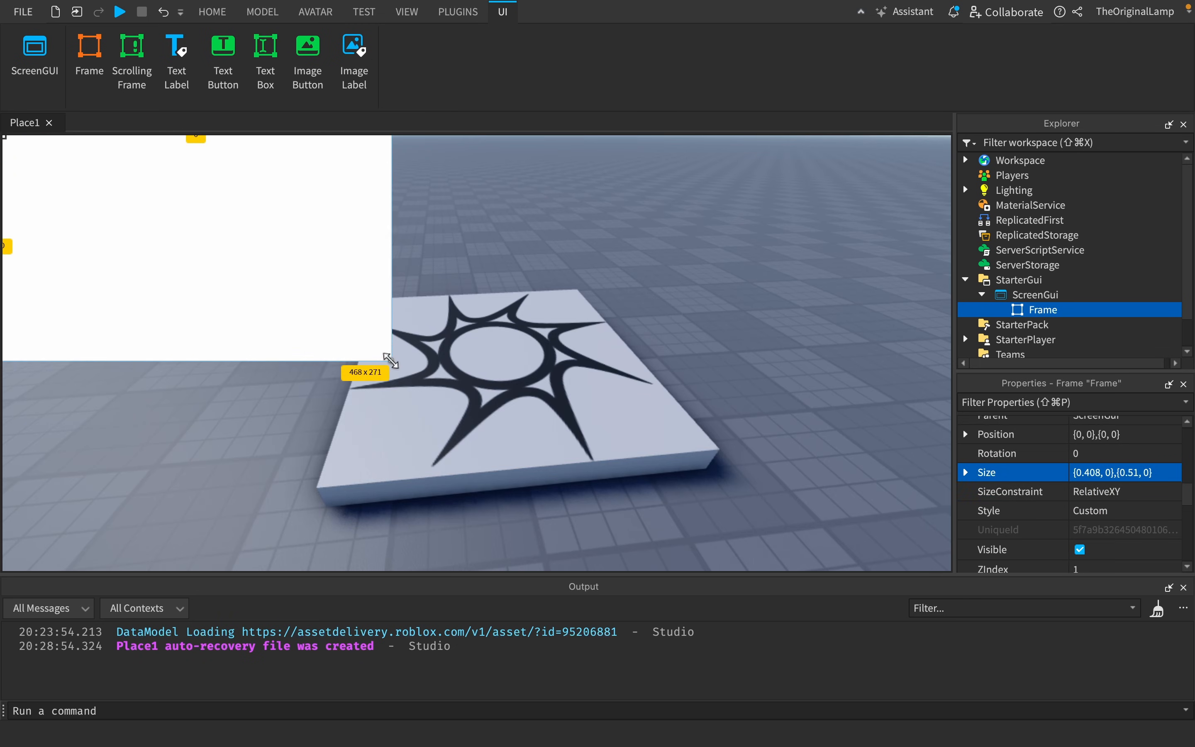
drag(389, 360, 416, 357)
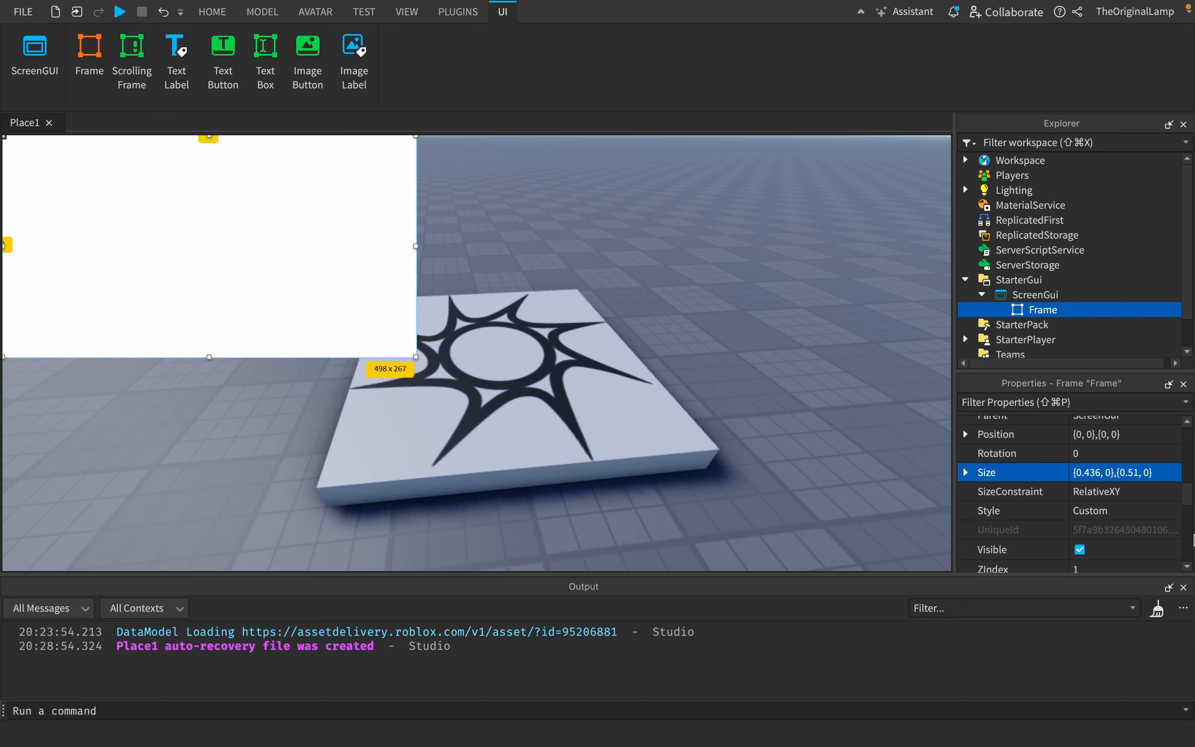
drag(206, 245, 507, 350)
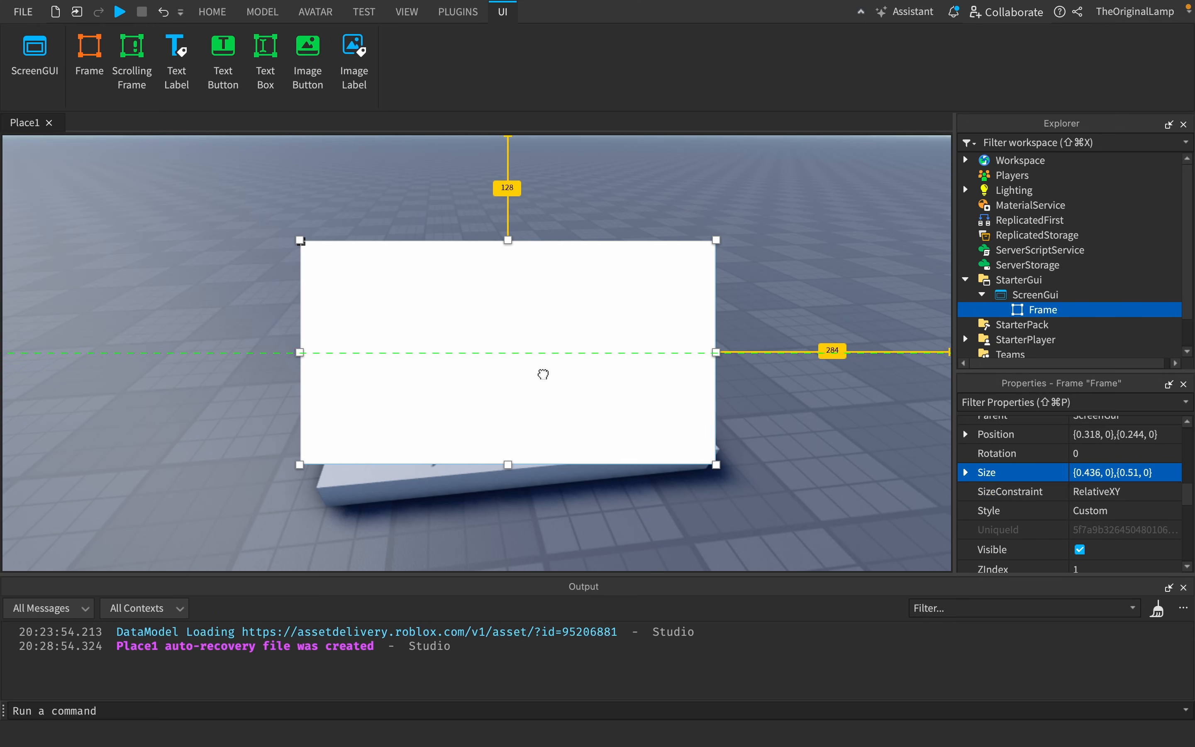
drag(507, 352, 474, 352)
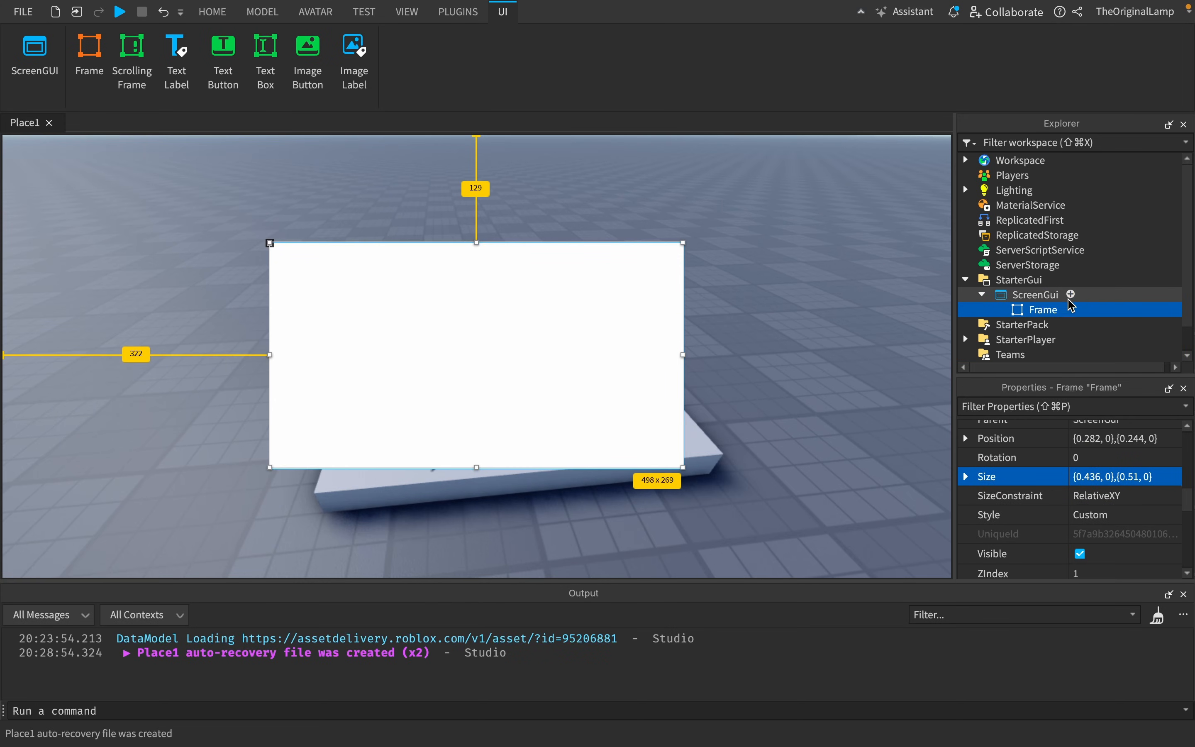
Add a TextButton in the Frame with a UIStroke applied as a Border outline.
click(1070, 296)
text(U)
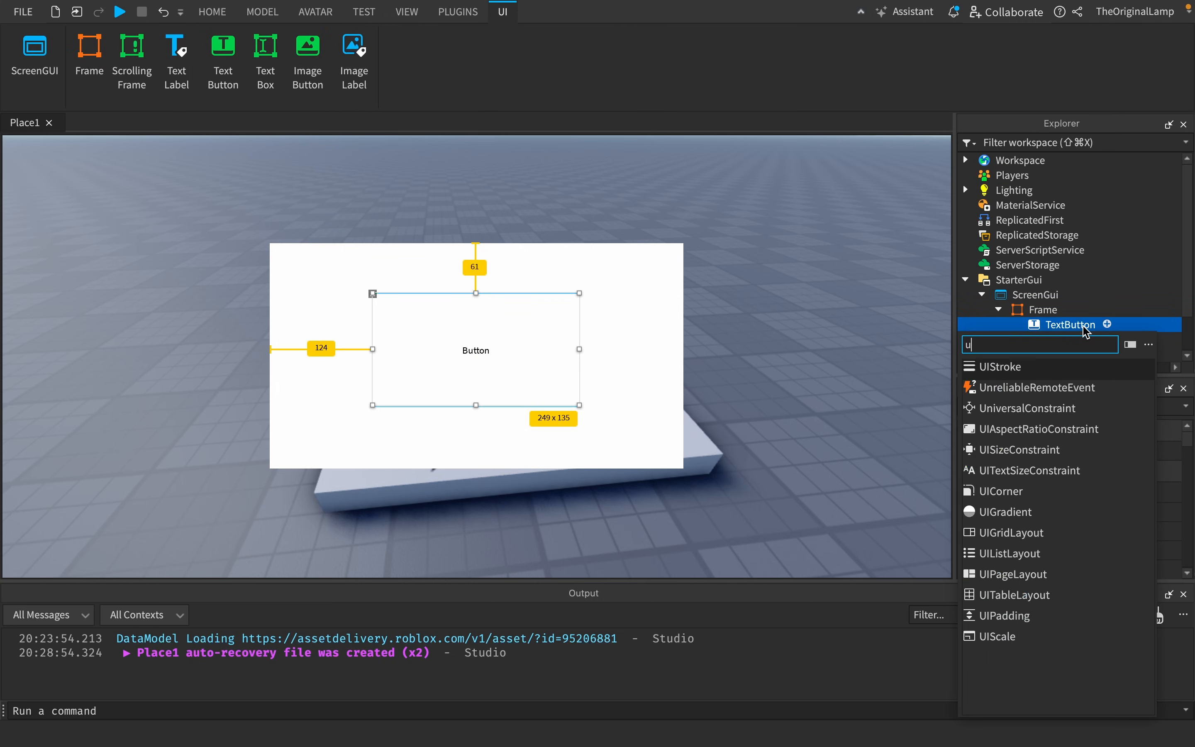
click(1000, 367)
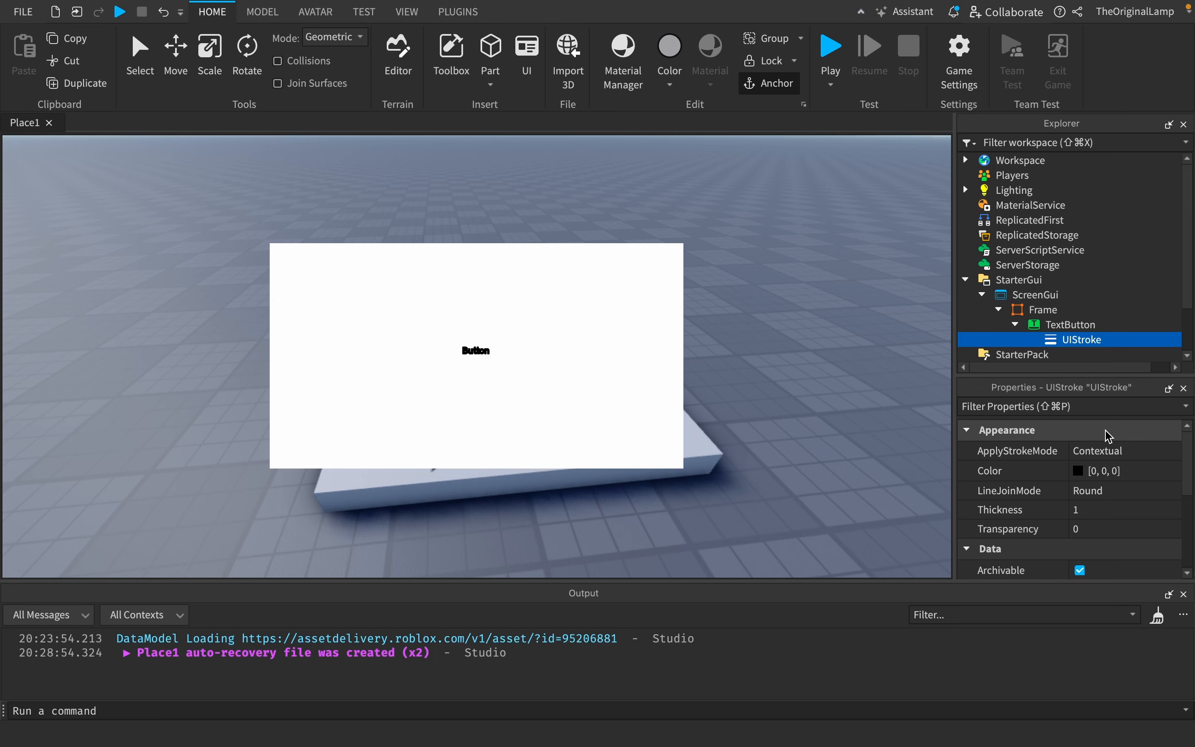
click(1120, 451)
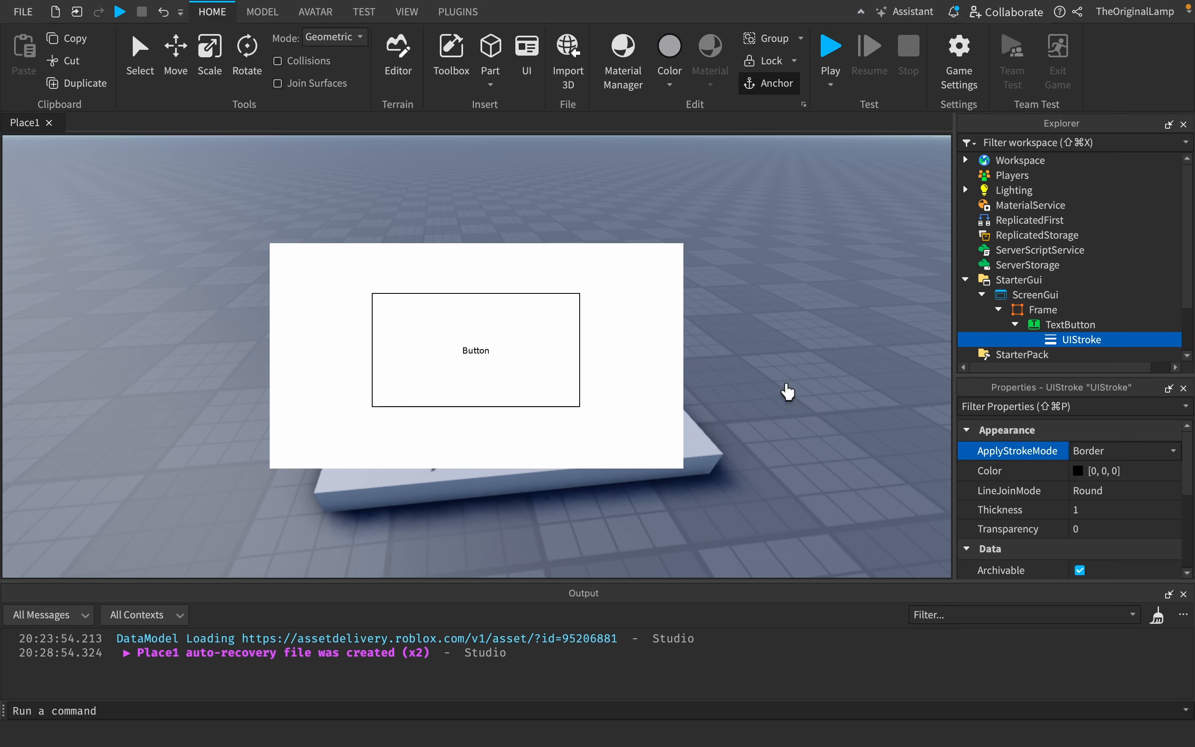
mouse_move(652, 377)
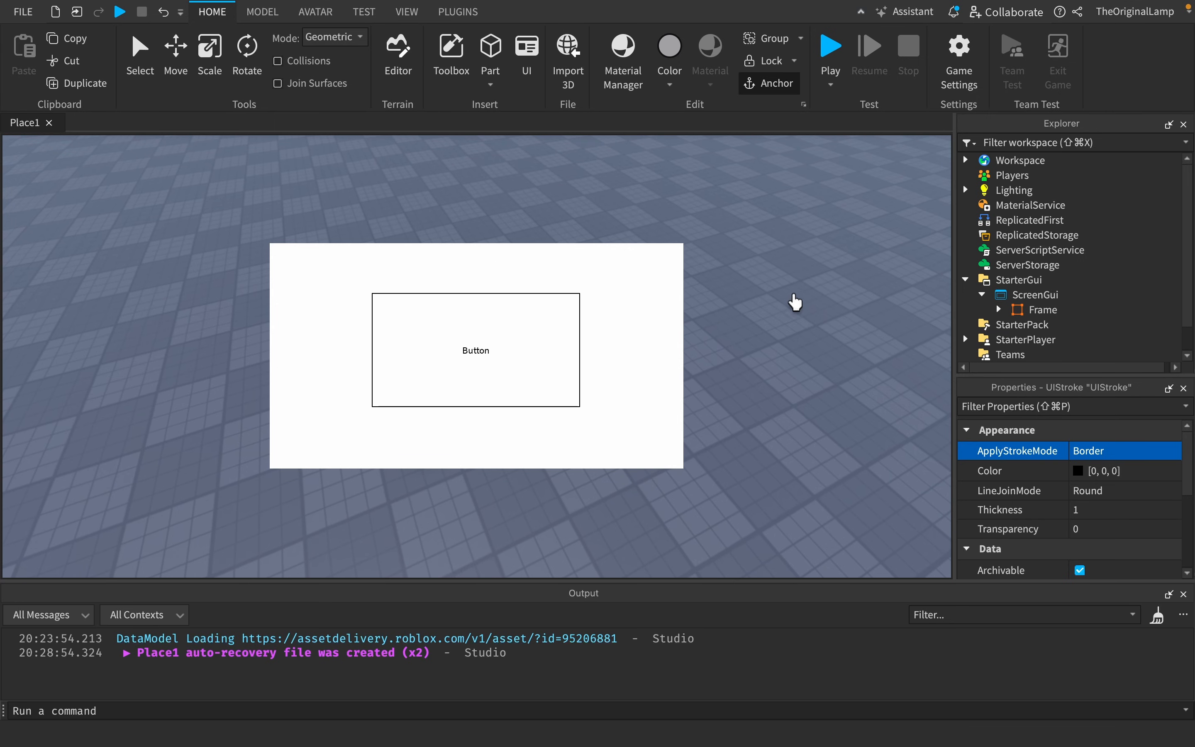
mouse_move(261, 179)
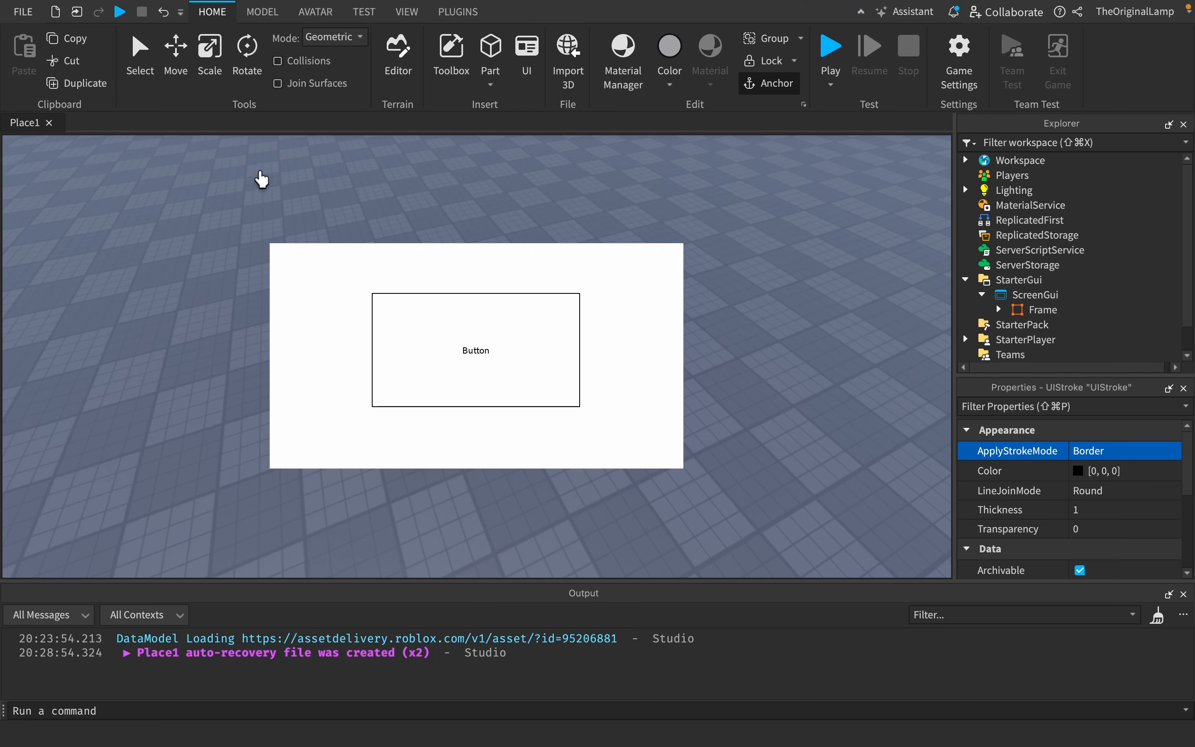
mouse_move(580, 196)
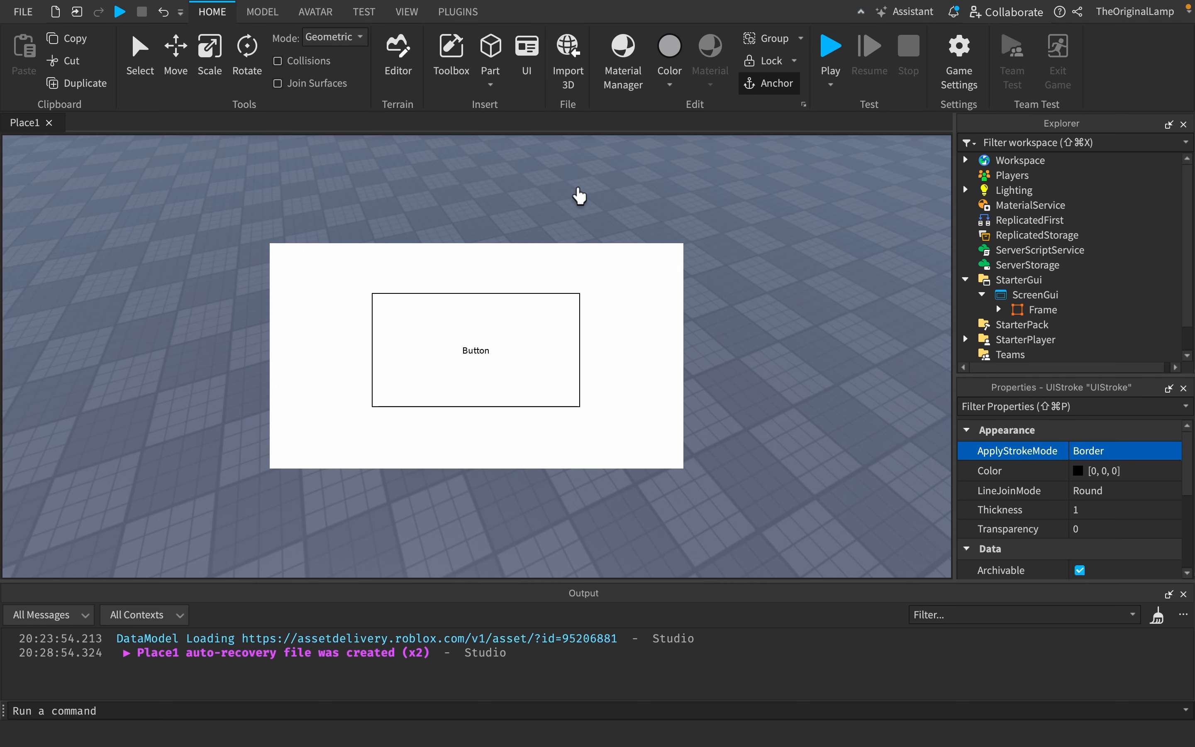
mouse_move(879, 215)
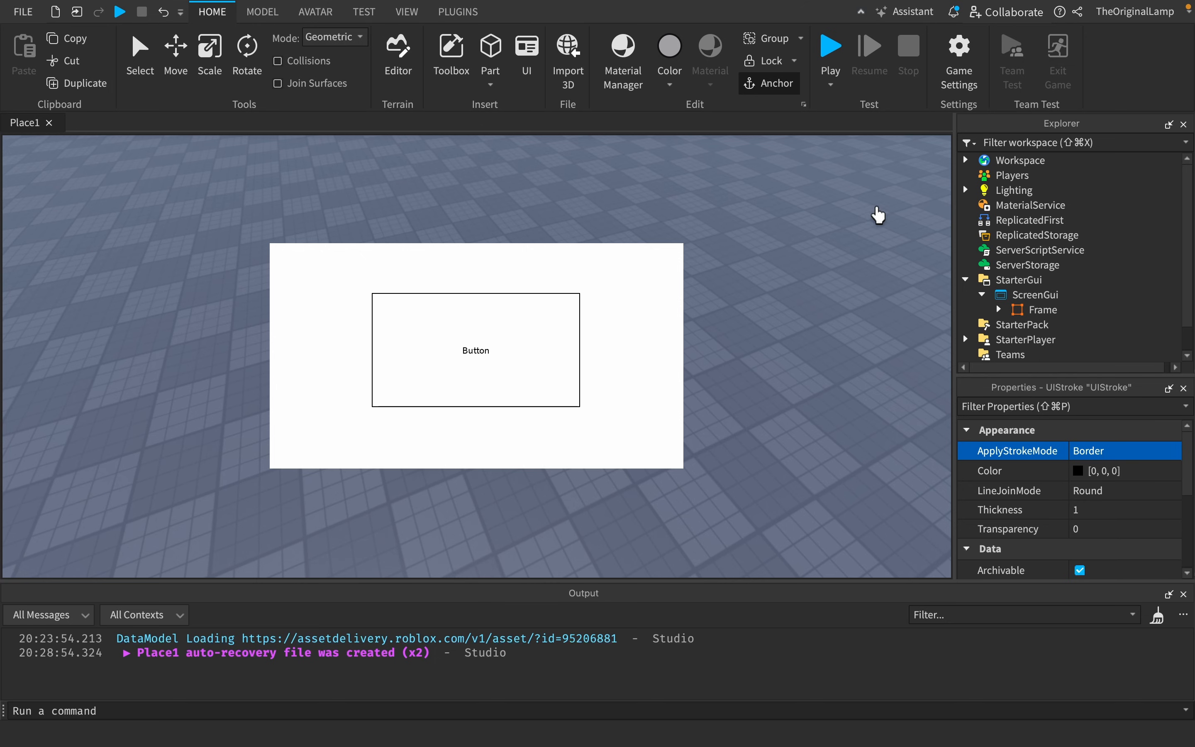
mouse_move(636, 326)
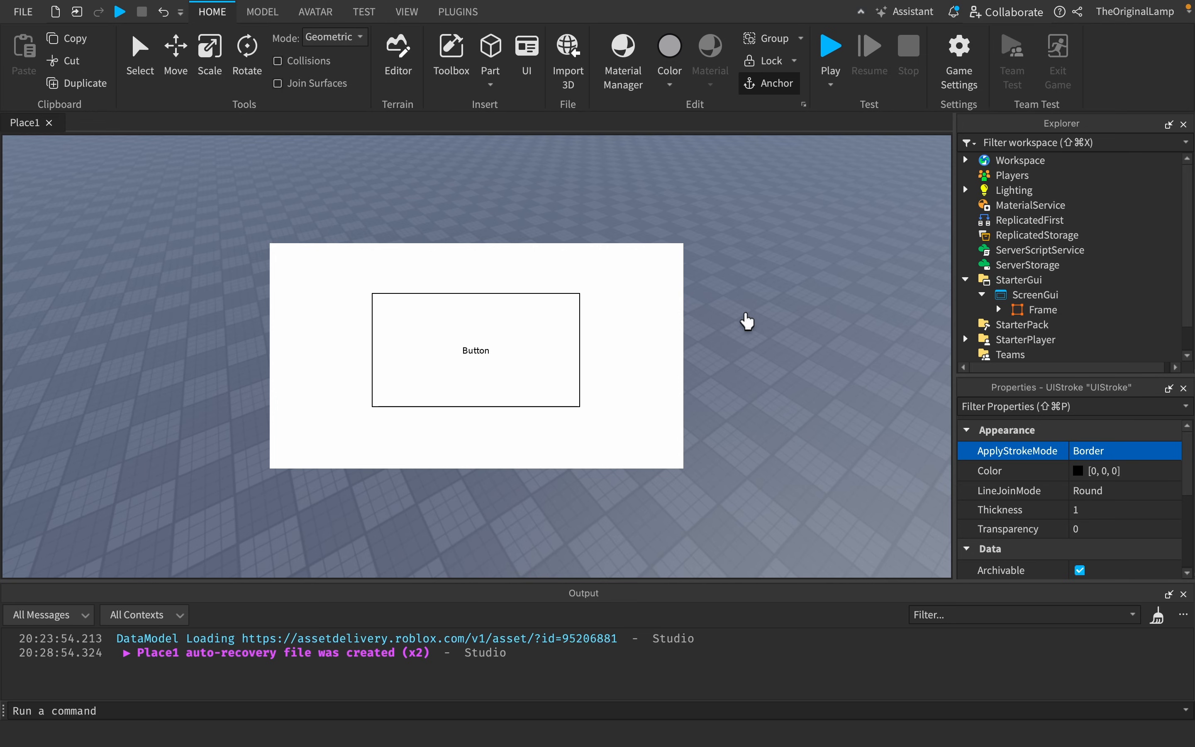
click(1041, 309)
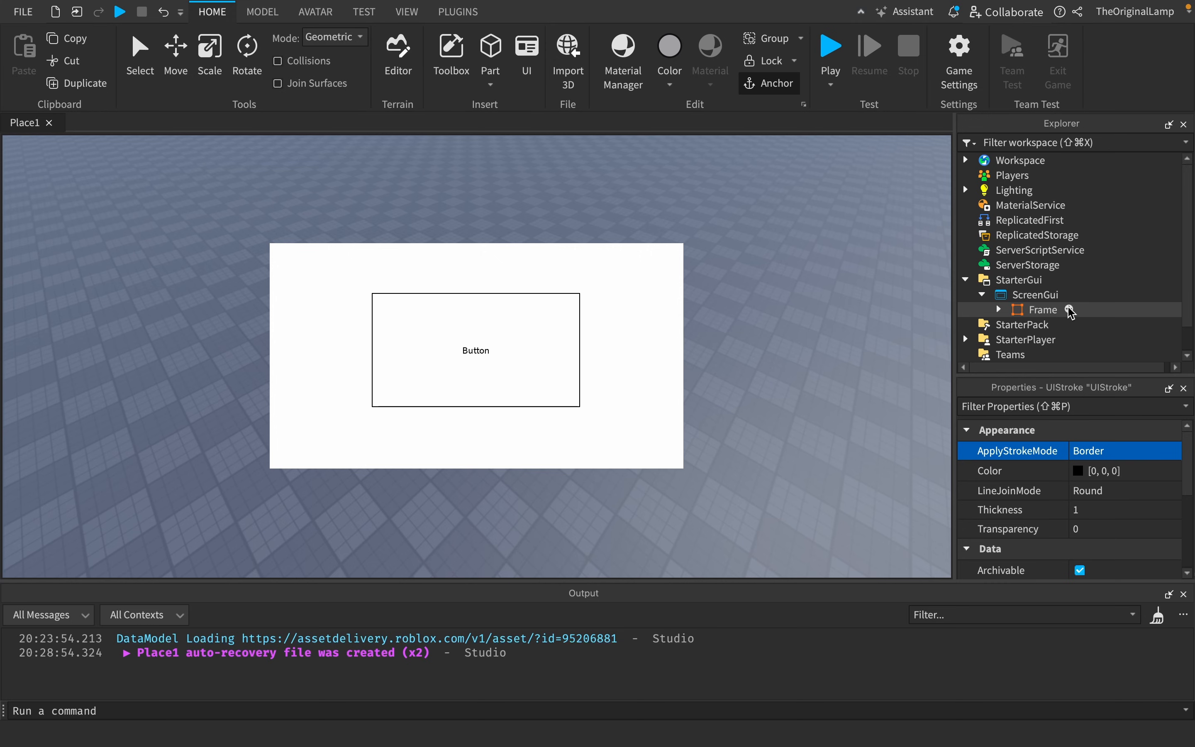
Add a Configuration under the ScreenGui and delete the empty Folder.
click(1071, 294)
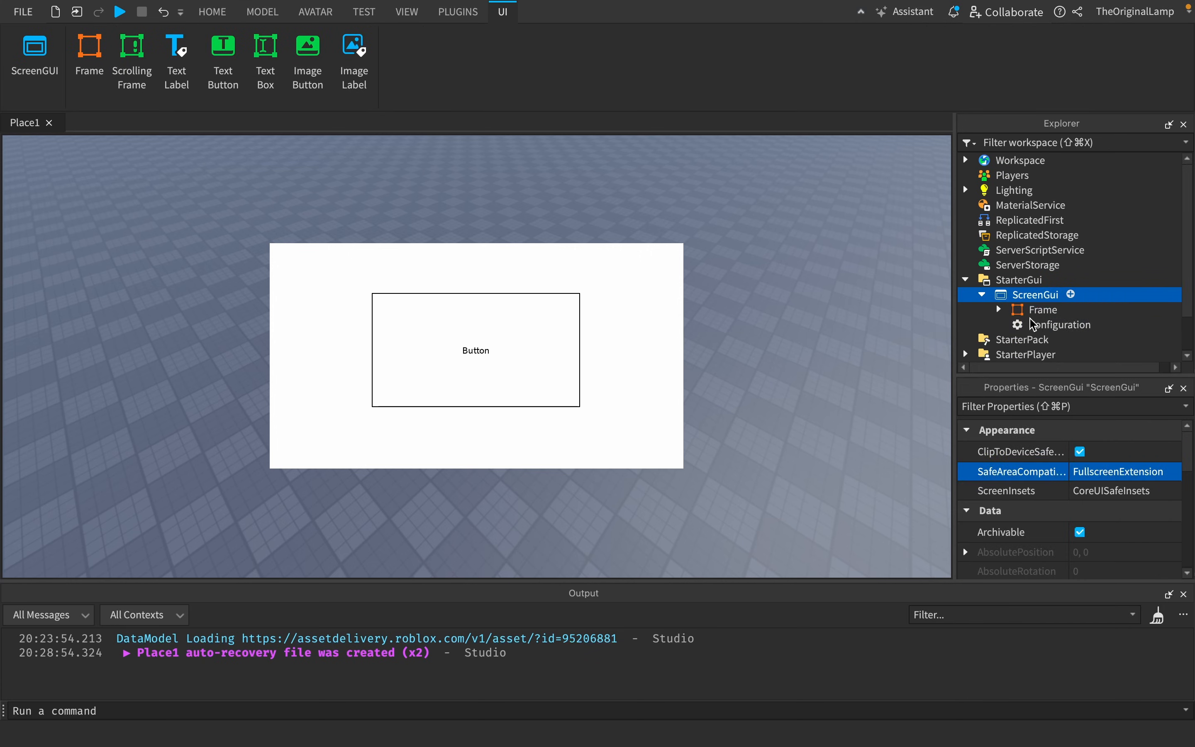
click(1060, 324)
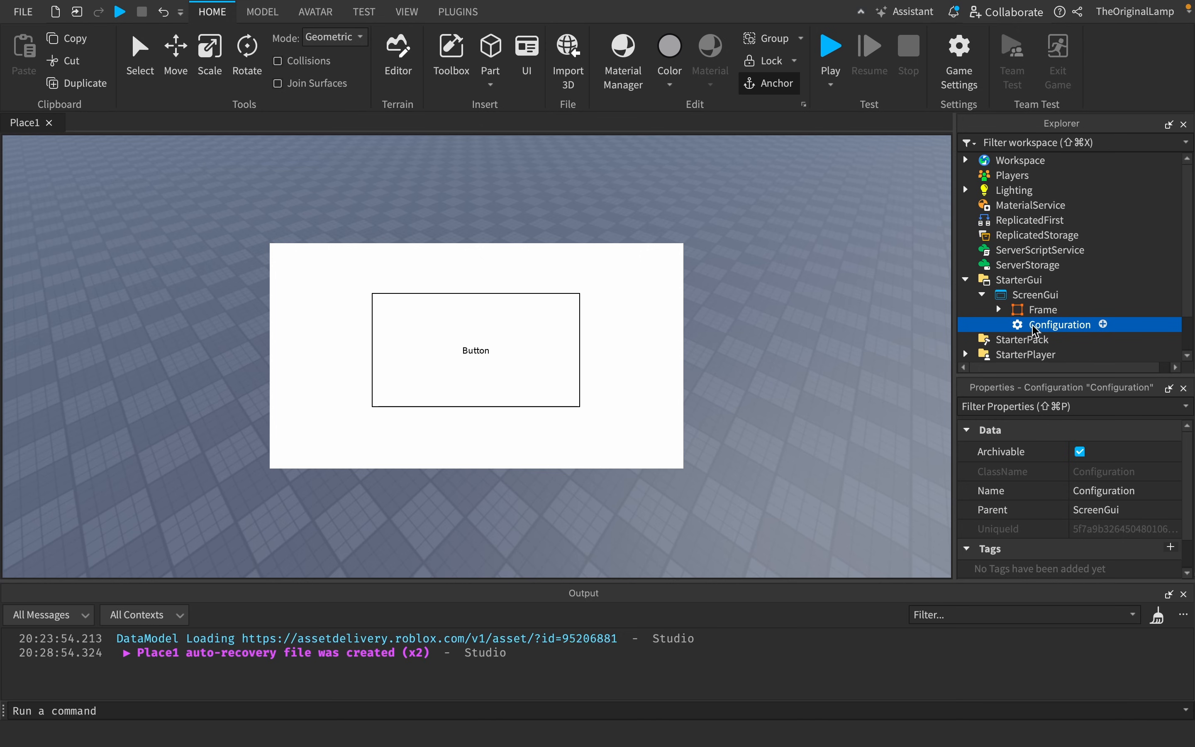
click(502, 12)
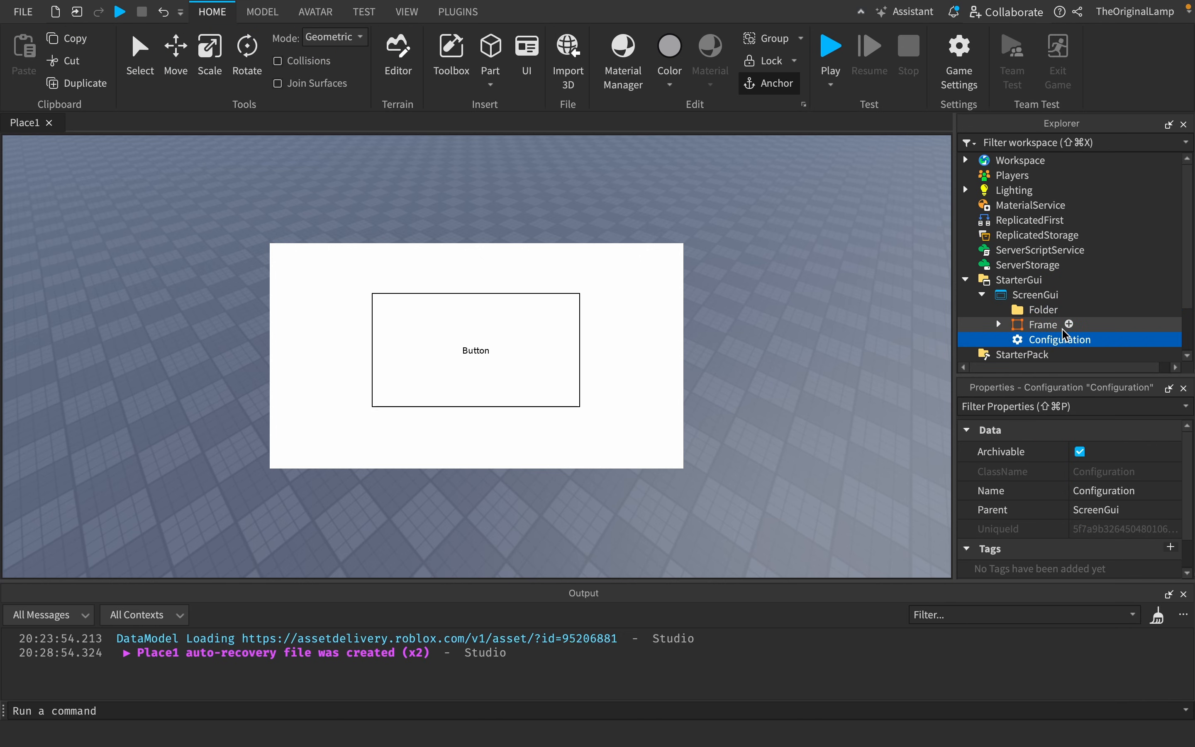
click(1040, 309)
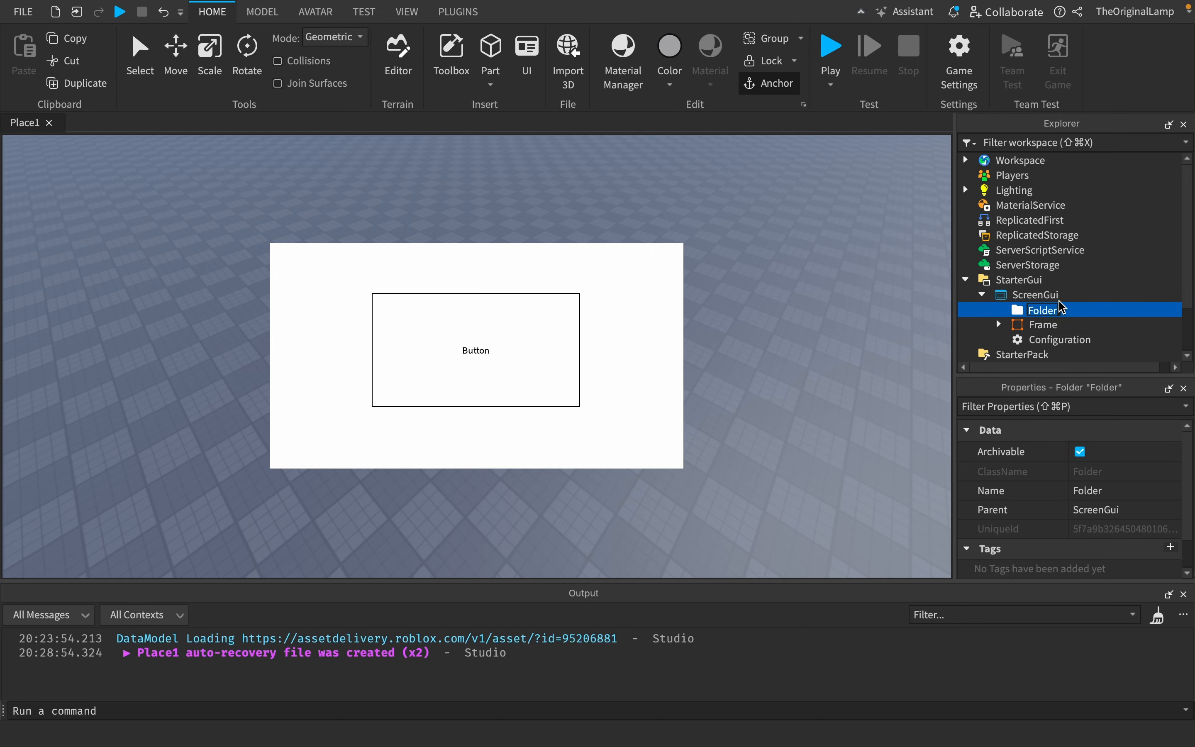
mouse_move(1070, 309)
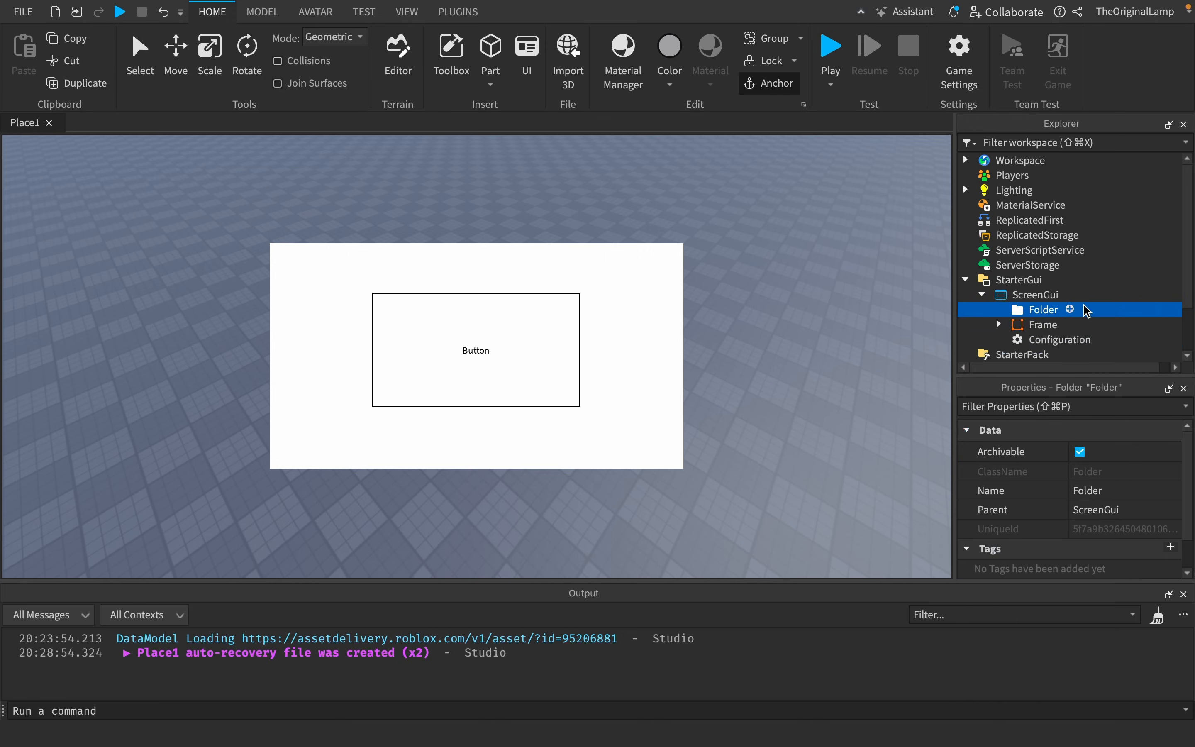
Insert a Color3Value inside Configuration and rename it BaseColor.
click(1060, 324)
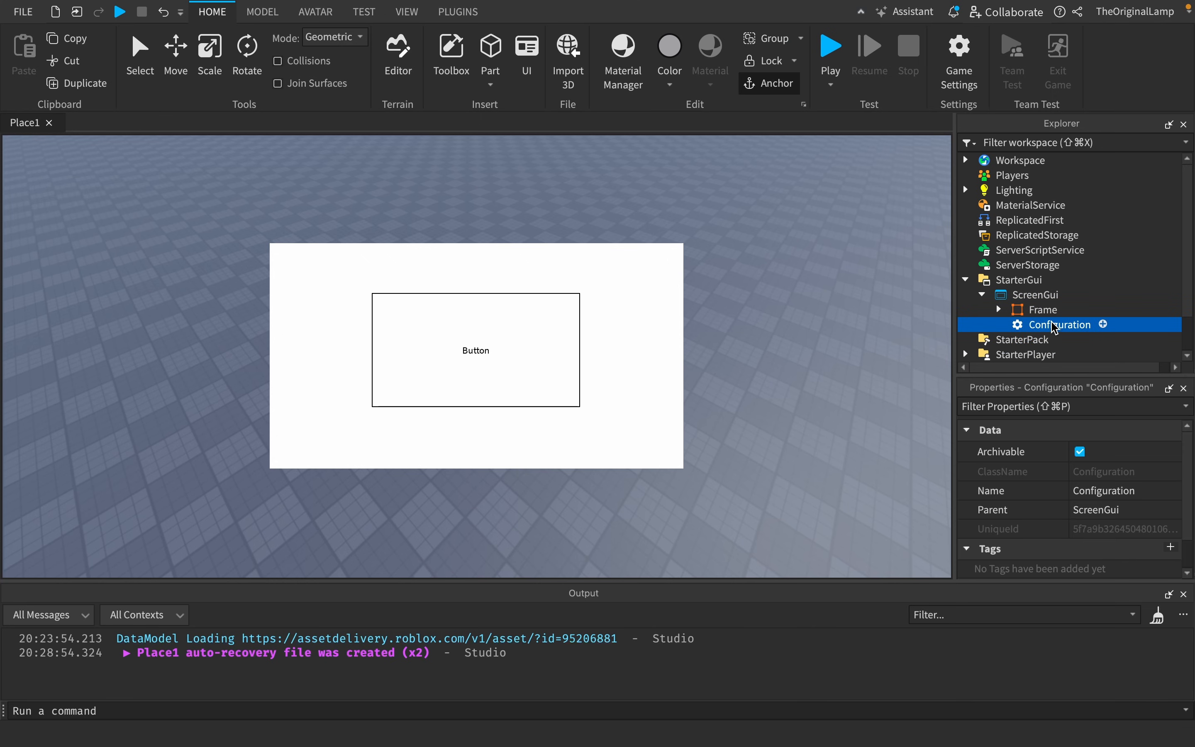
mouse_move(1105, 330)
text(col)
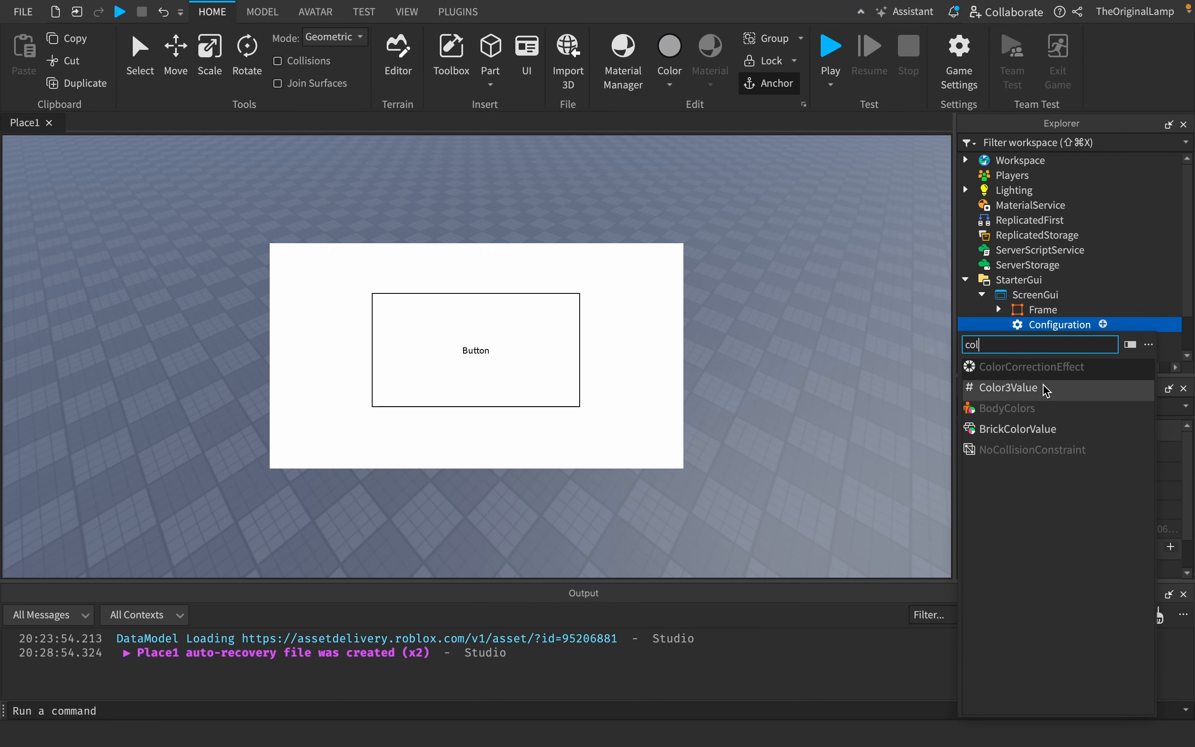
click(1010, 387)
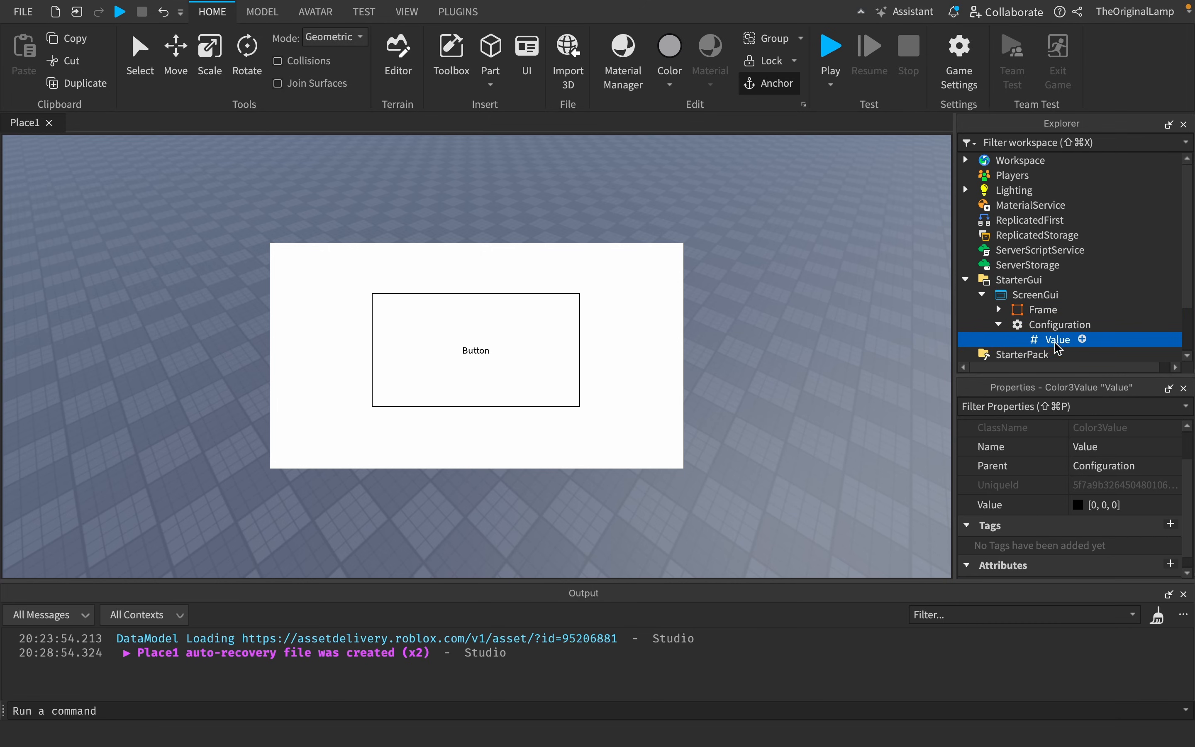
text(Ba)
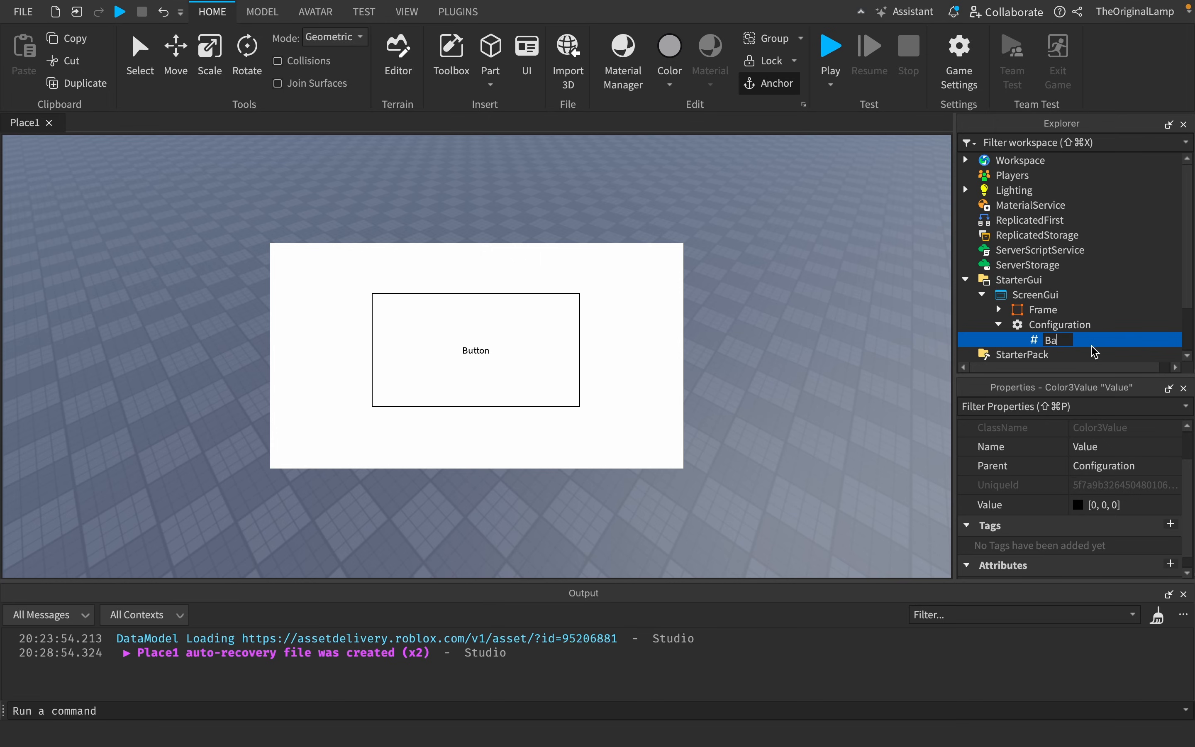
text(BaseColor)
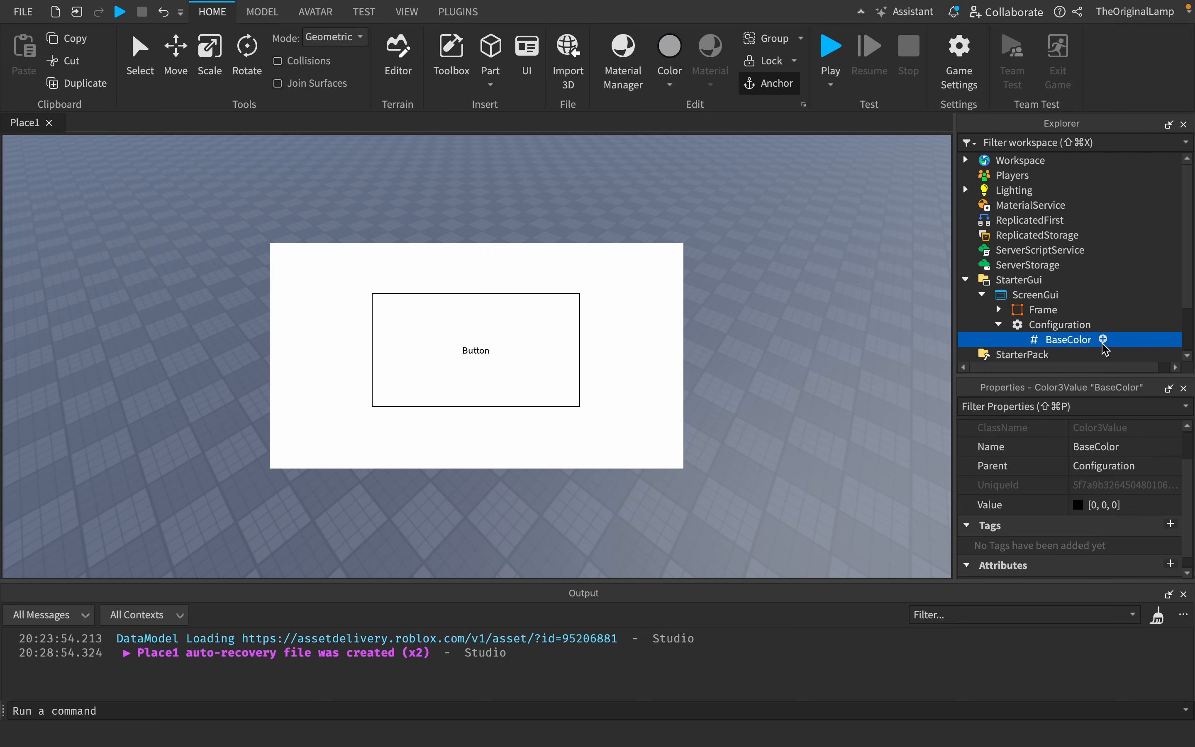
mouse_move(522, 317)
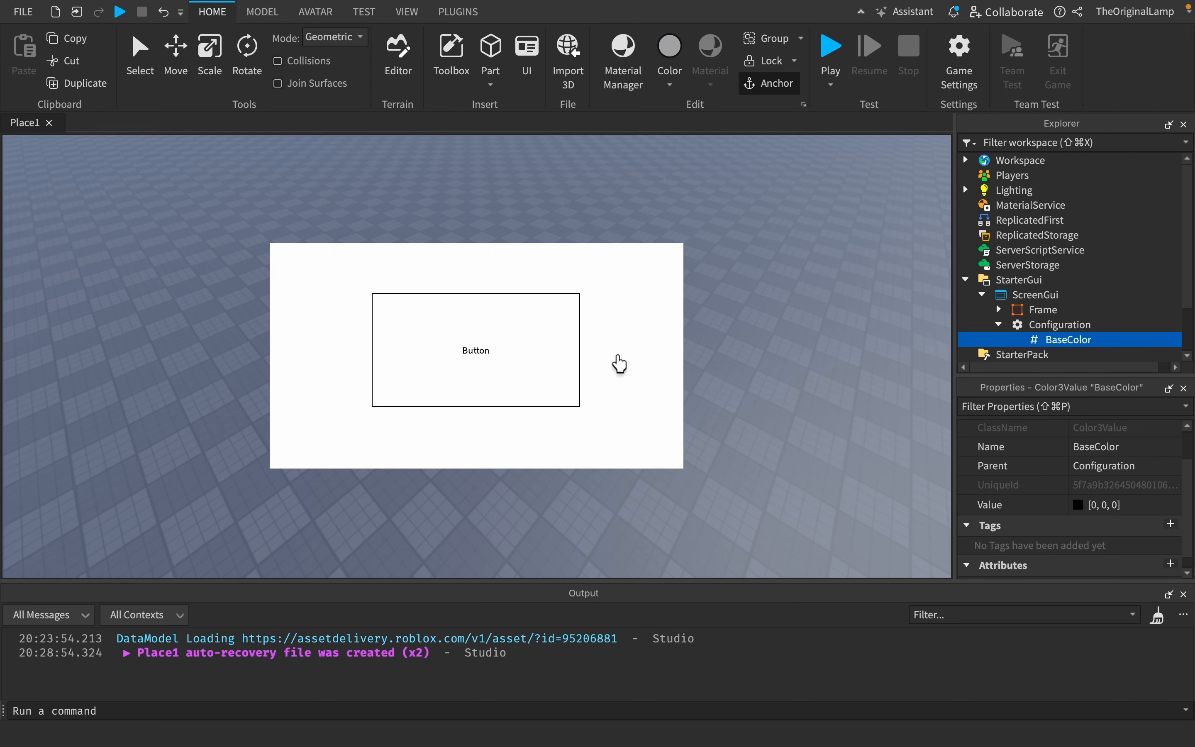
mouse_move(463, 331)
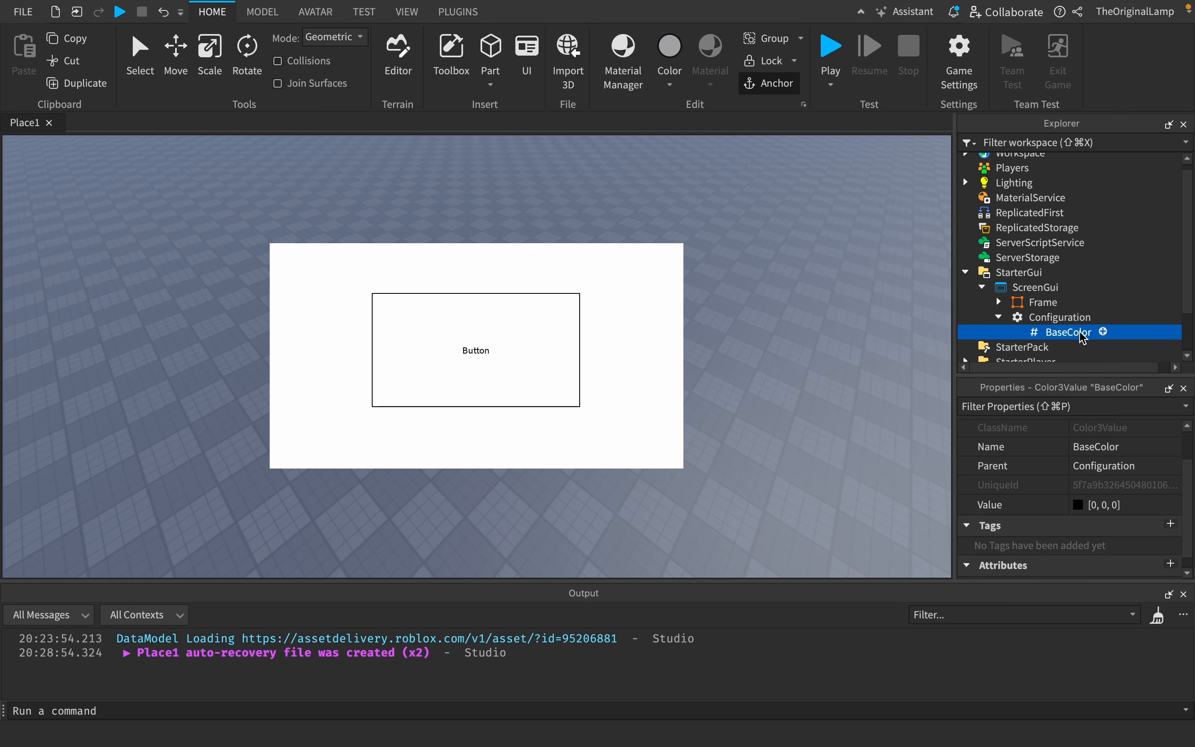
Set BaseColor to cyan and confirm dark teal for the Outlines value.
click(1078, 505)
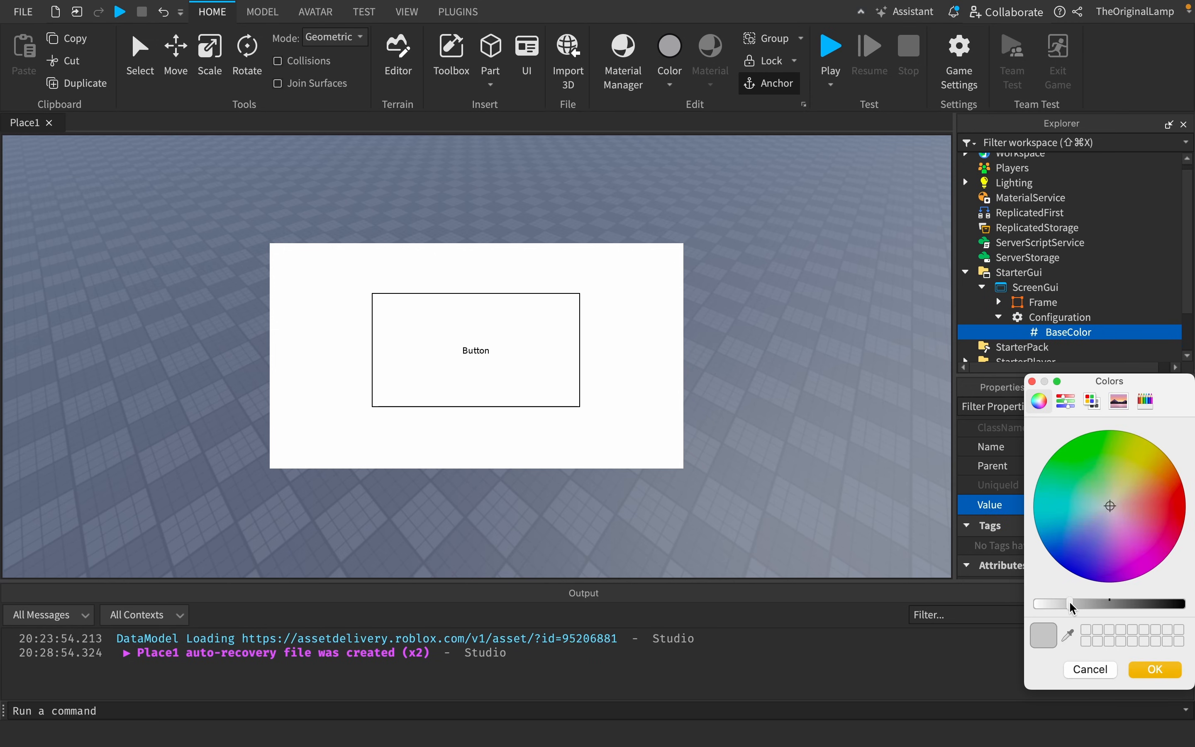
click(1060, 515)
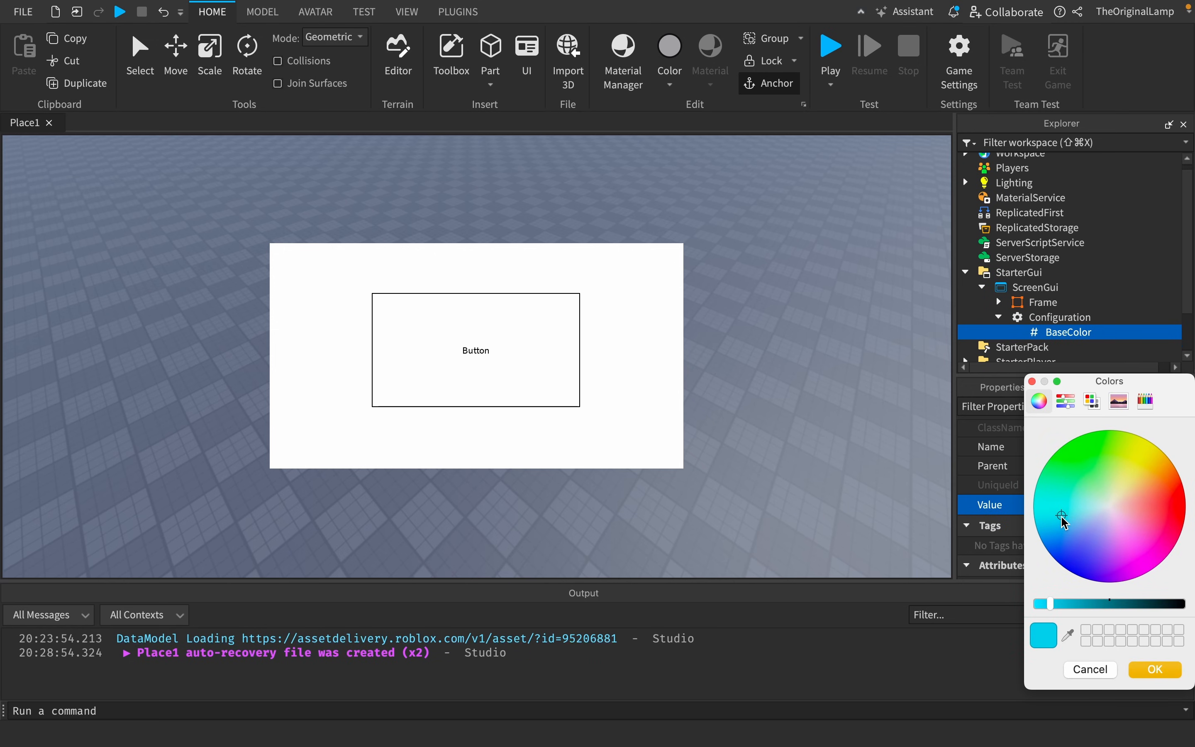
click(1154, 669)
text(Outlines)
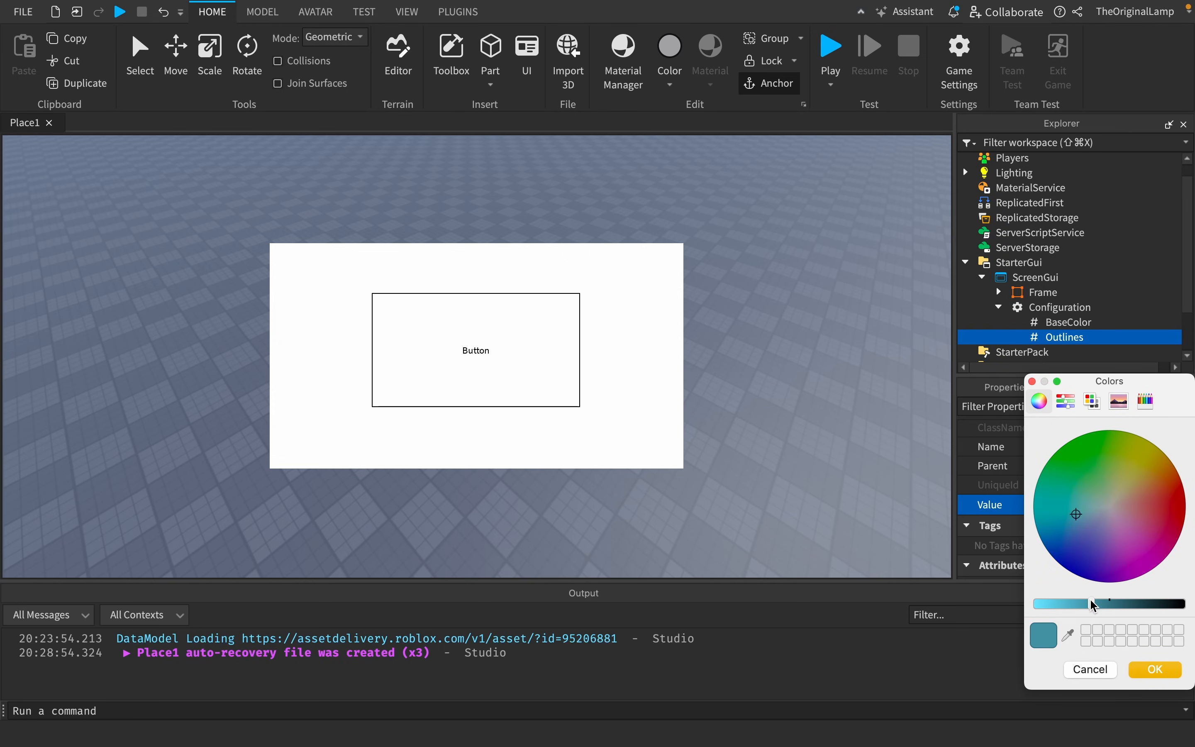
click(1153, 669)
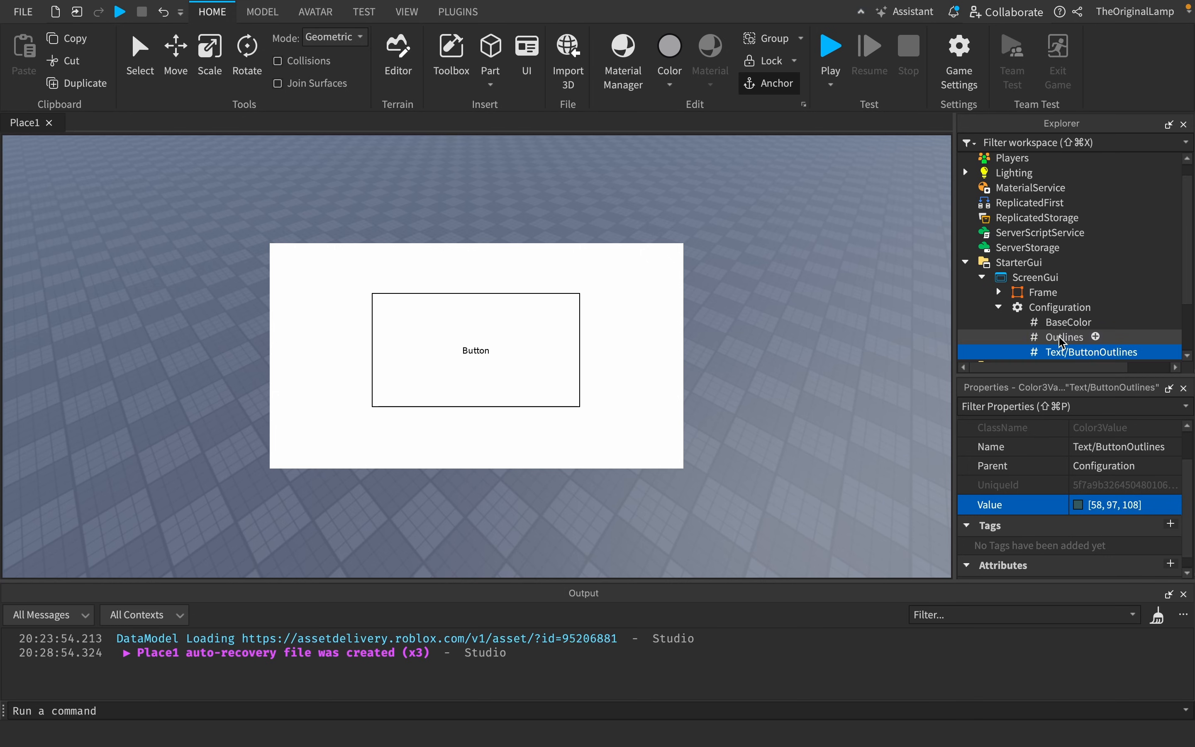
Rename Outlines to MainOutlines and start choosing a colour for Text/ButtonOutlines.
click(1075, 337)
text(Main)
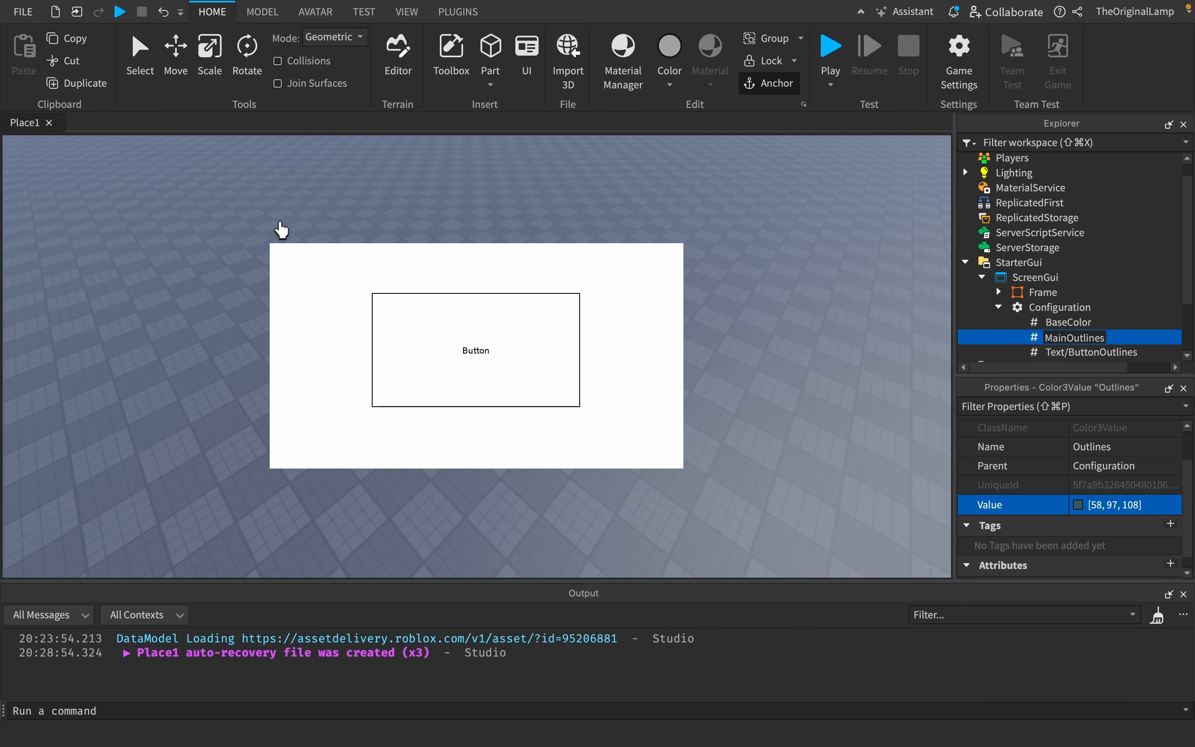
click(1090, 352)
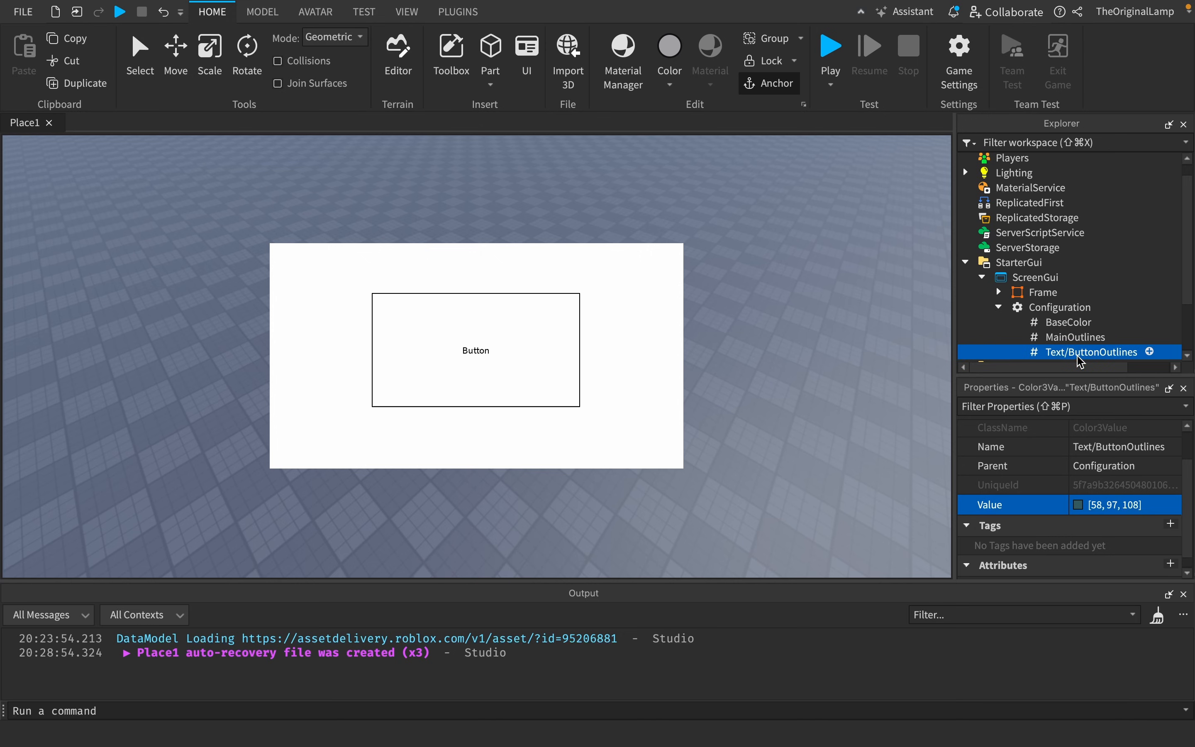
click(1082, 504)
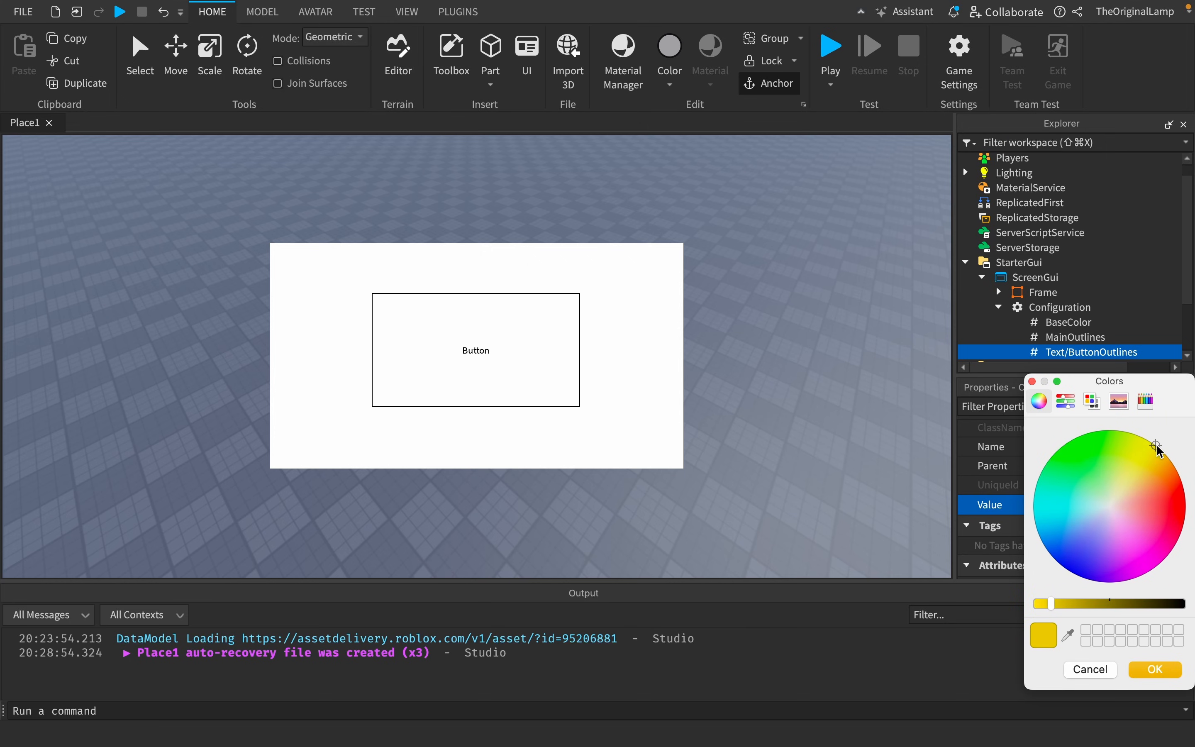
Colour the Frame cyan with a dark teal stroke and the TextButton dark teal with yellow text and border.
click(502, 12)
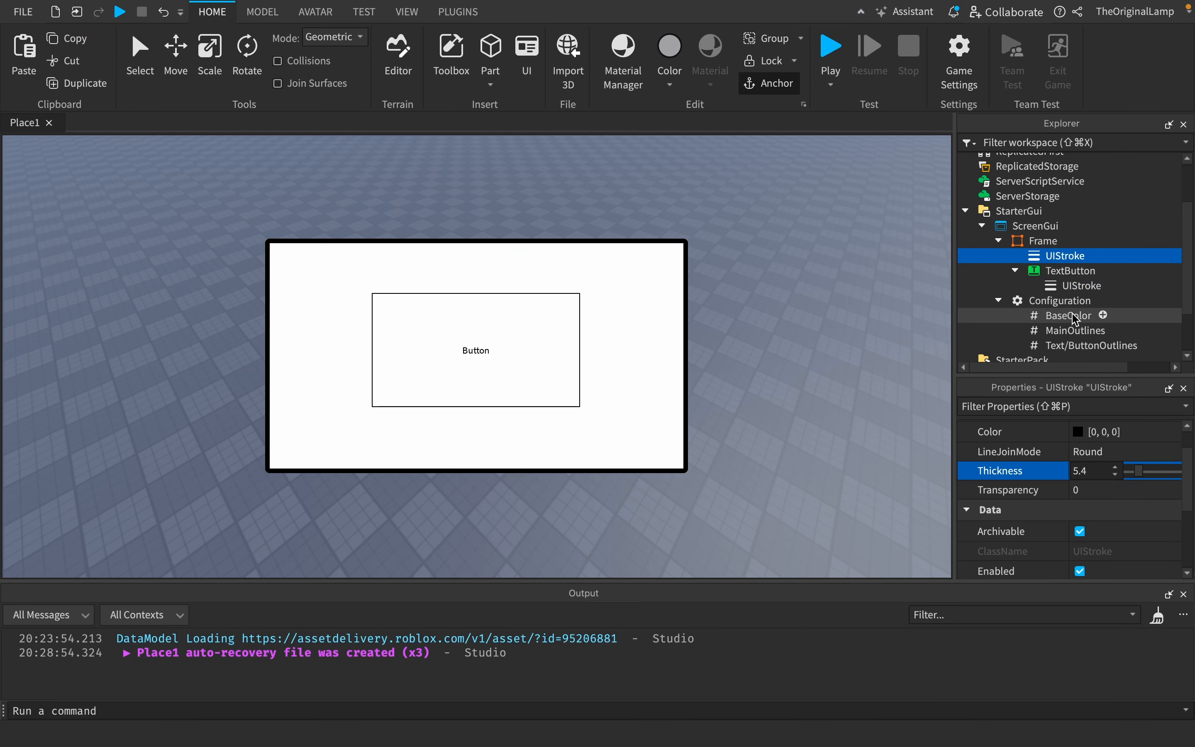
click(1070, 316)
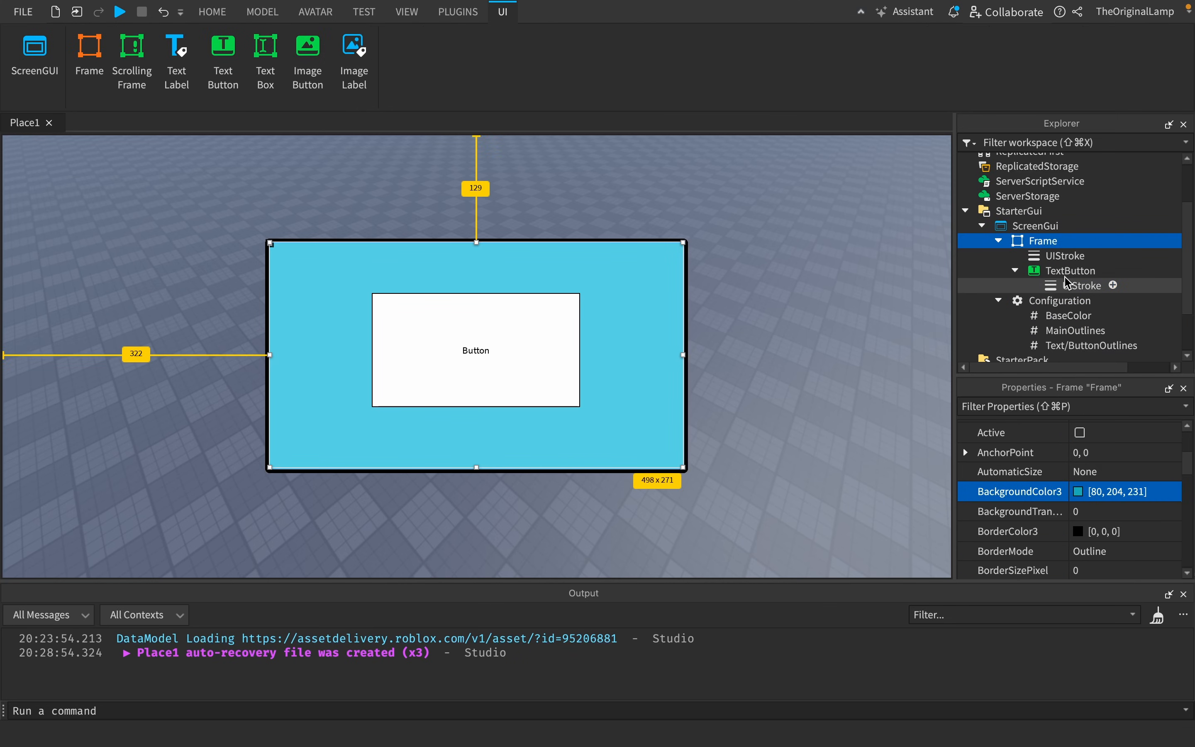
click(1073, 270)
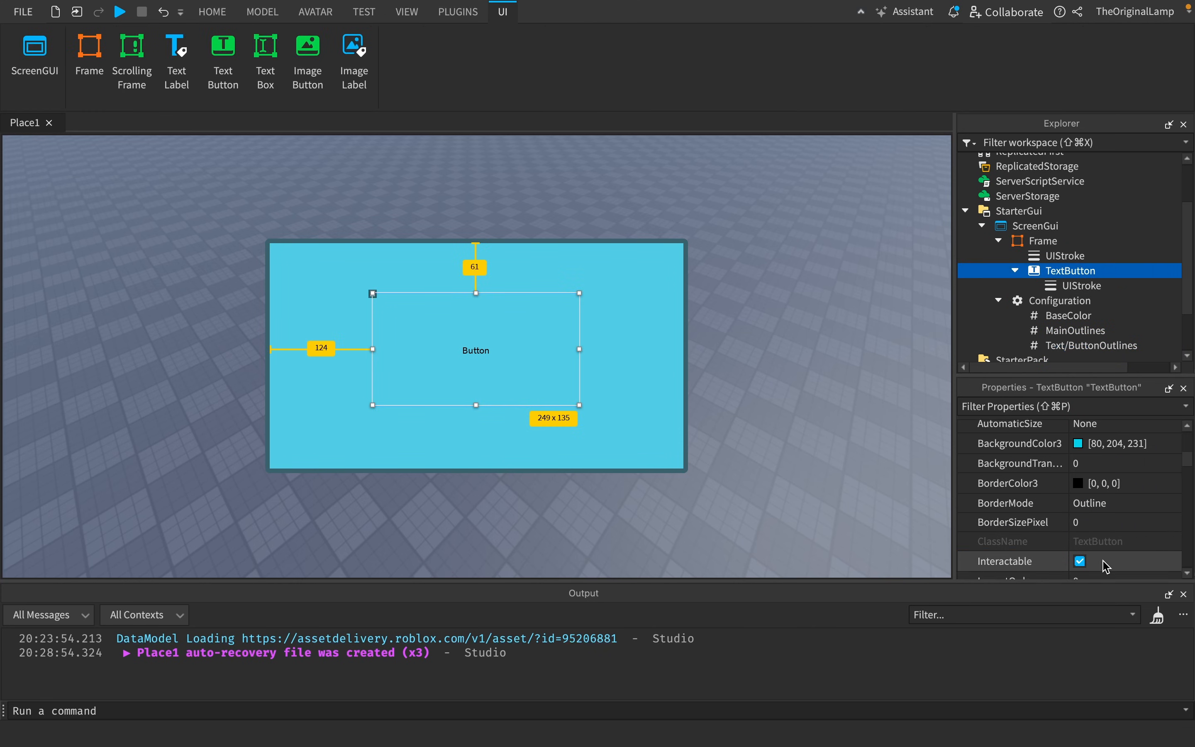
click(212, 12)
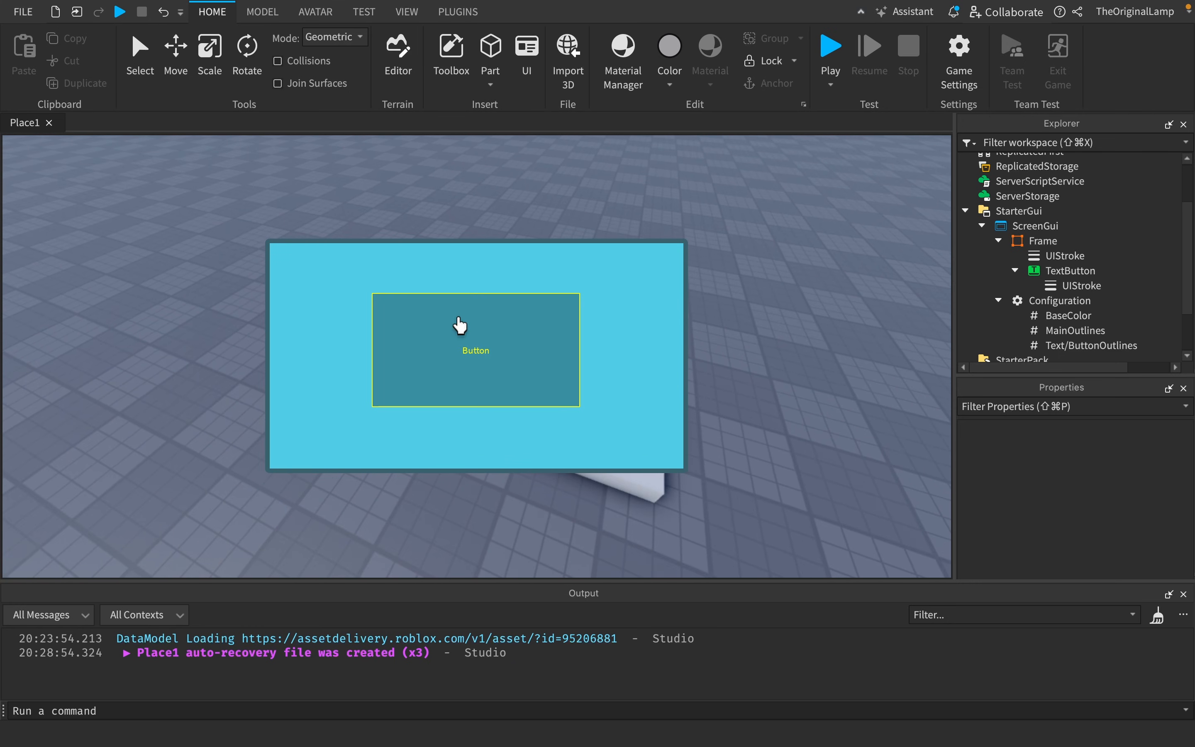
mouse_move(577, 345)
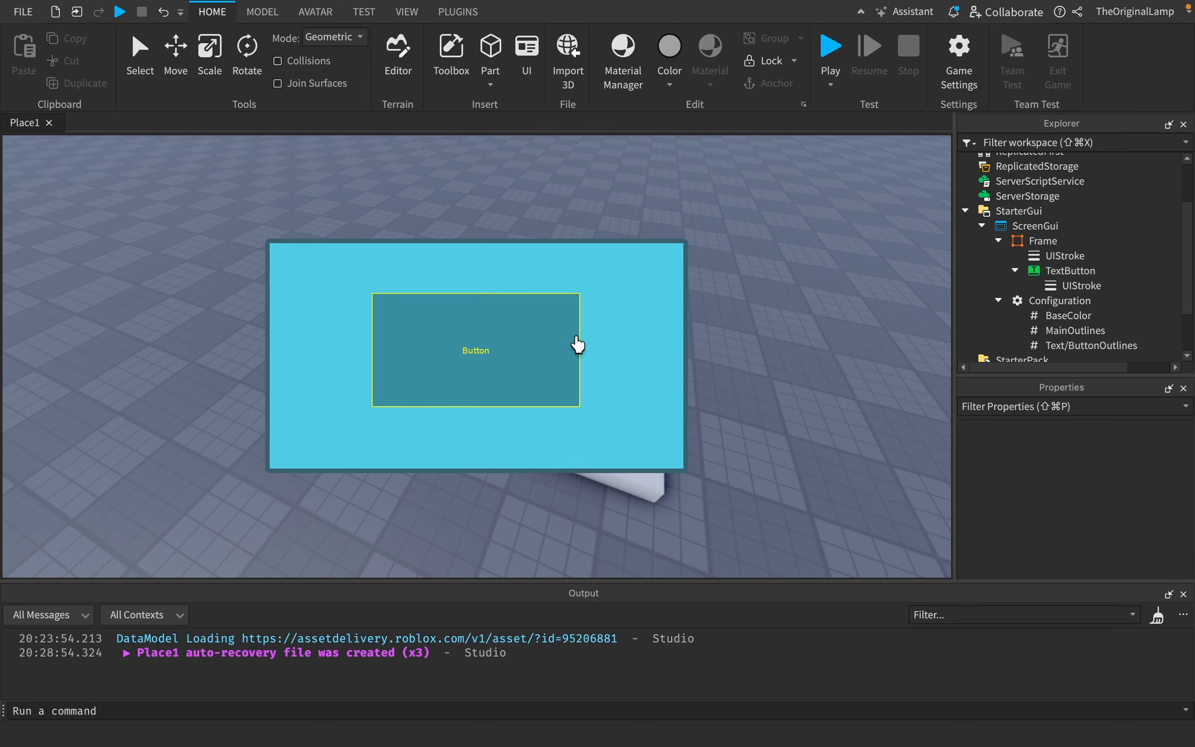
Adjust the MainOutlines colour so the TextButton fill becomes dark olive.
click(997, 279)
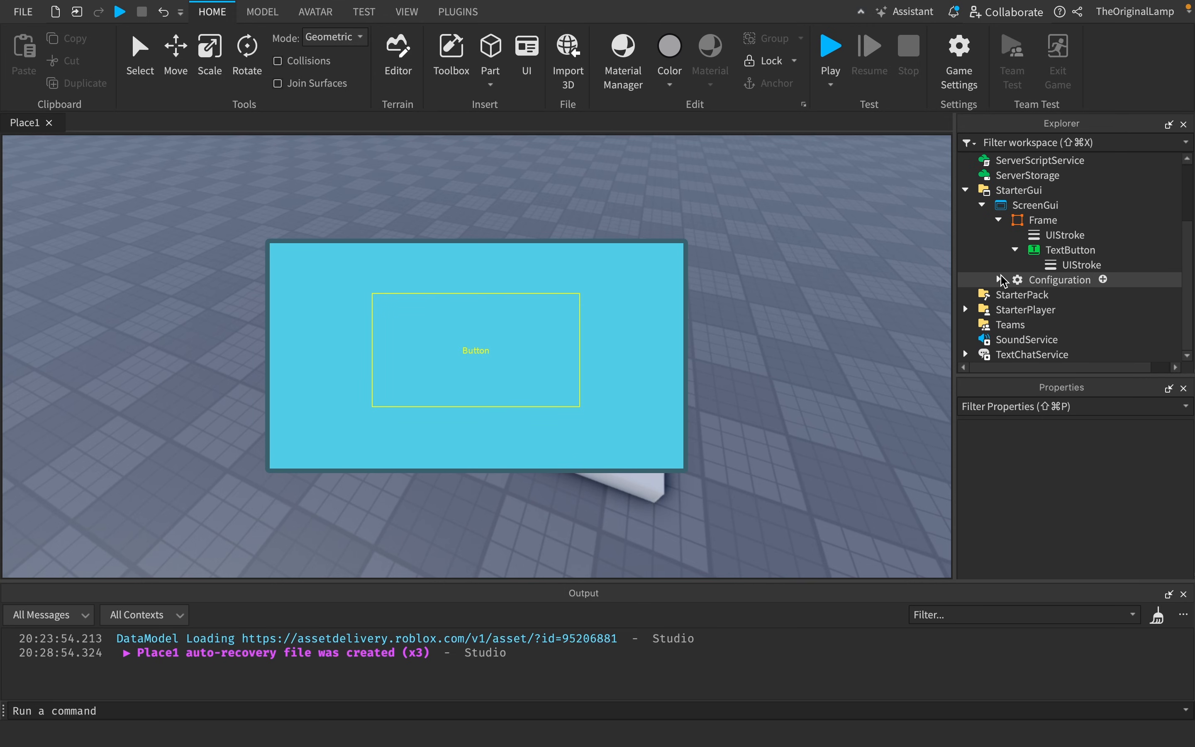
click(1002, 280)
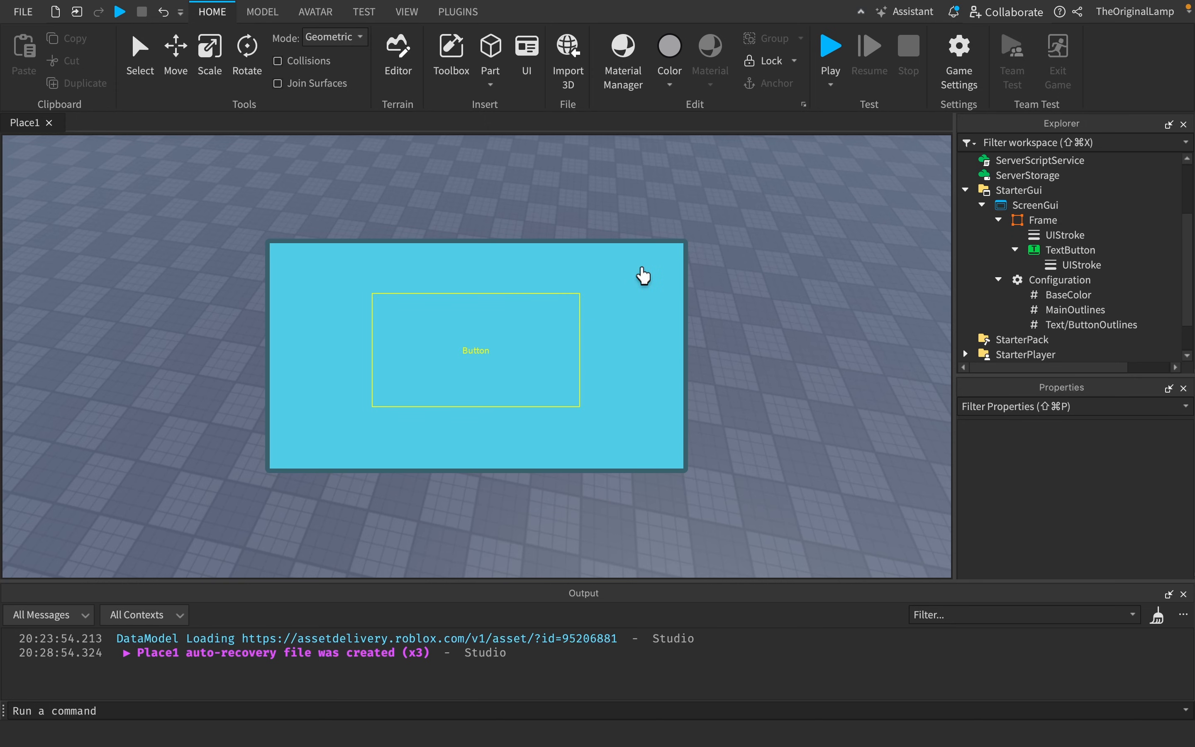
mouse_move(647, 349)
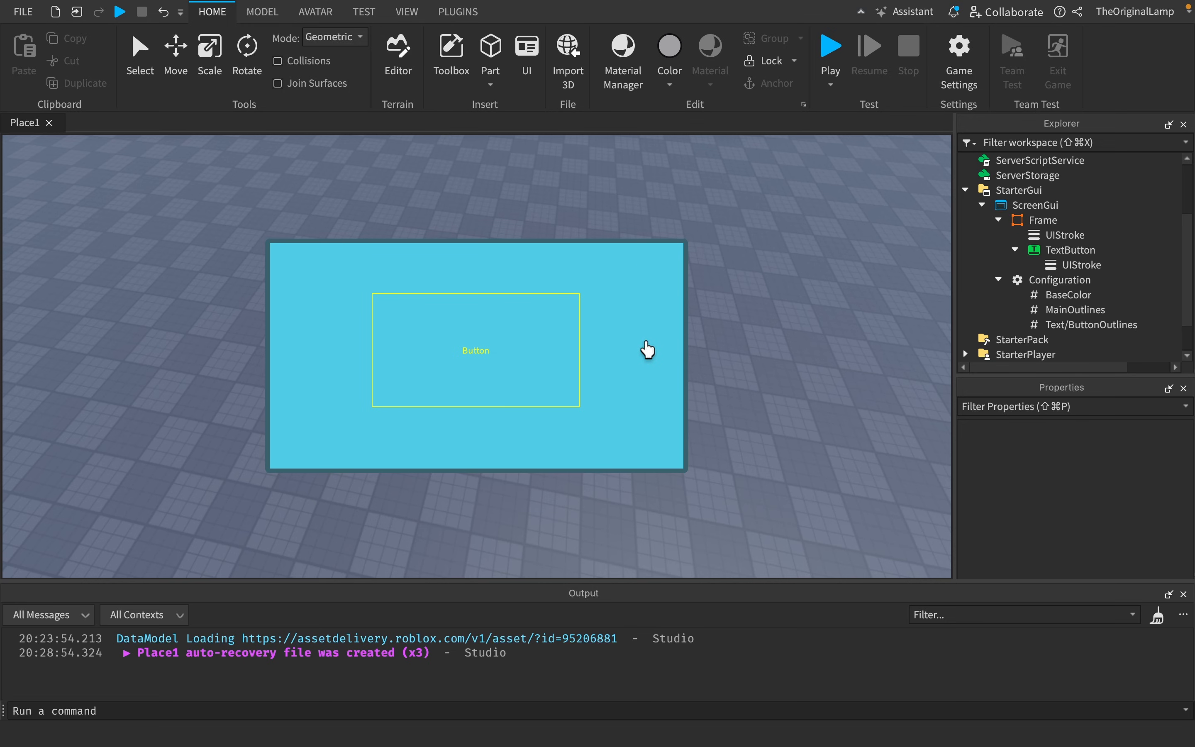
mouse_move(628, 330)
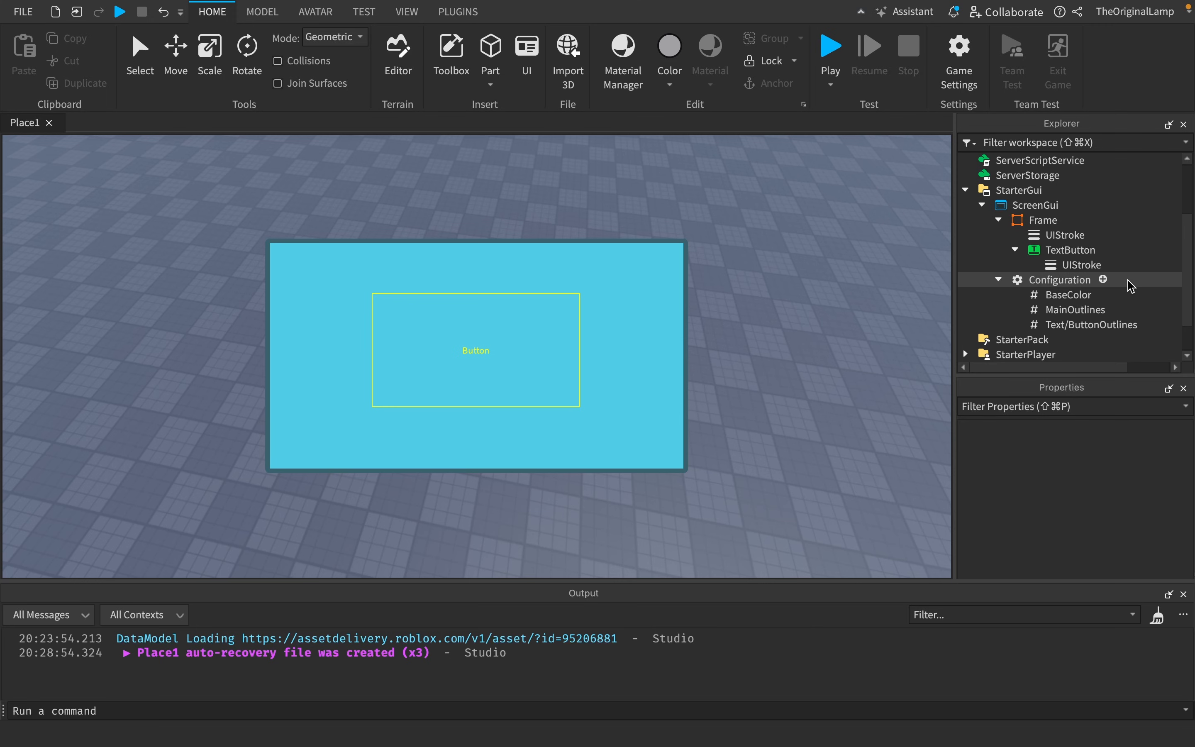
click(1079, 310)
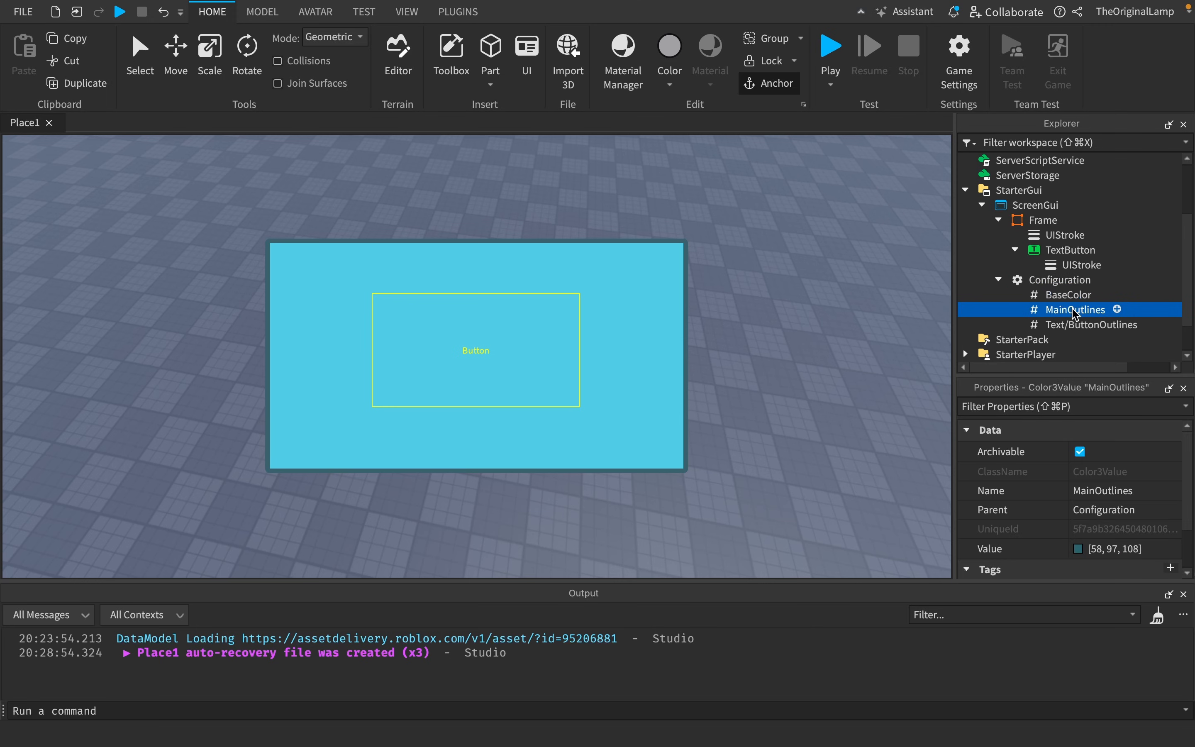
click(1071, 295)
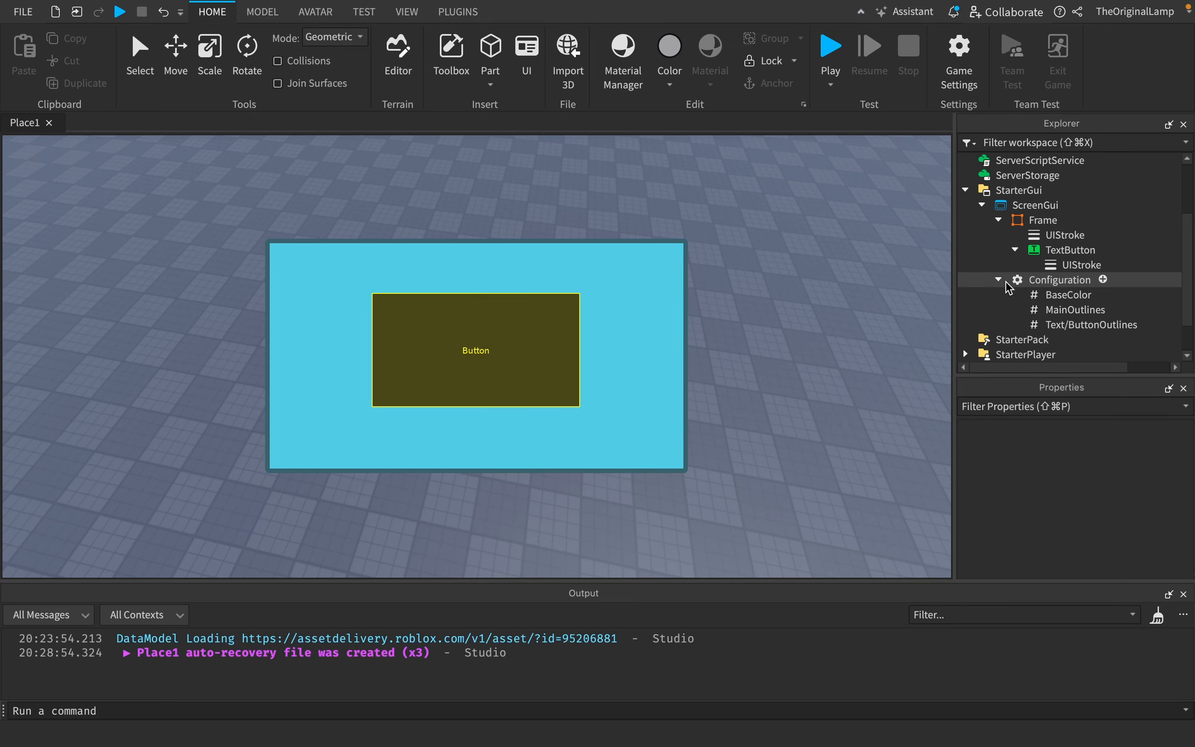
click(999, 280)
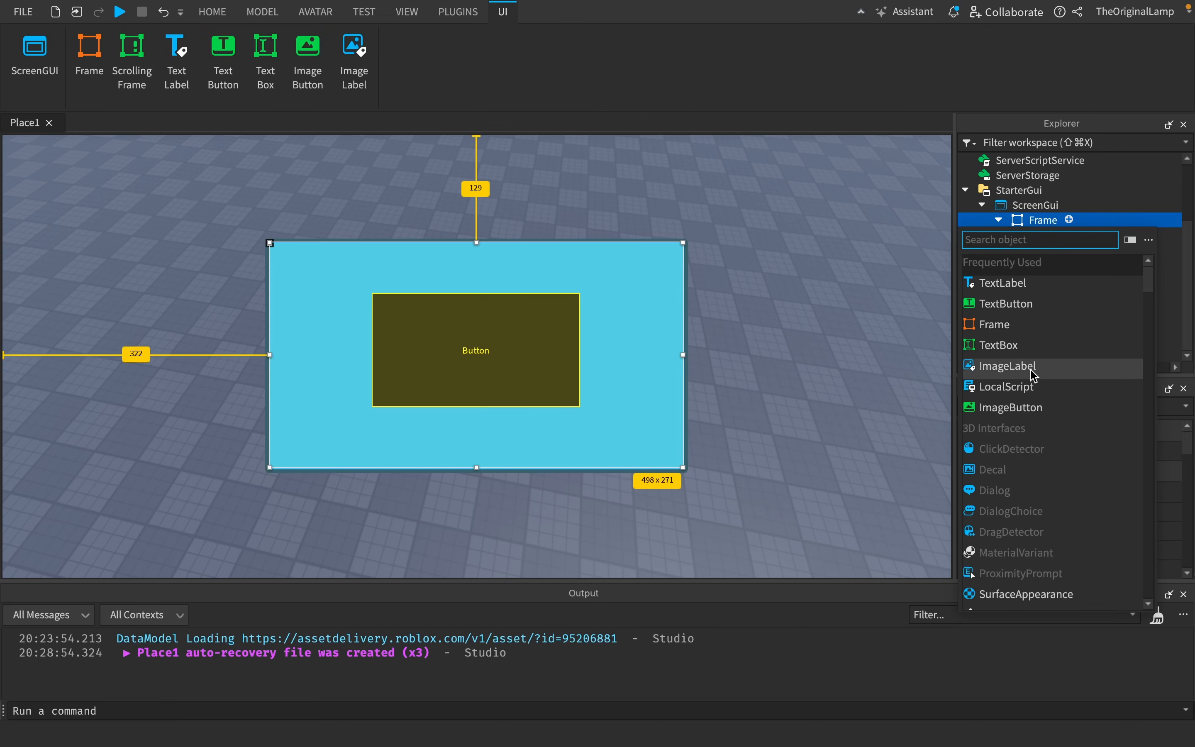
Insert a UICorner into the Frame to round its corners.
text(ui)
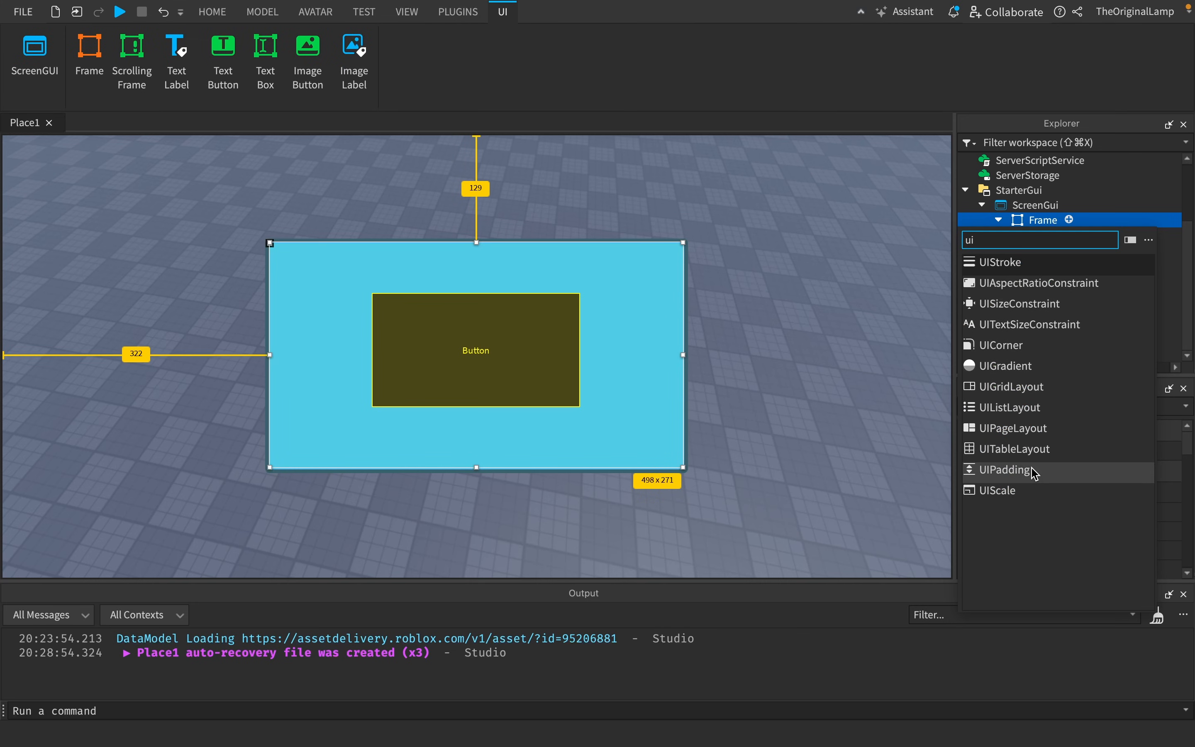
mouse_move(1012, 366)
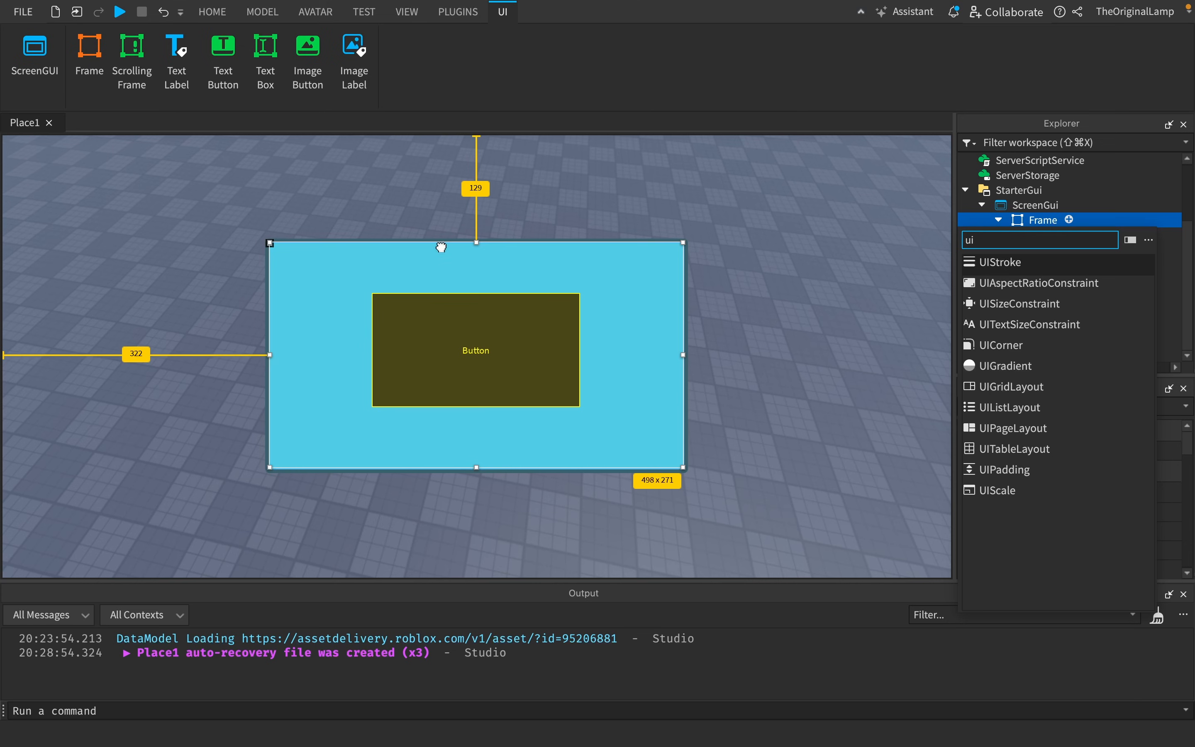
mouse_move(556, 237)
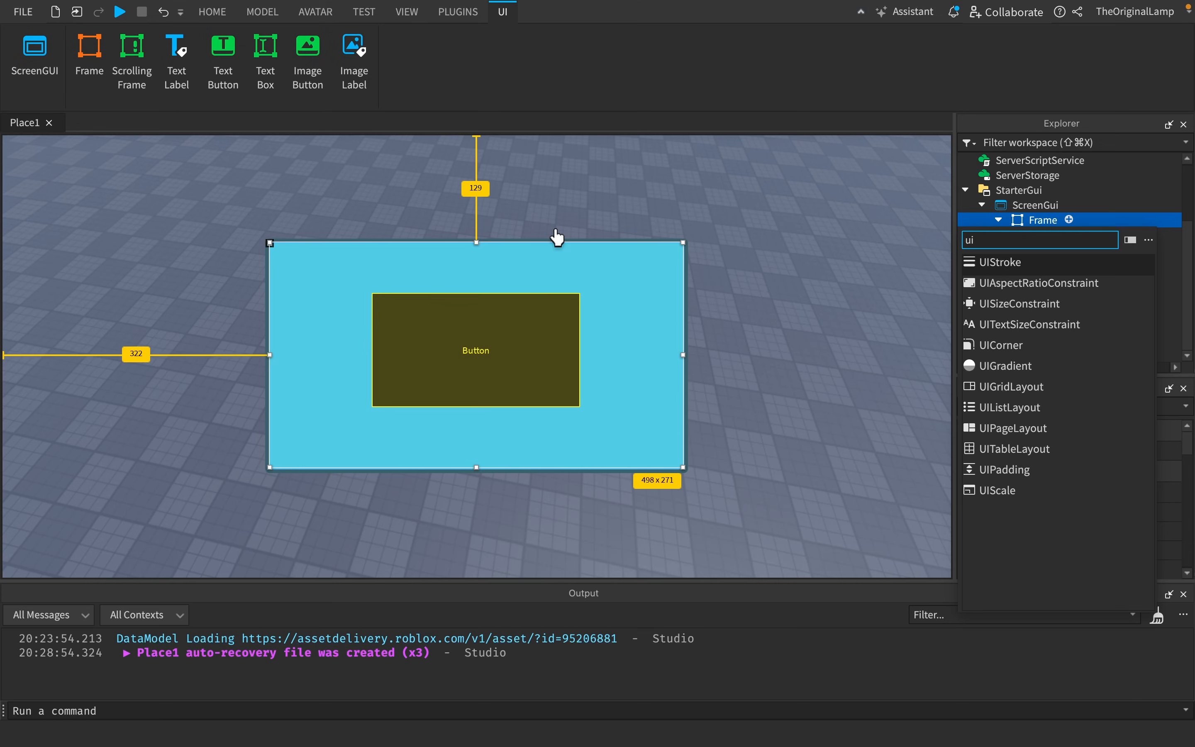
mouse_move(458, 204)
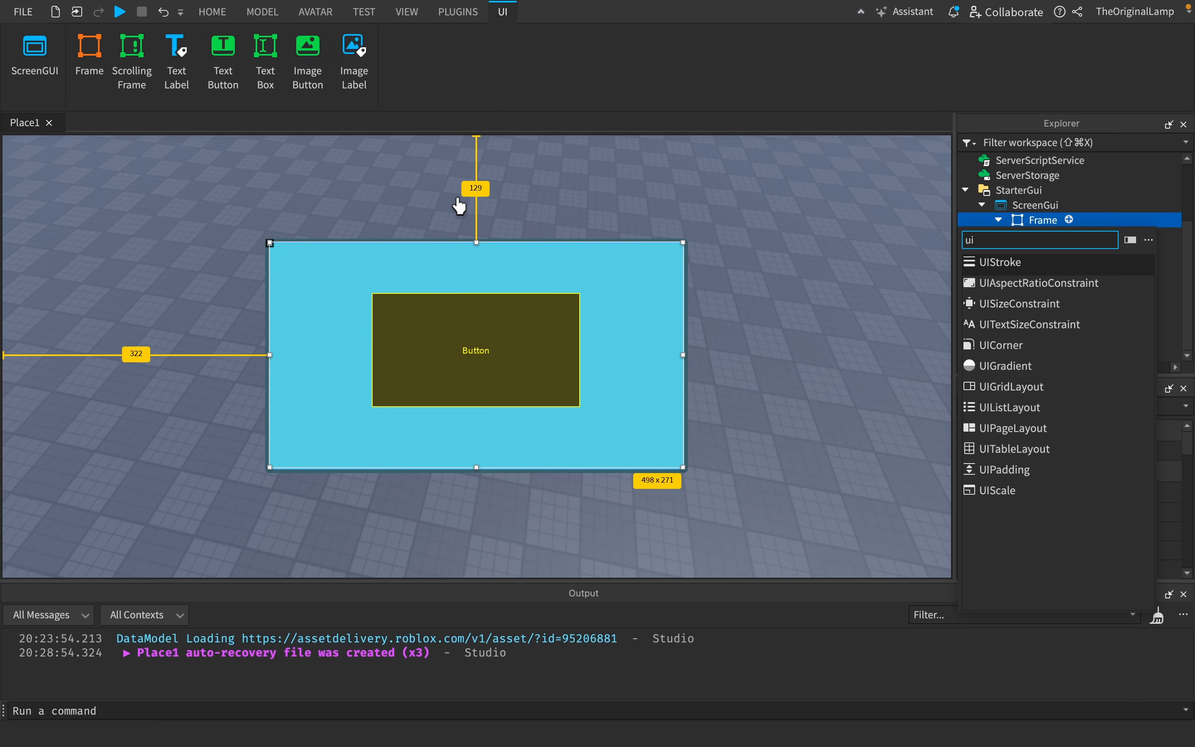
mouse_move(1014, 366)
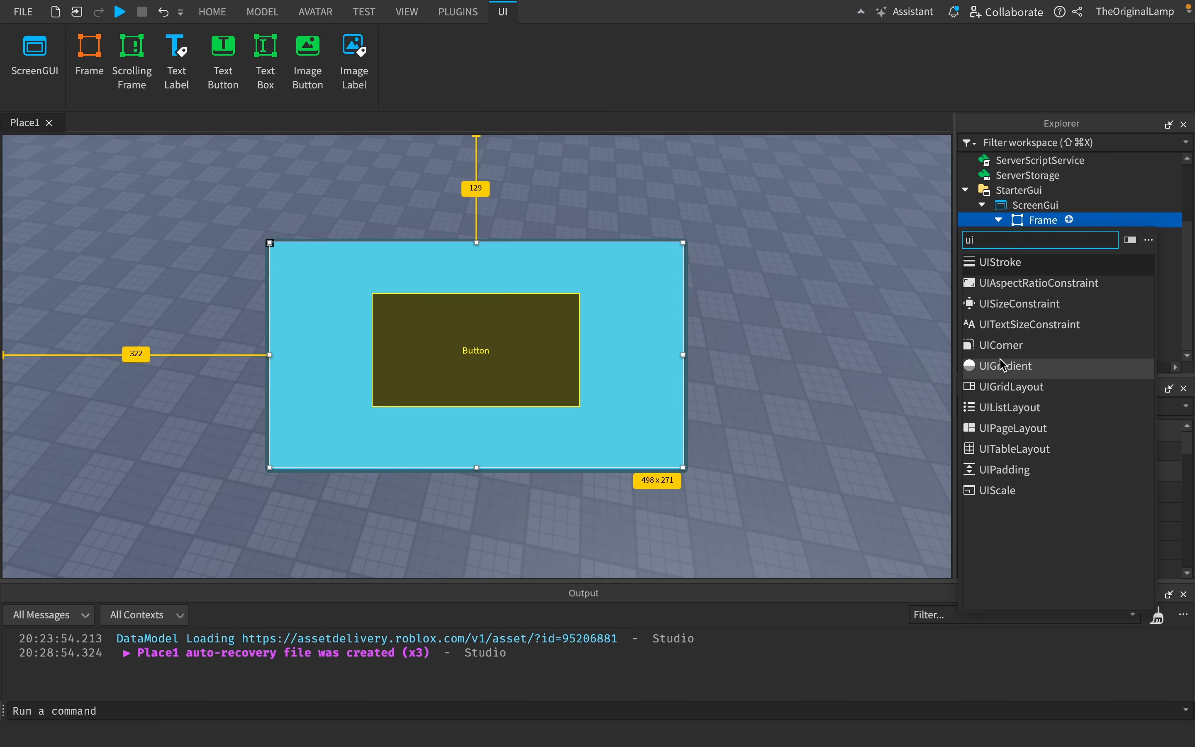
mouse_move(998, 367)
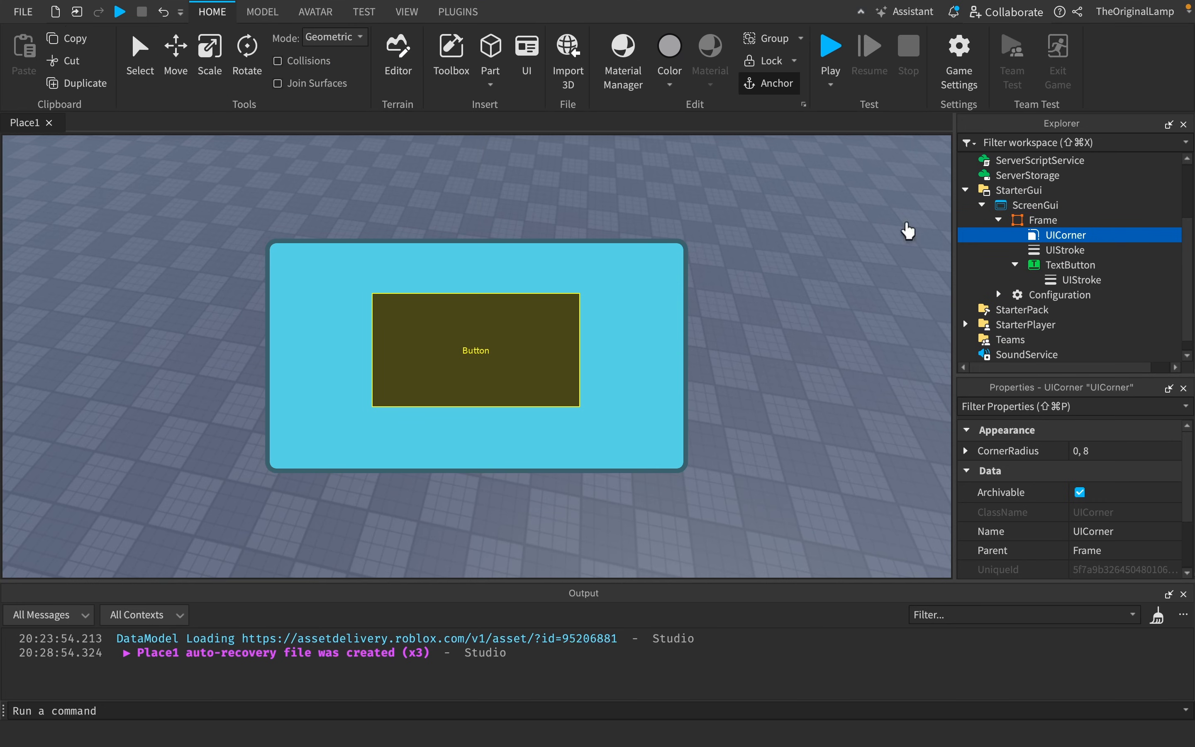
click(1068, 249)
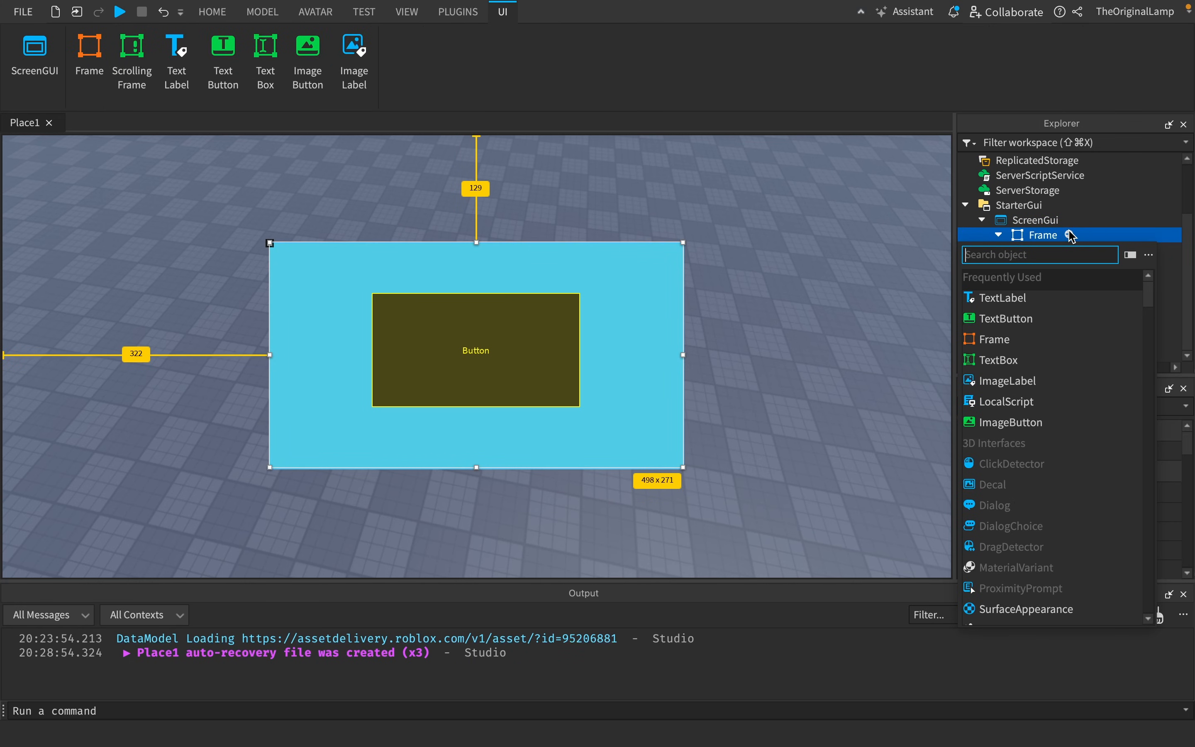
text(ui)
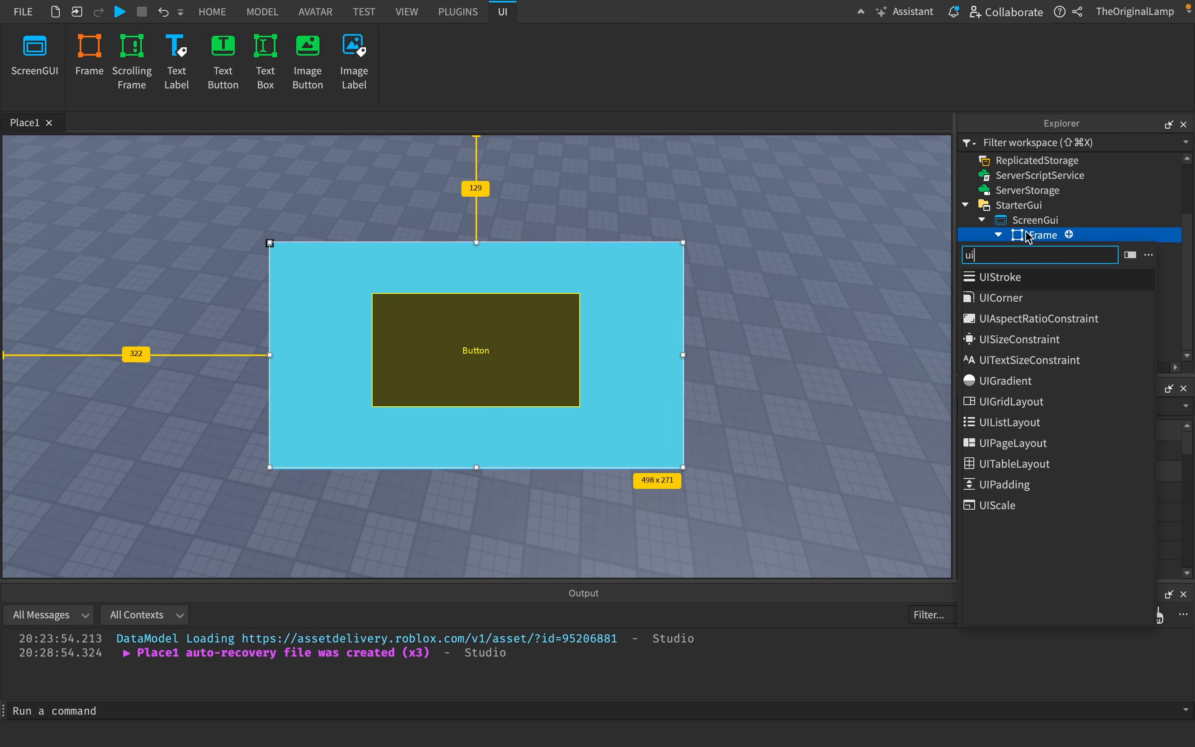
mouse_move(995, 282)
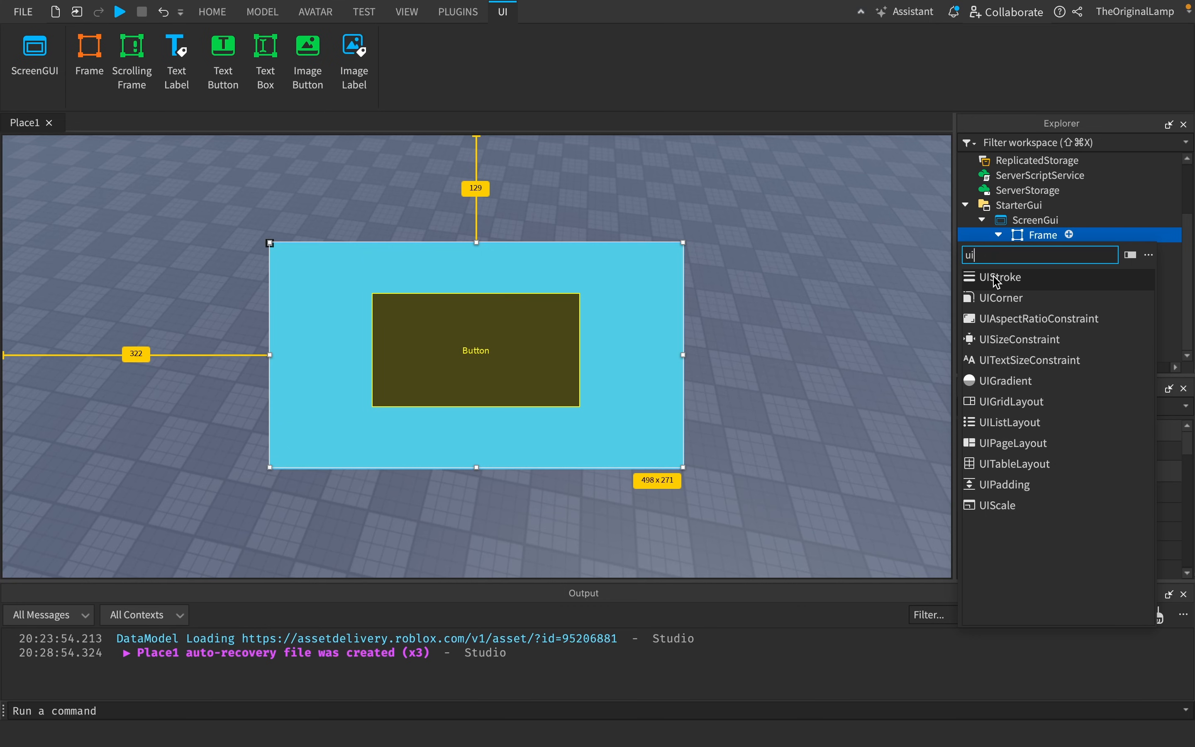
mouse_move(1001, 484)
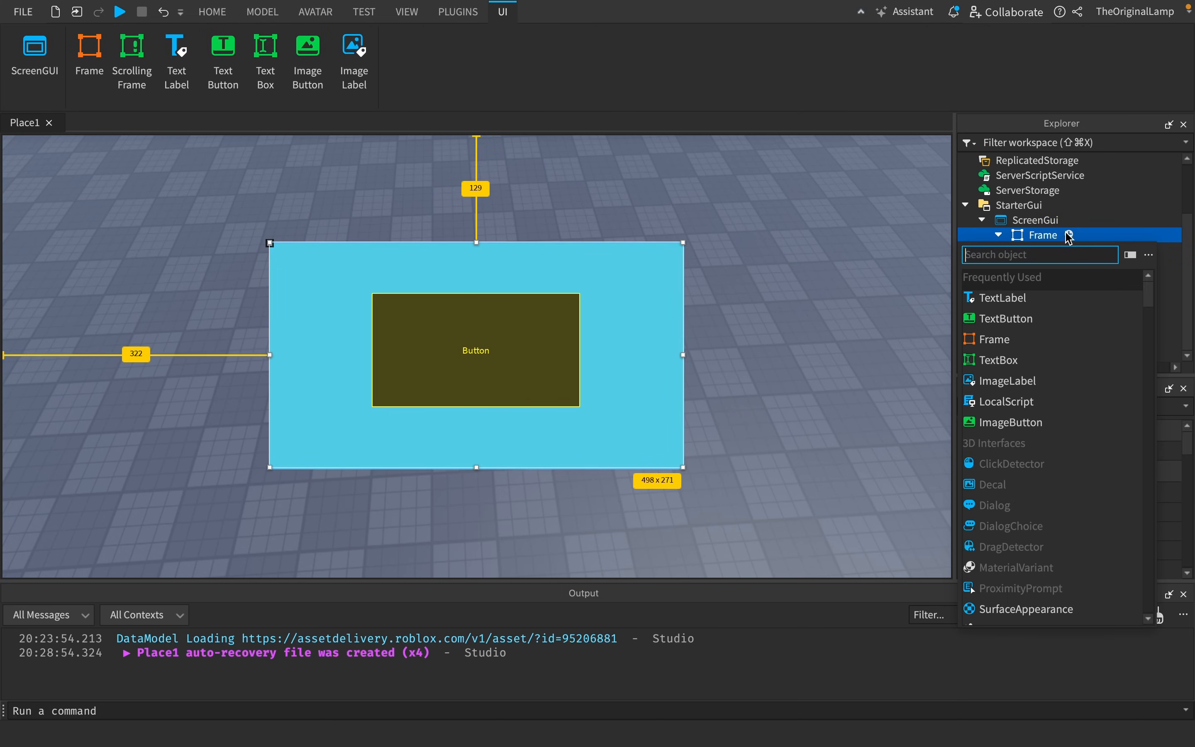
text(butt)
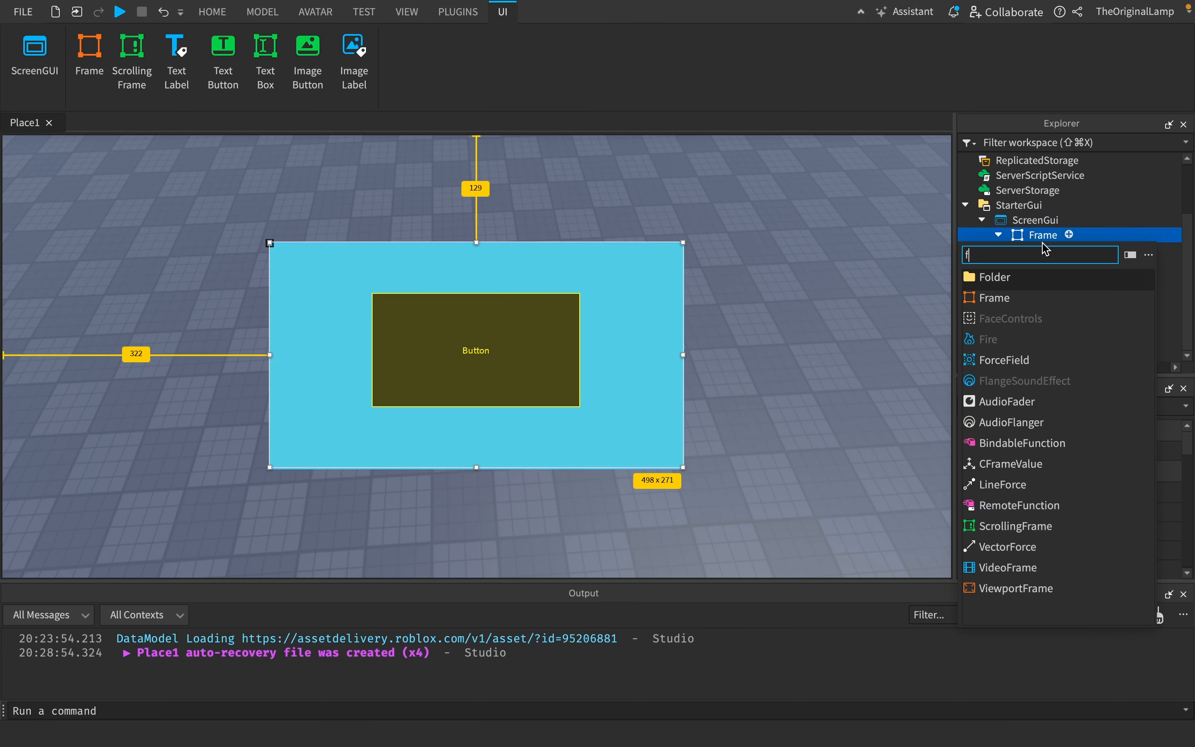
Insert a 100 by 100 white child Frame inside the cyan Frame.
click(993, 297)
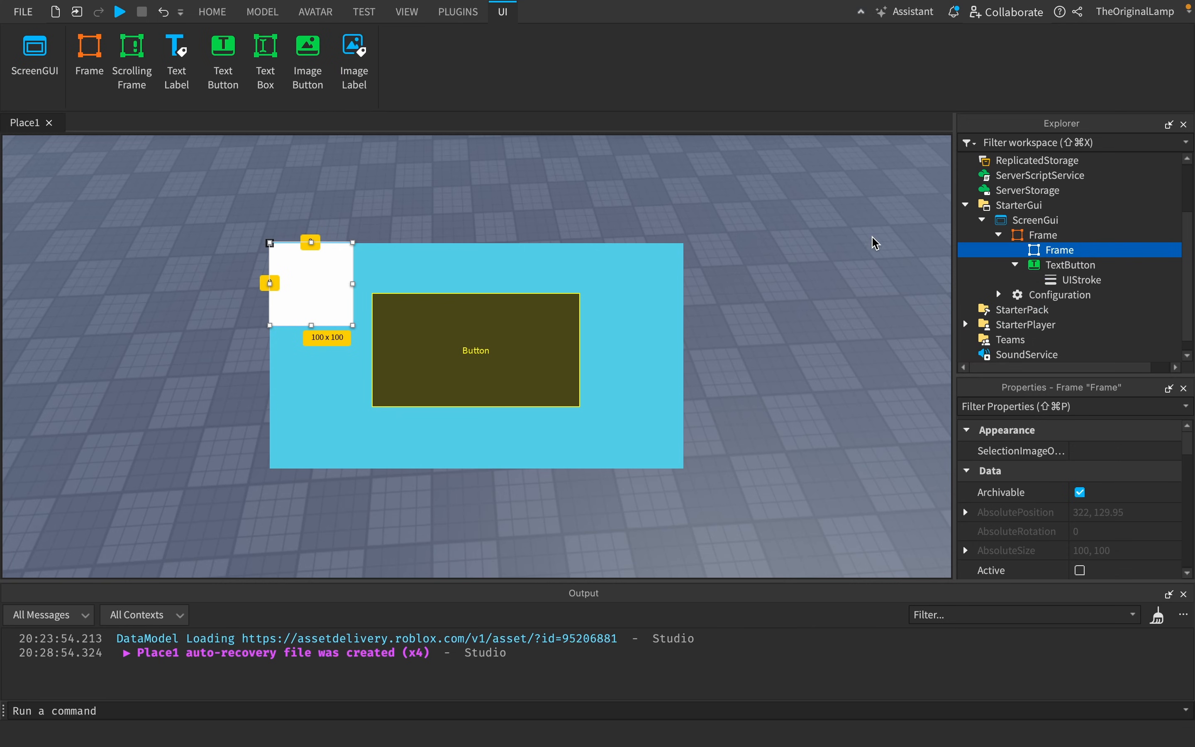
mouse_move(1148, 294)
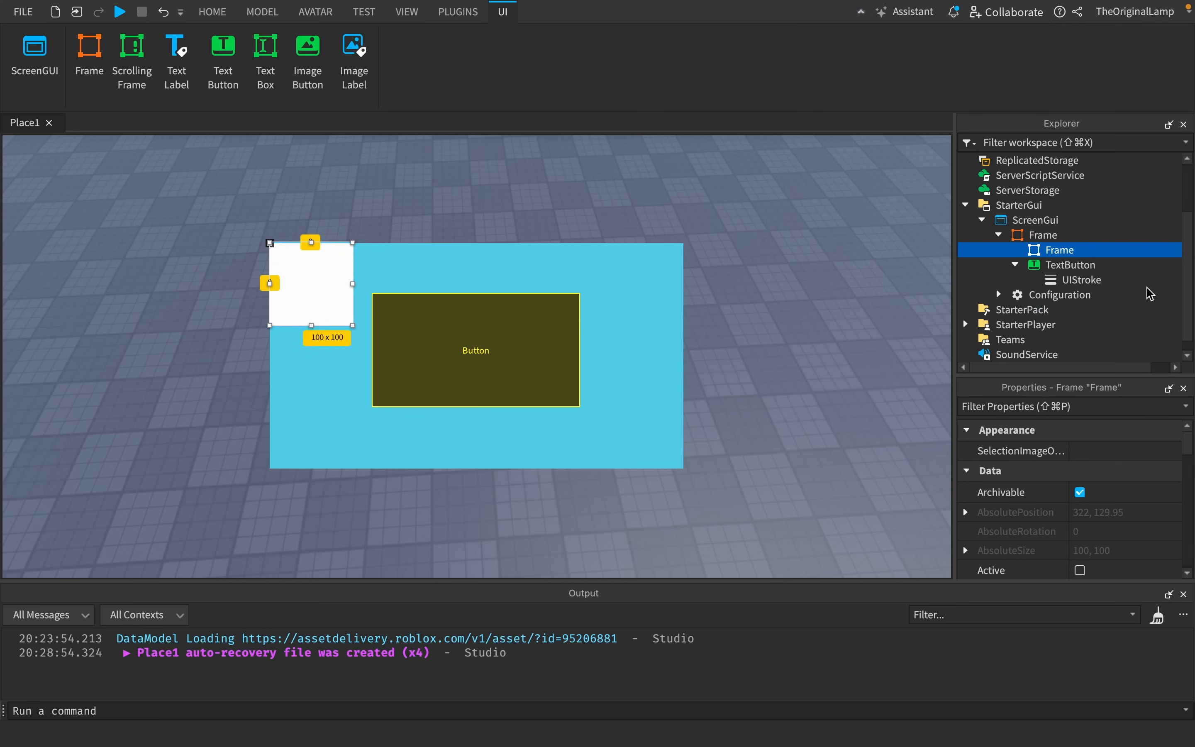
mouse_move(313, 261)
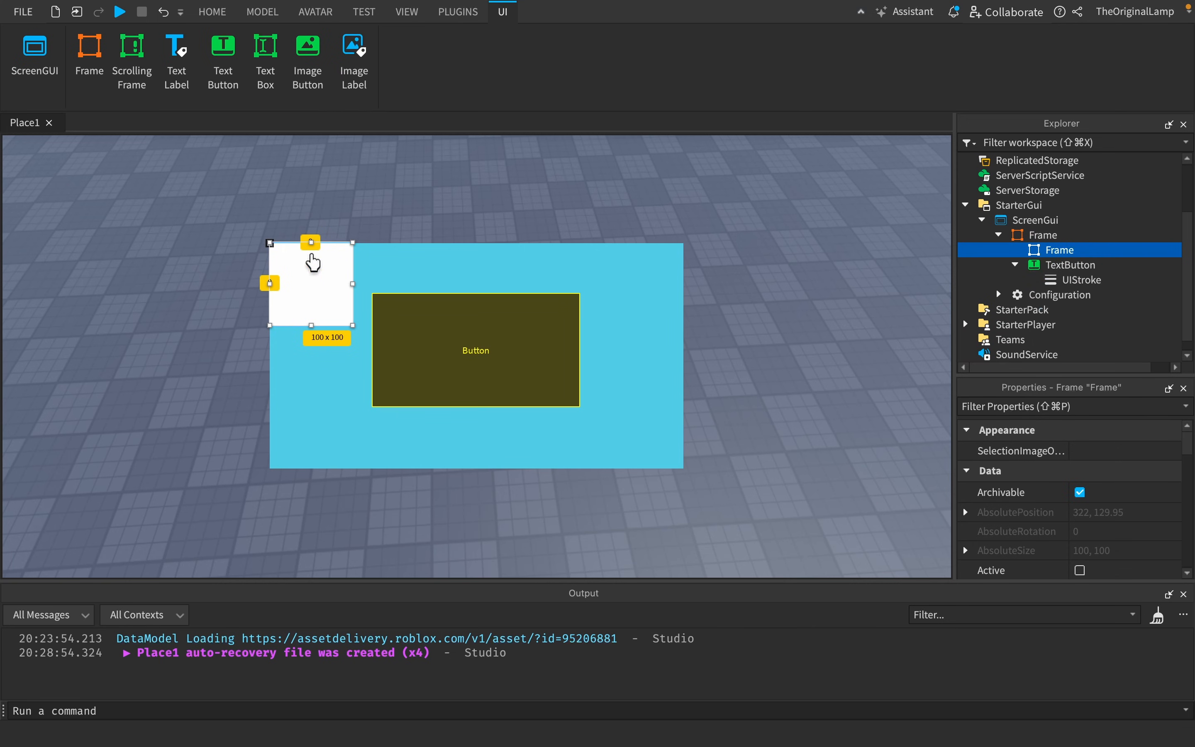
mouse_move(290, 294)
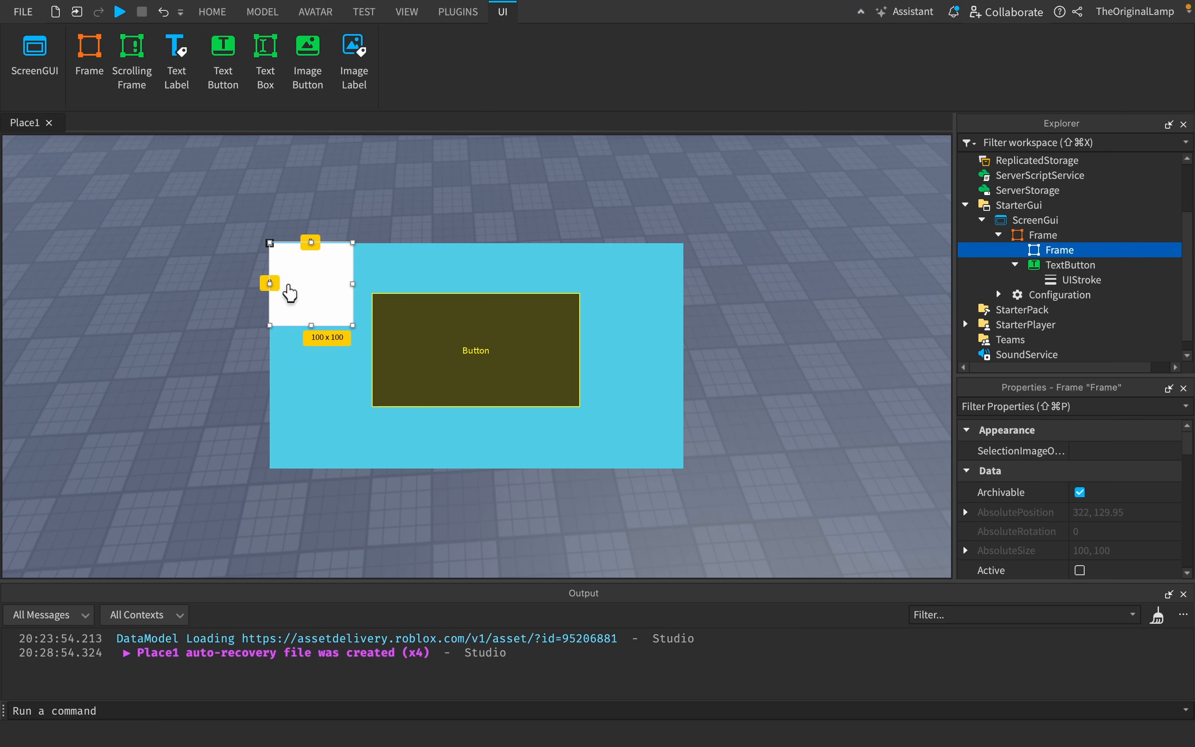
mouse_move(665, 236)
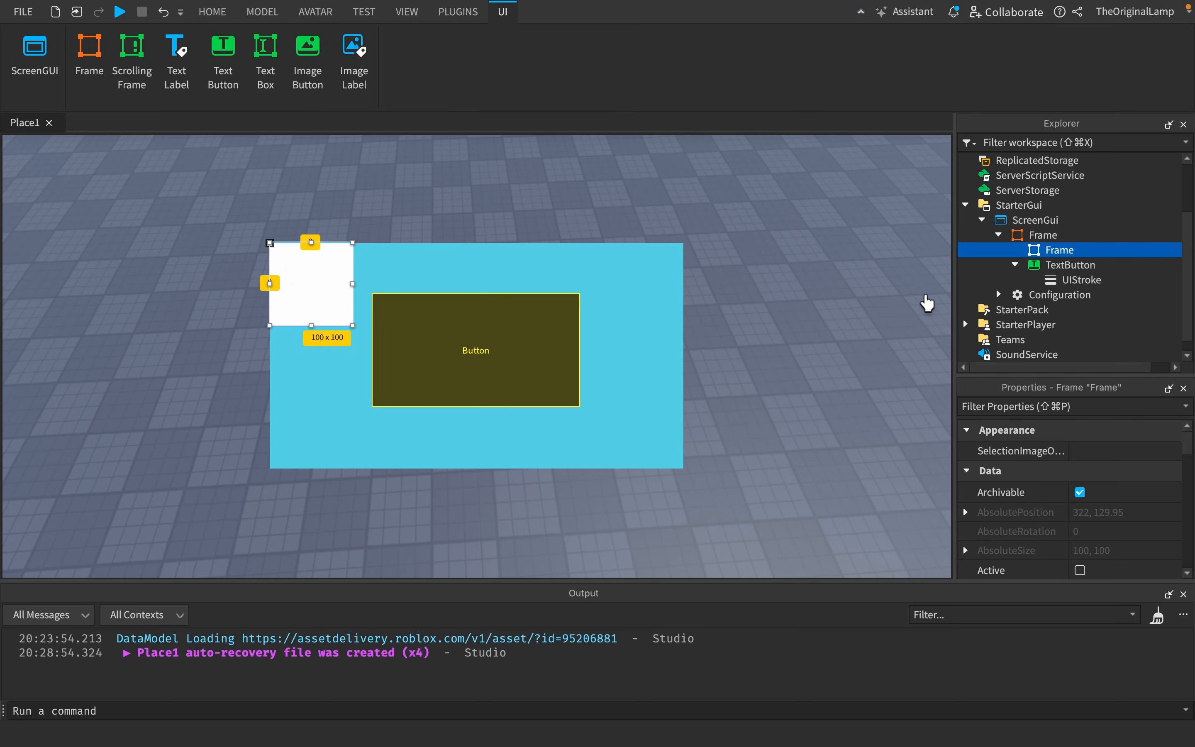
mouse_move(731, 269)
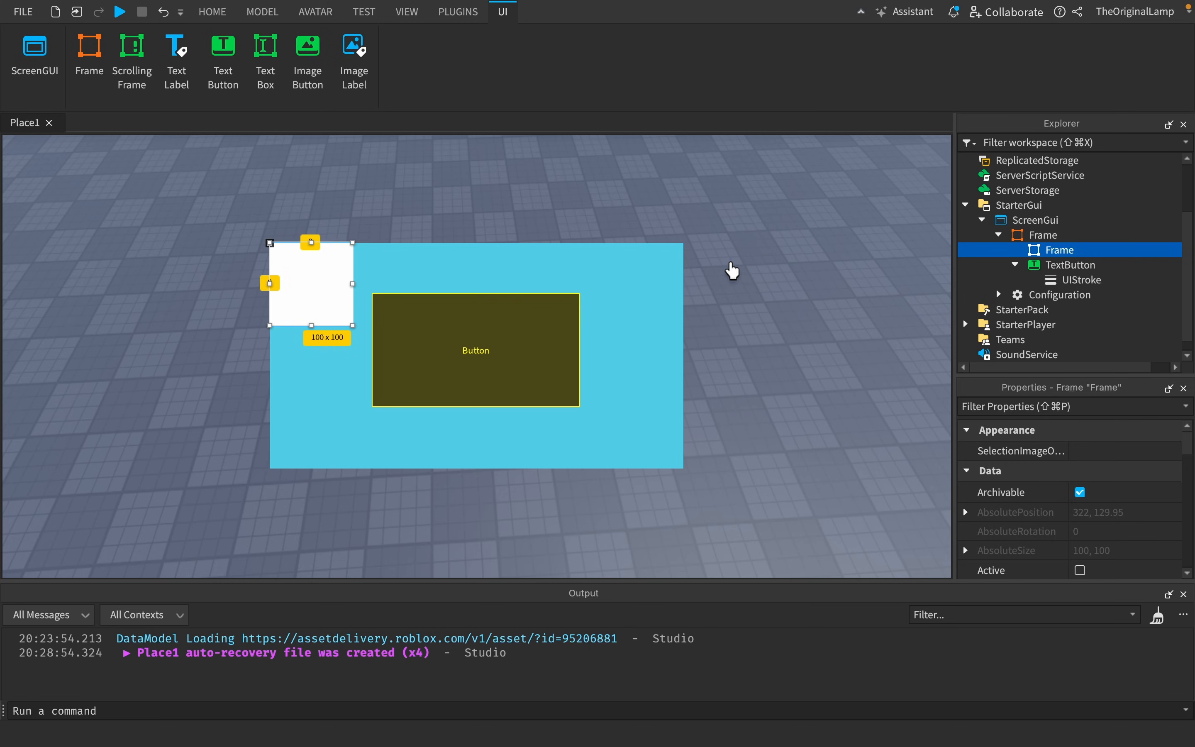
mouse_move(758, 276)
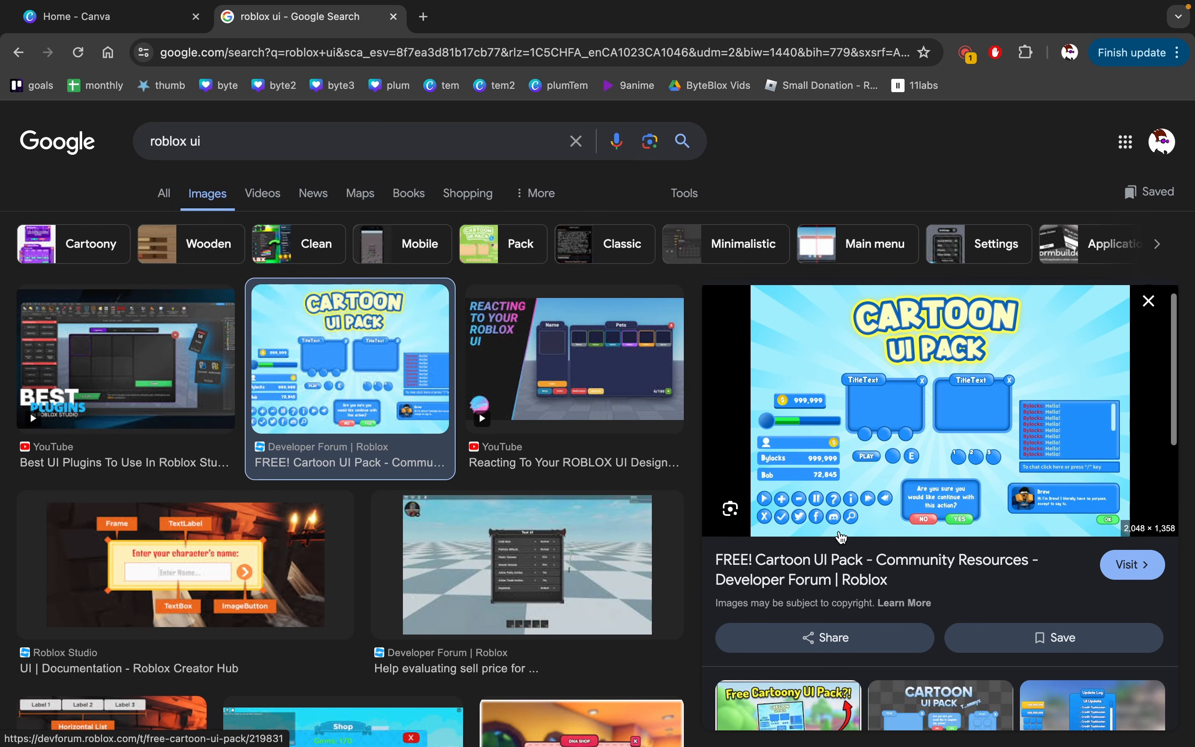
mouse_move(815, 534)
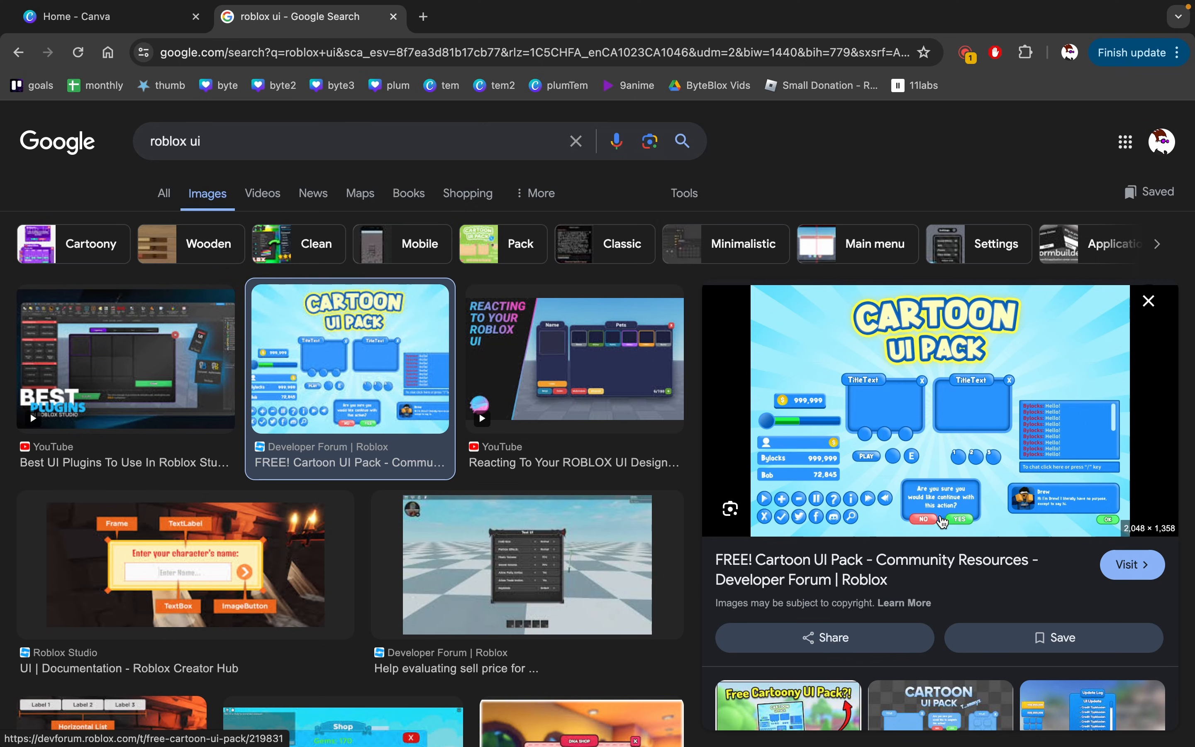
mouse_move(910, 520)
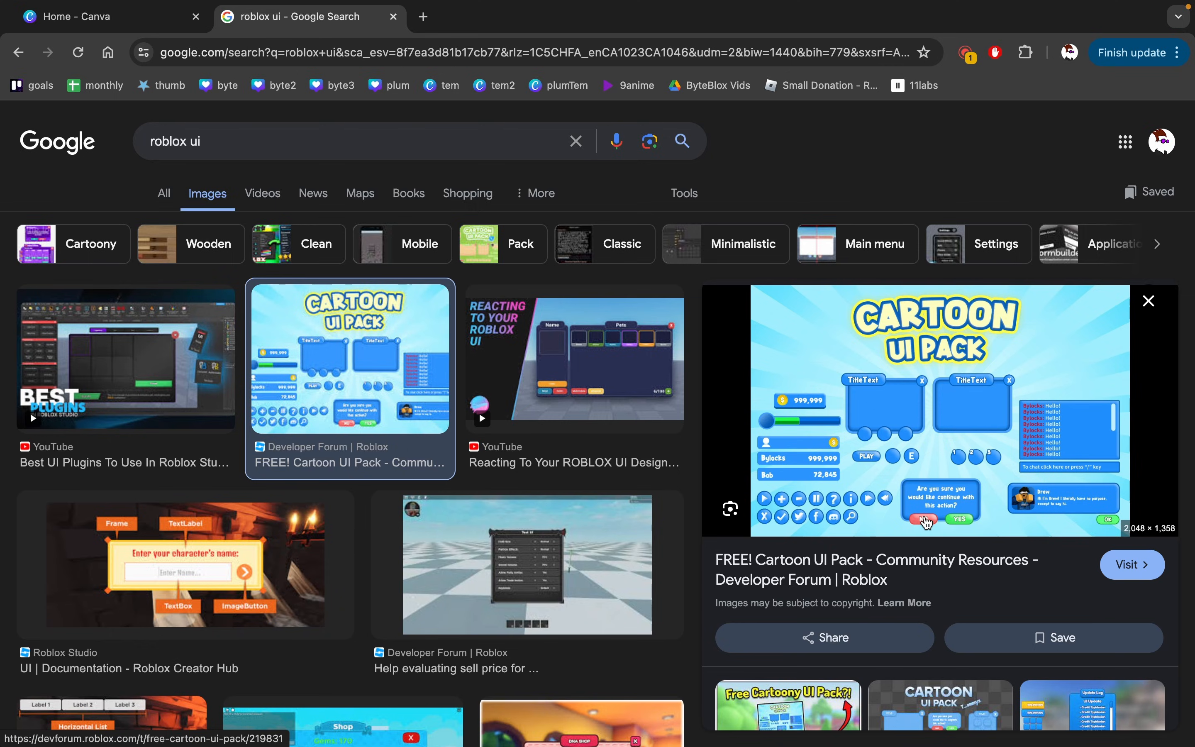
Create a Canva Logo design with a large red hexagon.
click(109, 16)
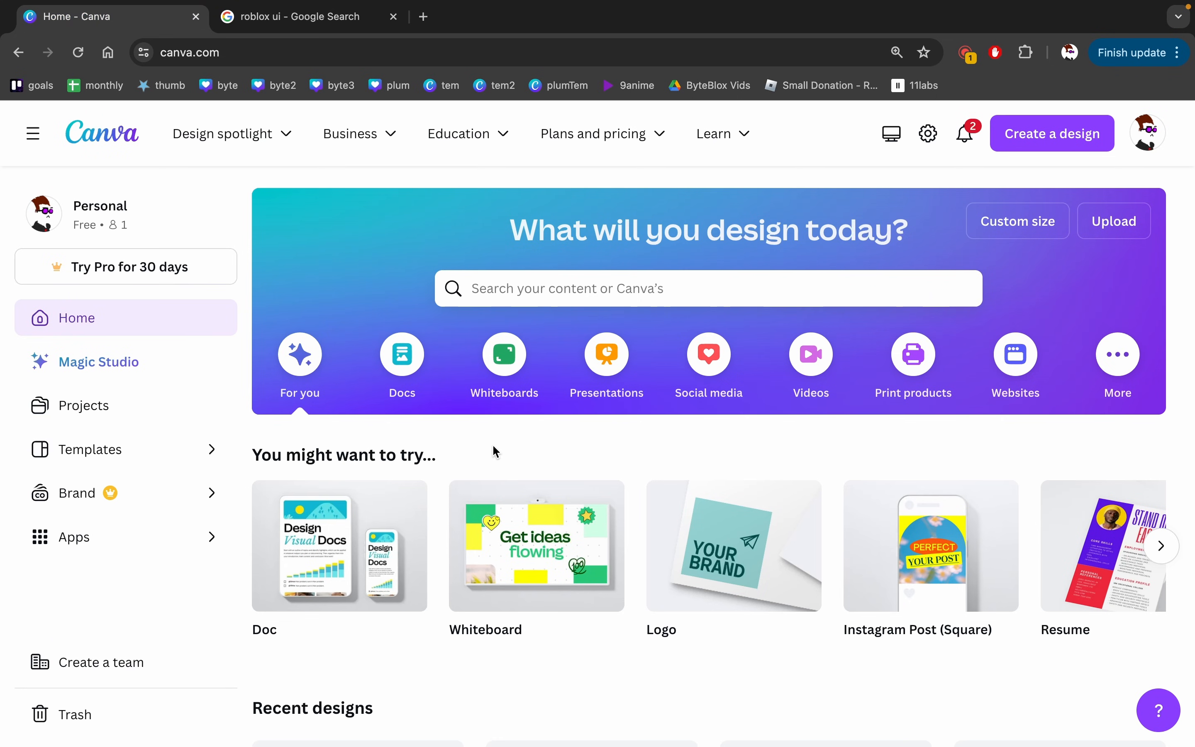
click(733, 547)
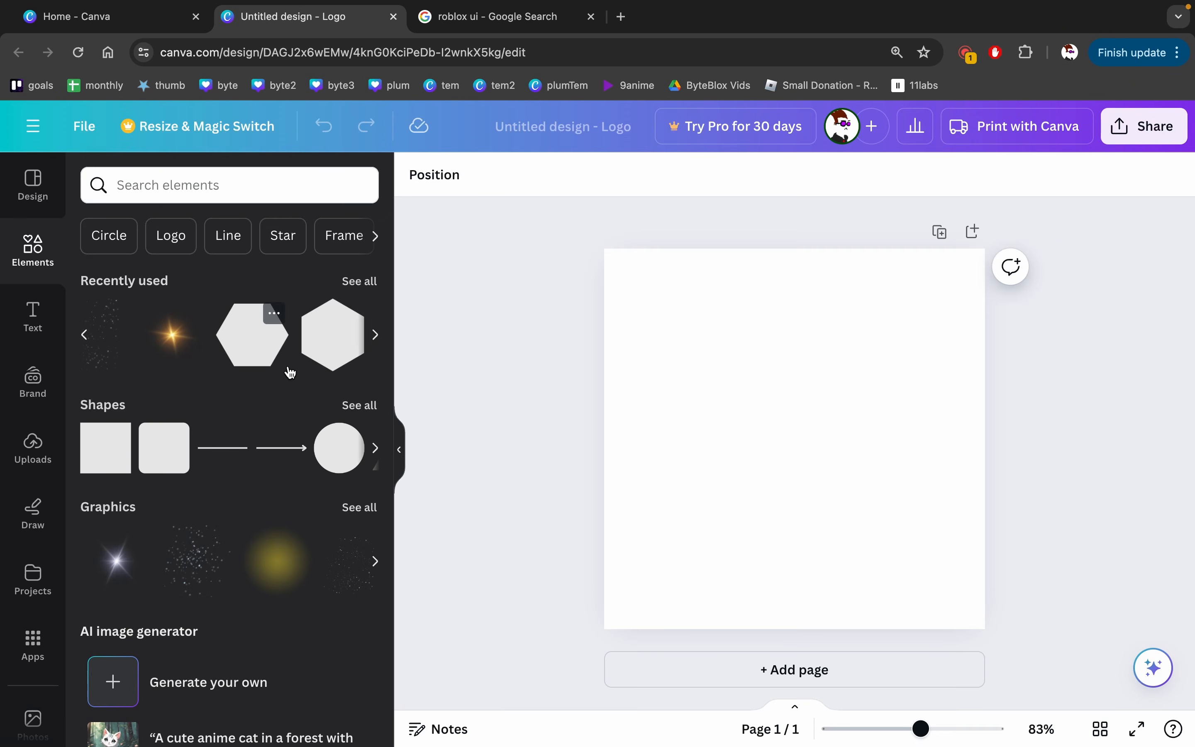
click(252, 335)
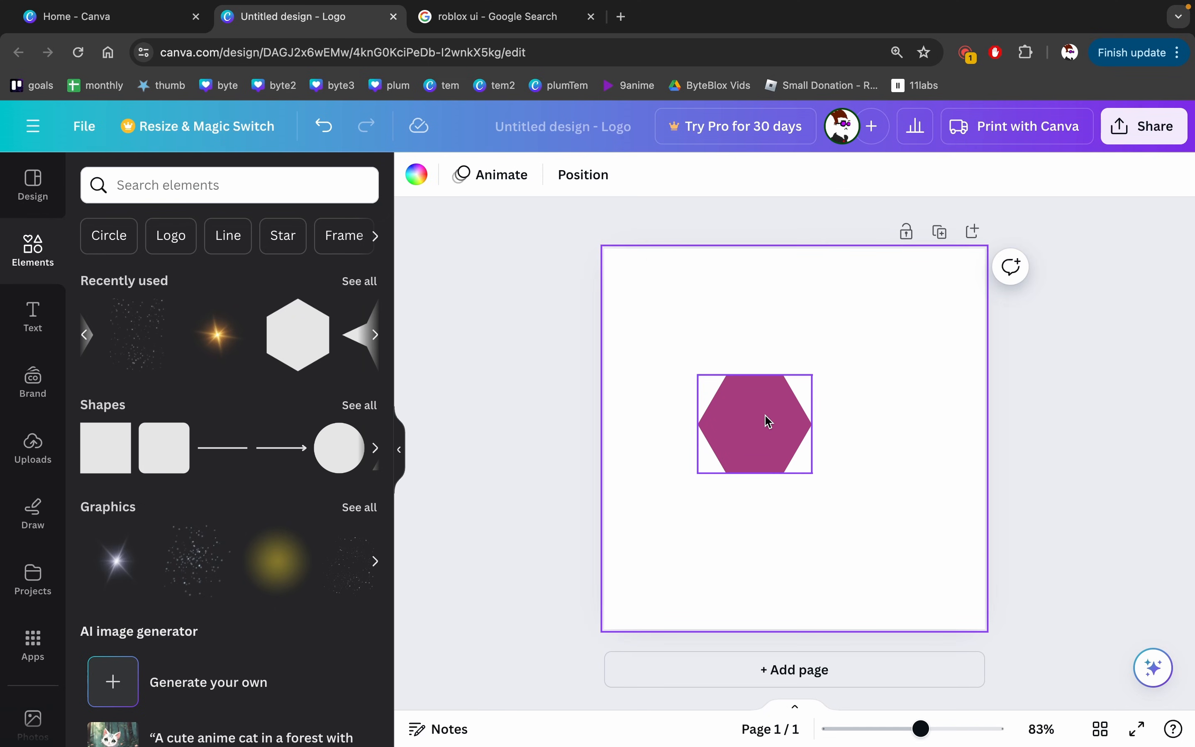
click(753, 423)
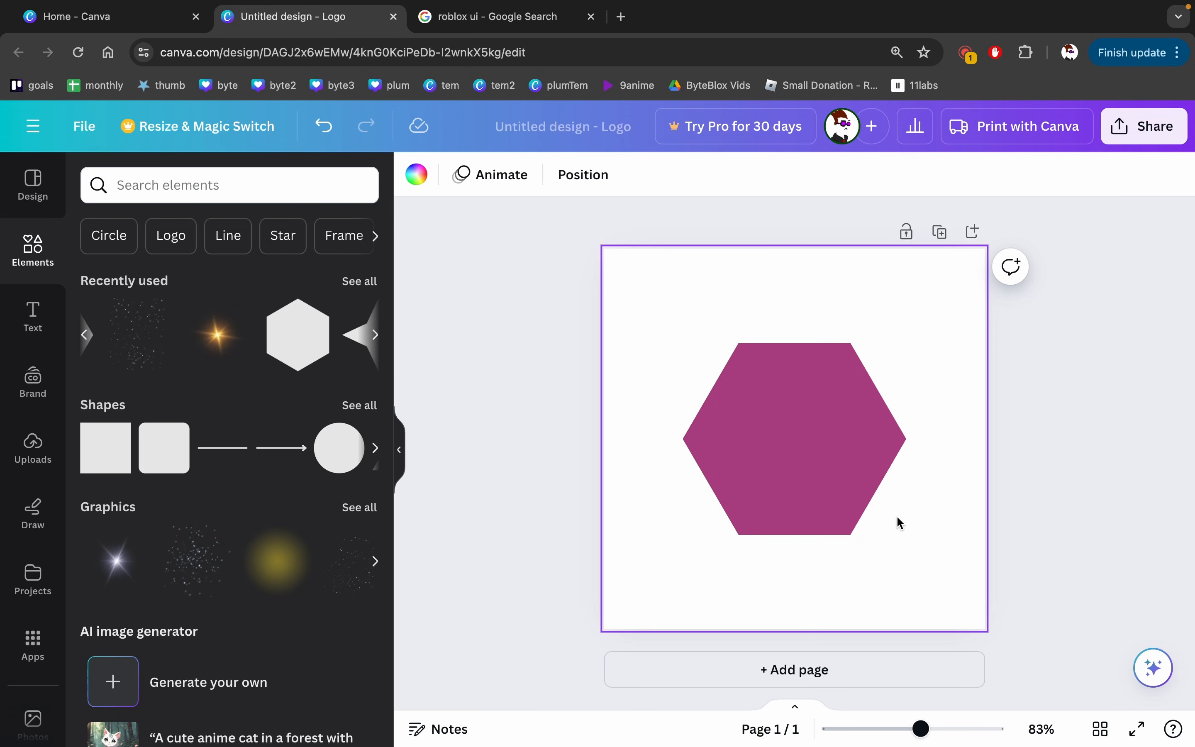
mouse_move(900, 326)
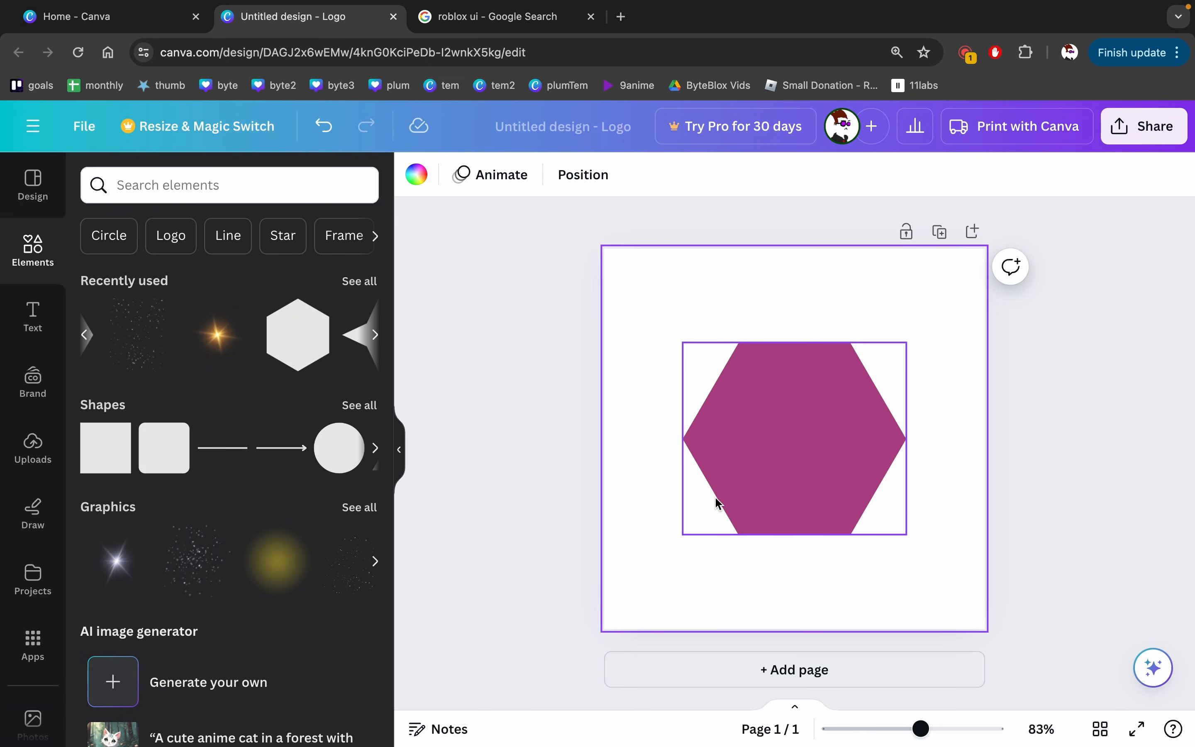
click(794, 438)
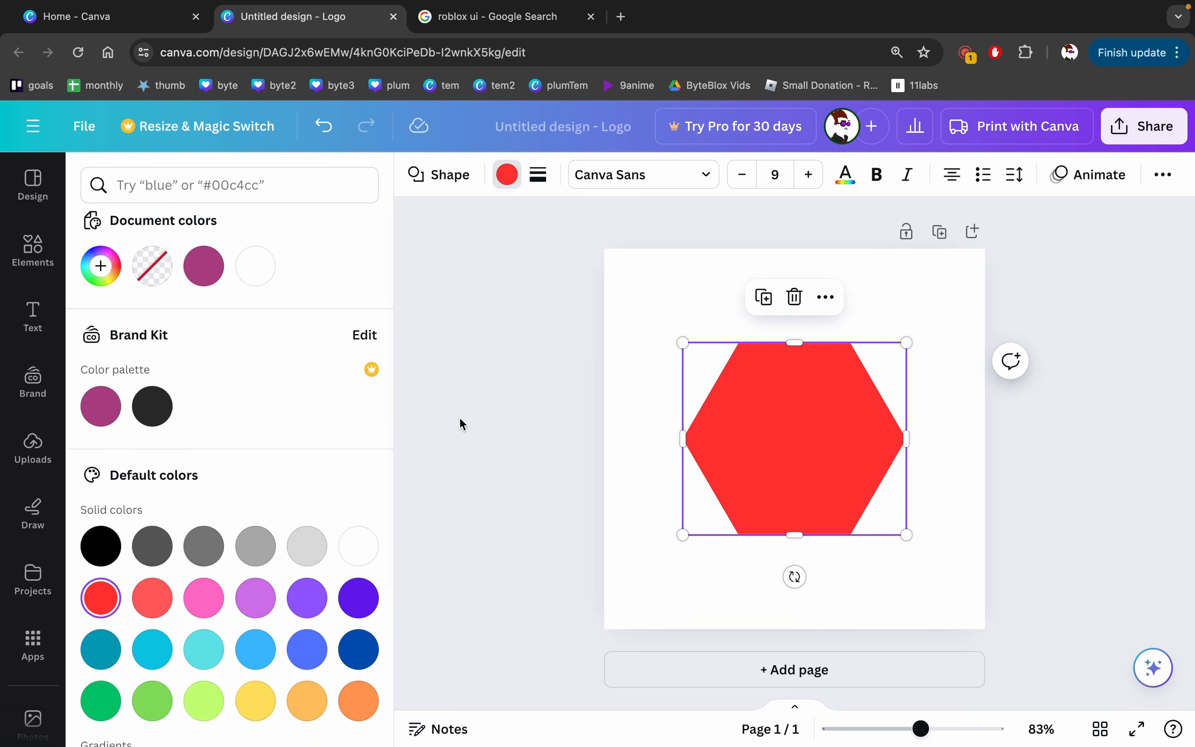
Download the hexagon design as a PNG via Share > Download.
click(1144, 127)
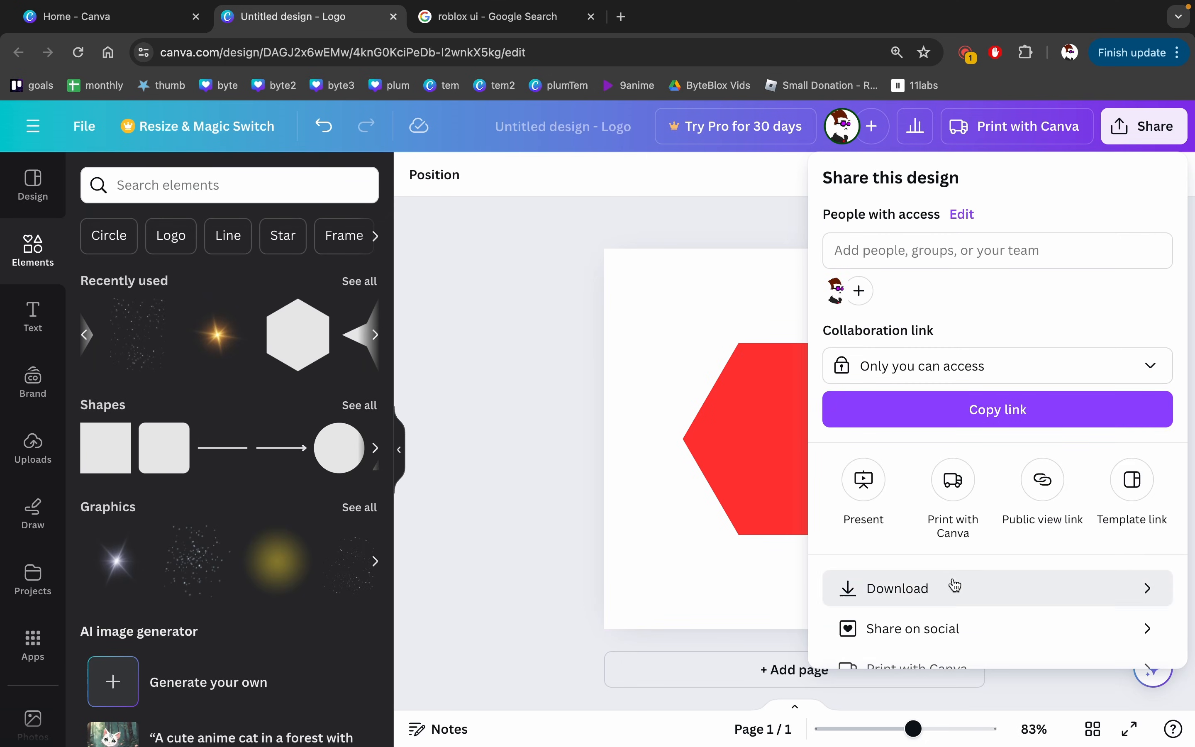
click(898, 587)
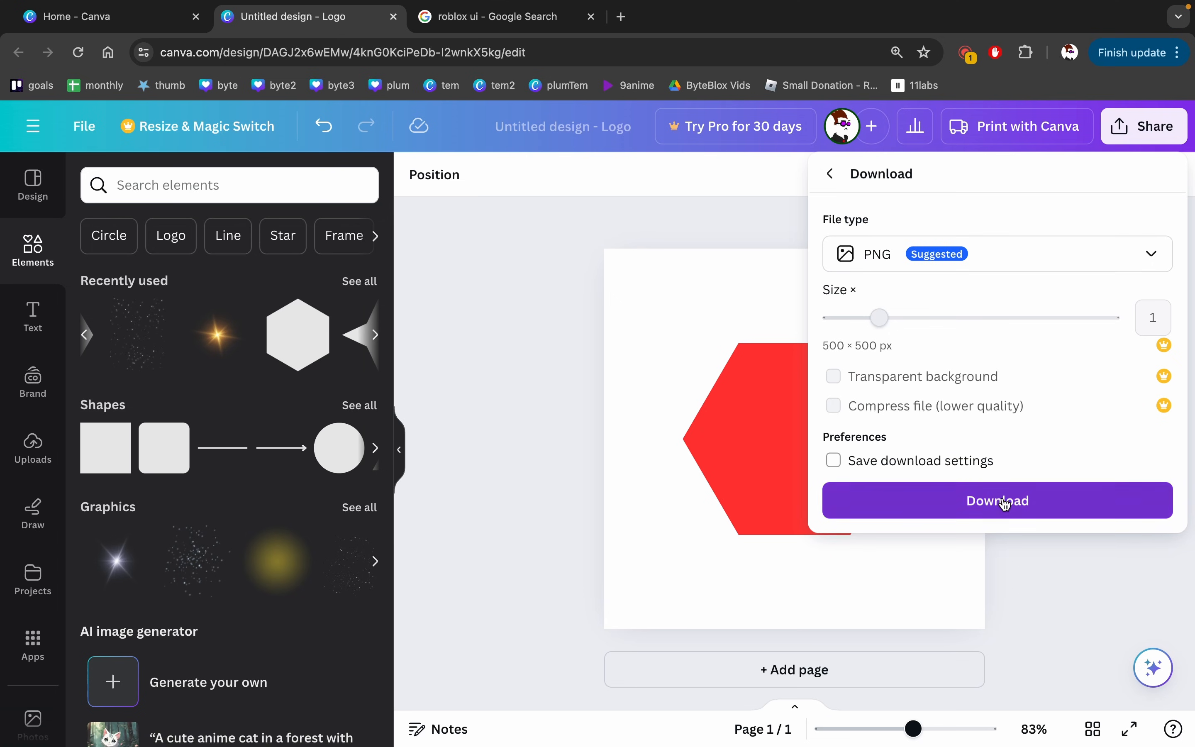
click(997, 500)
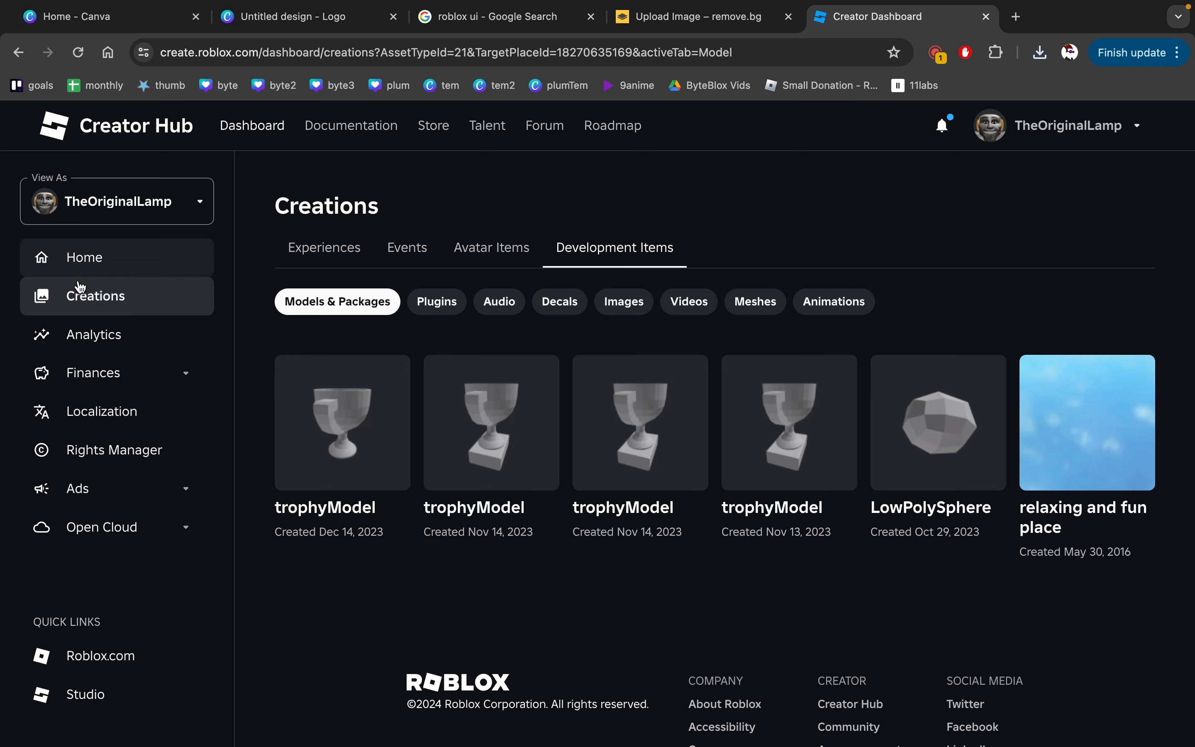
mouse_move(572, 290)
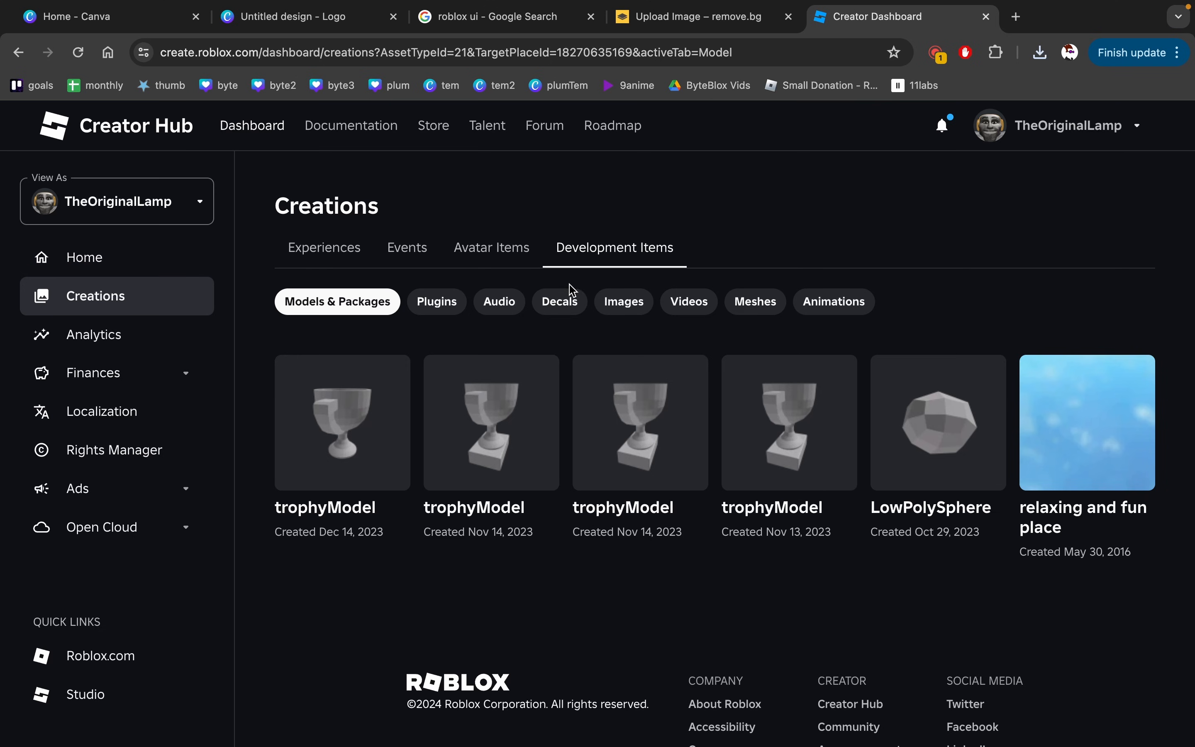
Upload the hexagon PNG as a decal named ExitButton in Creator Hub.
click(559, 301)
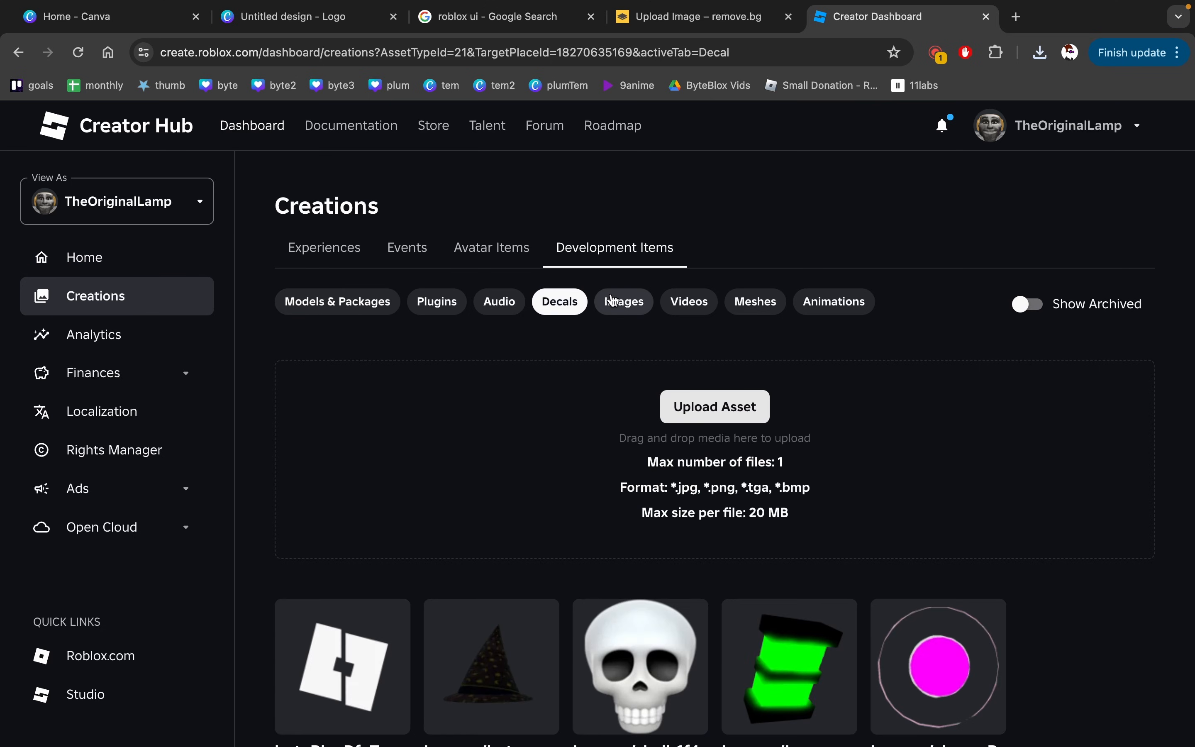
click(714, 405)
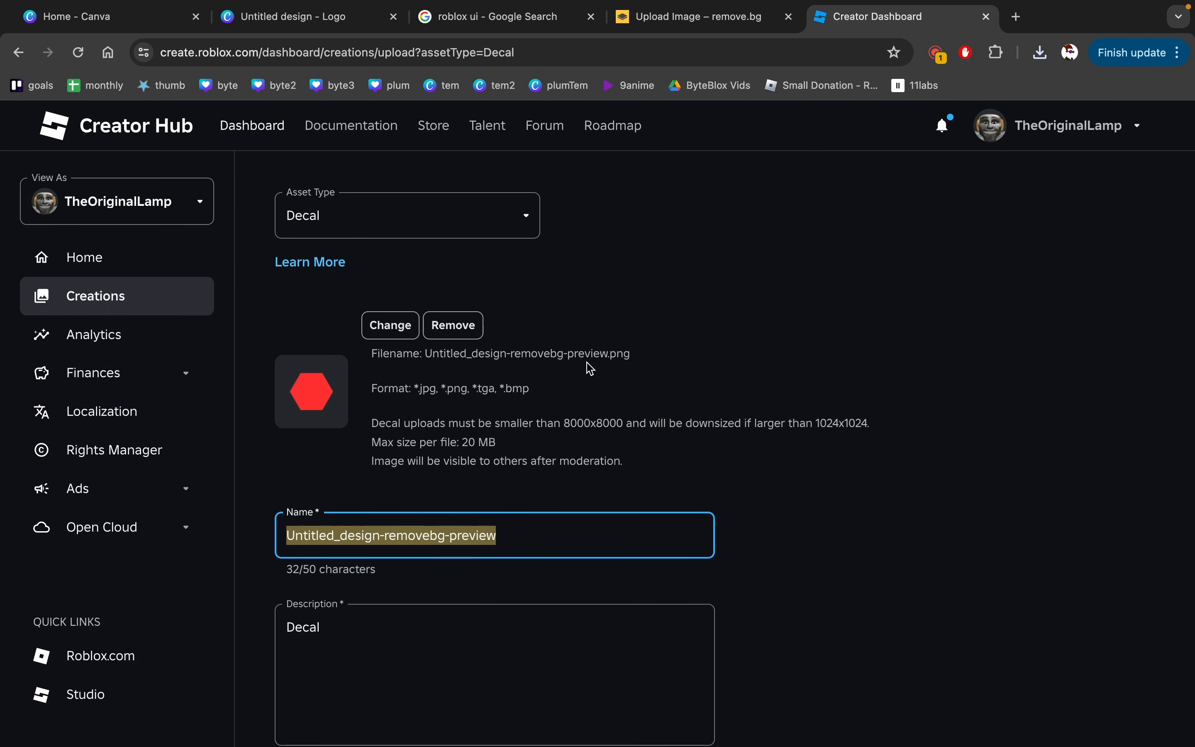
text(ExitButton)
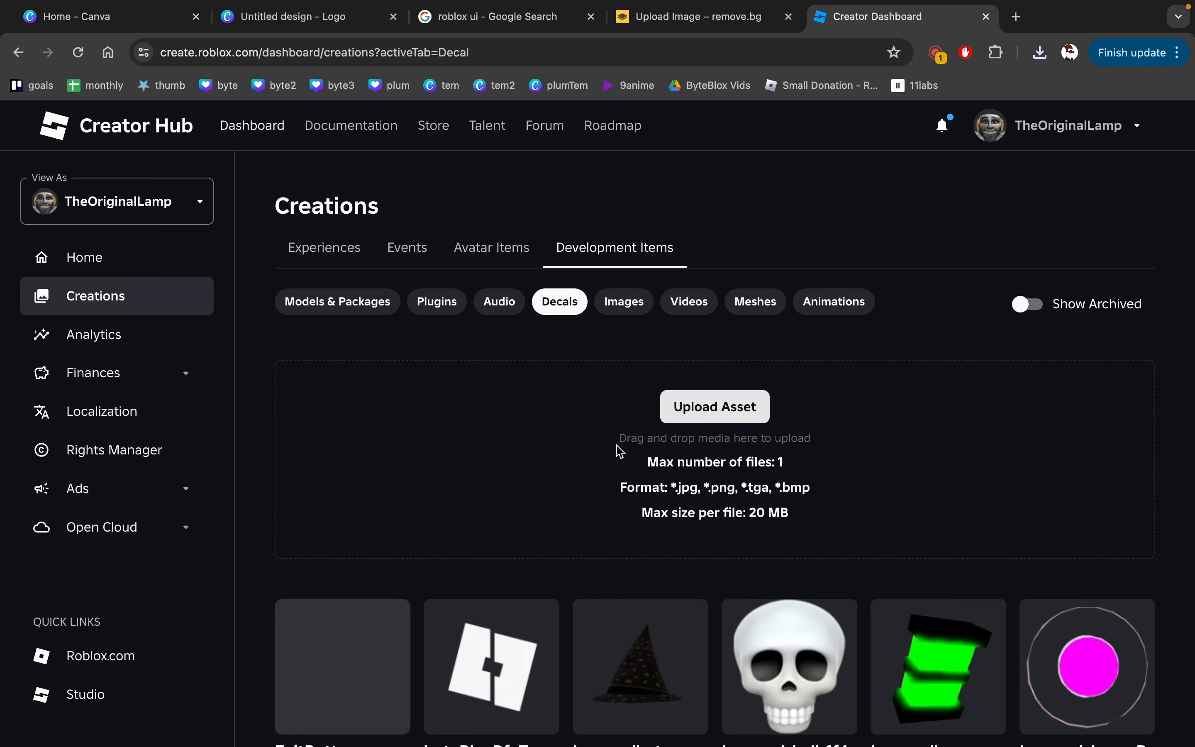
click(391, 552)
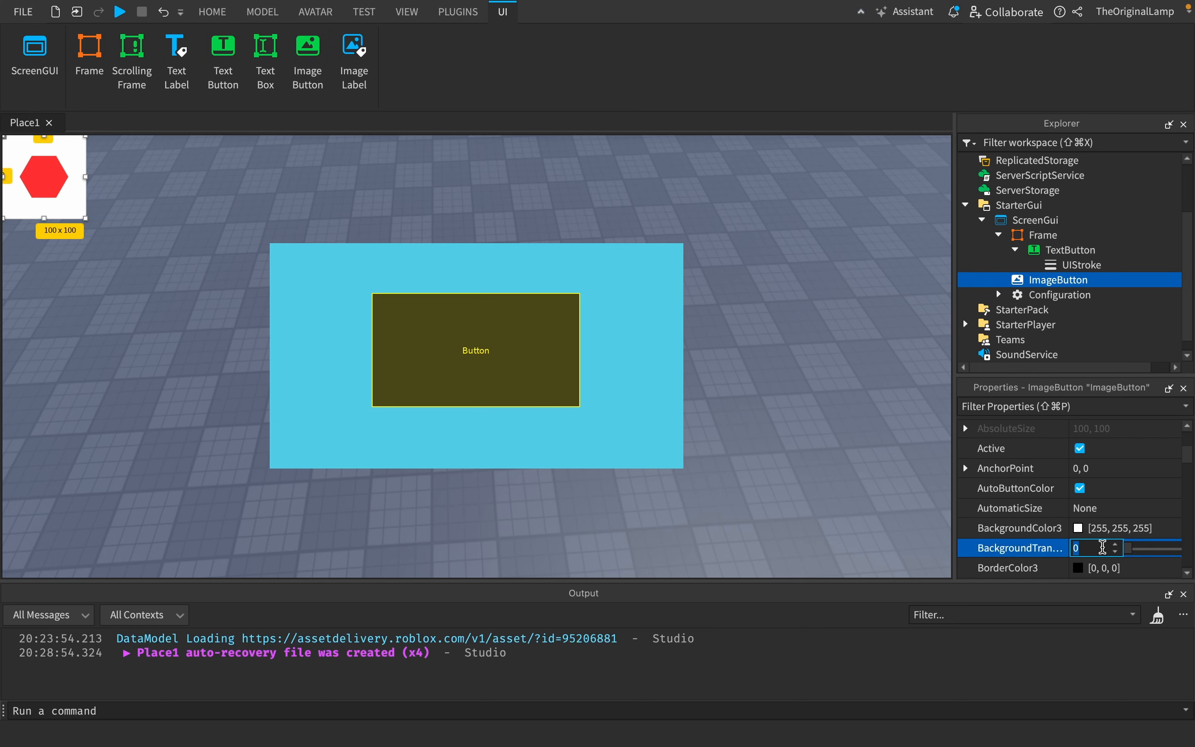
Set the ImageButton's BackgroundTransparency to 1 and move it to the frame's top-right corner.
text(1)
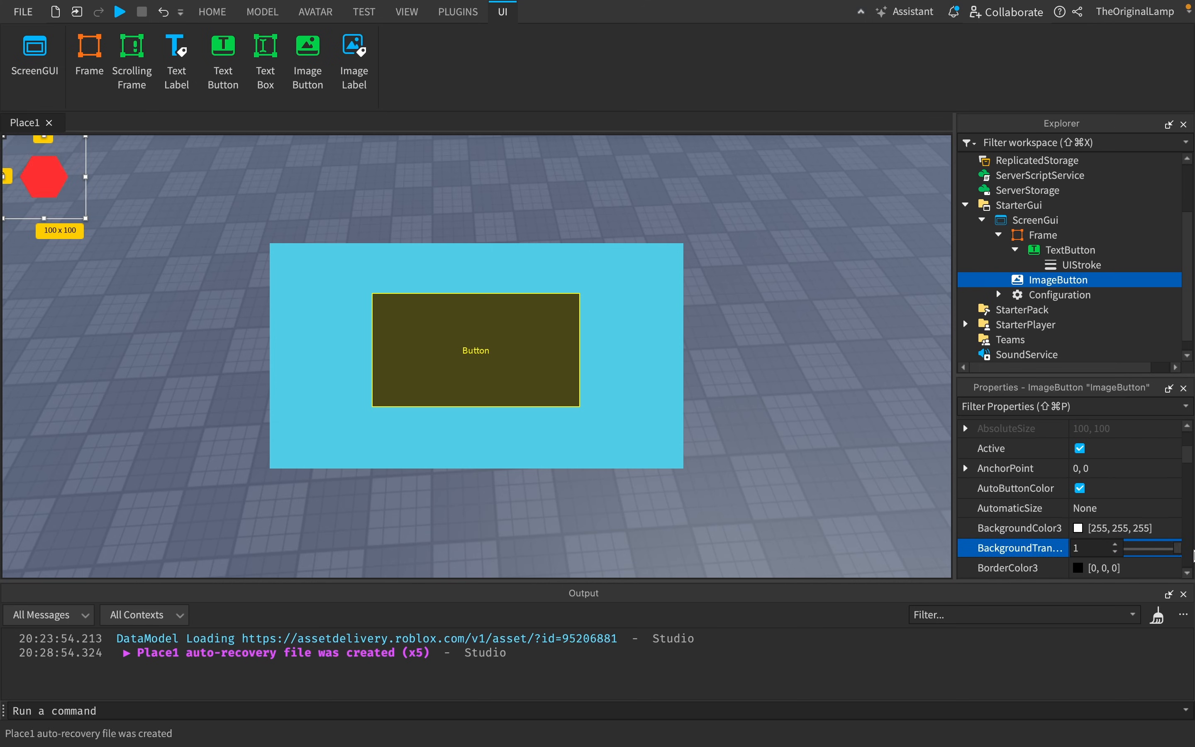
drag(44, 175, 677, 252)
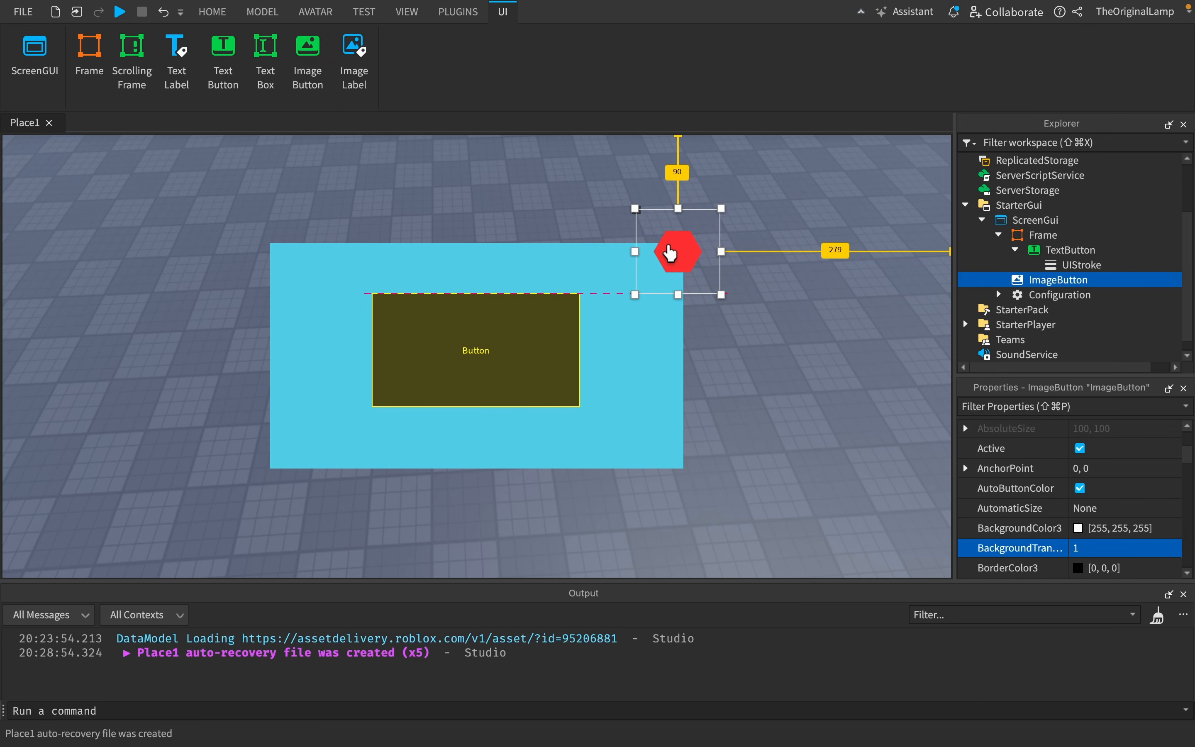
click(212, 12)
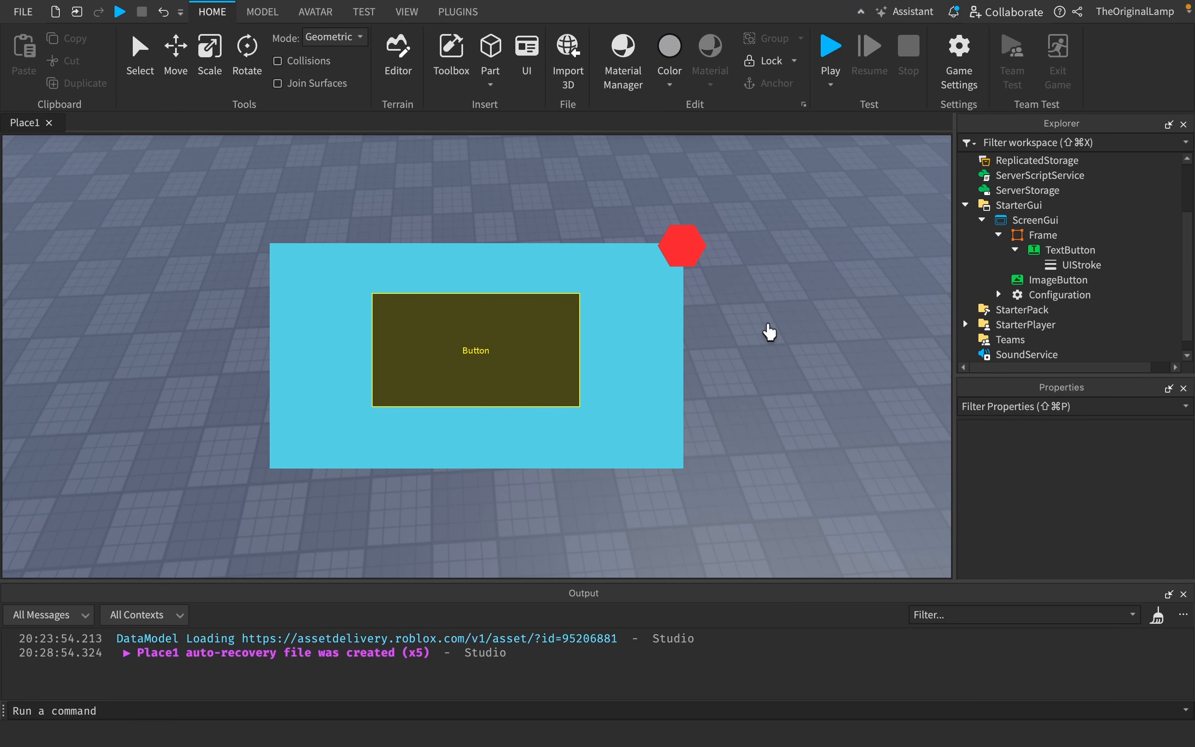
mouse_move(683, 262)
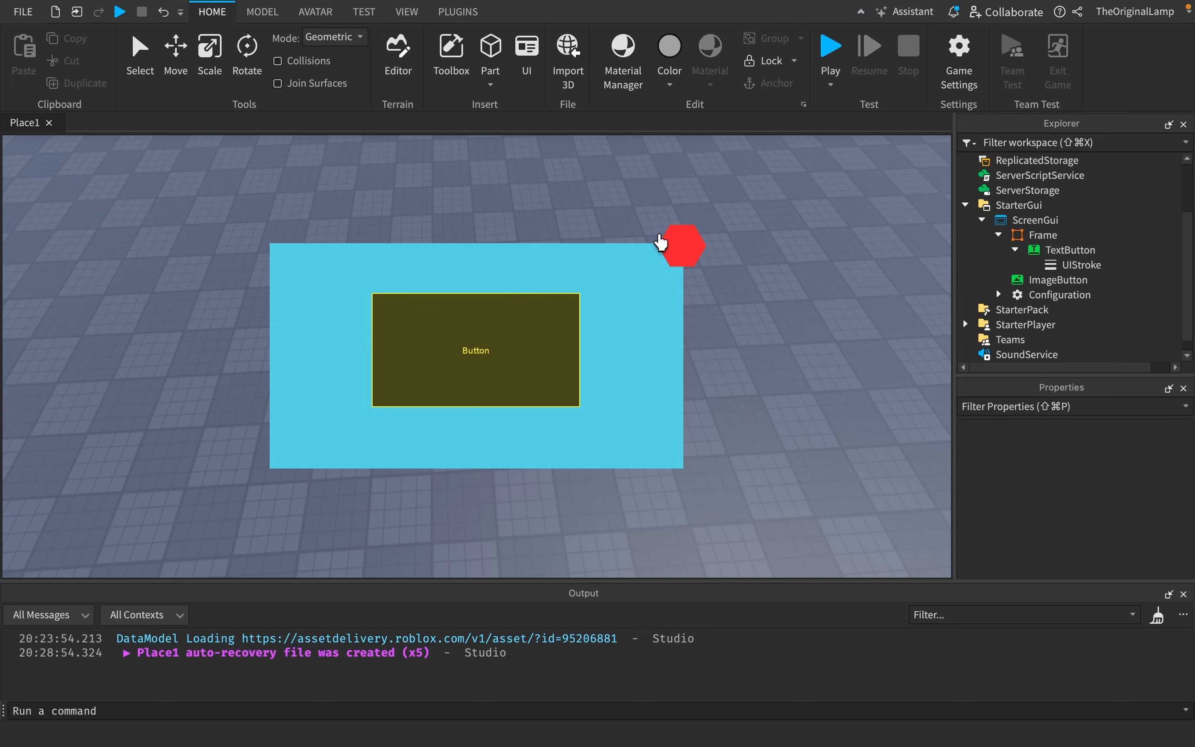
mouse_move(649, 161)
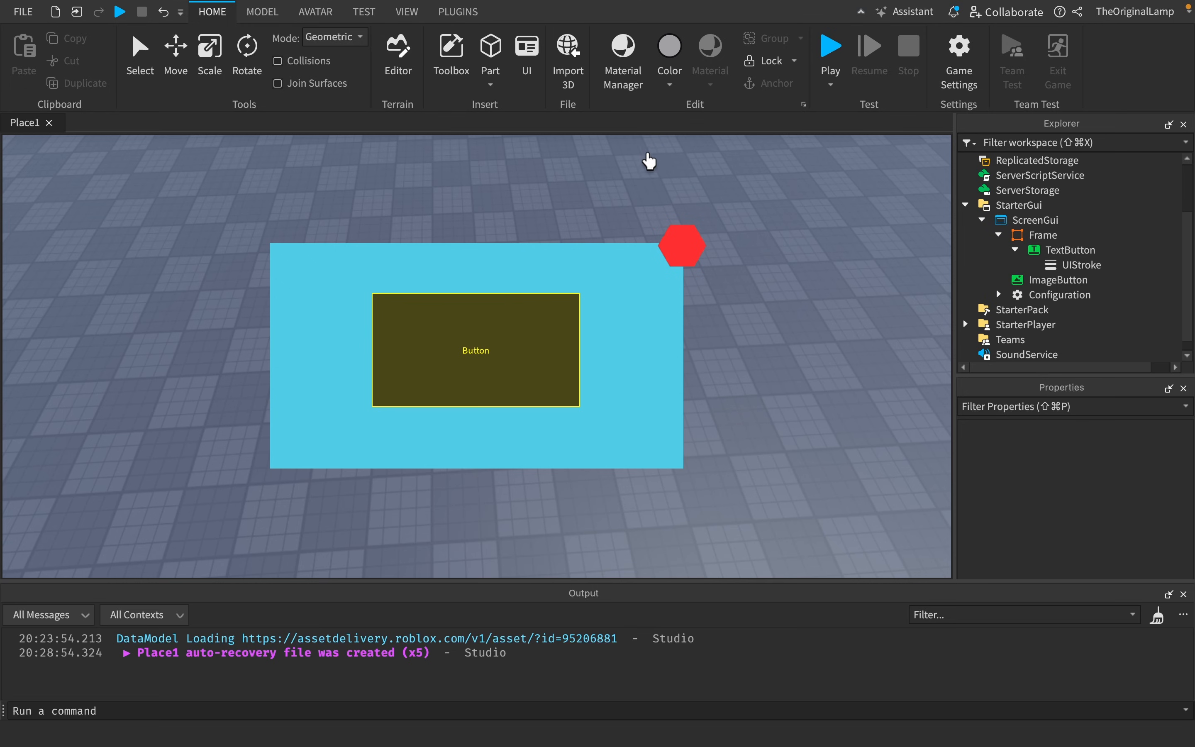
mouse_move(699, 295)
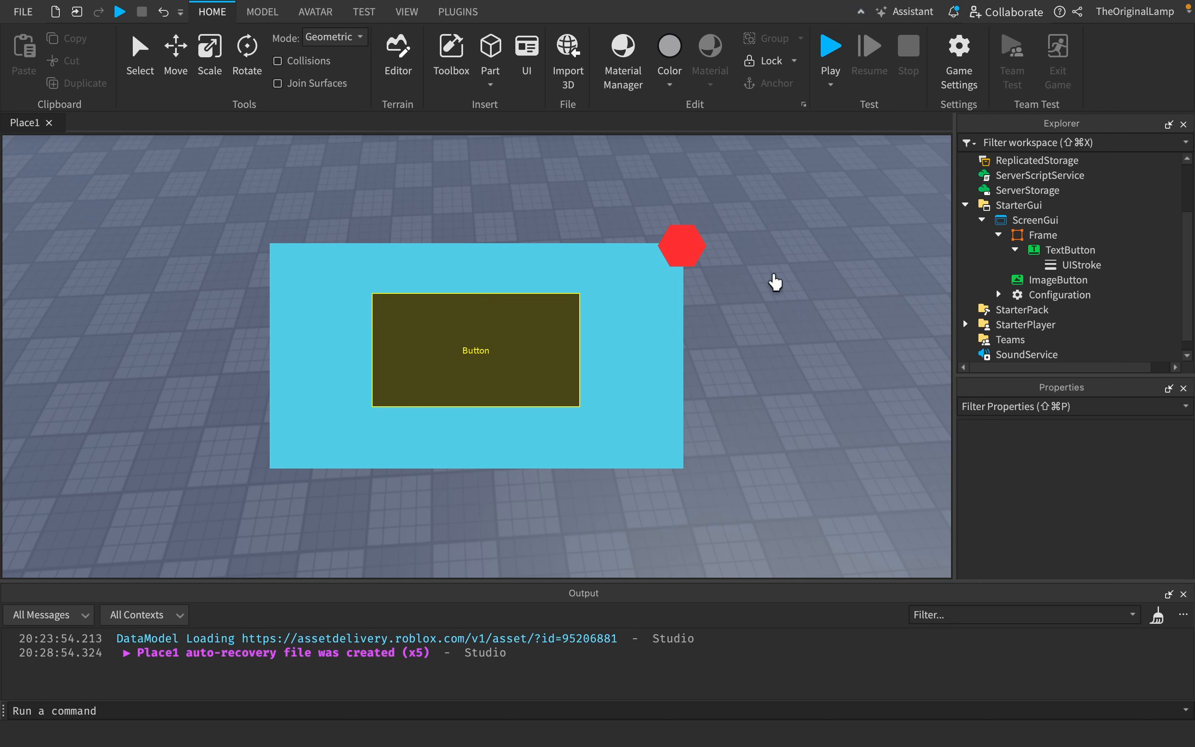
mouse_move(684, 235)
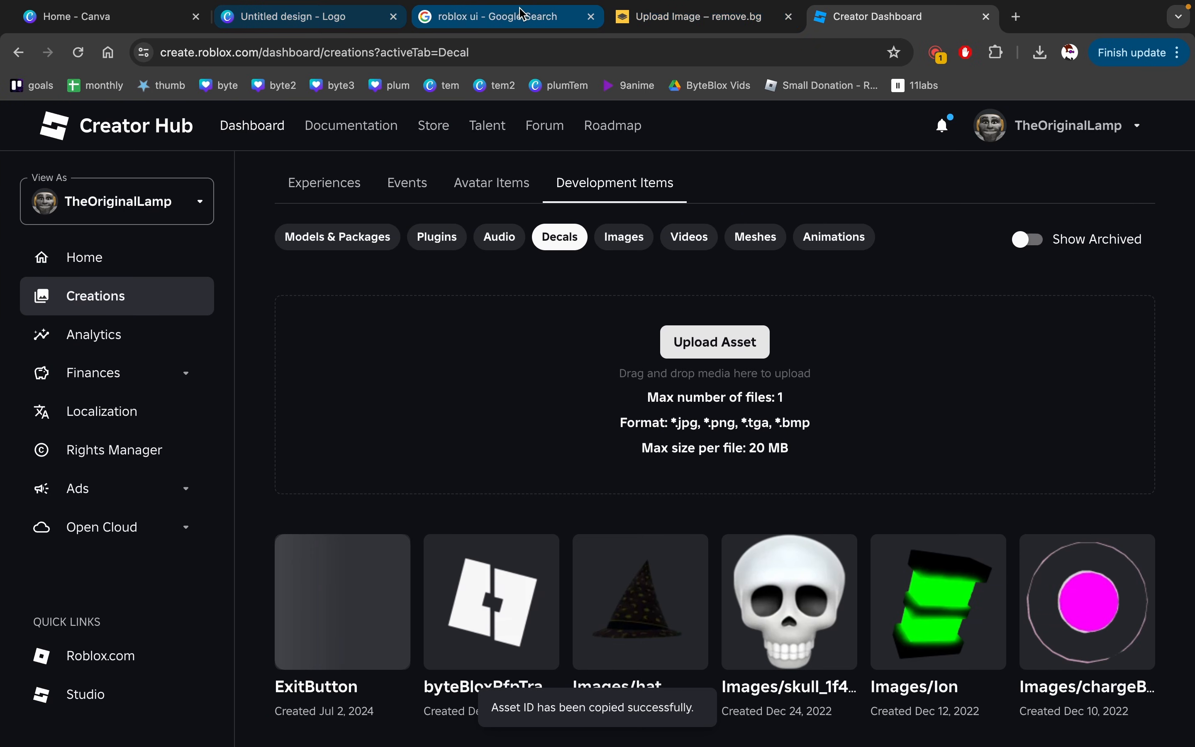
Return focus to Studio after copying the ExitButton decal's asset ID.
click(506, 17)
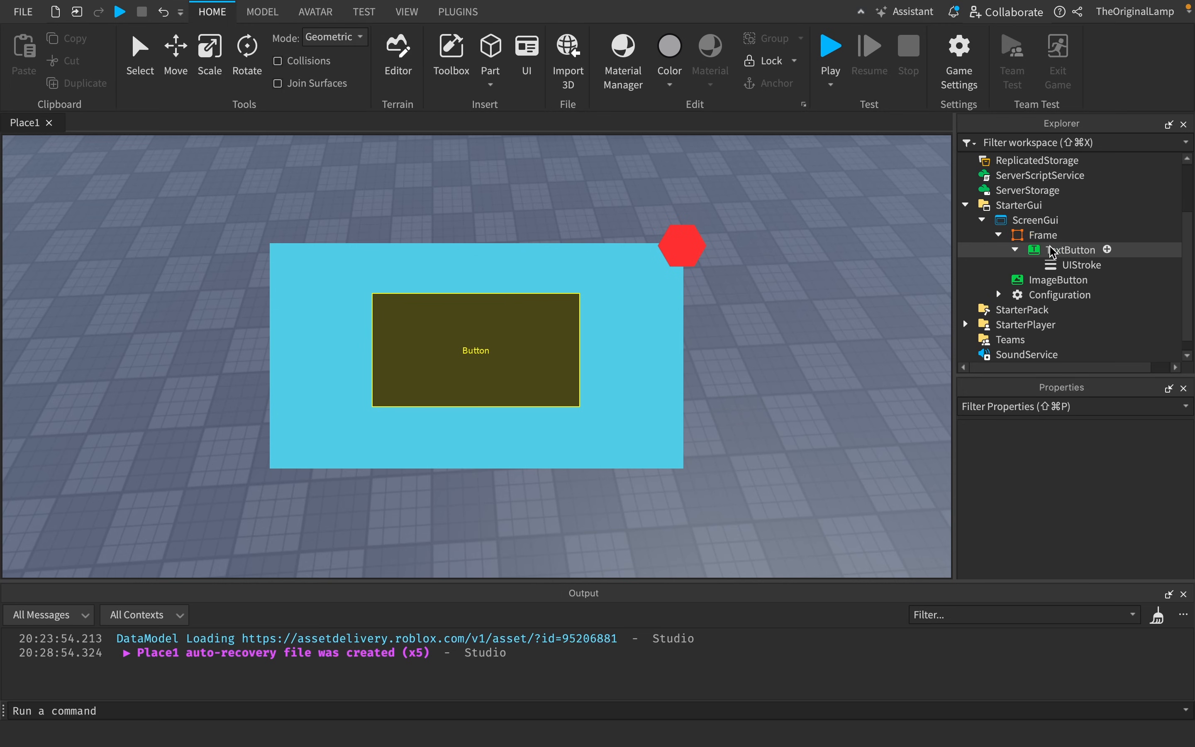
Select the hexagon ImageButton in Explorer to reparent it under the Frame.
click(1043, 235)
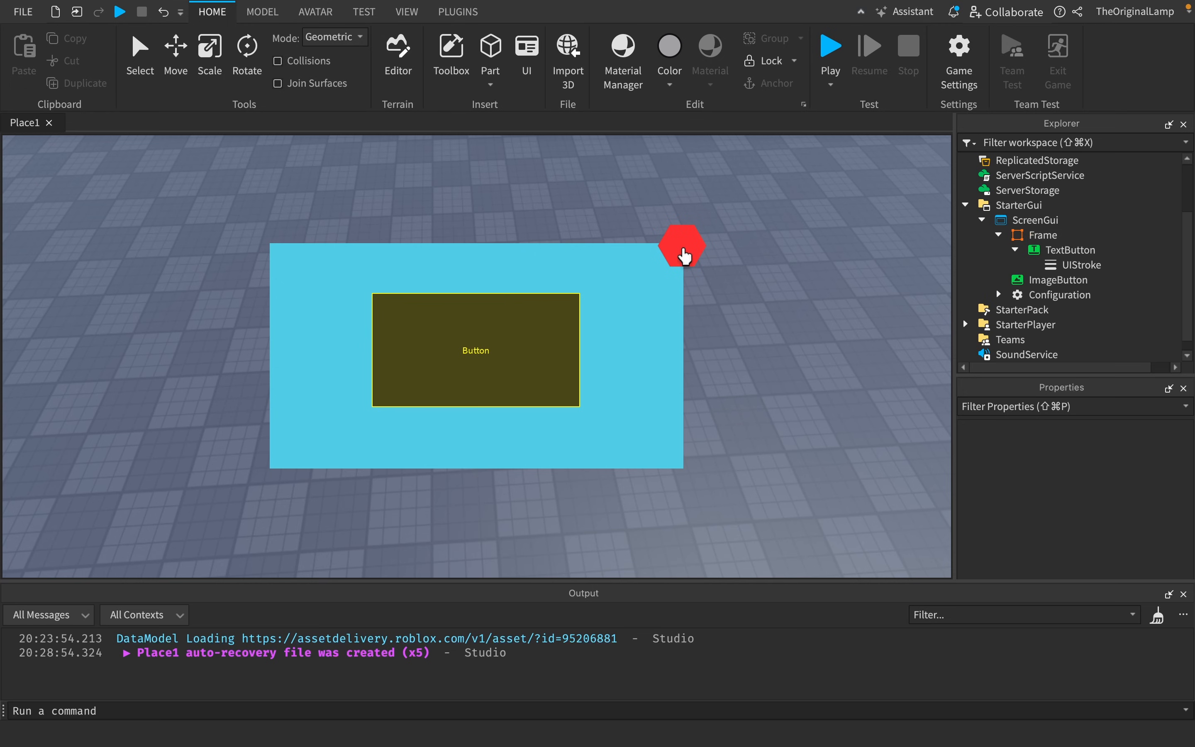
mouse_move(789, 303)
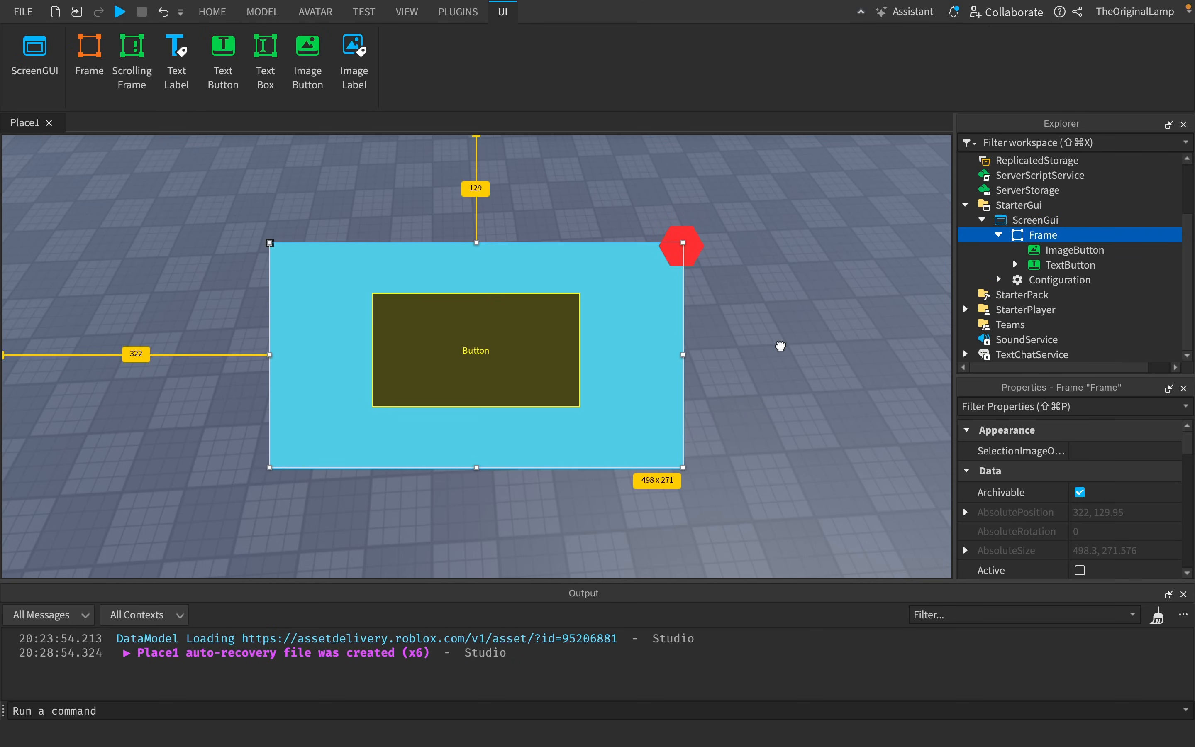
mouse_move(768, 322)
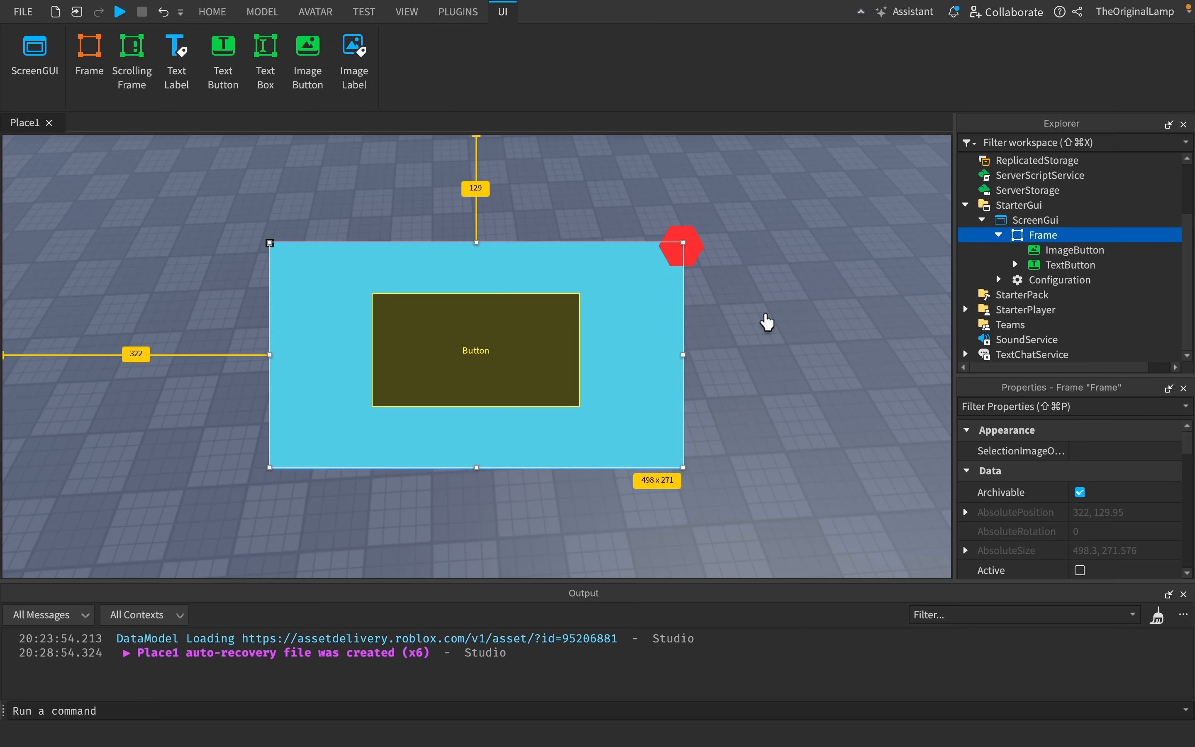
Add a LocalScript under the Frame with a UserInputService.InputBegan handler checking for KeyCode E.
text(lo)
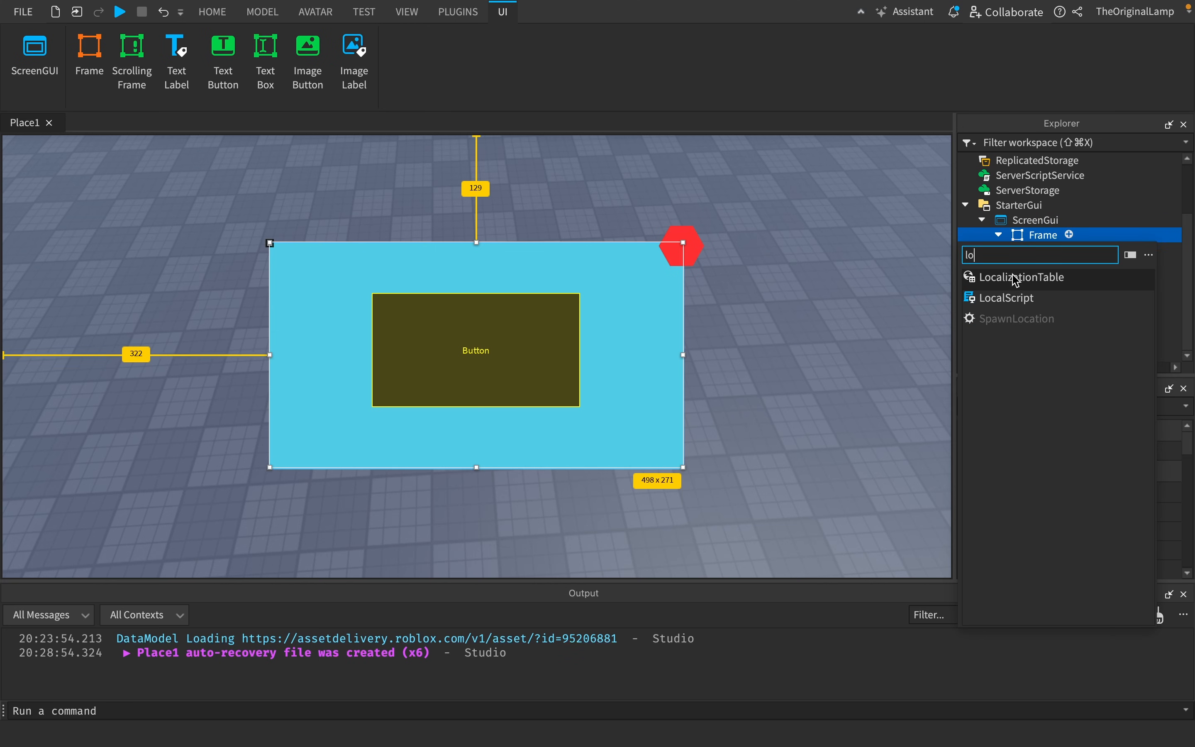
double_click(1006, 297)
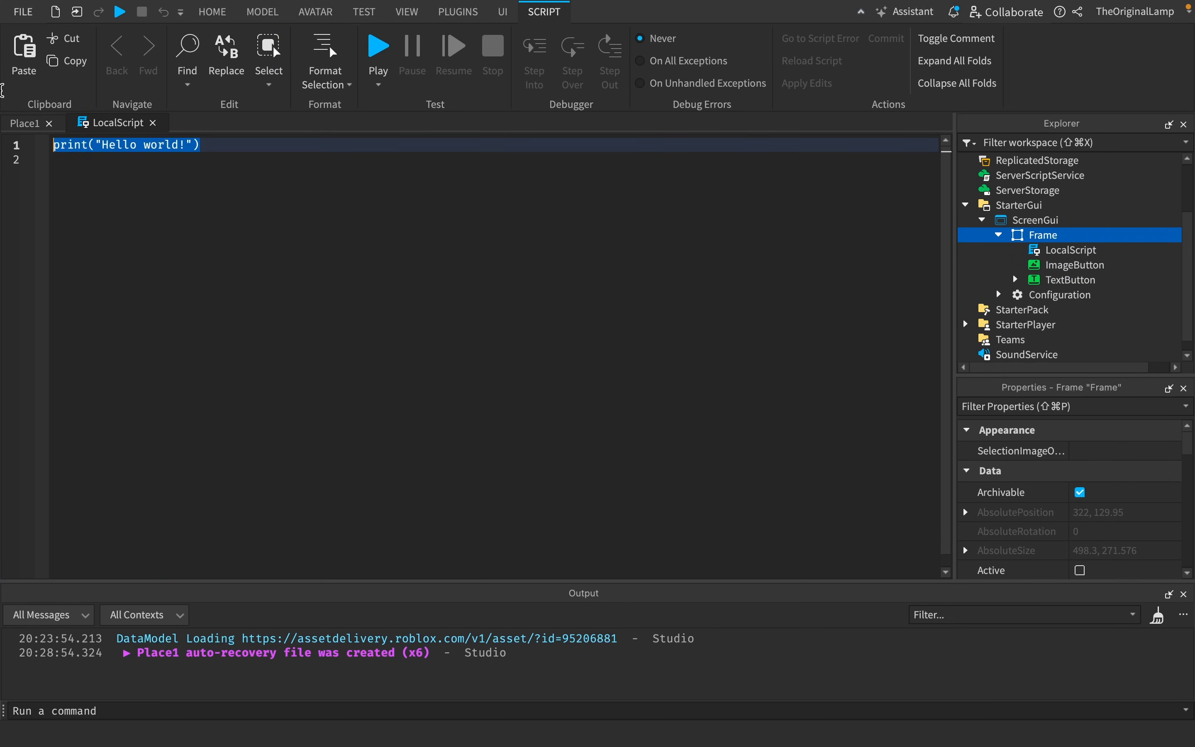
text(game.)
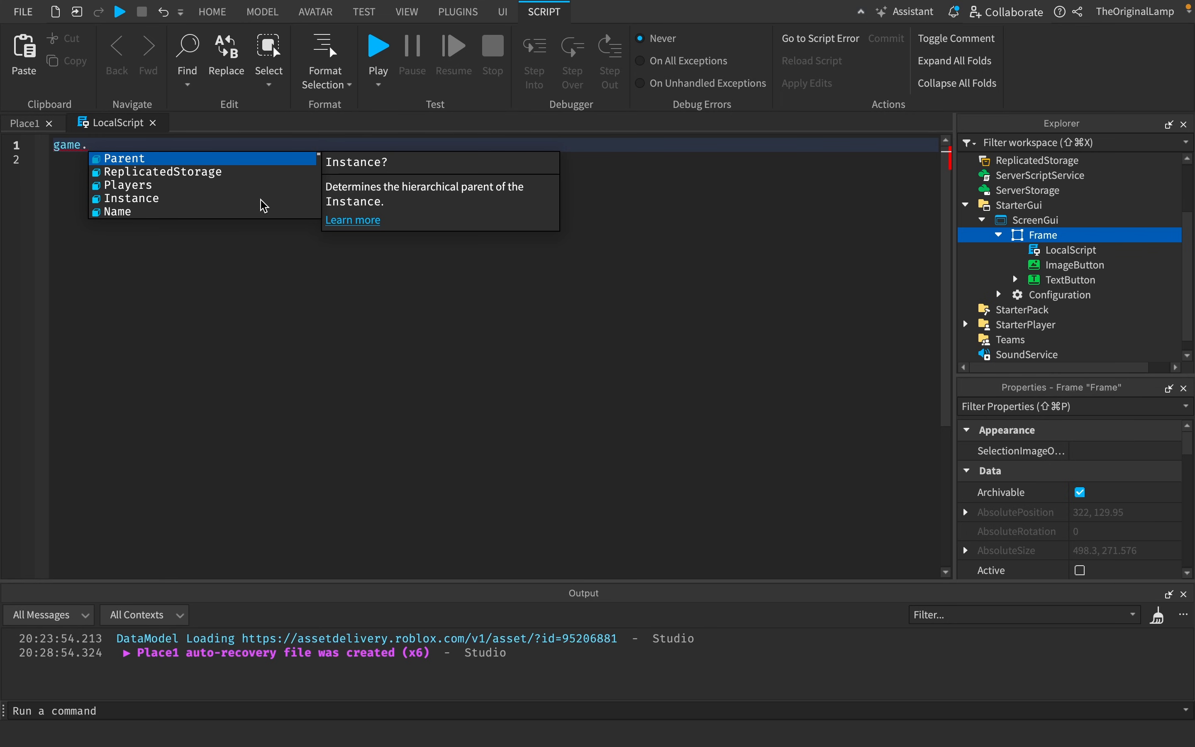
text(UserInputService.)
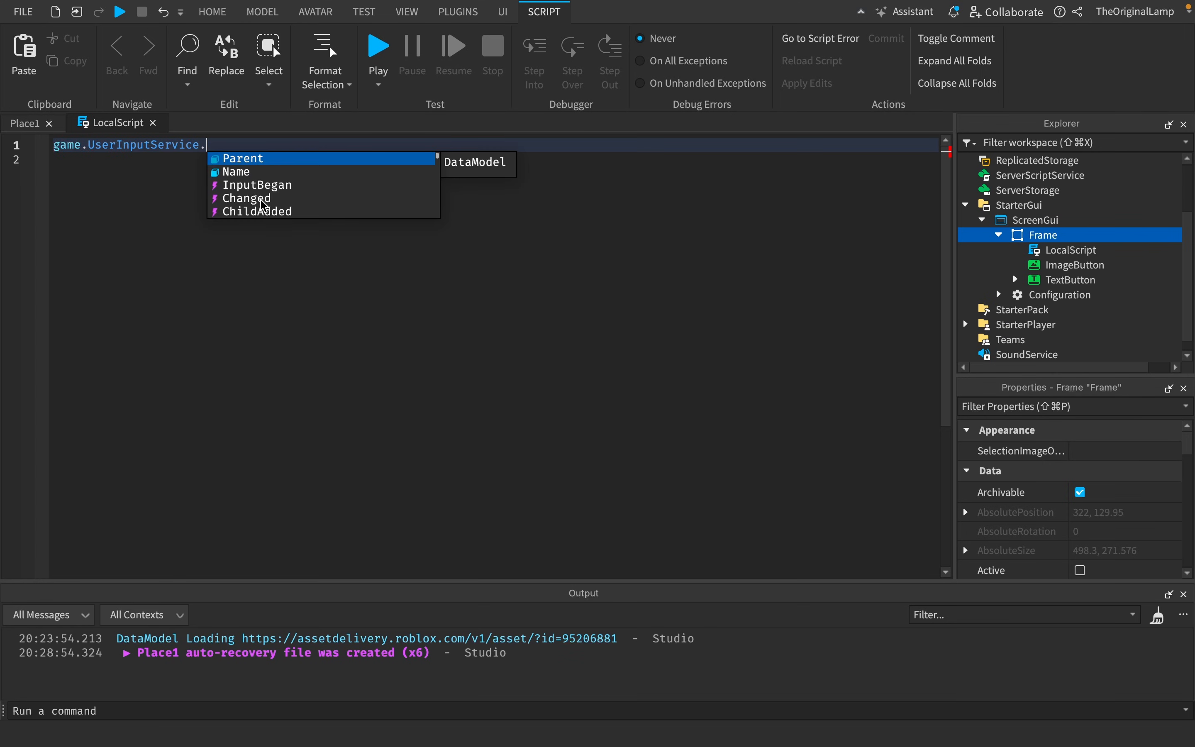
text(InputBegan:Connect(function))
click(495, 158)
text(if in)
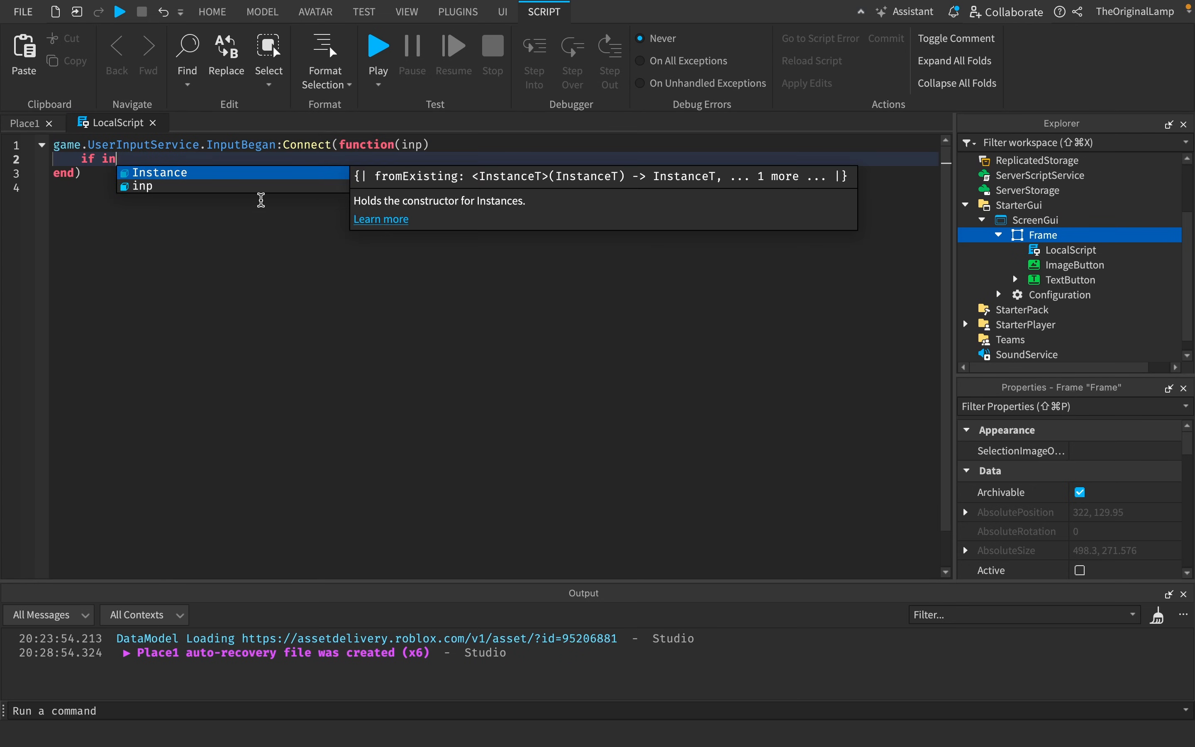
text(p.KeyCode ==)
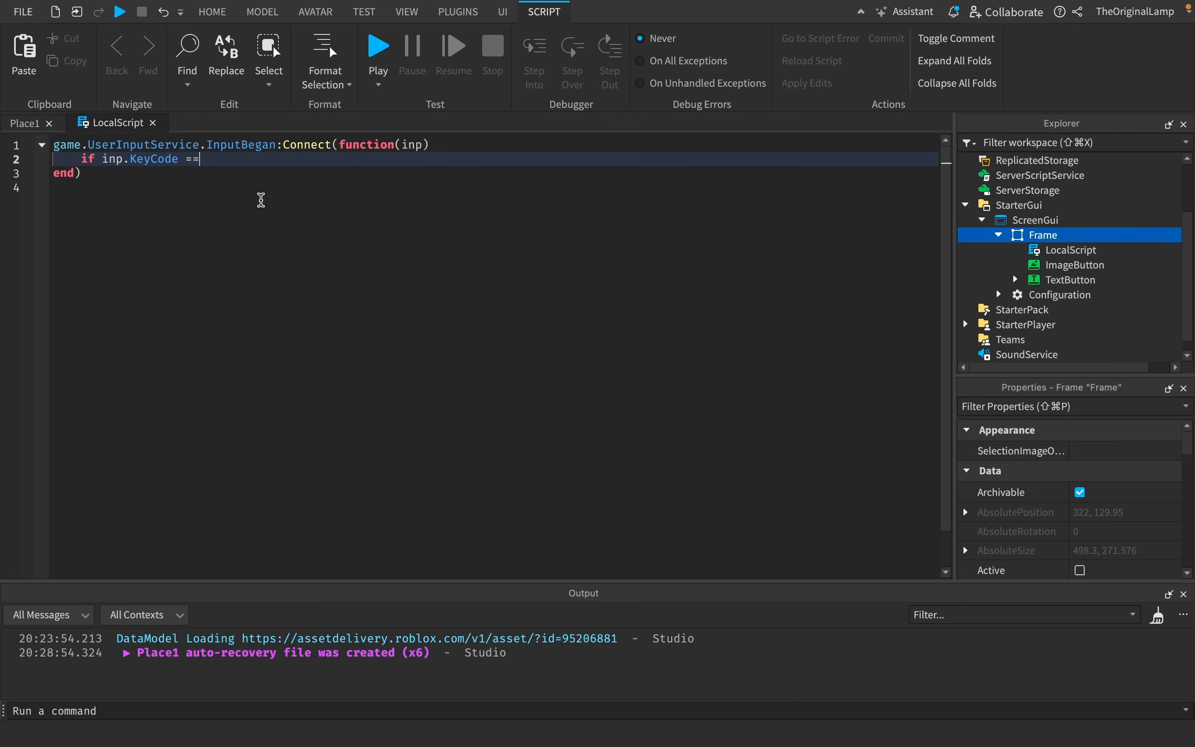
text(Enum.KeyCode.E)
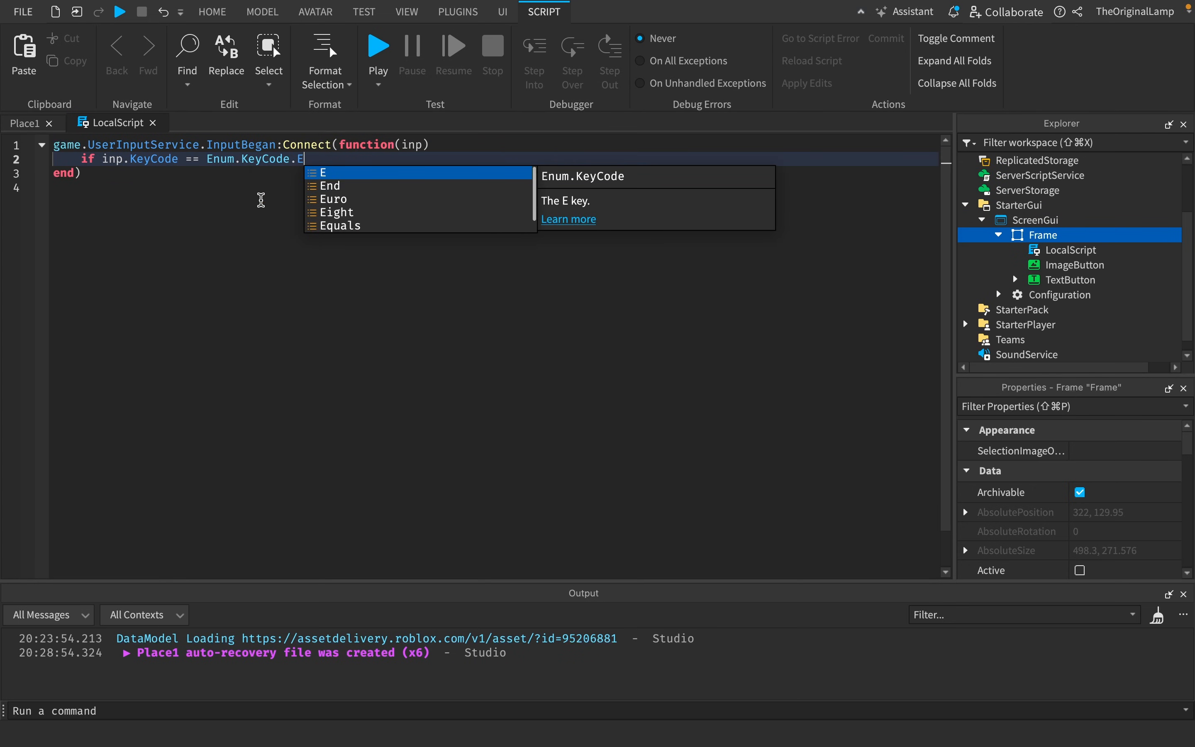
Declare local startPos from script.Parent.Position and set script.Parent.Visible = false.
click(502, 12)
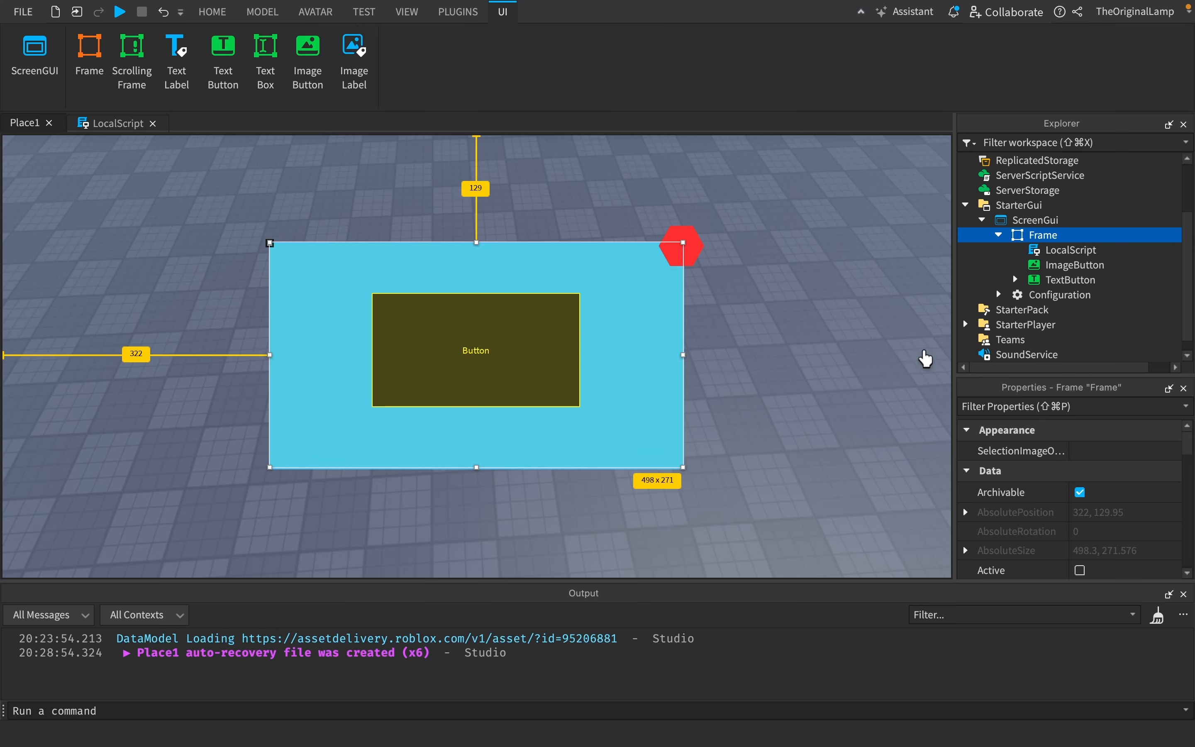
mouse_move(718, 309)
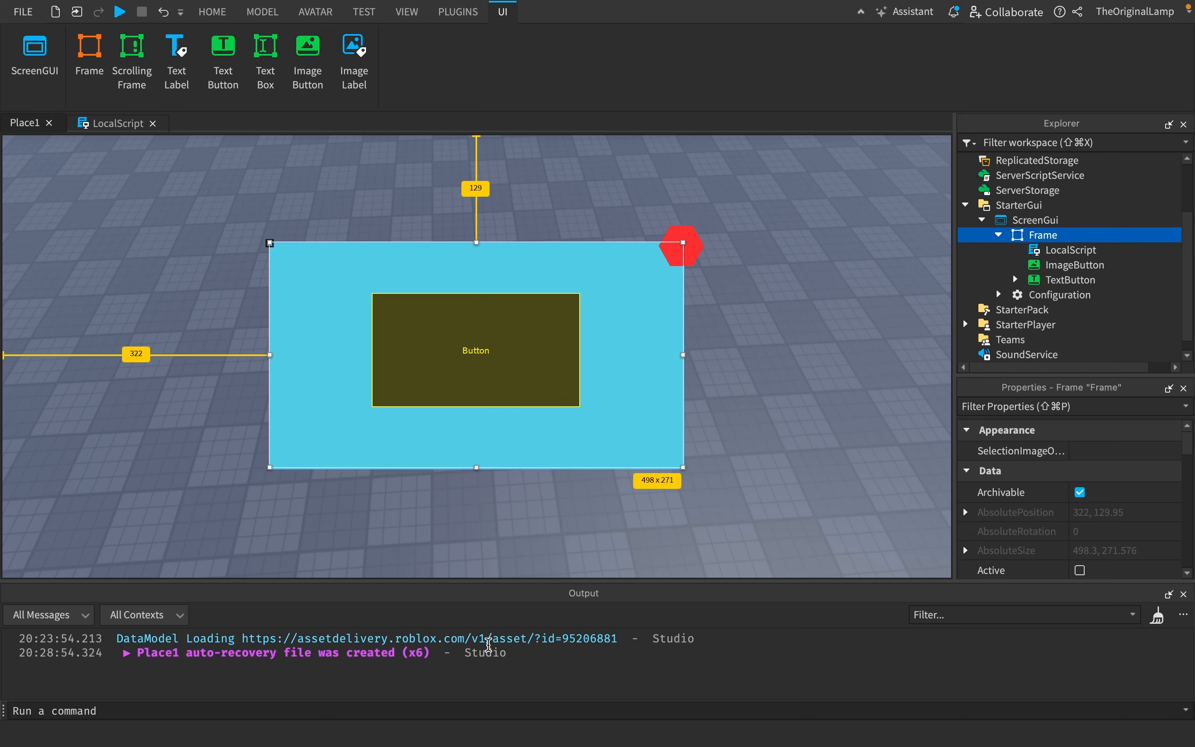
mouse_move(481, 275)
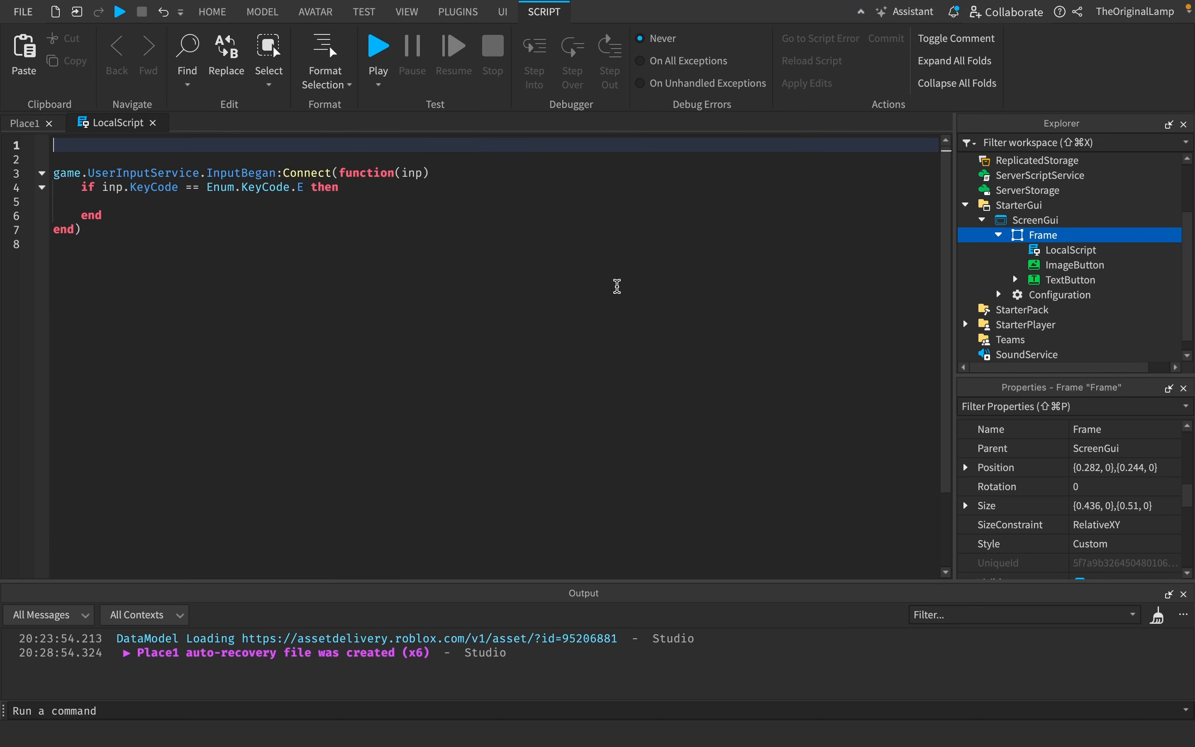
text(local startPos = script)
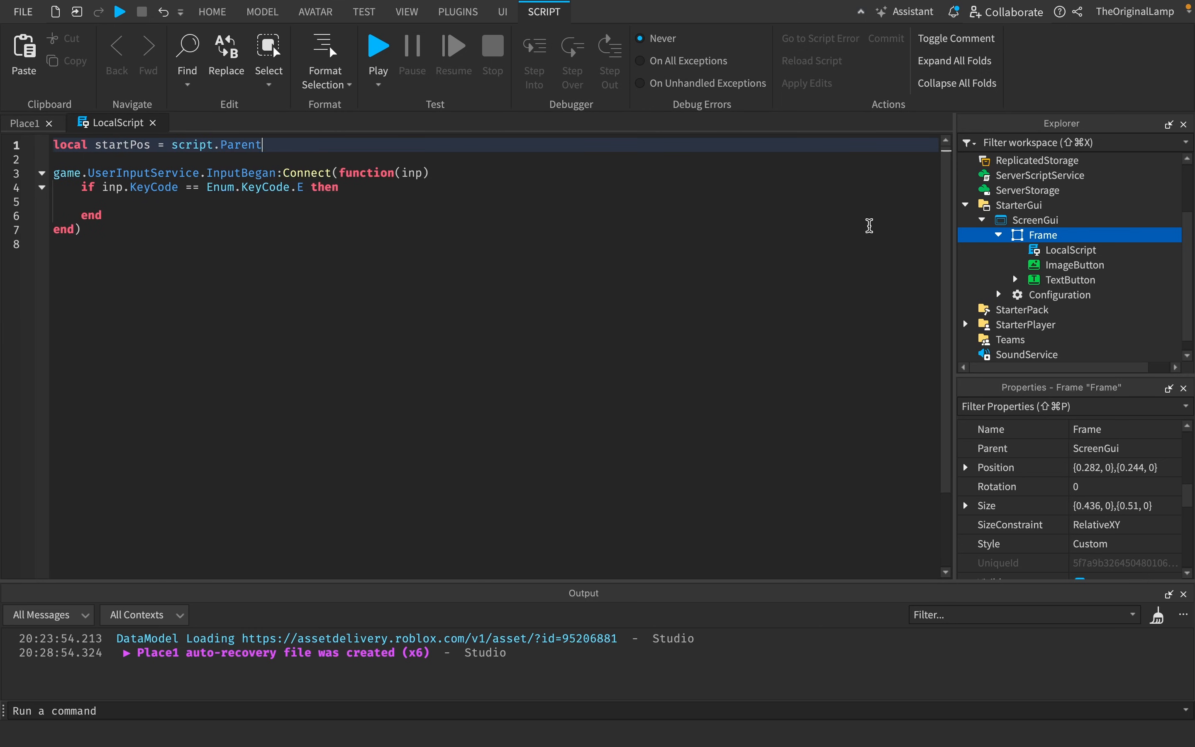
text(.Position)
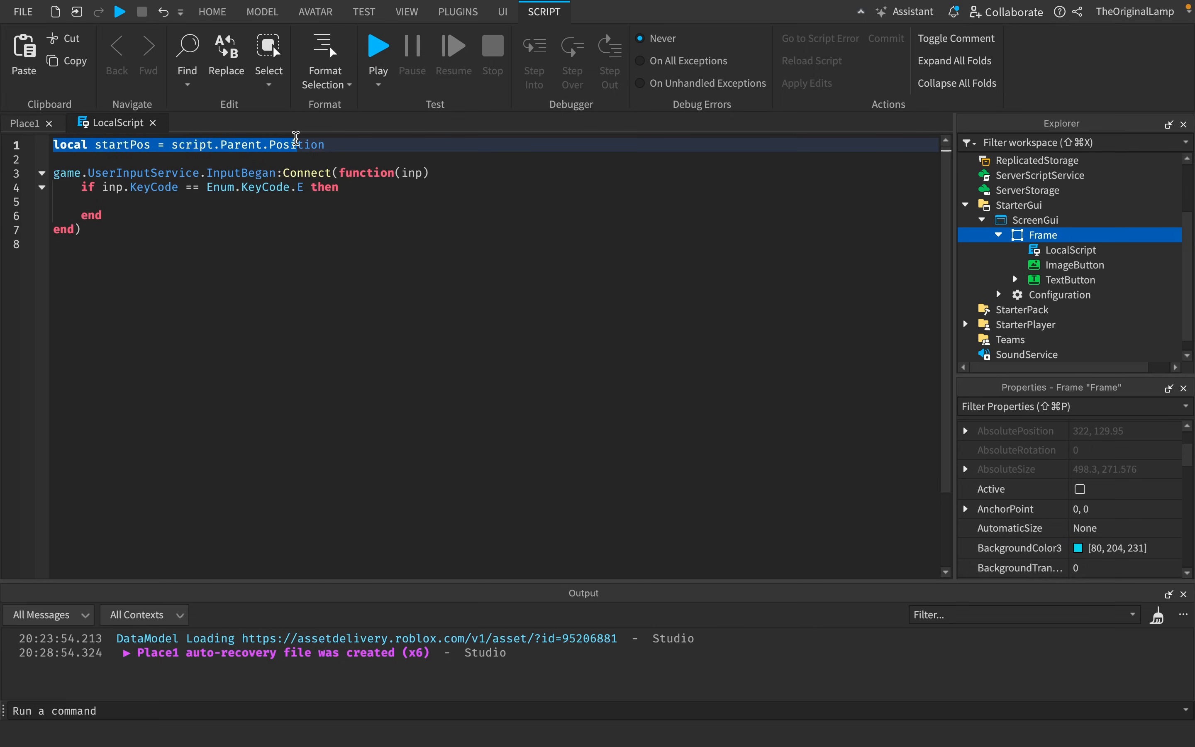
click(503, 11)
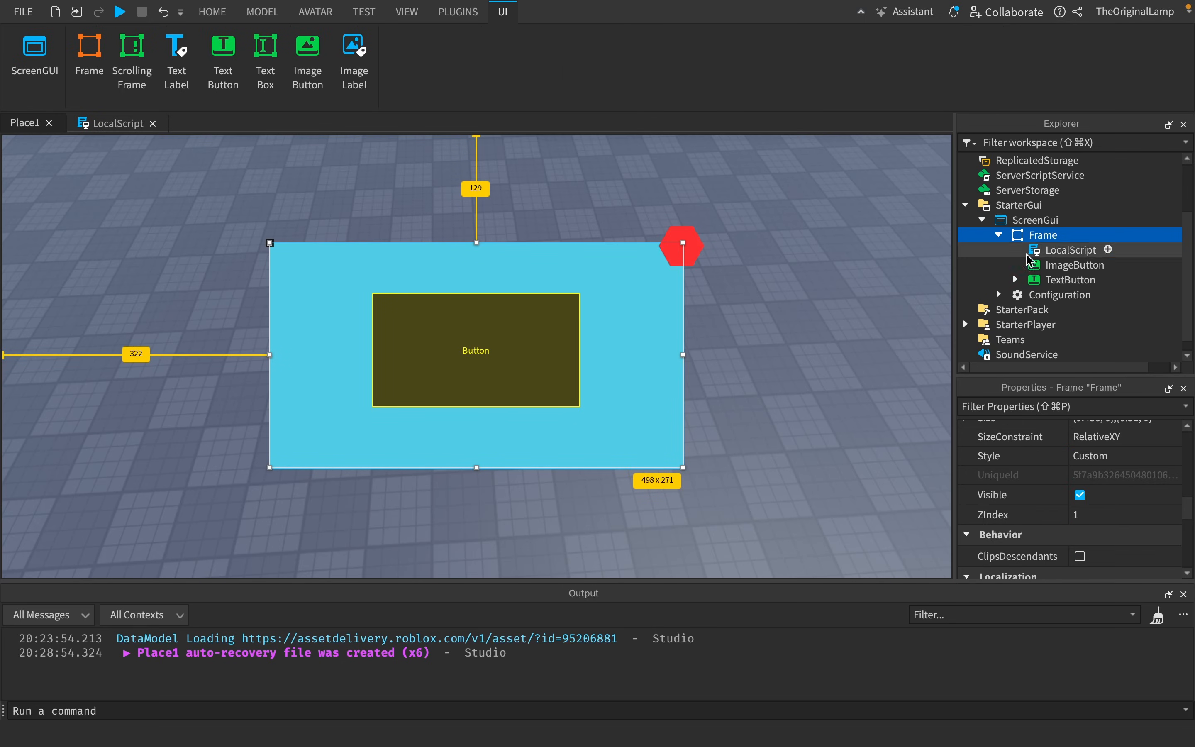
click(1079, 494)
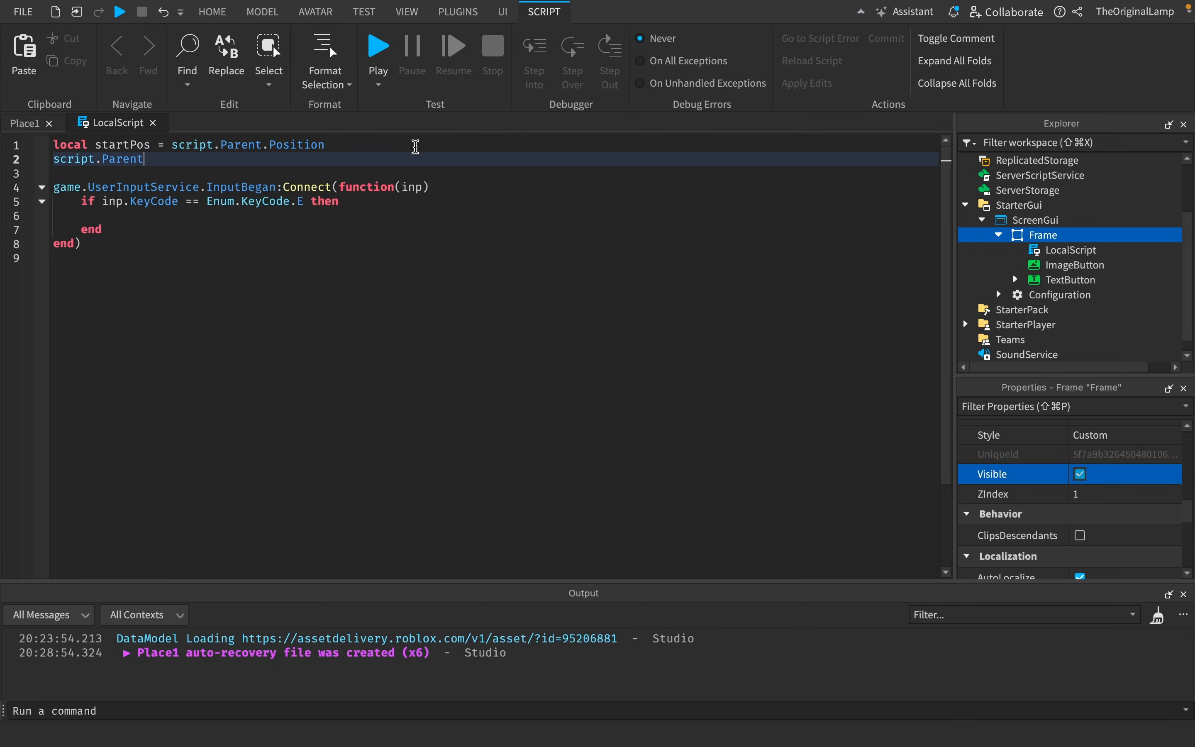
text(.Visible = false)
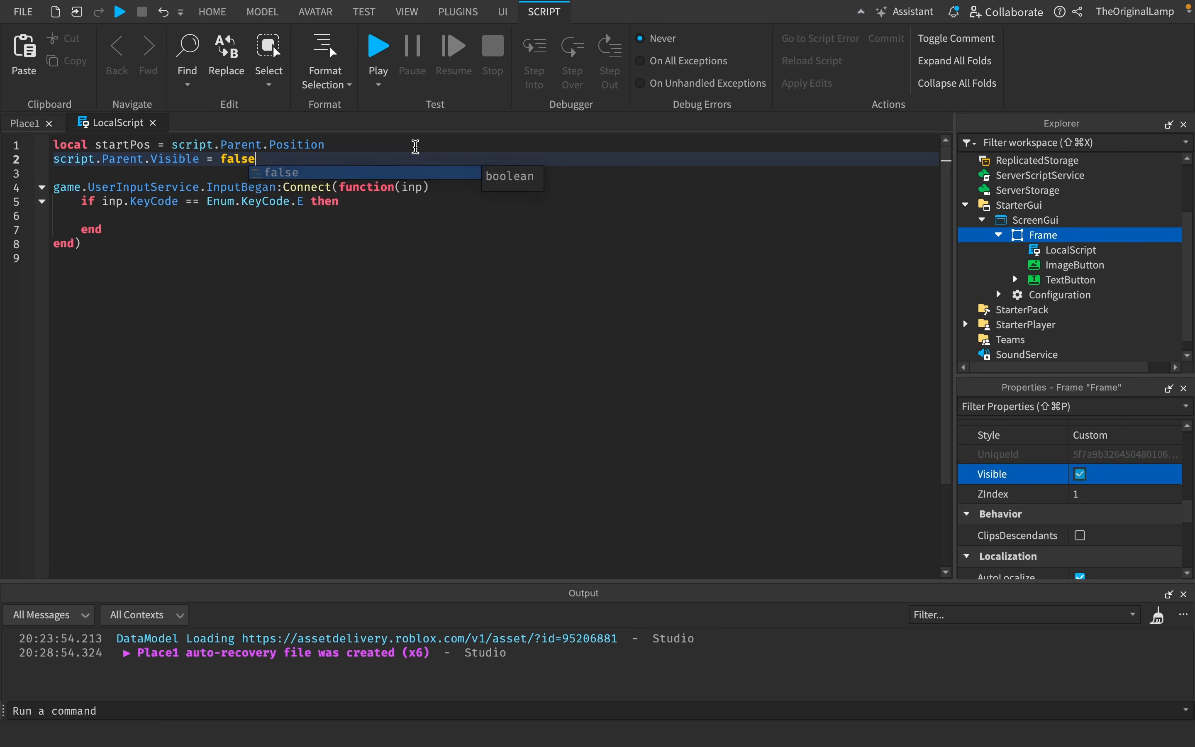
Rename the startPos variable to endPos after checking the frame in the scene.
click(501, 11)
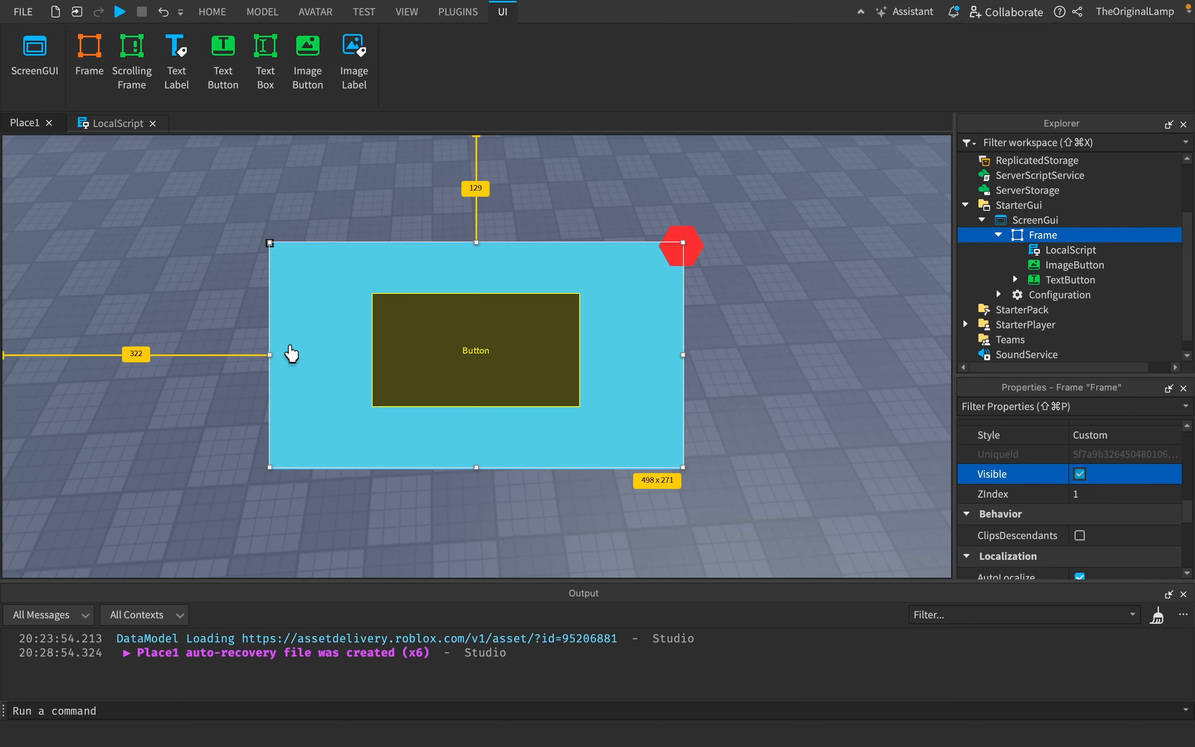
click(117, 123)
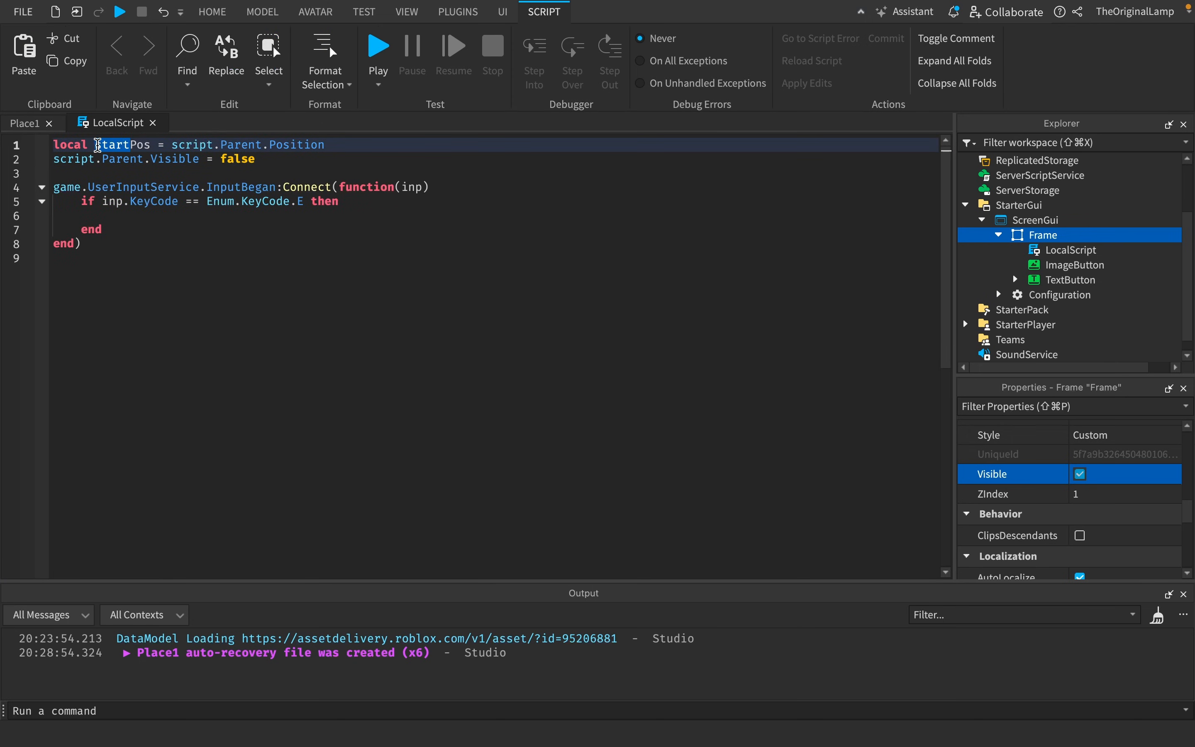
click(503, 12)
text(end)
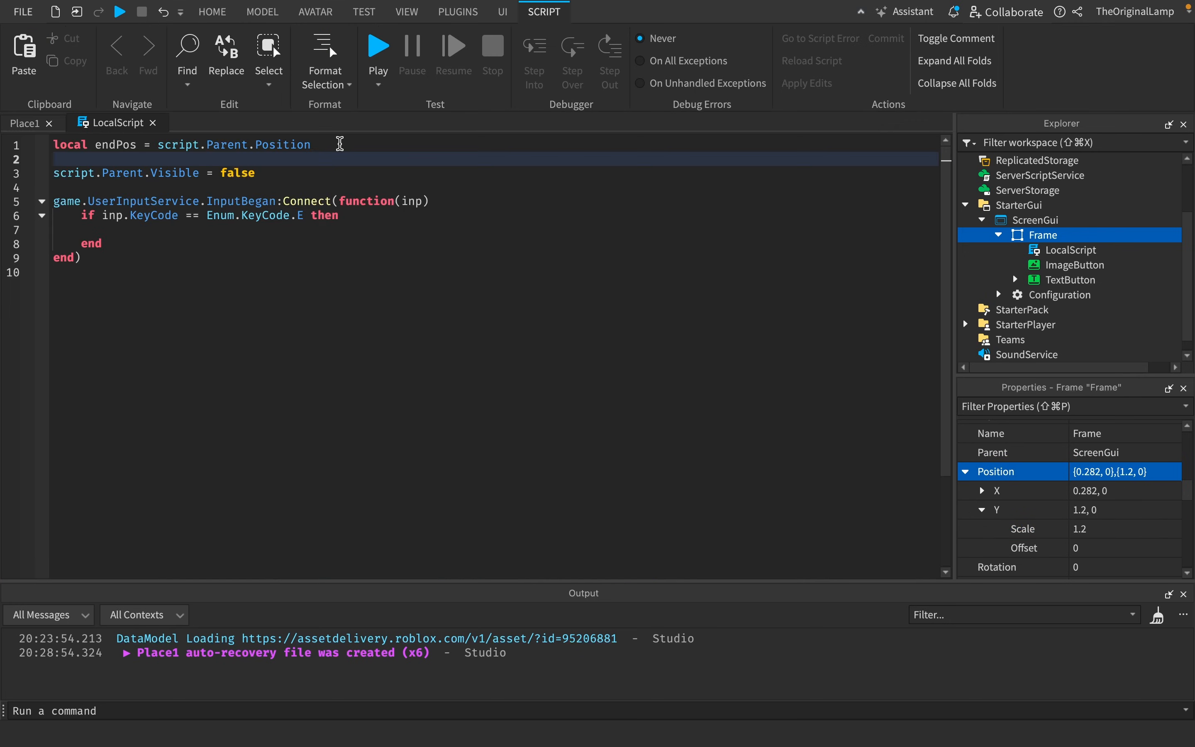
Declare local startPos = UDim2.new(0.282, 0, 1.2, 0) on a new line above endPos.
key(Enter)
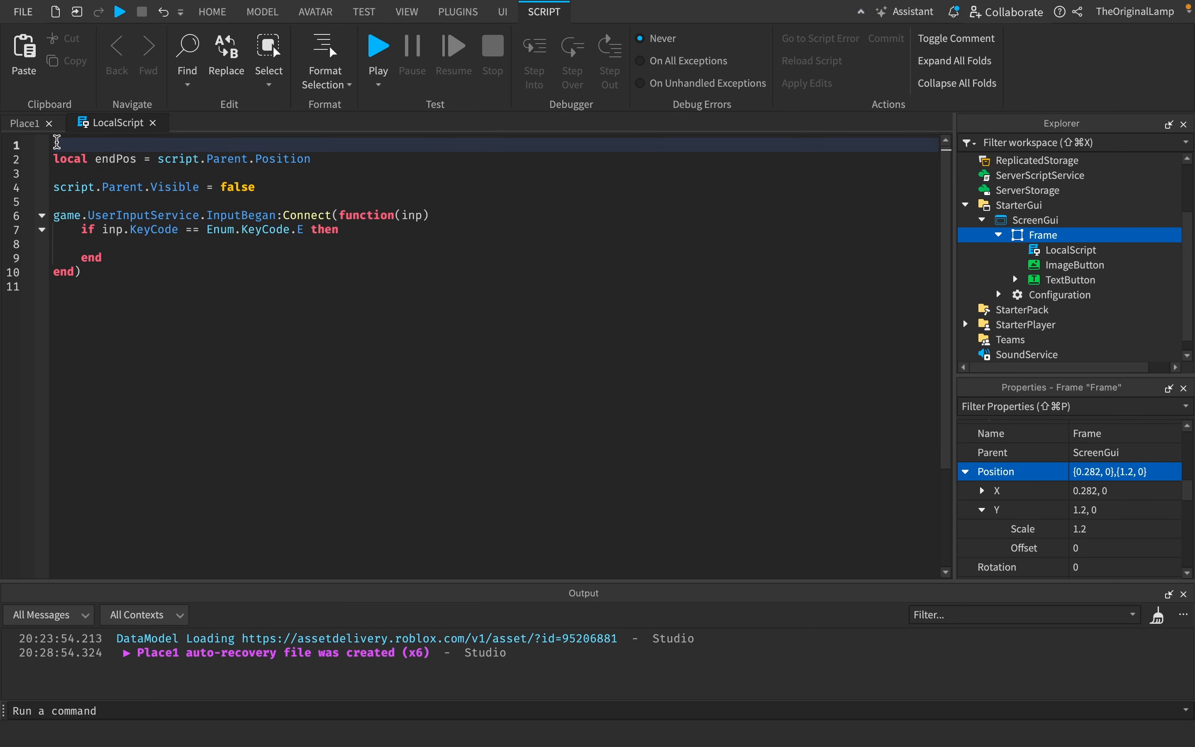
text(local startP)
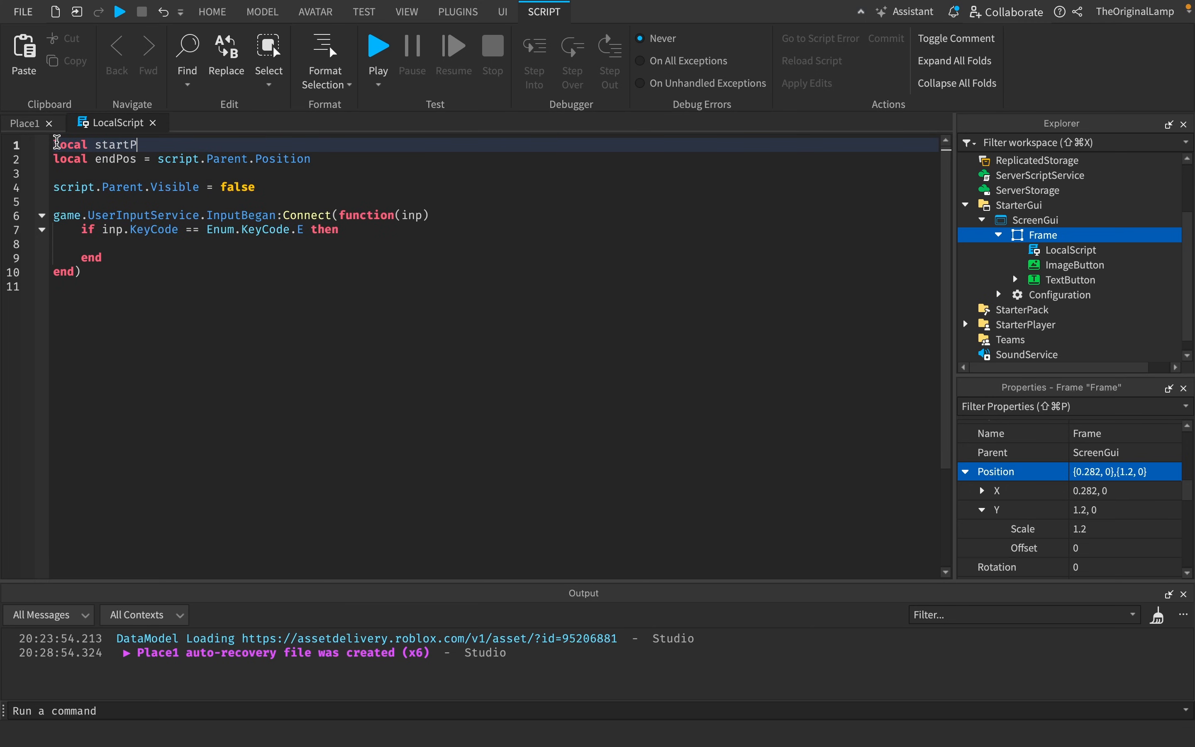
text(os =)
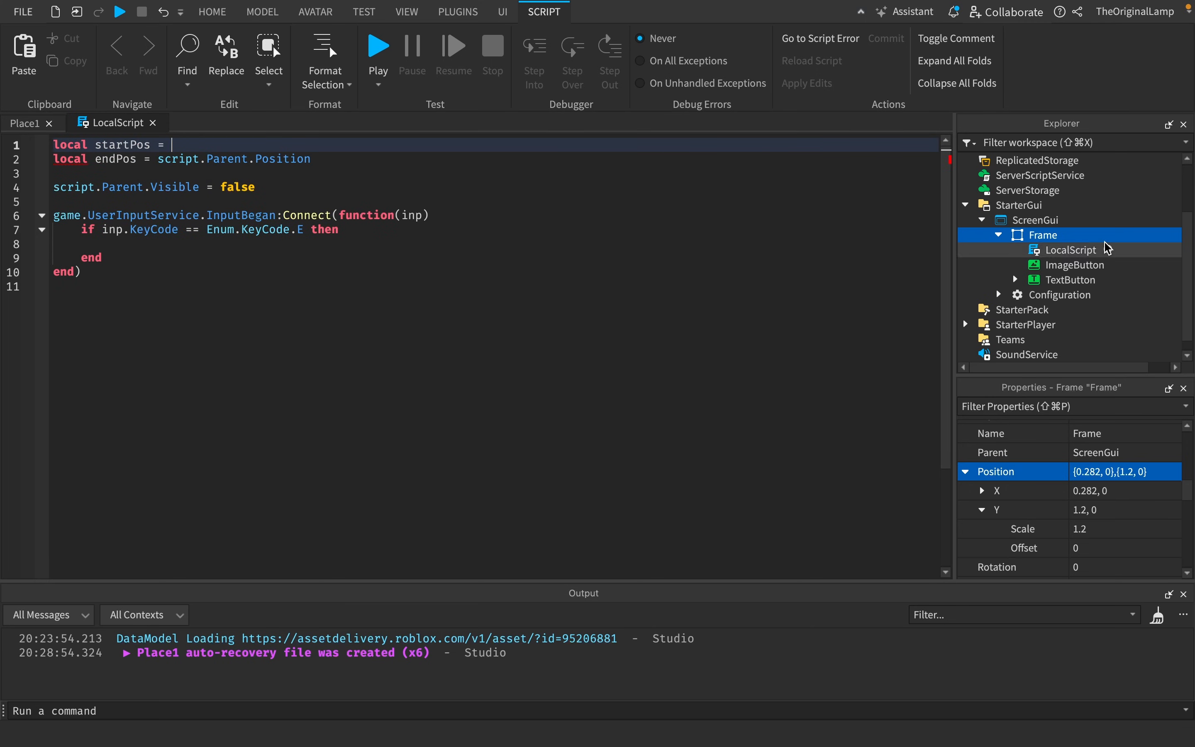
text(UDim2.new(0.282, 0, 1.2, 0)
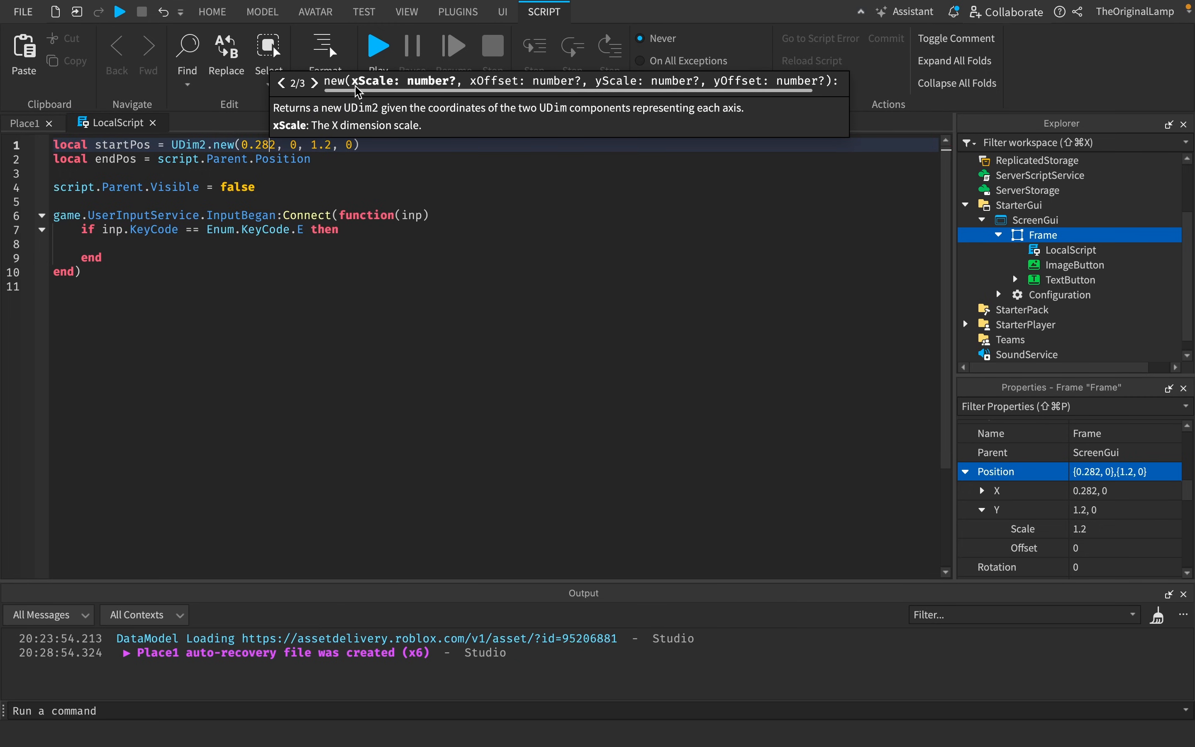
mouse_move(537, 89)
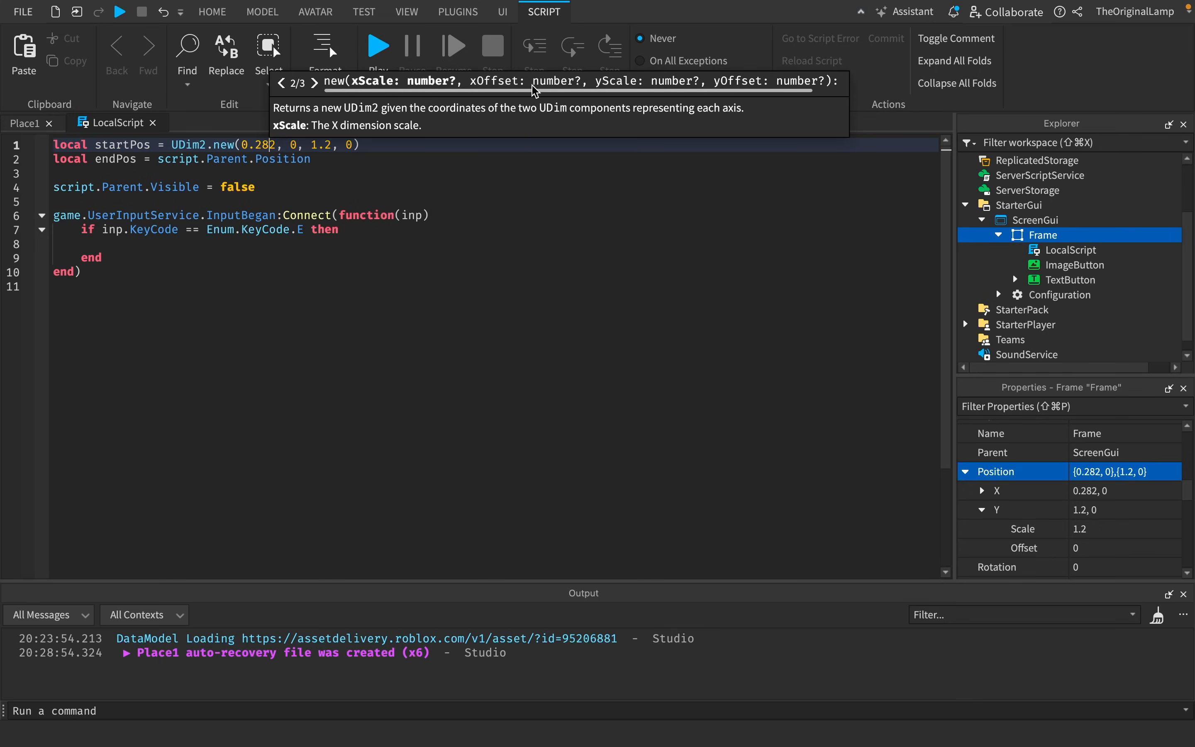
mouse_move(771, 87)
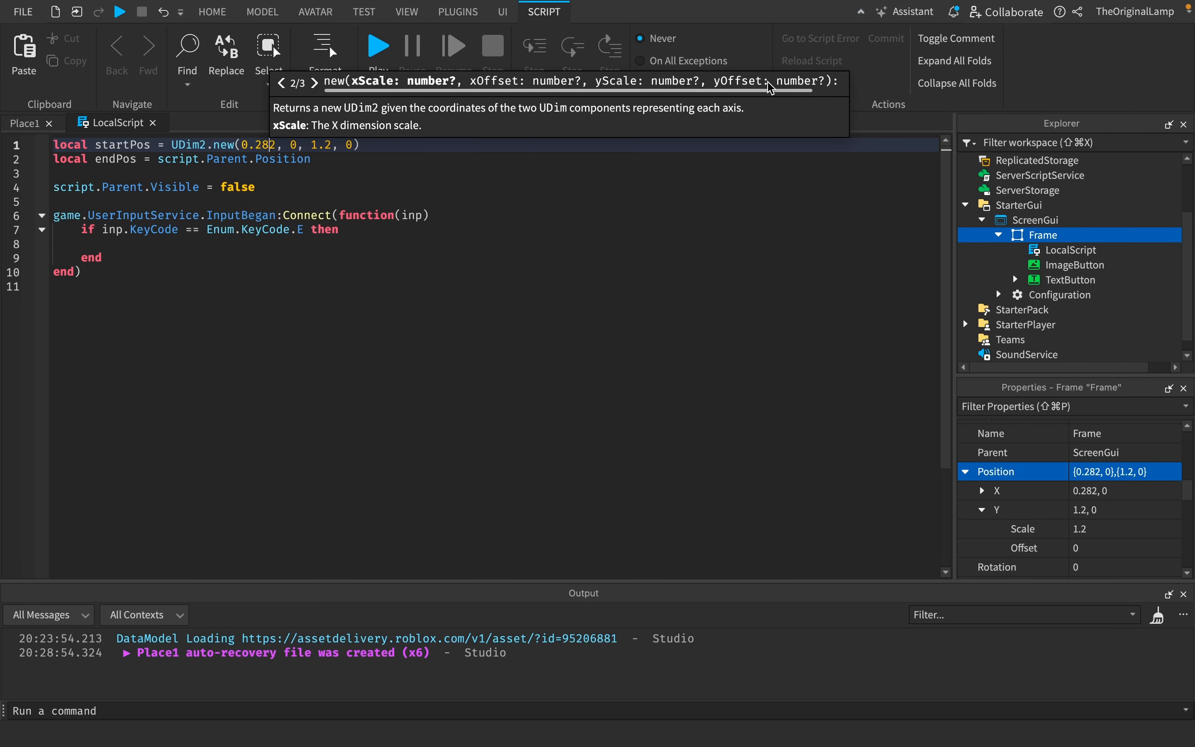
click(305, 244)
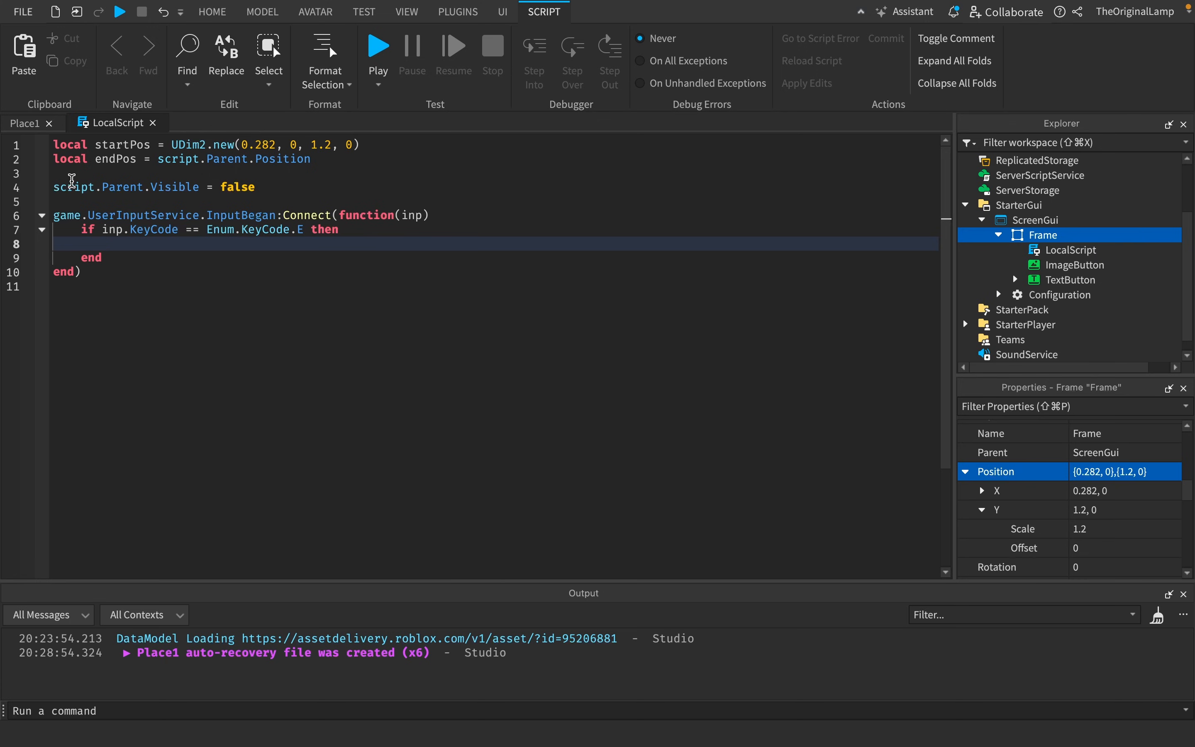
Add if script.Parent.Visible == true ... else, with the else setting Position = startPos and Visible = true.
text(if s)
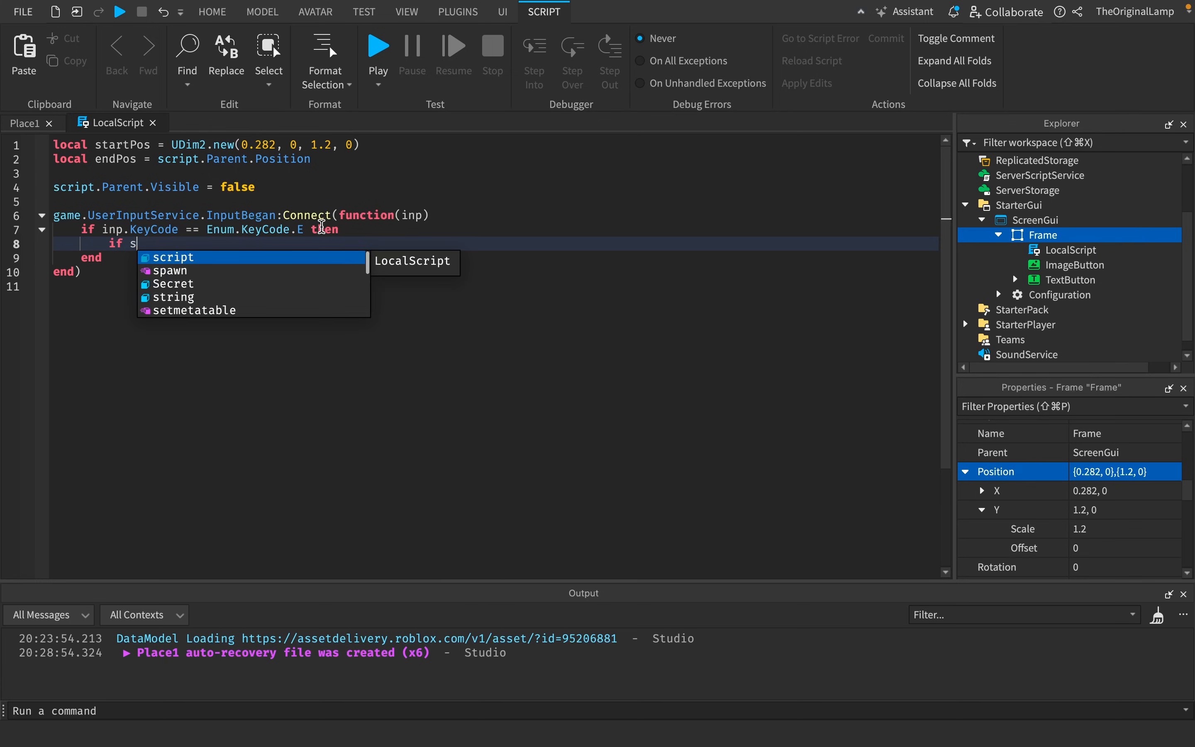
text(cript.Parent.Visible == true then)
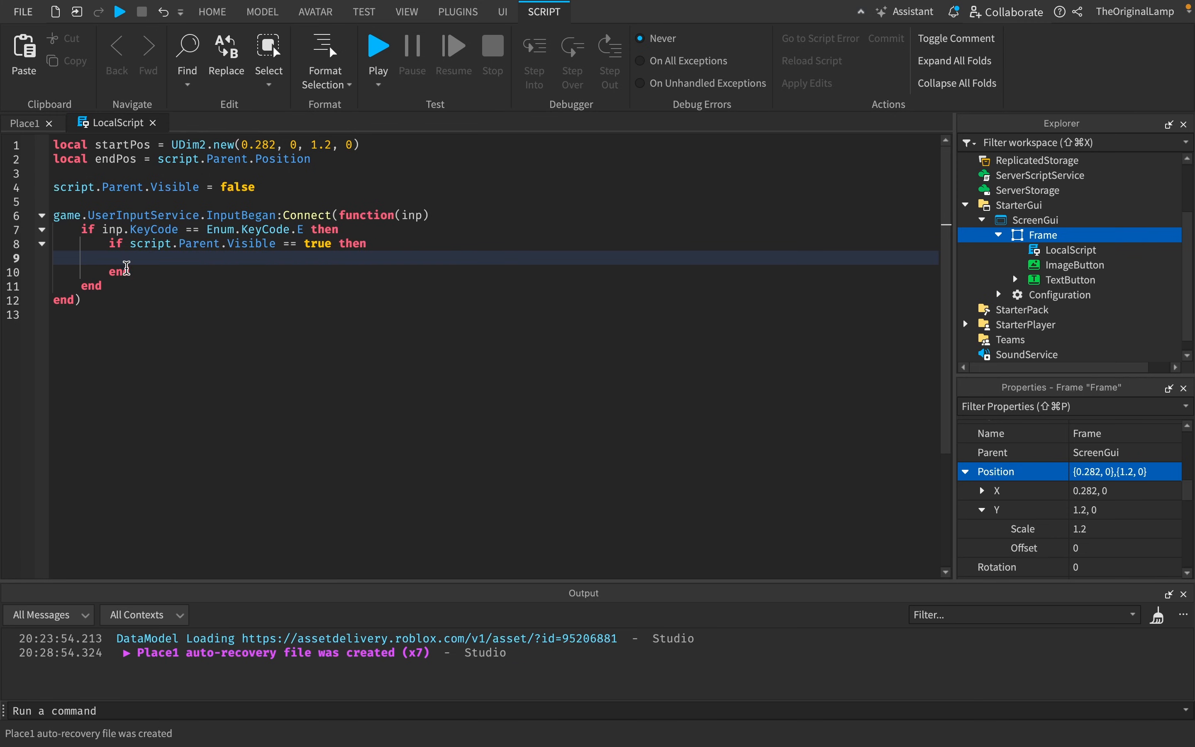
text(else)
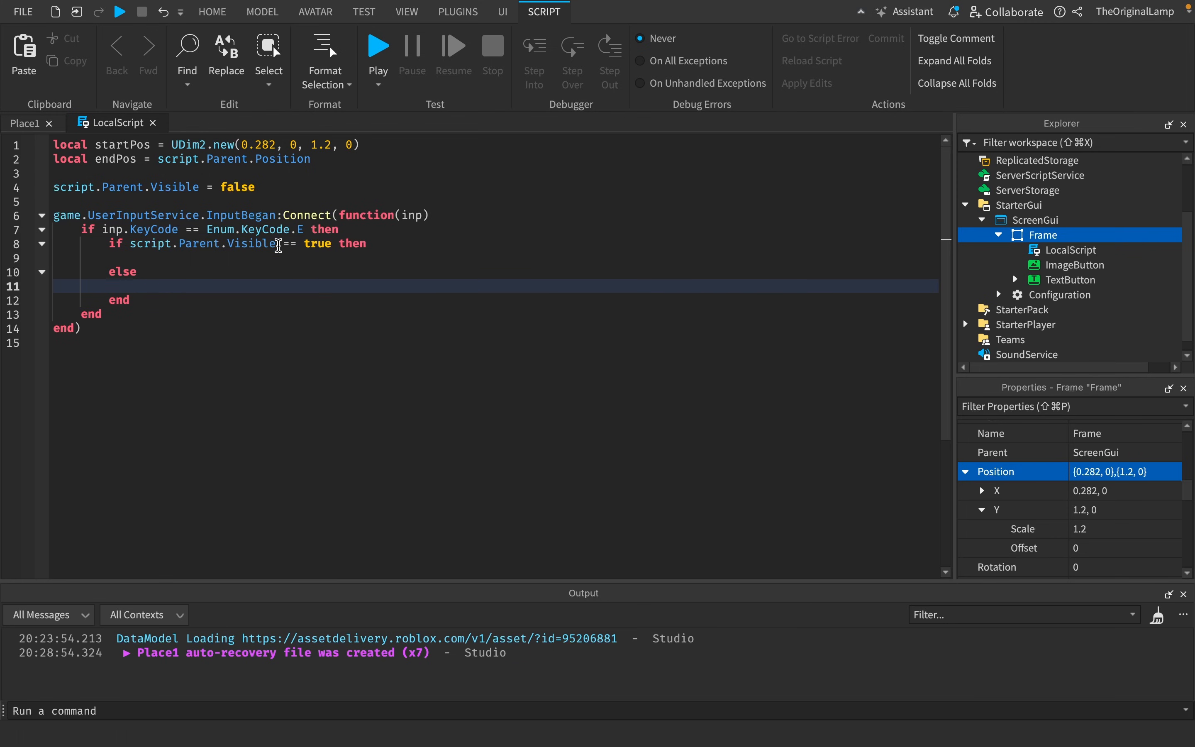
mouse_move(193, 276)
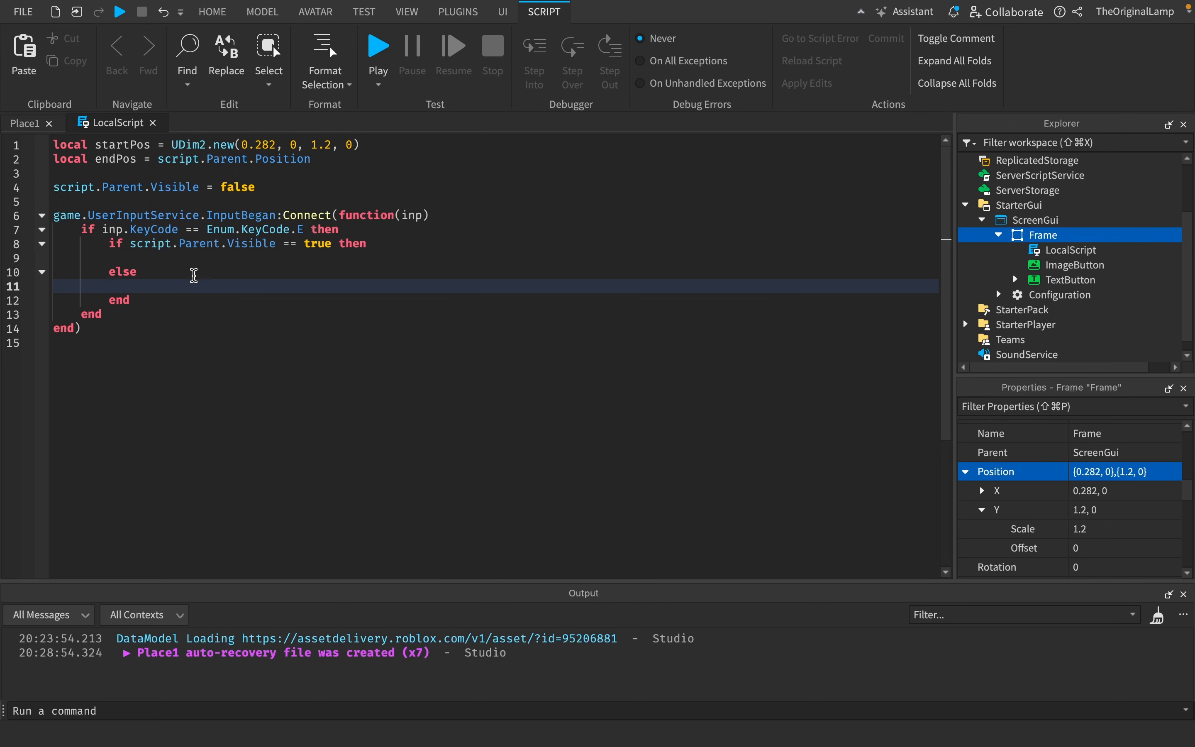
text(script.)
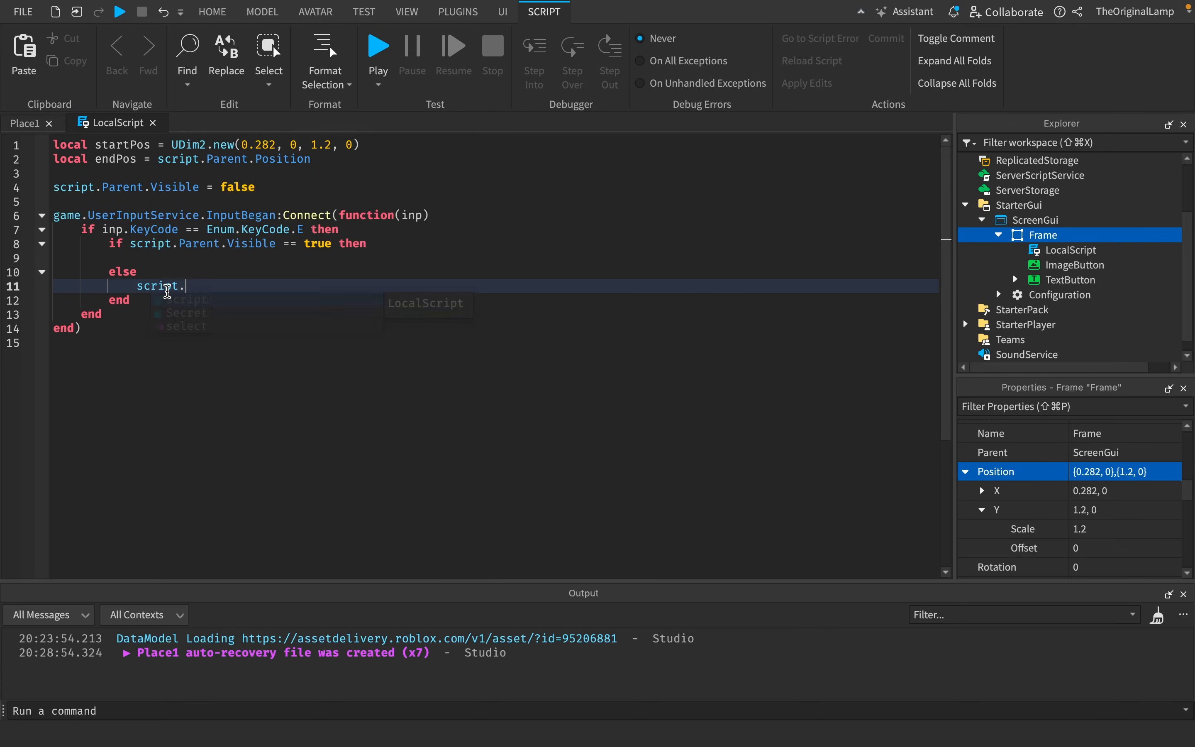
text(Parent.Position =)
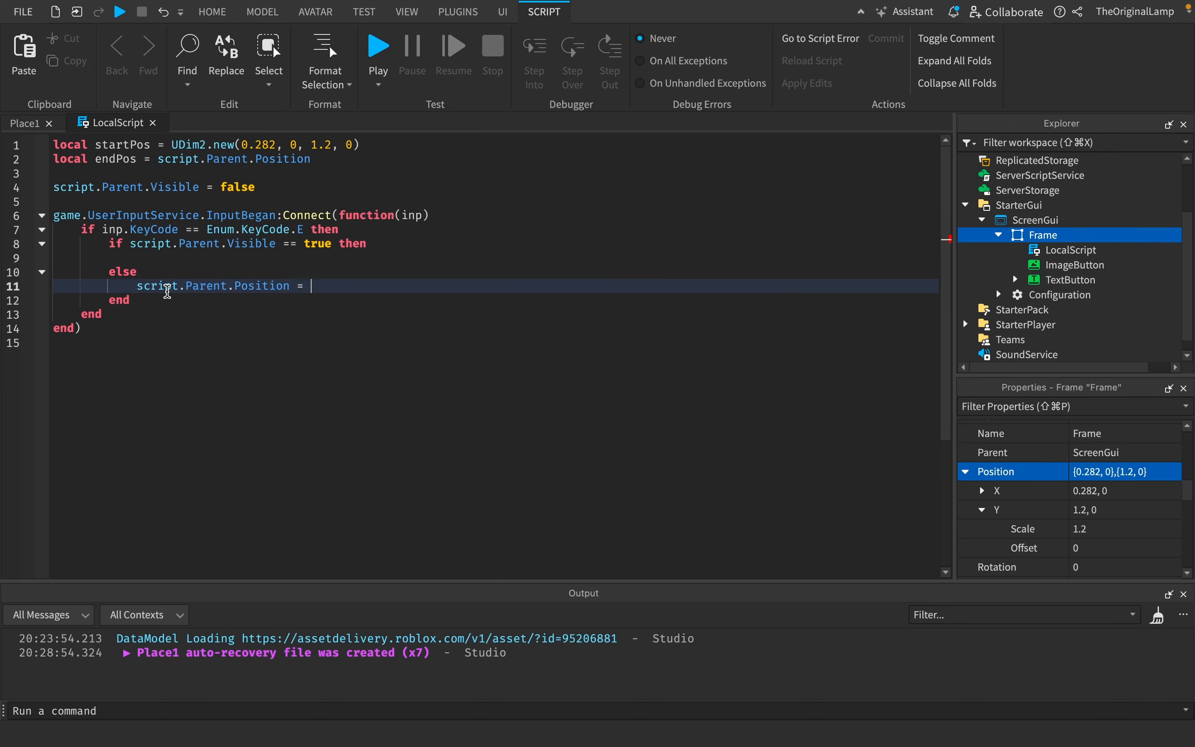
text(startPos)
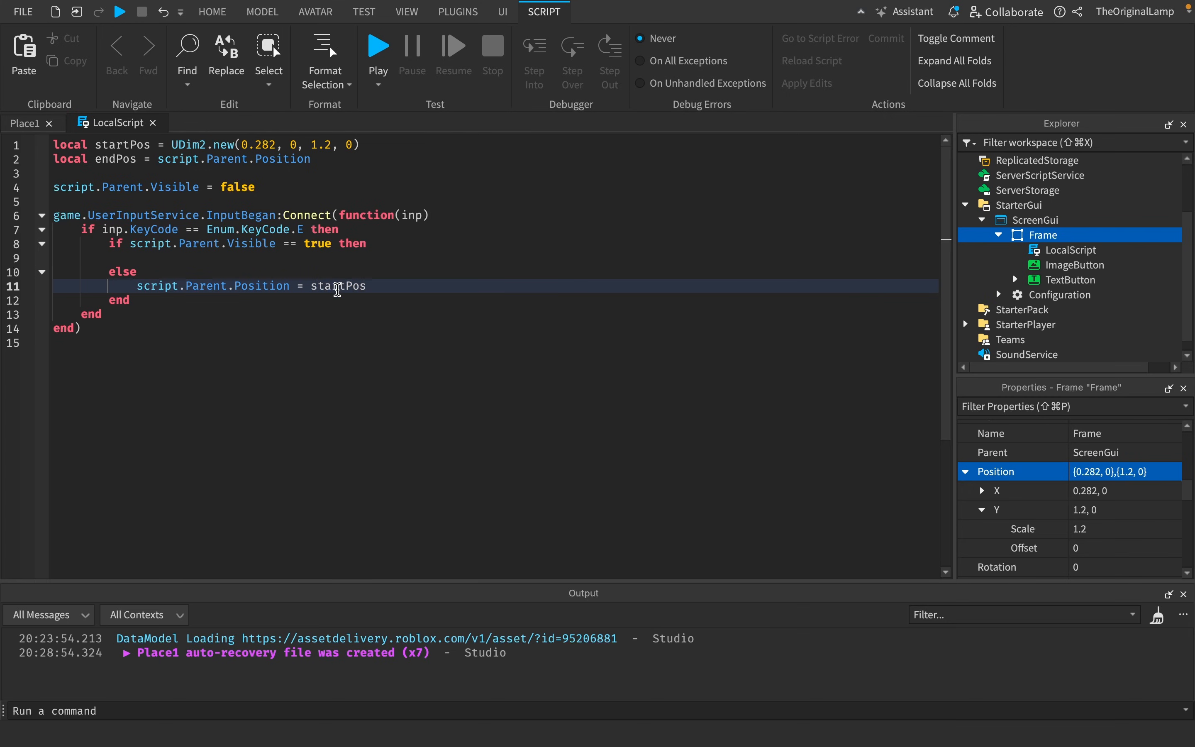
text(script.Parent.Visible = tru)
text(gam)
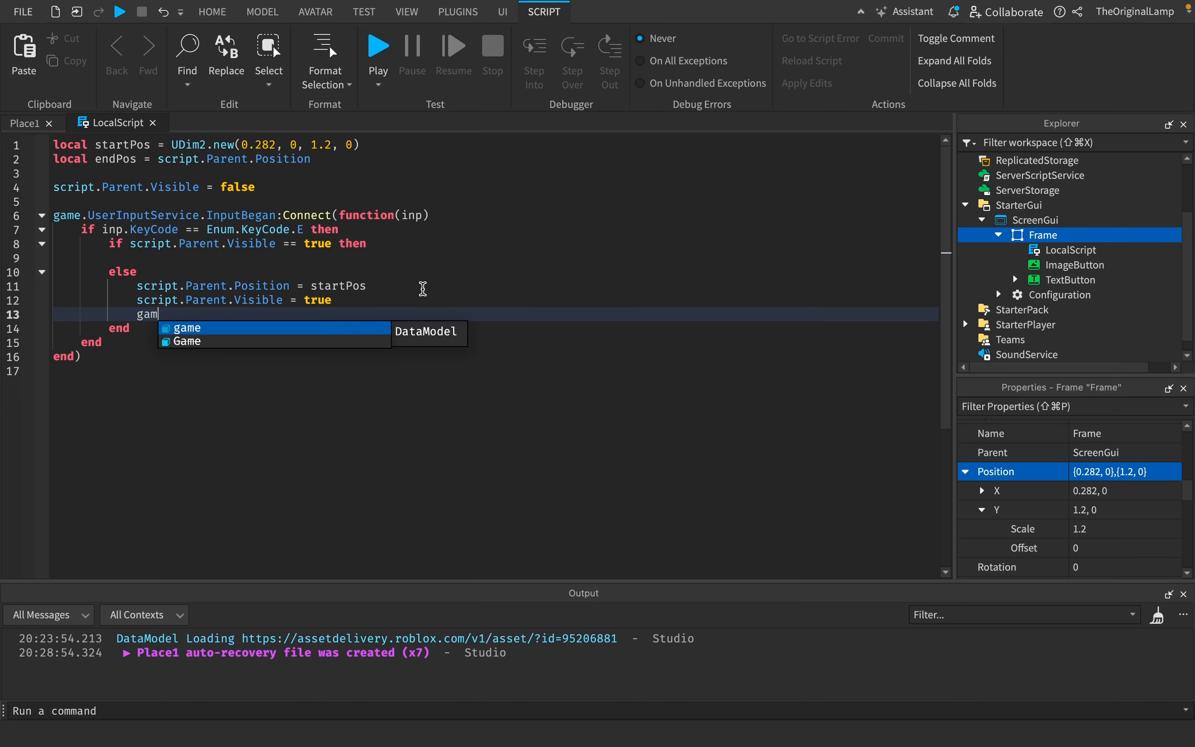
Write game.TweenService:Create on script.Parent with a TweenInfo of 0.1 seconds.
text(e.TweenService)
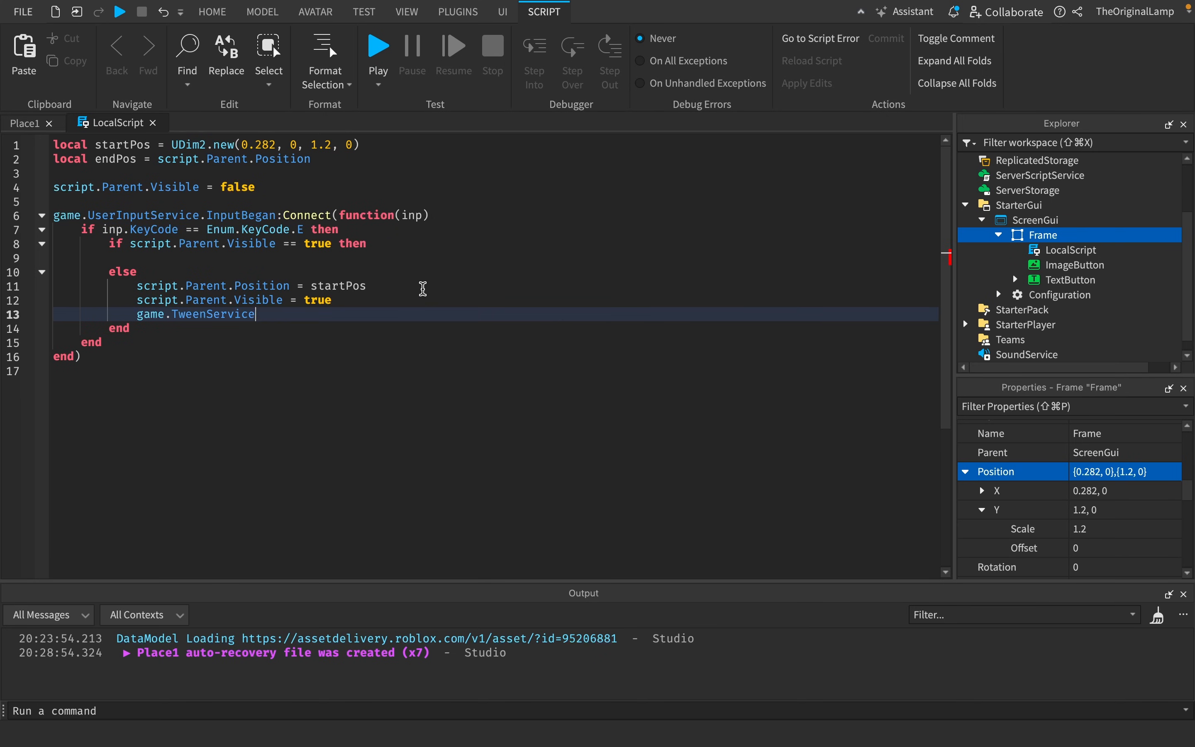
text(:Create())
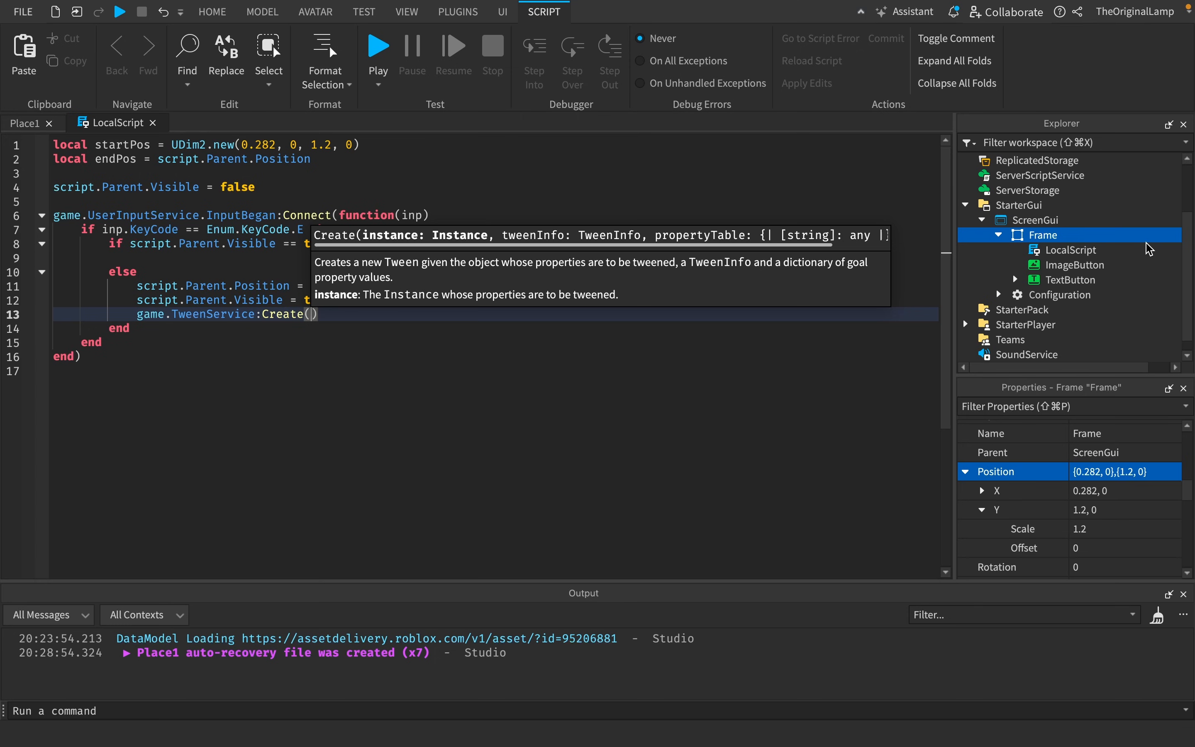
text(script.)
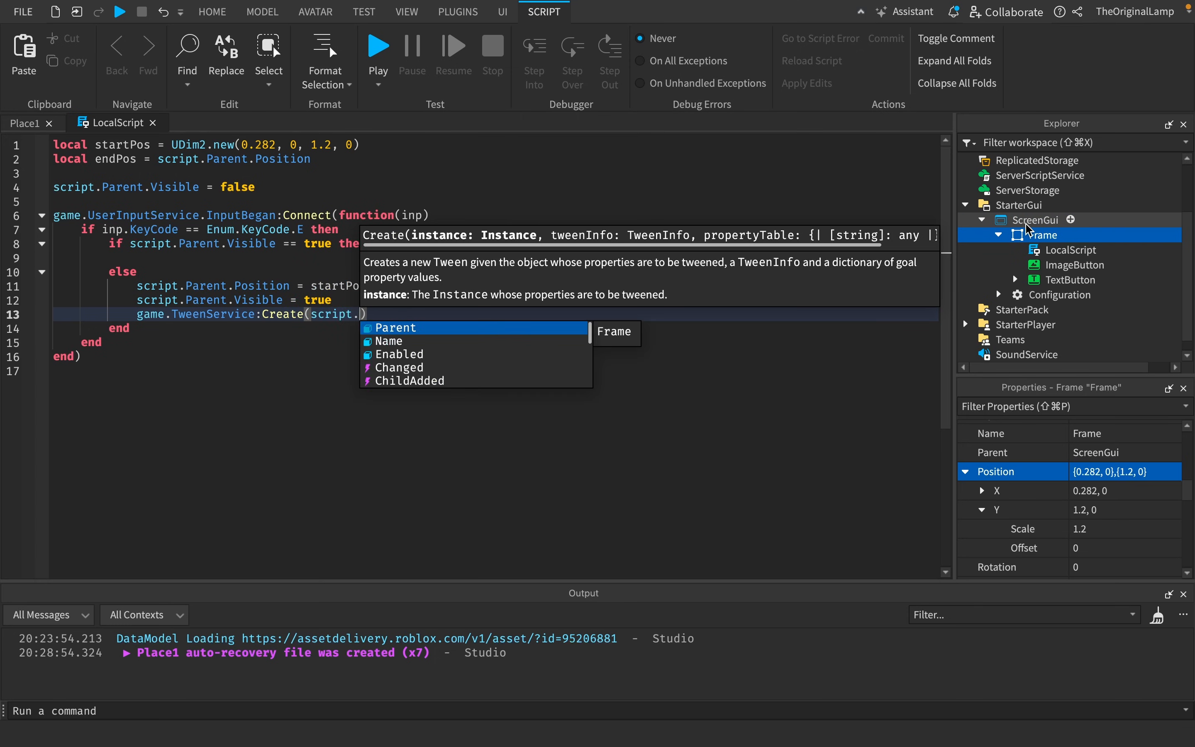
text(Parent, TweenInfo.new()
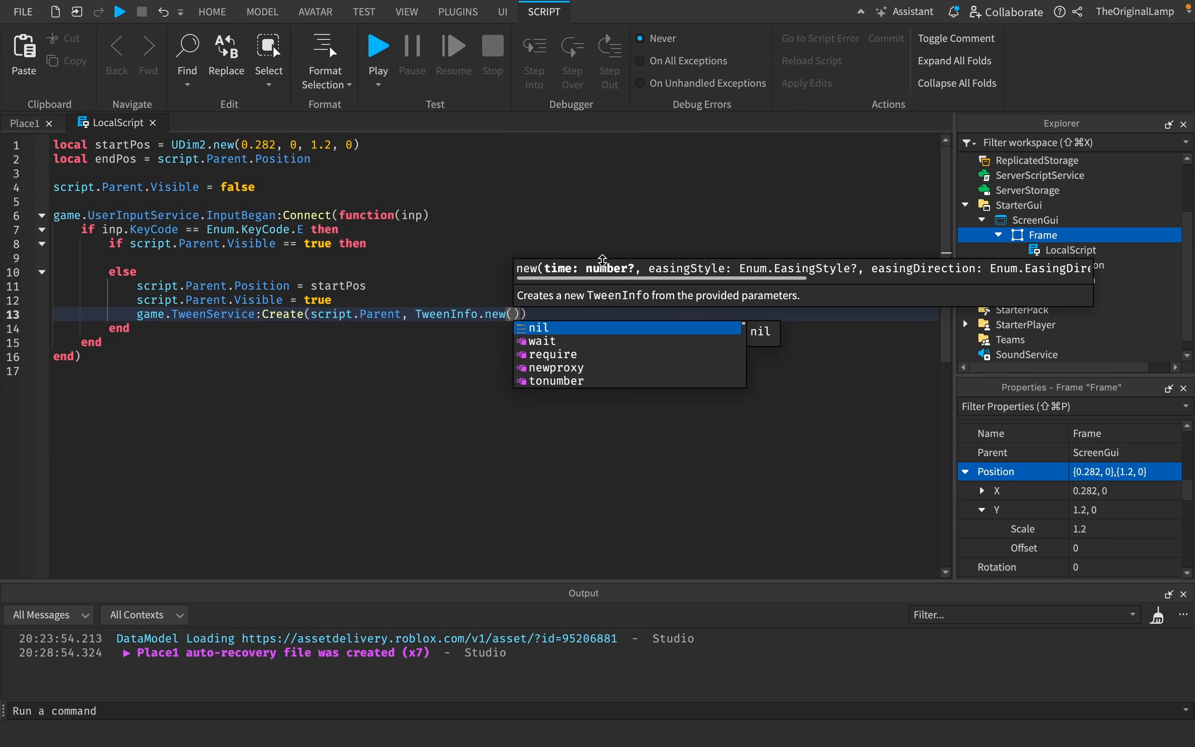
mouse_move(500, 324)
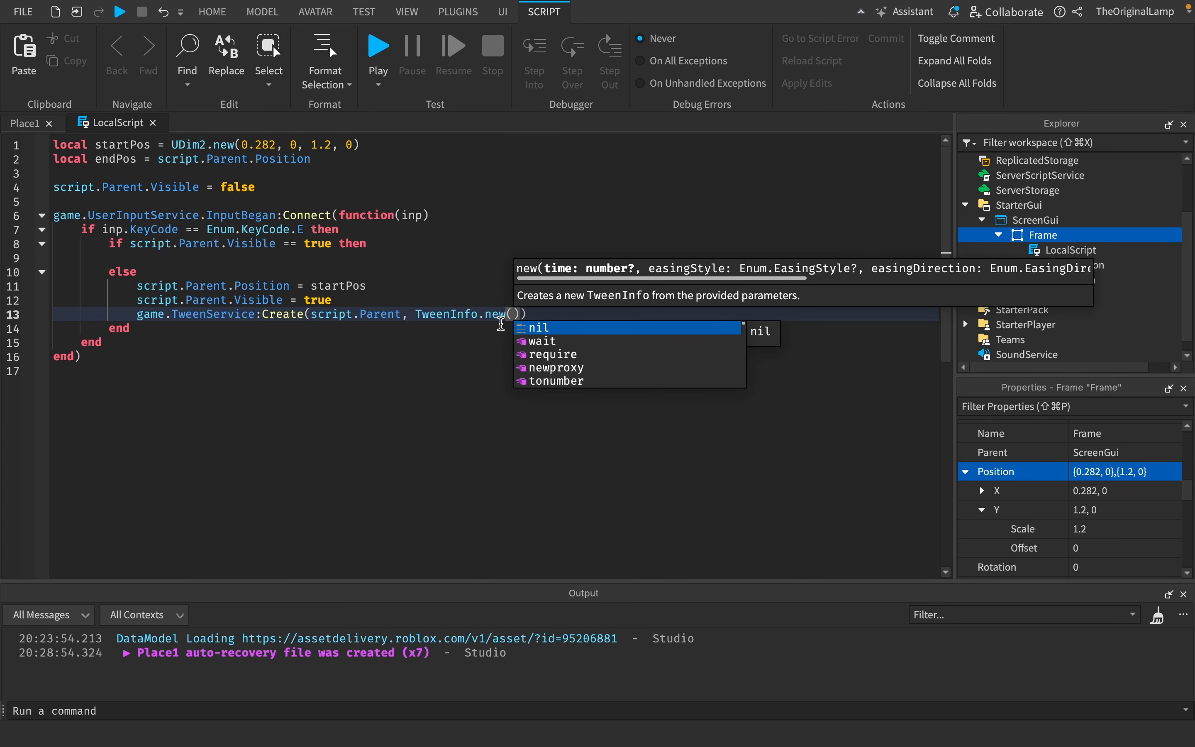
mouse_move(551, 269)
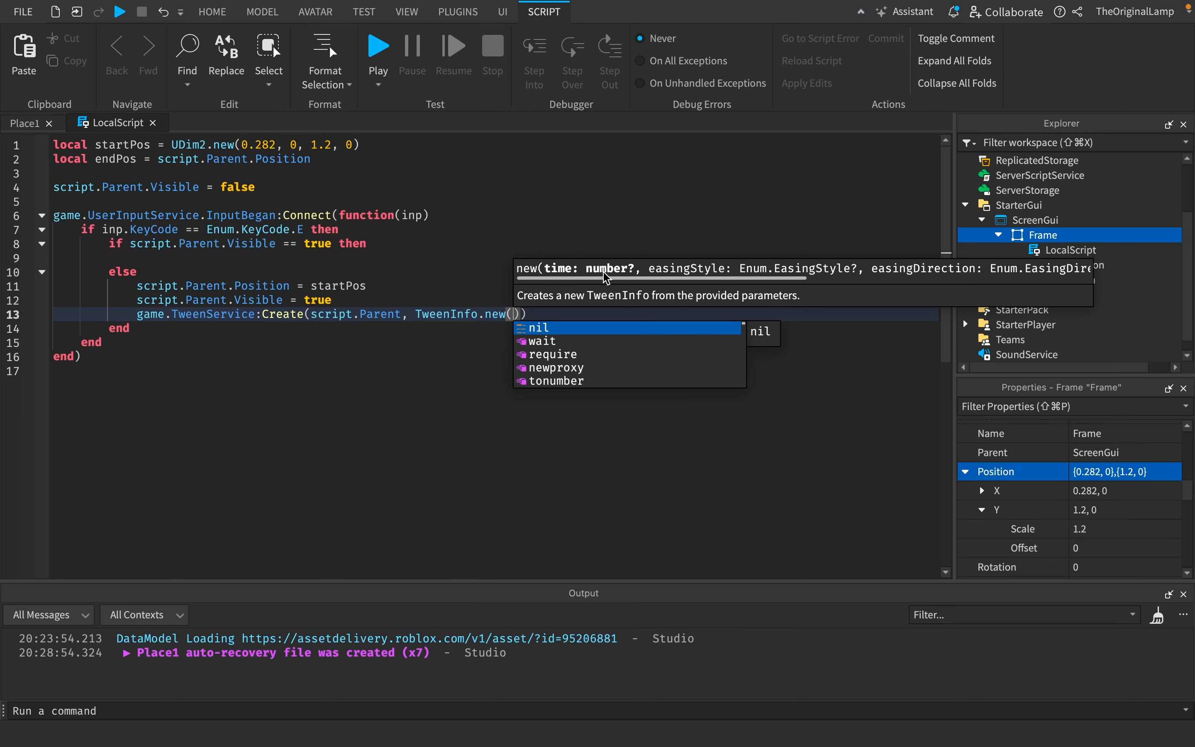
text(0.1,)
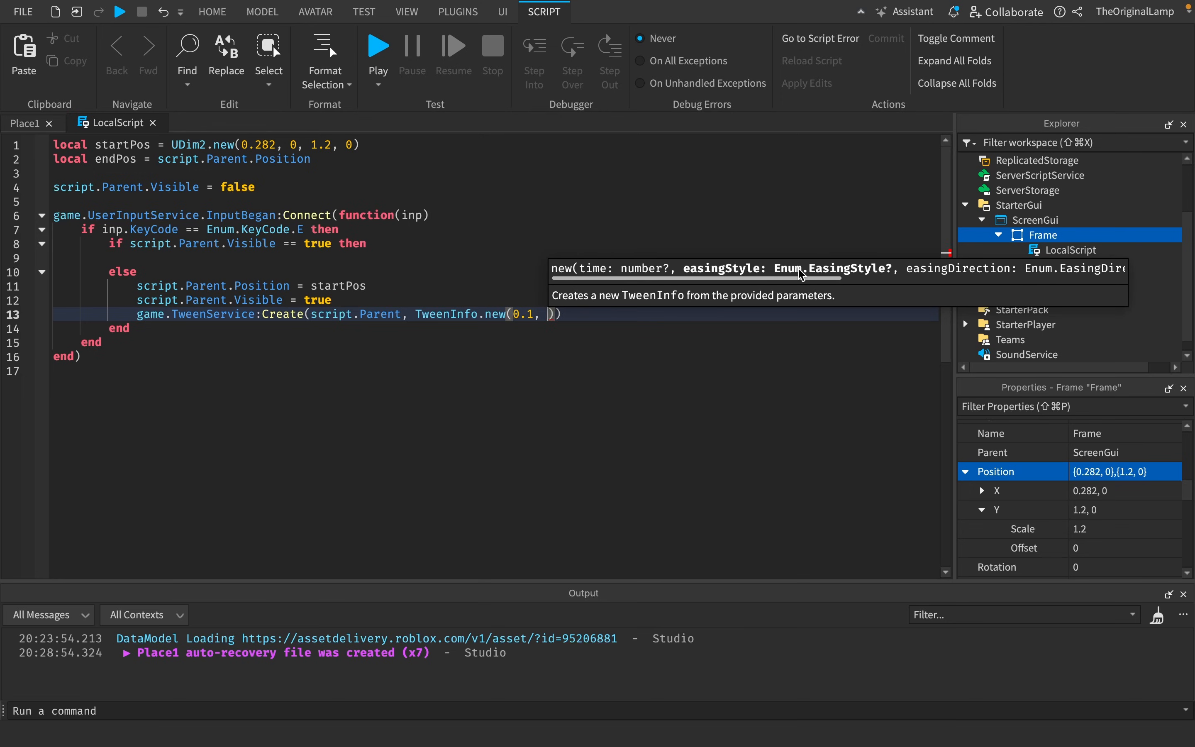
mouse_move(903, 275)
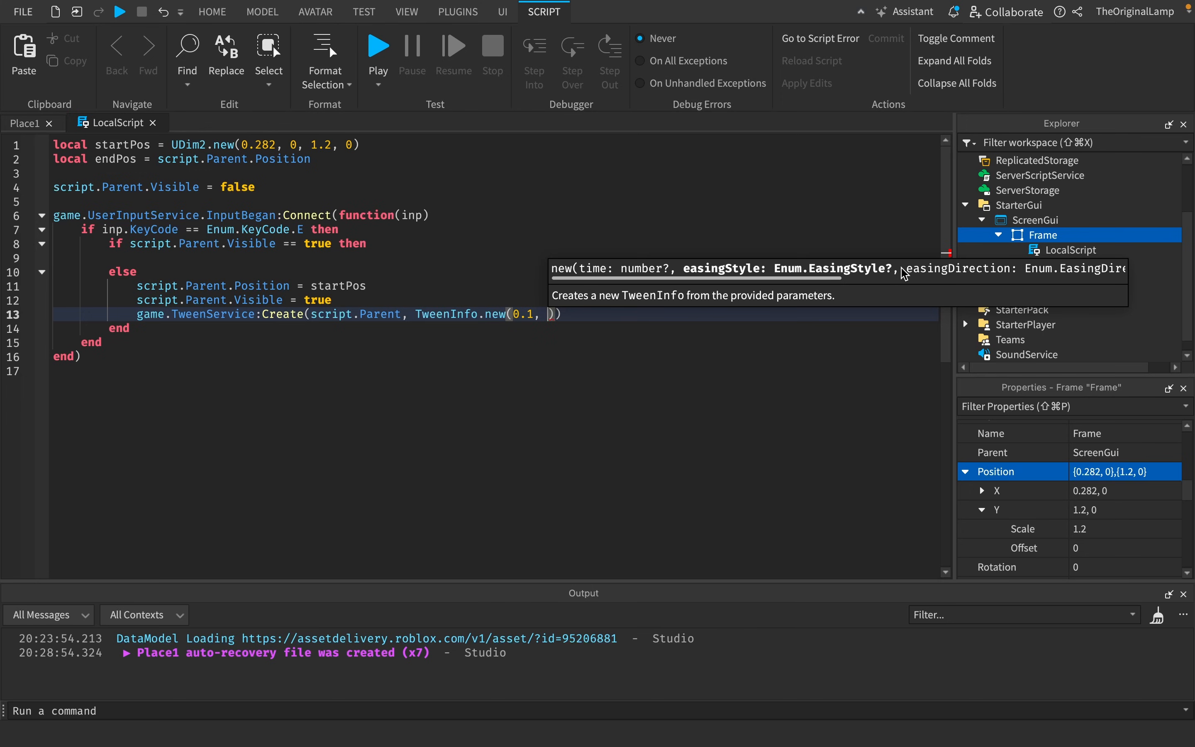
mouse_move(684, 279)
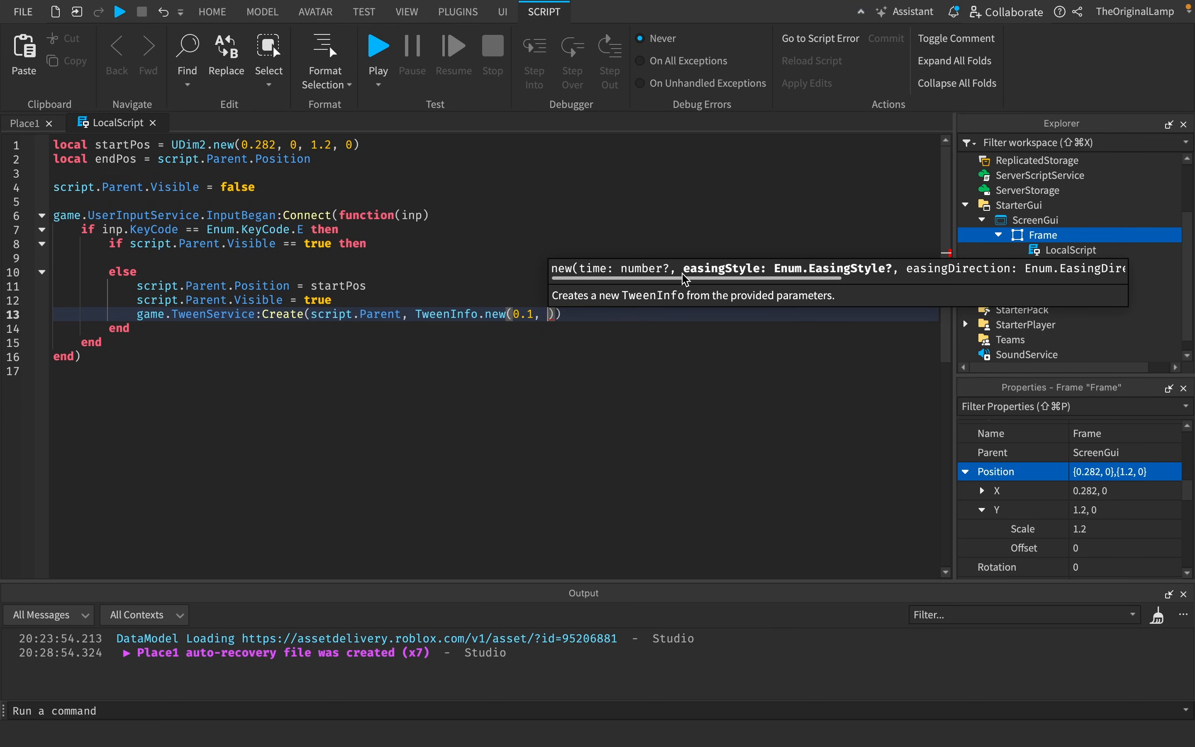
Complete the tween with Enum.EasingStyle.Back, {Position = endPos} and :Play().
text(Enum.e)
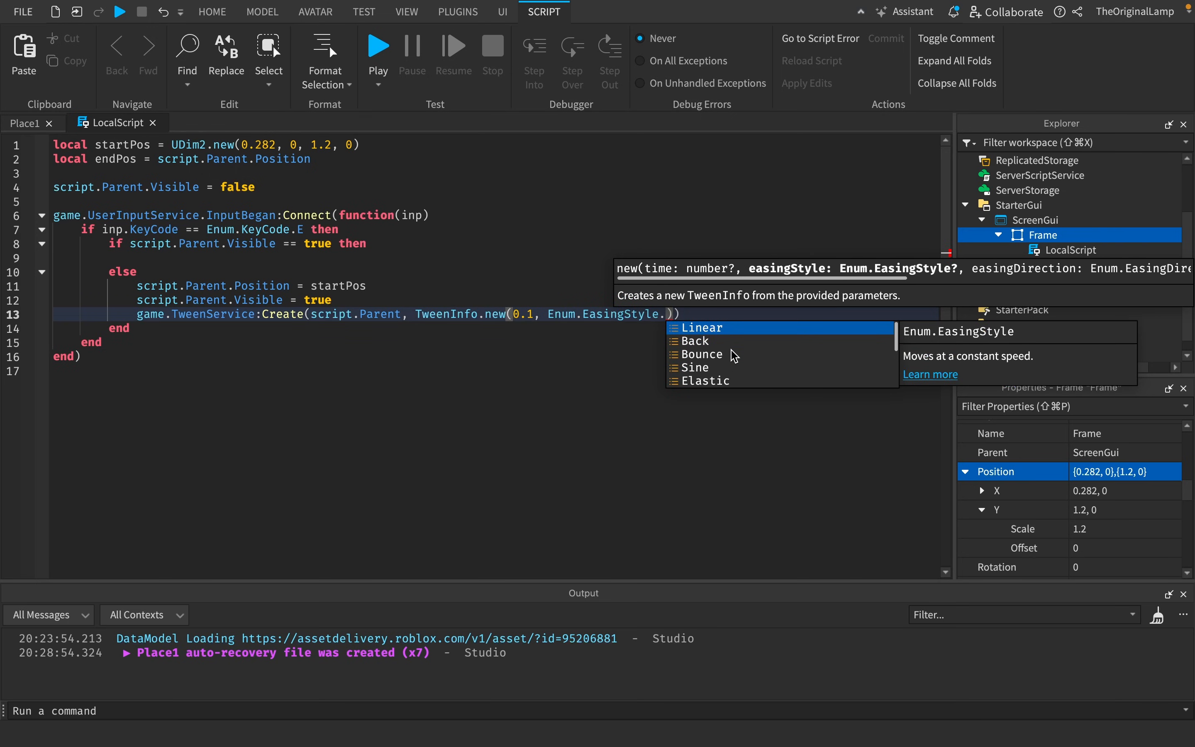
mouse_move(731, 342)
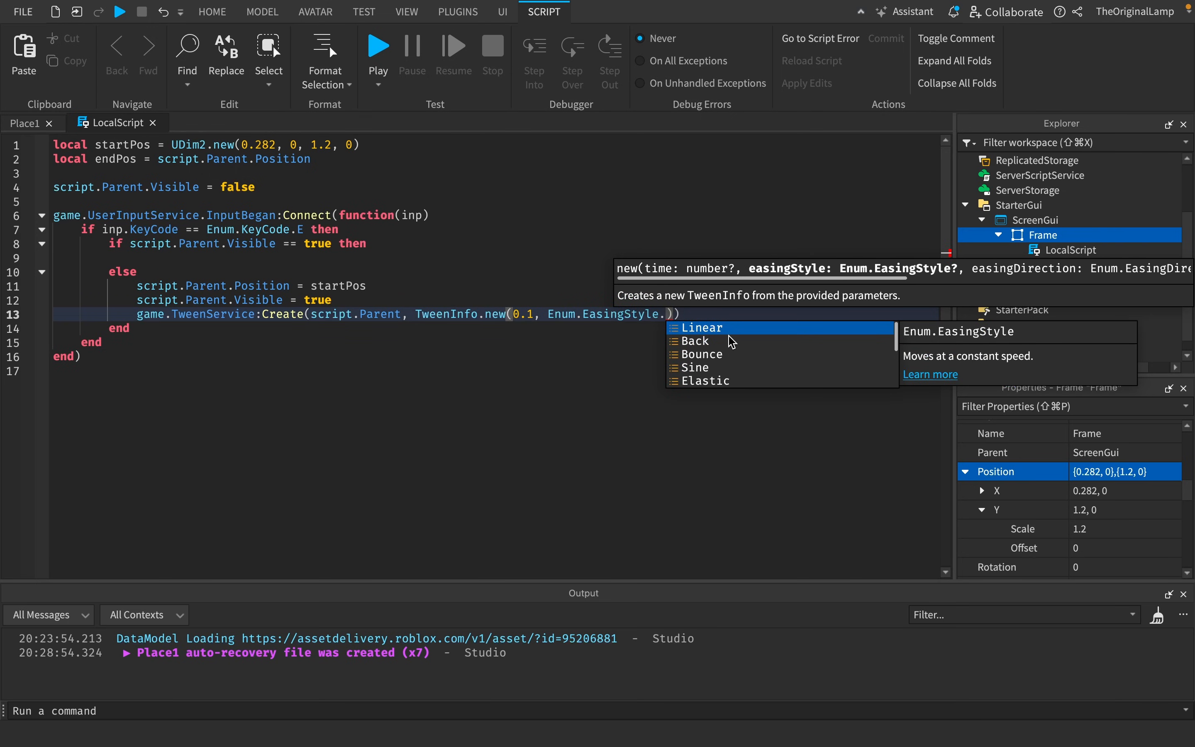
mouse_move(896, 331)
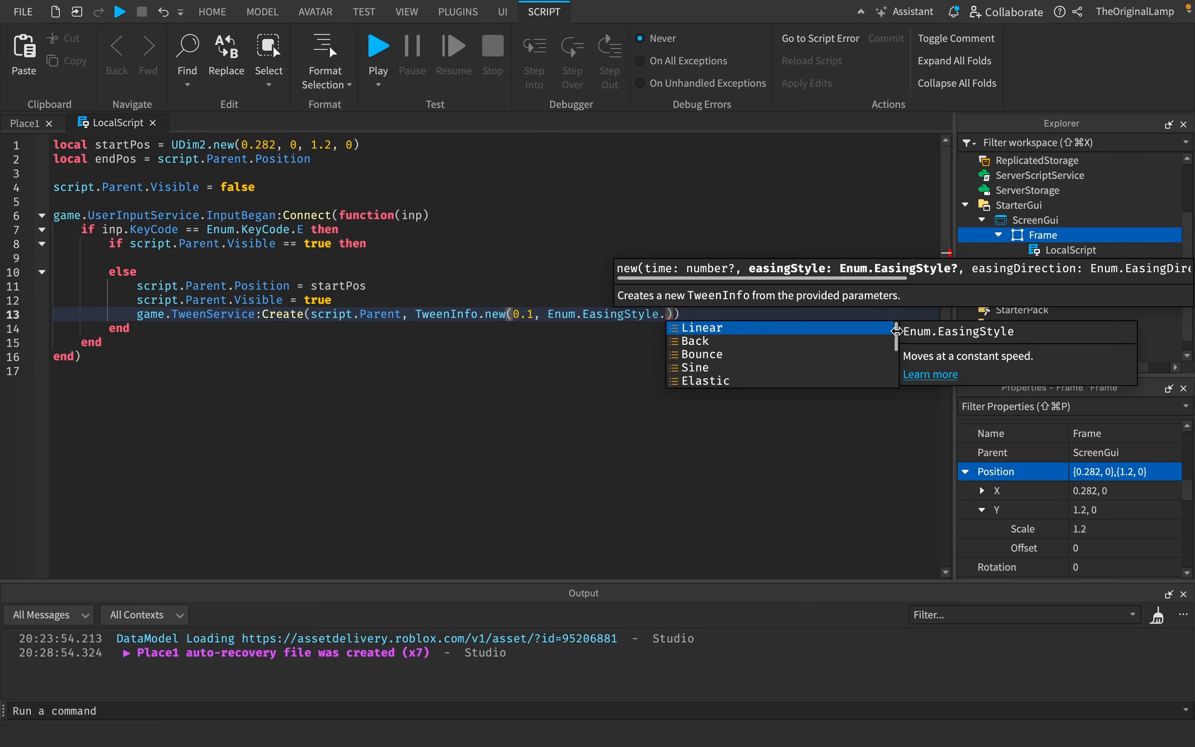
mouse_move(703, 353)
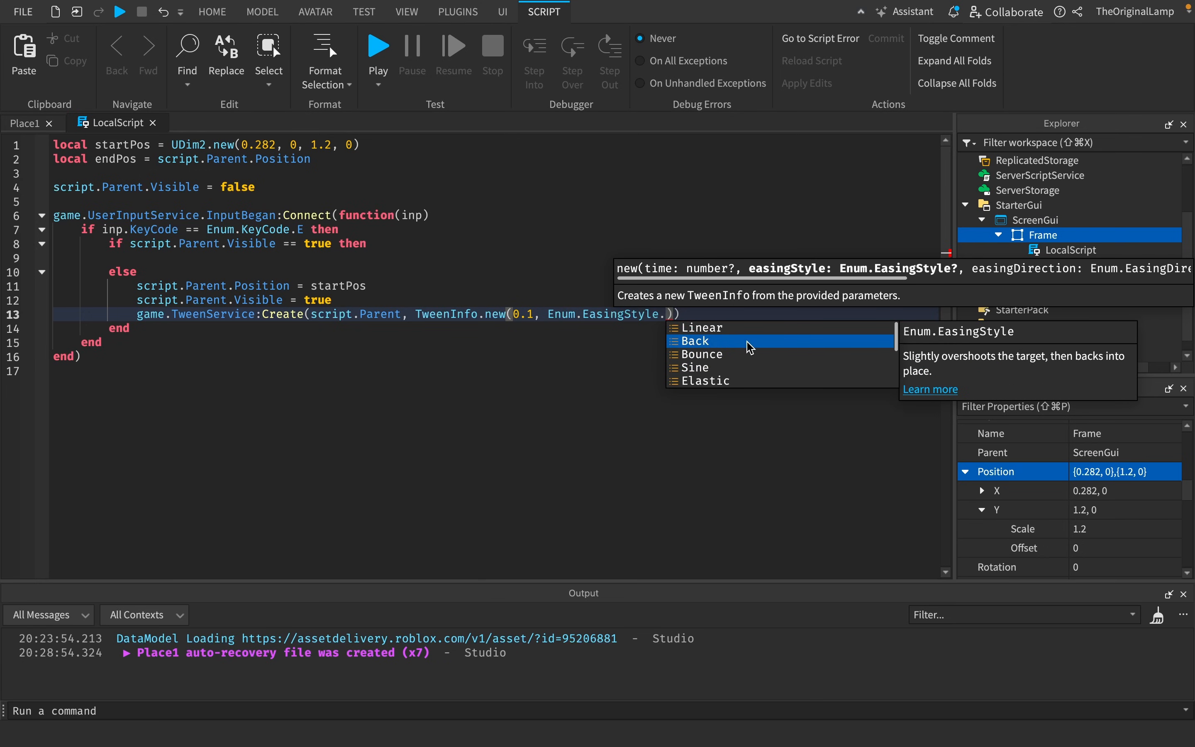
mouse_move(931, 350)
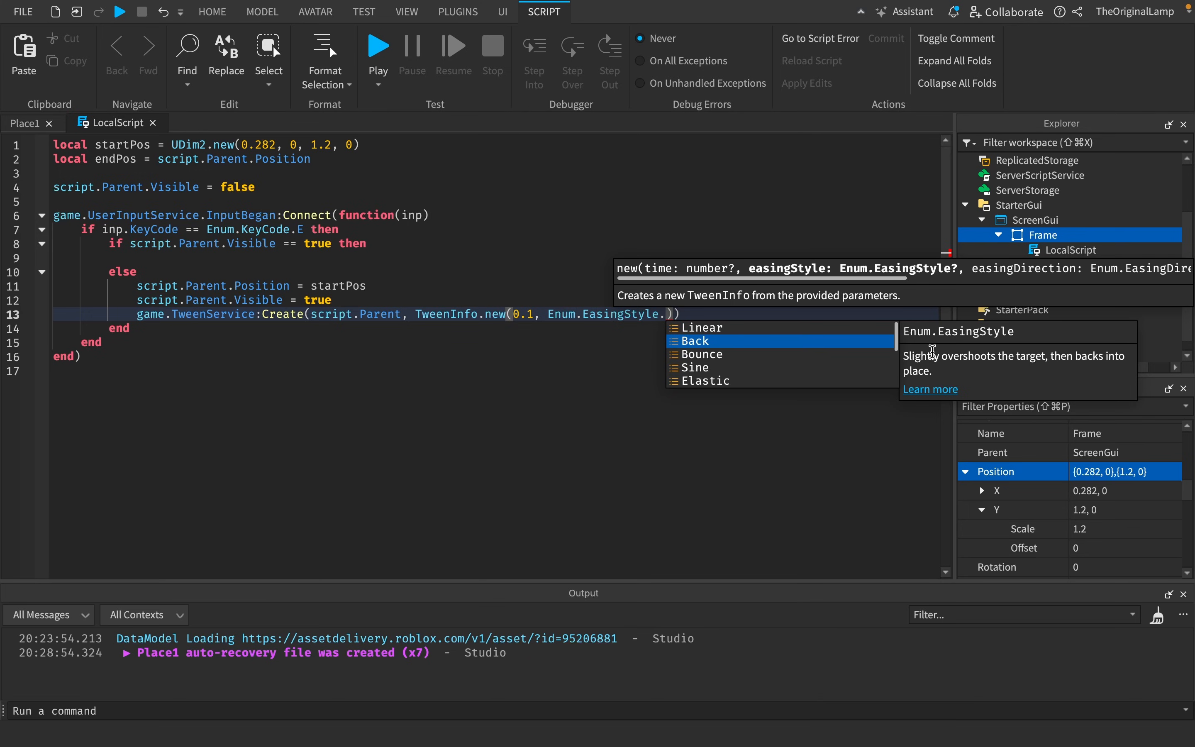
mouse_move(1014, 348)
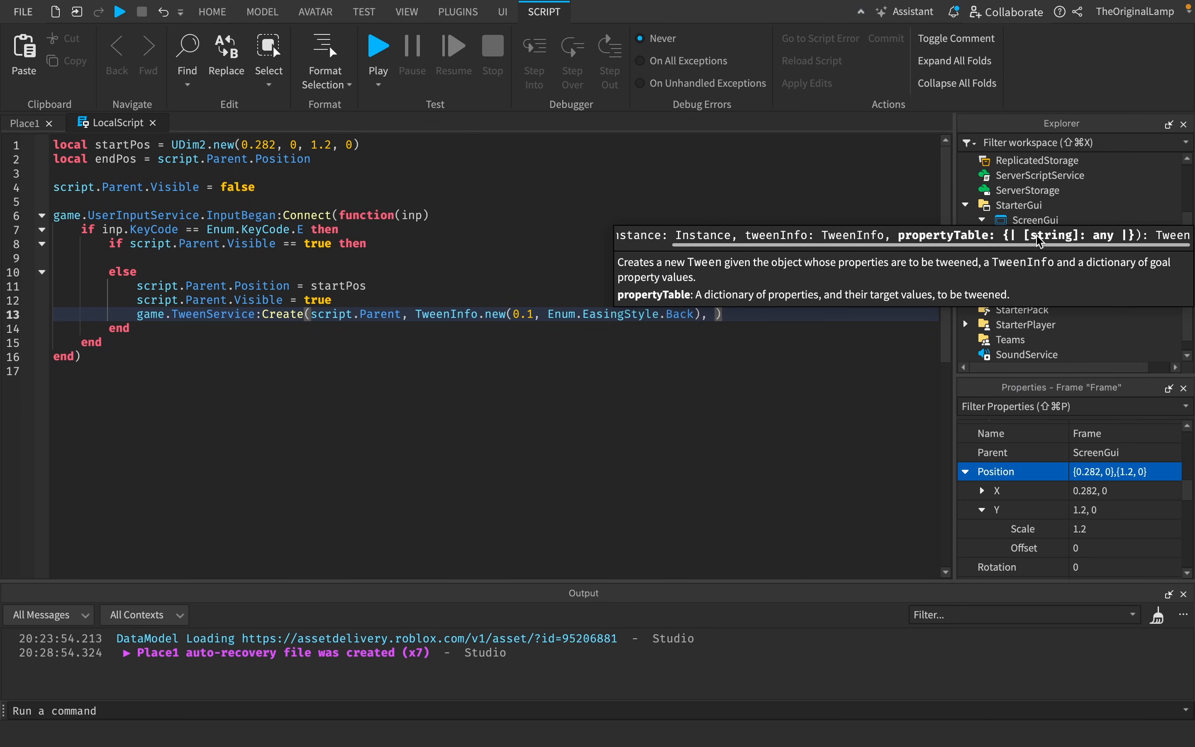
text({})
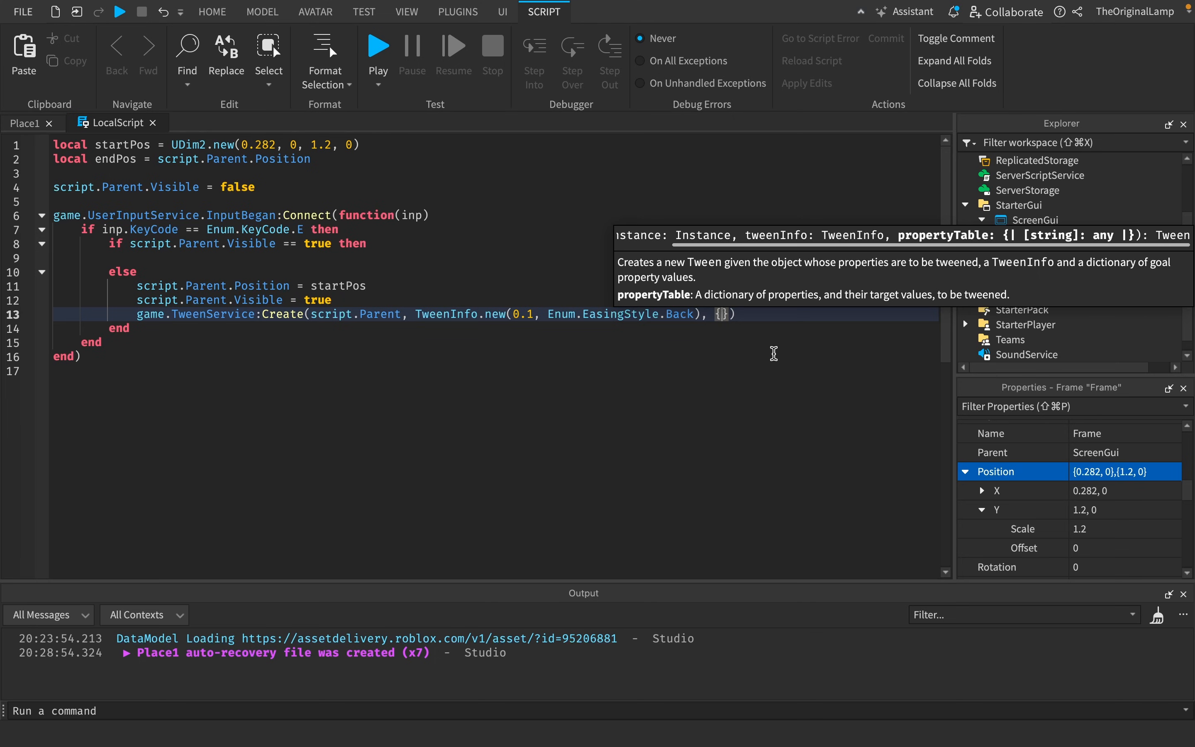
text(Position)
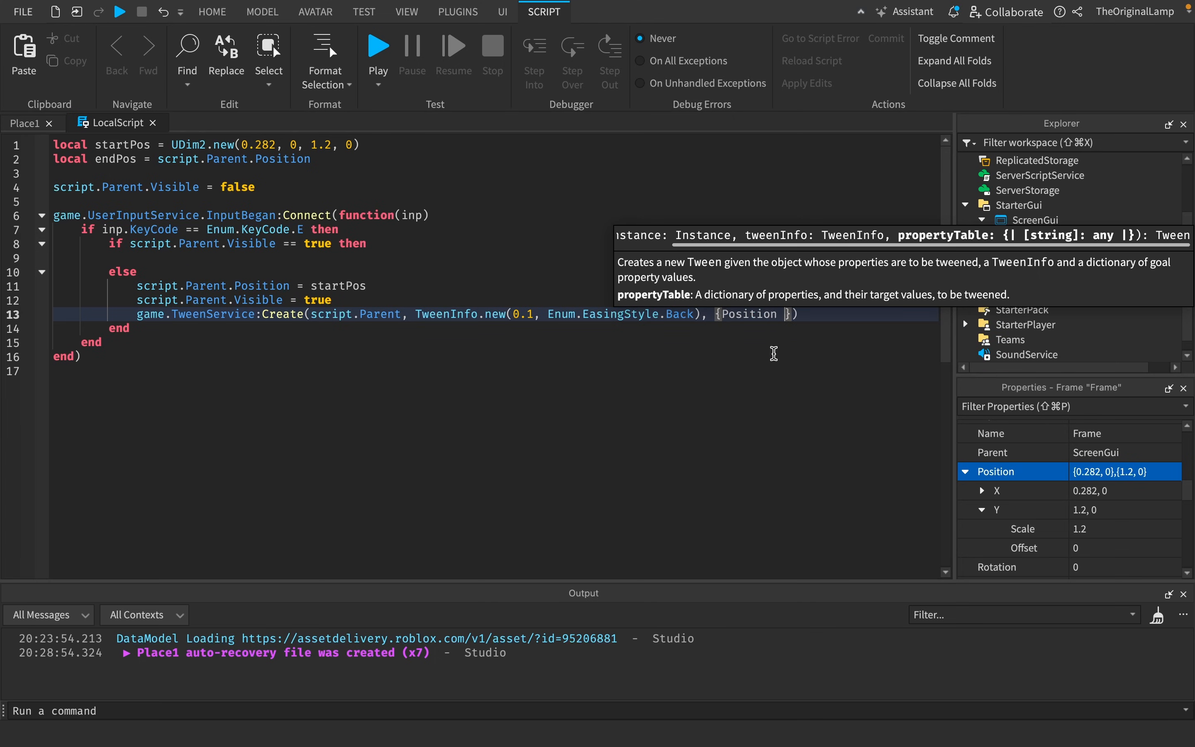
text(= endPos)
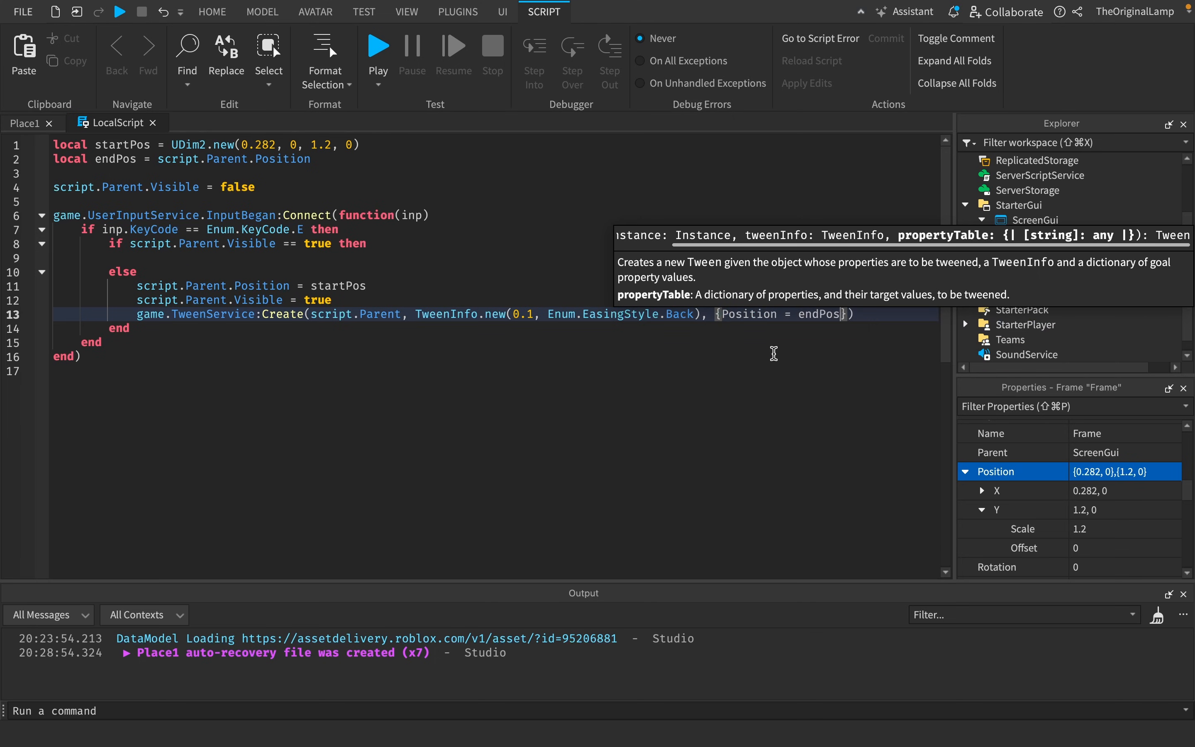
text(:Play())
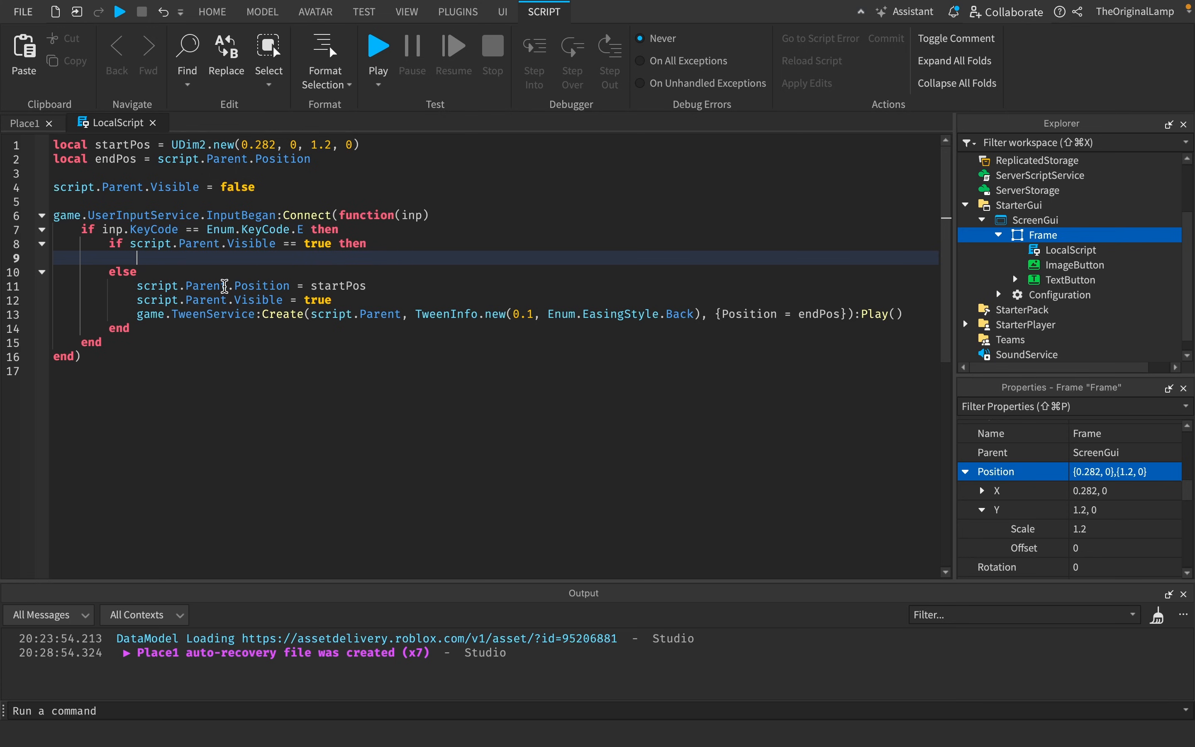
Write script.Parent.Visible = false inside the if-branch for the already-visible case.
text(script.Parent.Position)
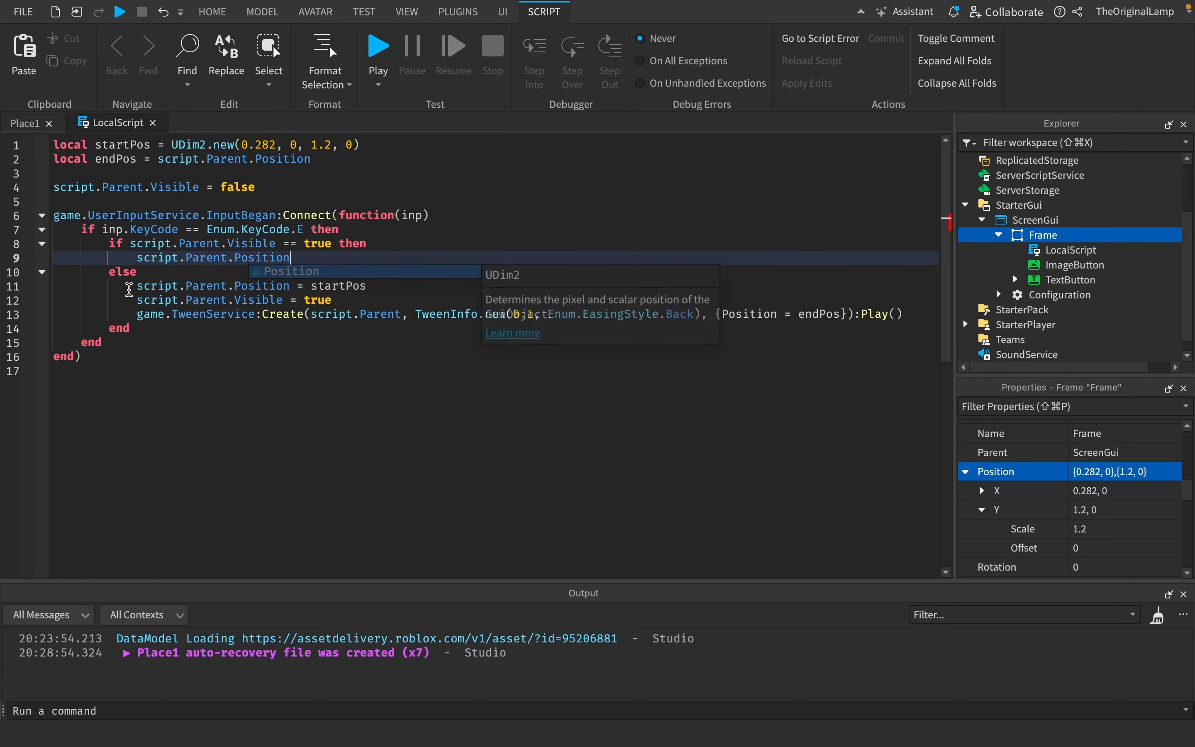
text(=)
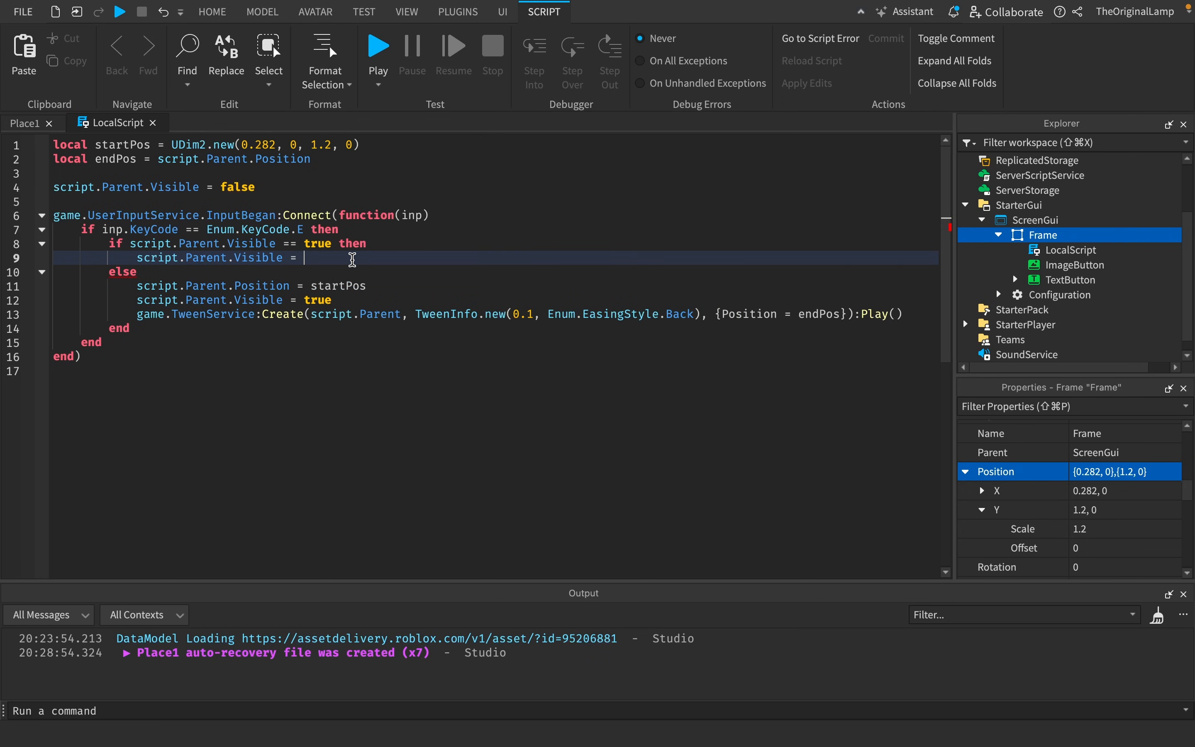
text(false)
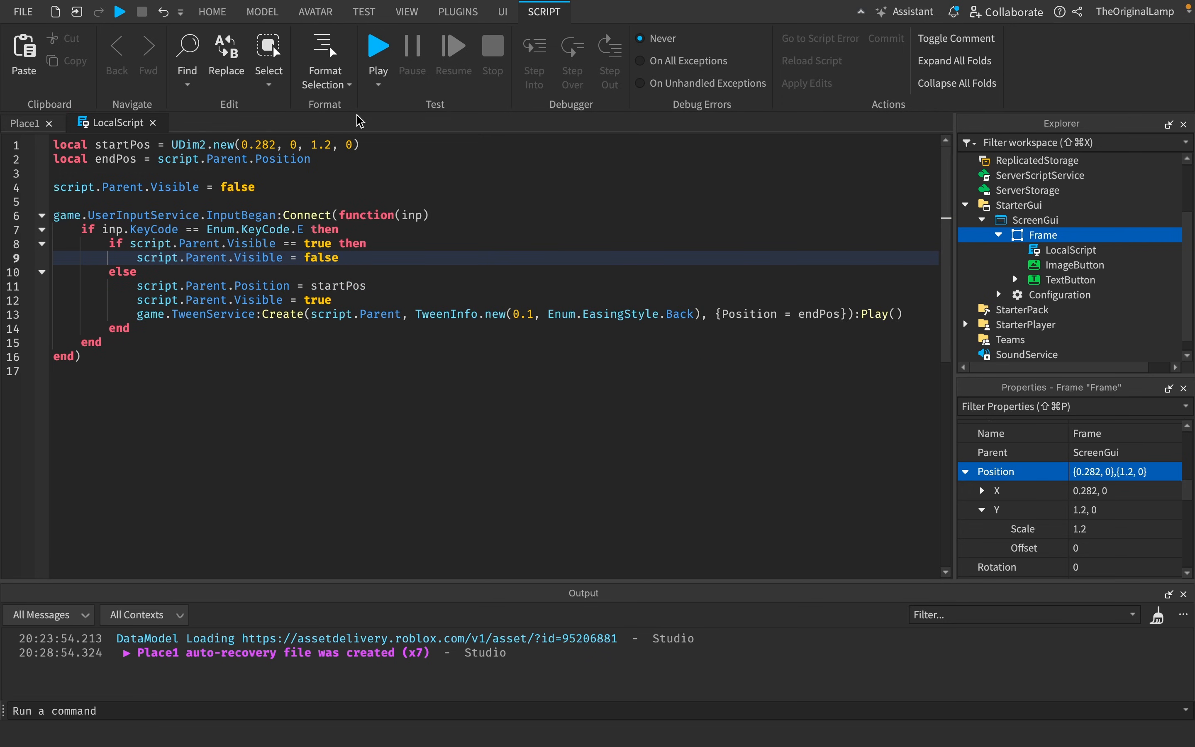
mouse_move(297, 237)
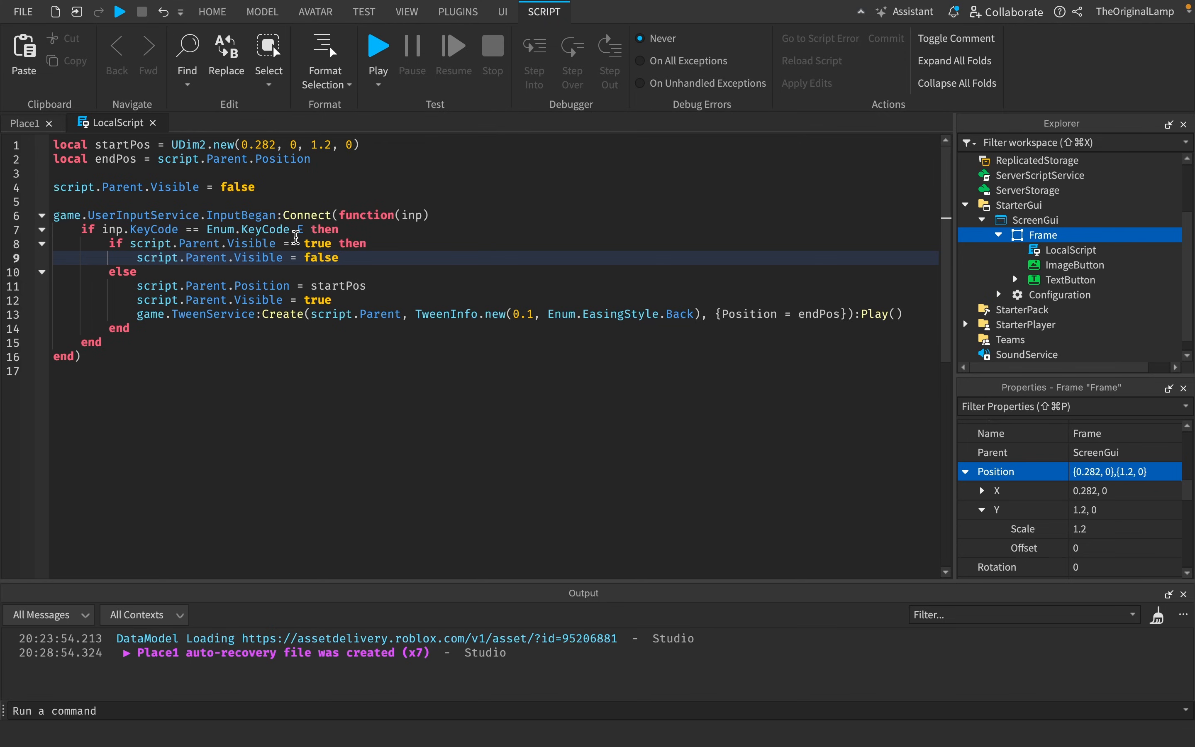
click(501, 11)
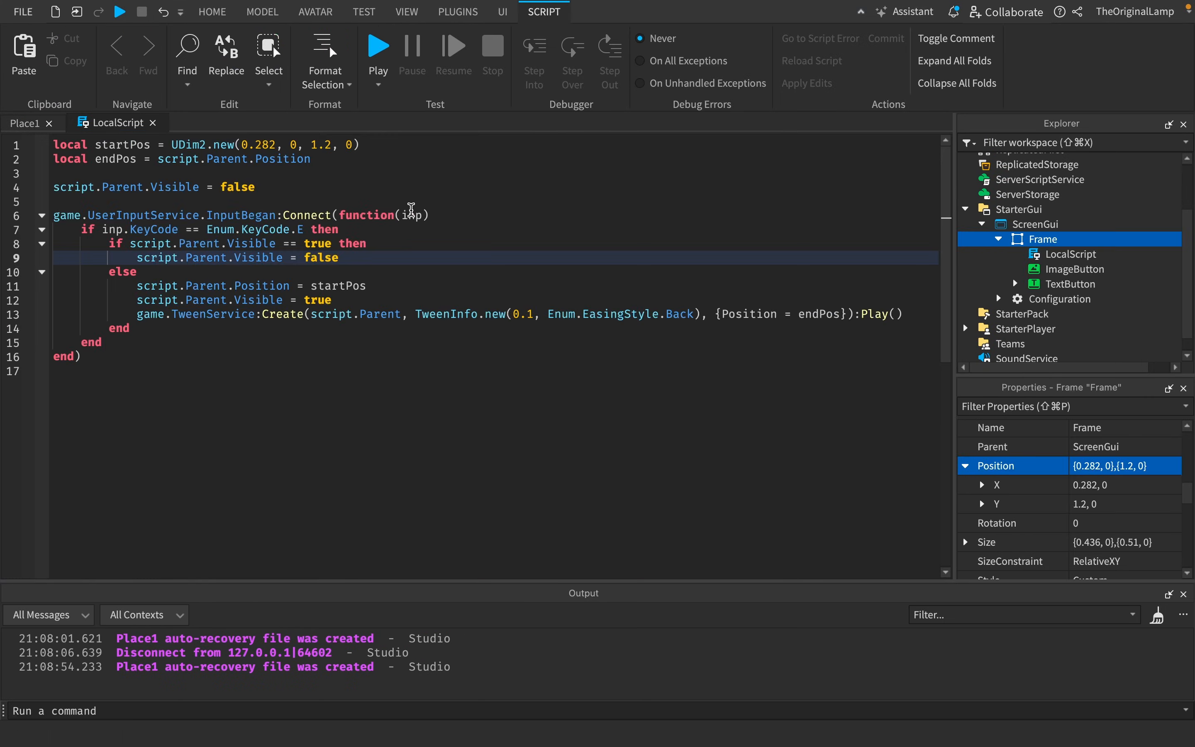
Change the frame's Position Y Scale from 1.2 to 0.6 in Properties.
click(502, 12)
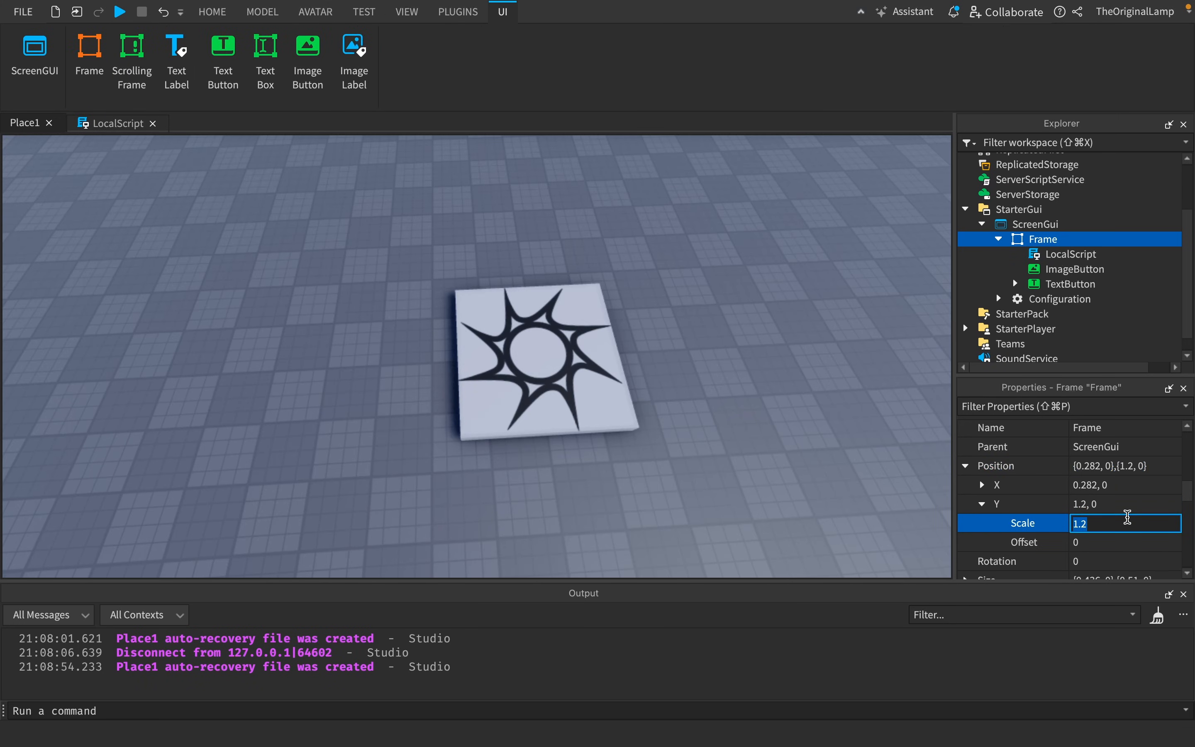
mouse_move(1113, 559)
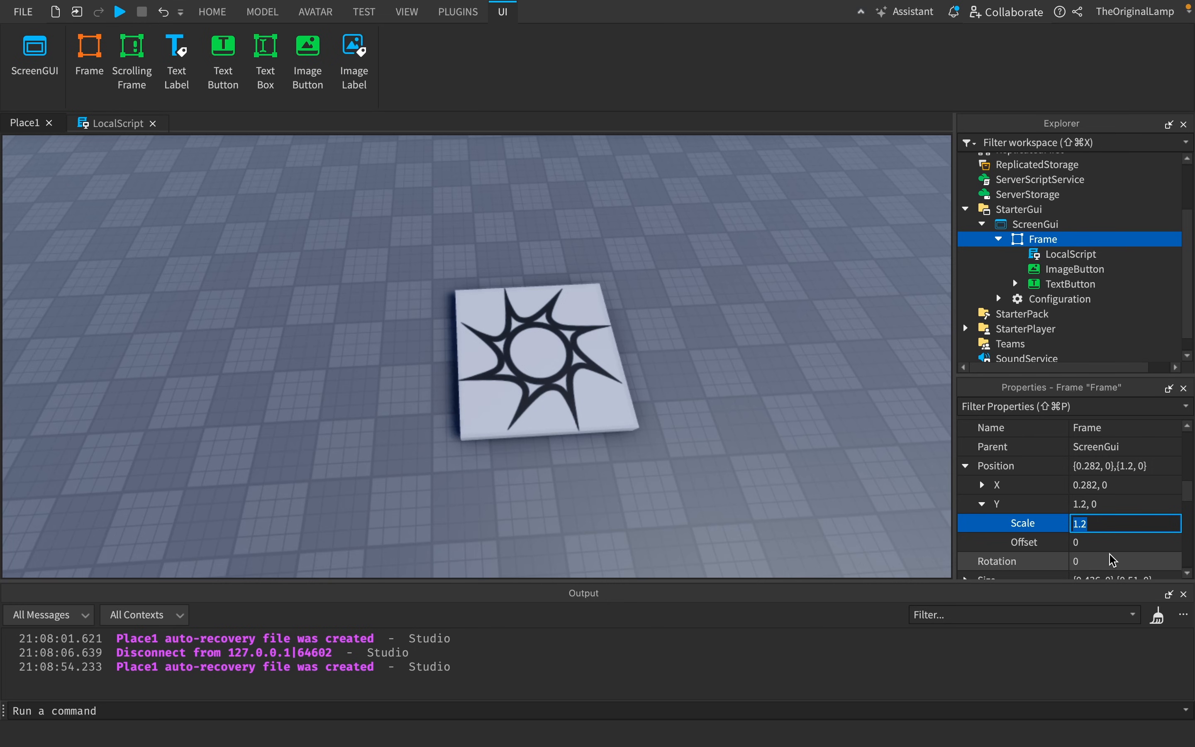
text(0.6)
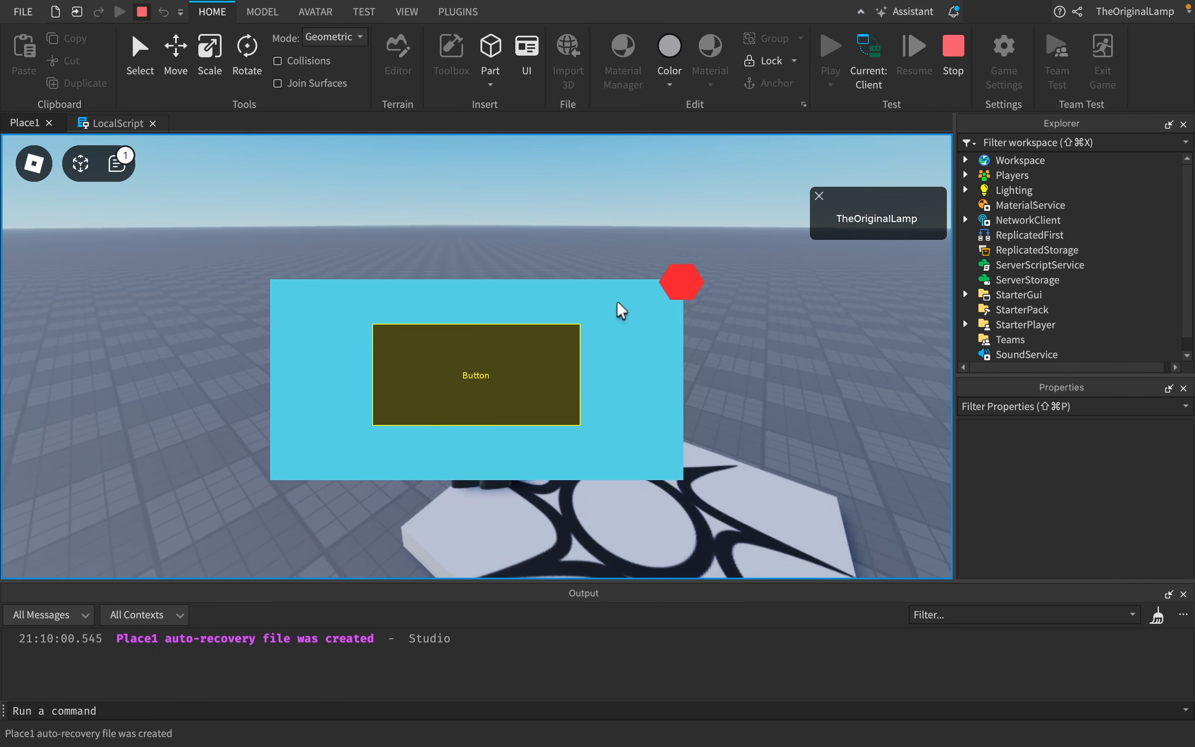
mouse_move(665, 303)
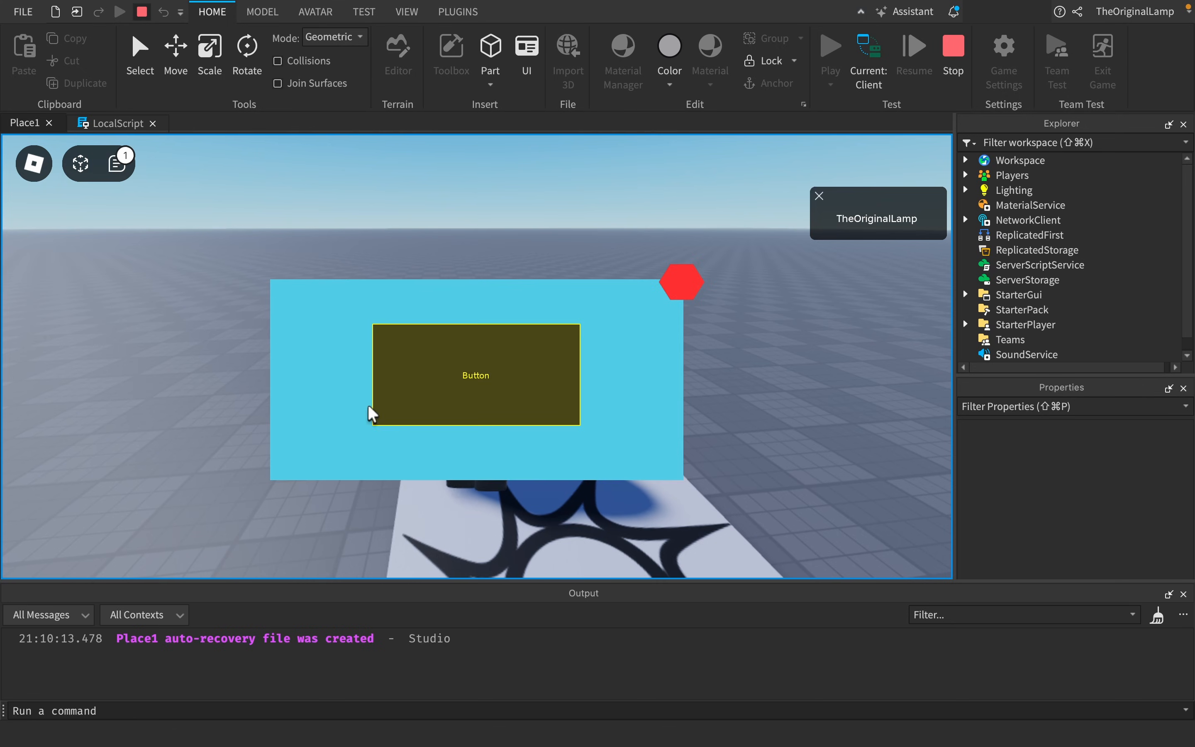
mouse_move(698, 343)
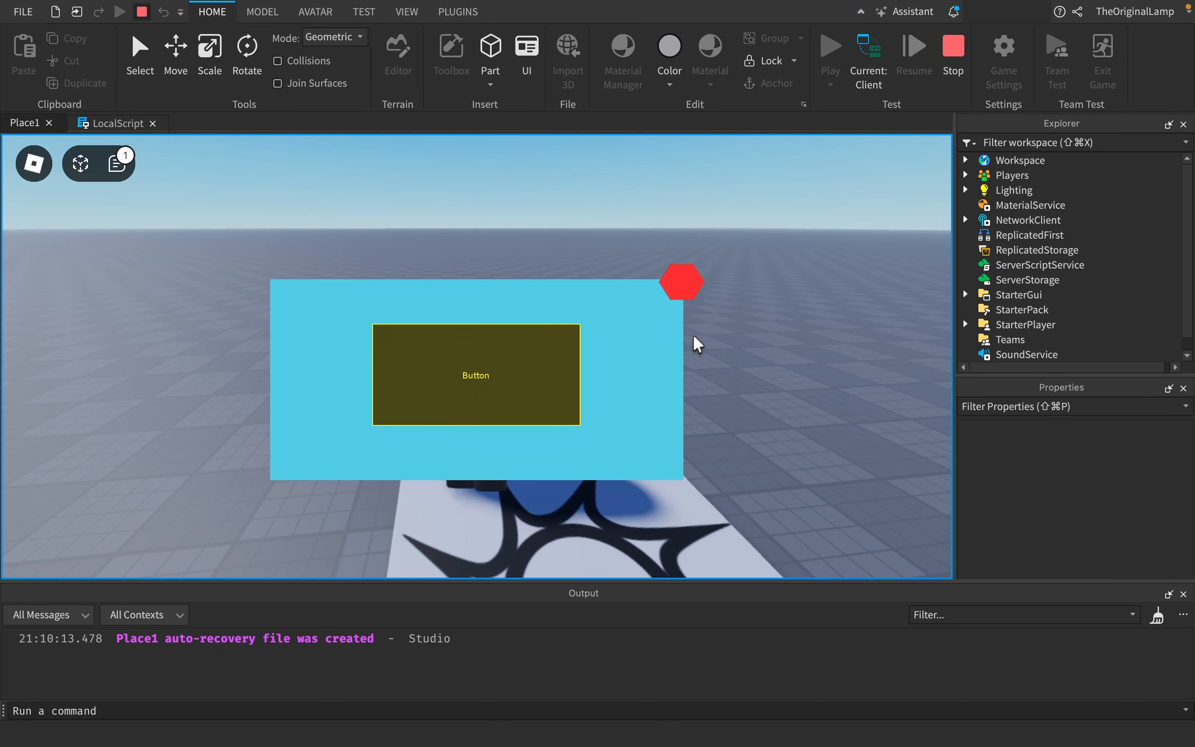
Insert a Blur effect under Lighting and toggle its Enabled property off and back on.
click(966, 190)
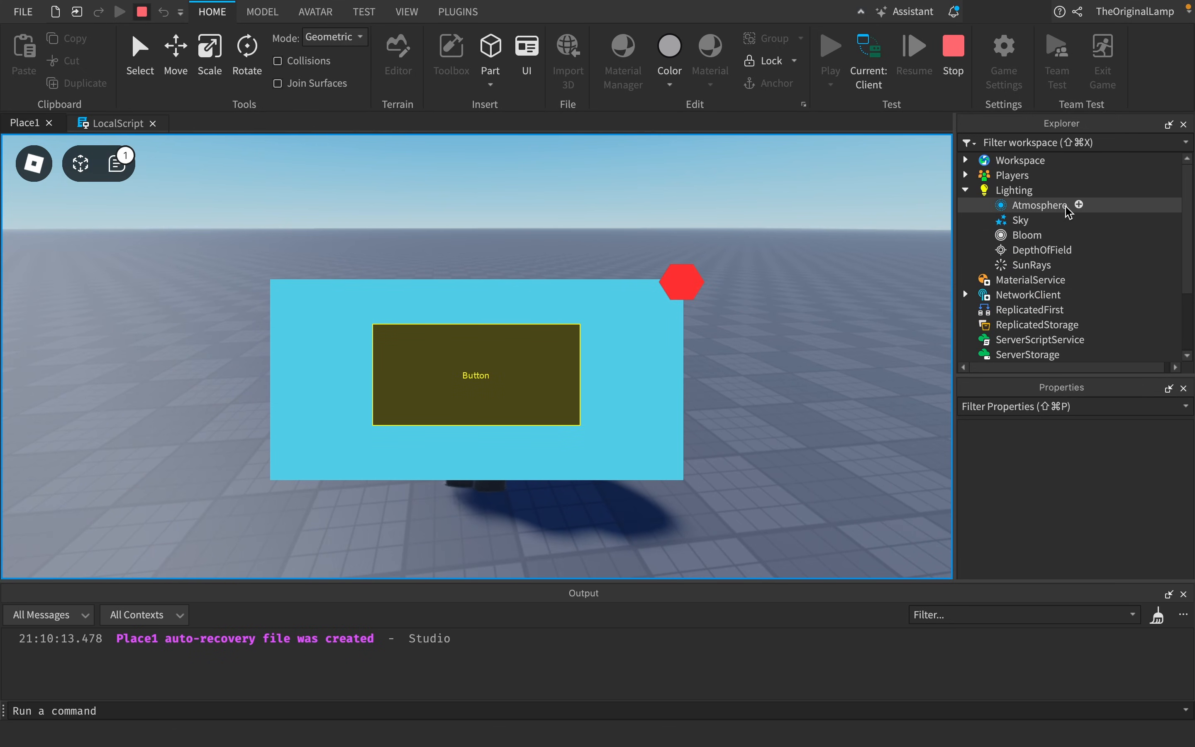
click(1016, 190)
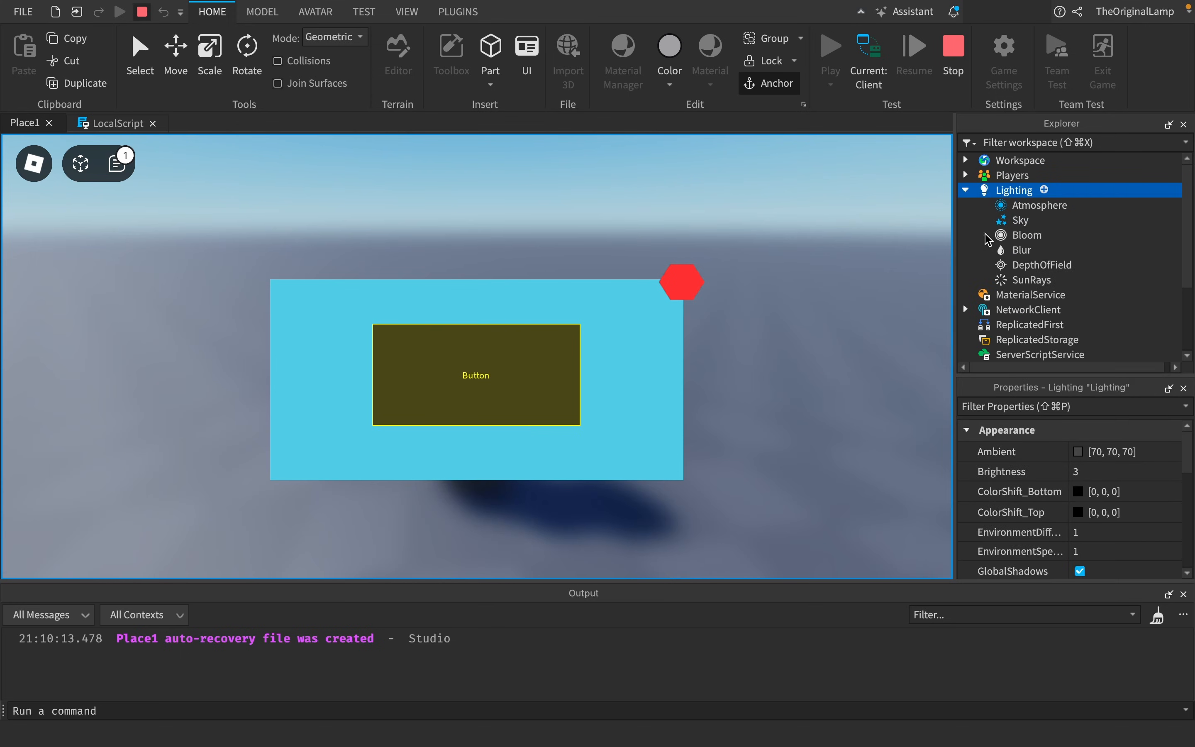
click(1018, 250)
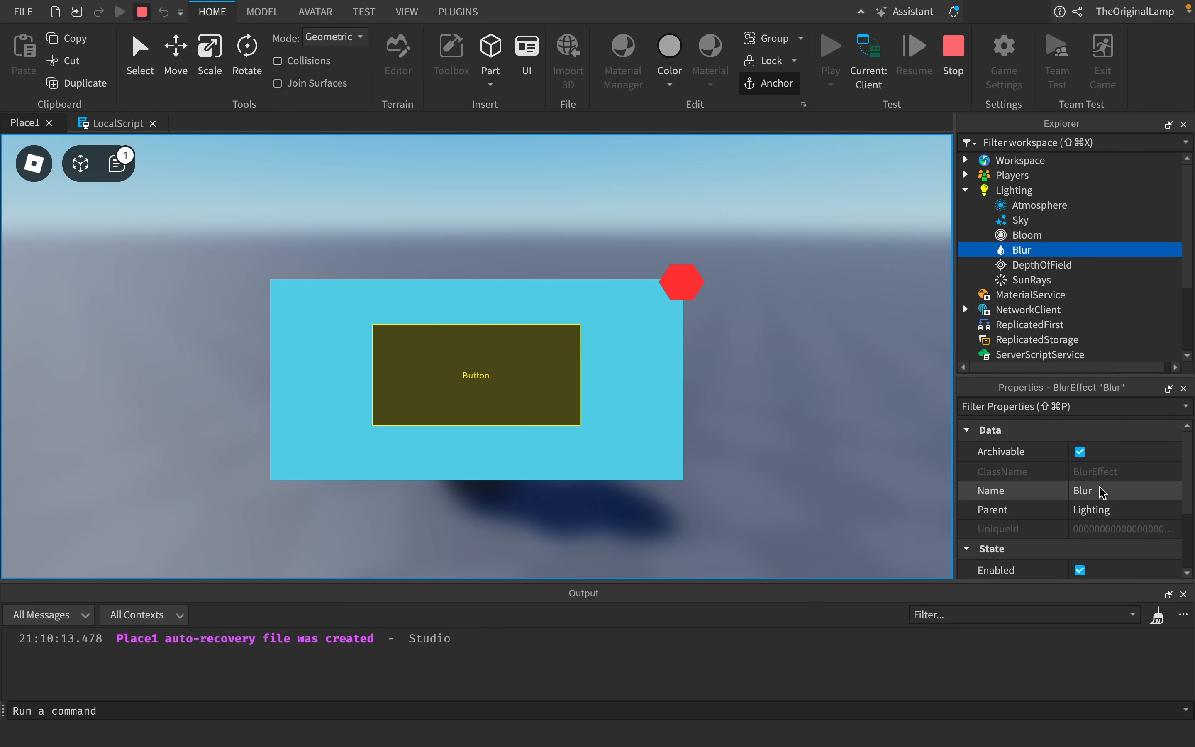
scroll(down, 3)
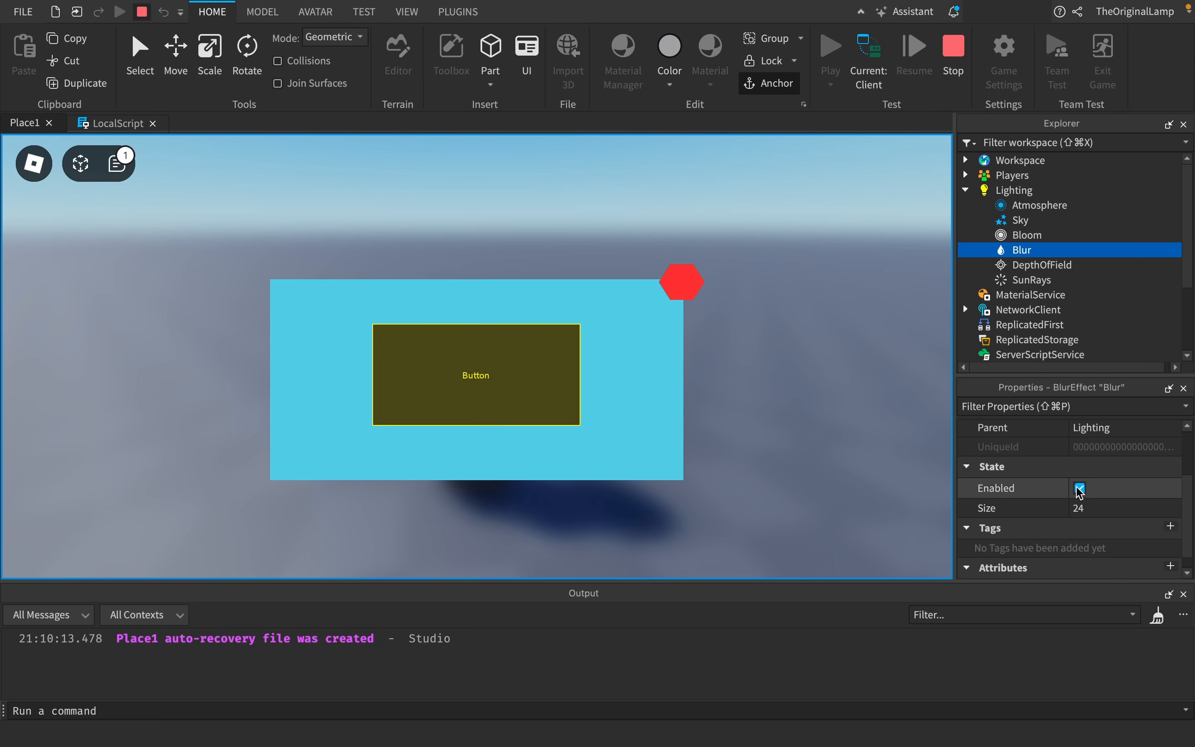
click(1079, 489)
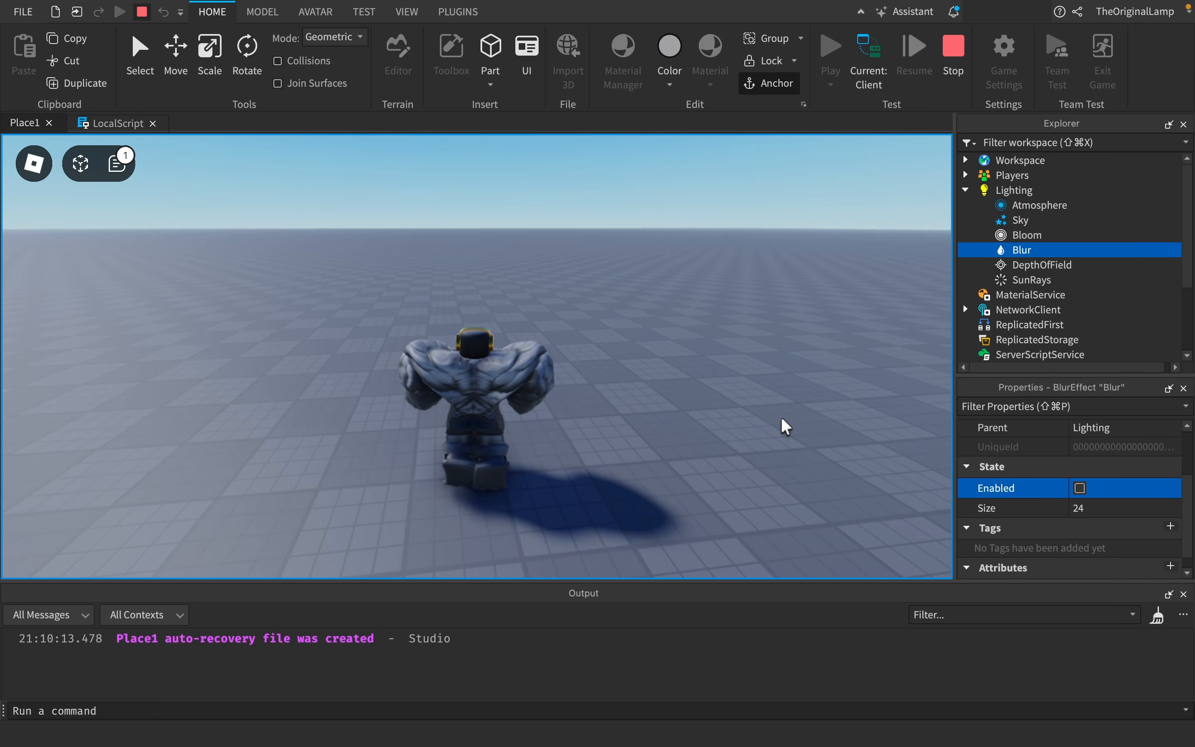
click(1080, 488)
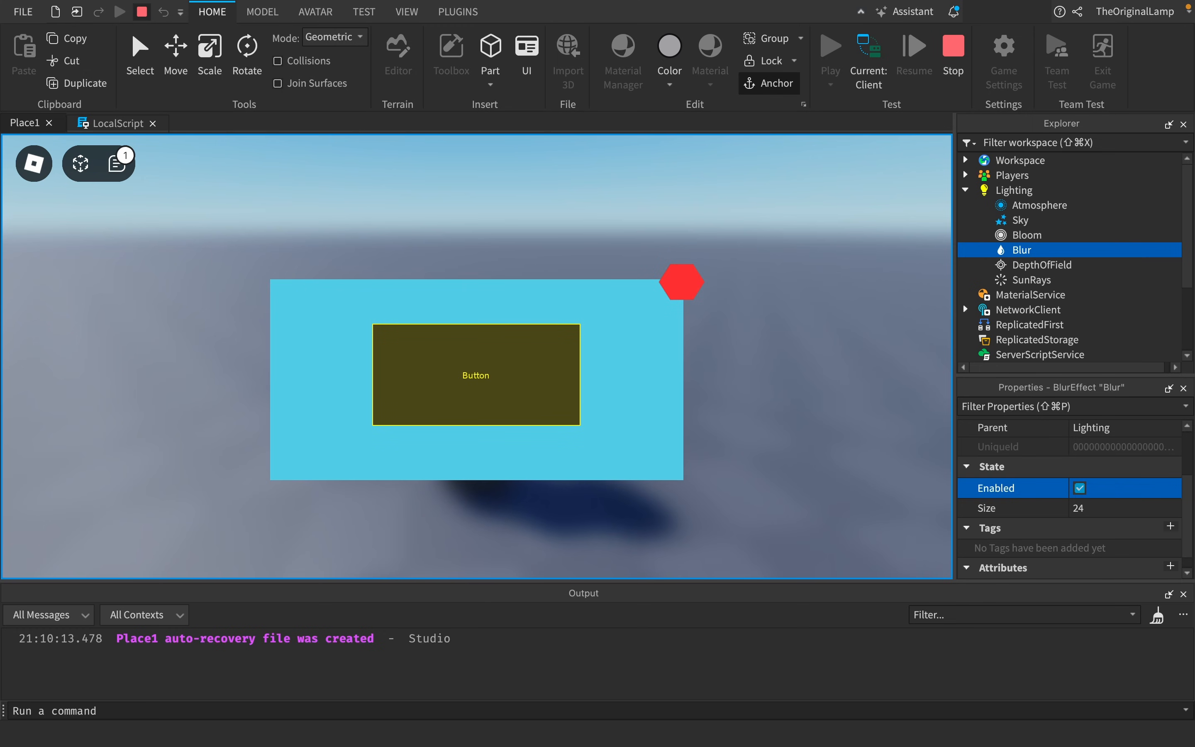
mouse_move(1006, 210)
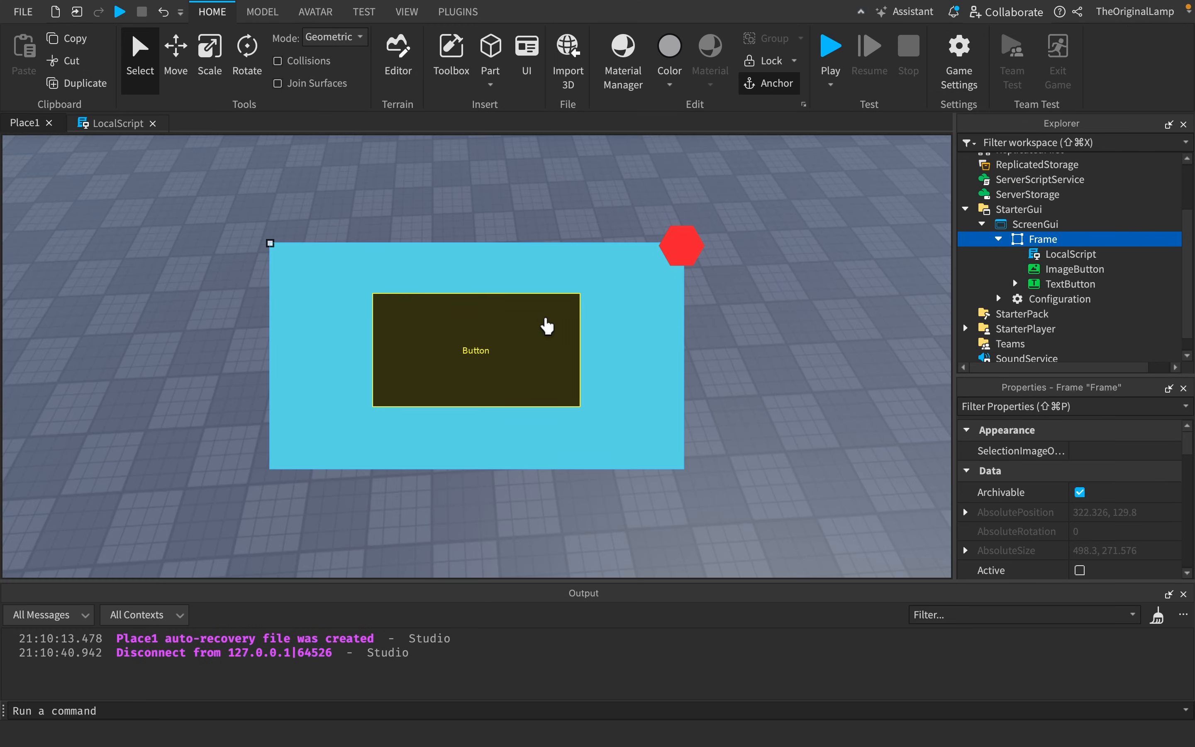
mouse_move(508, 322)
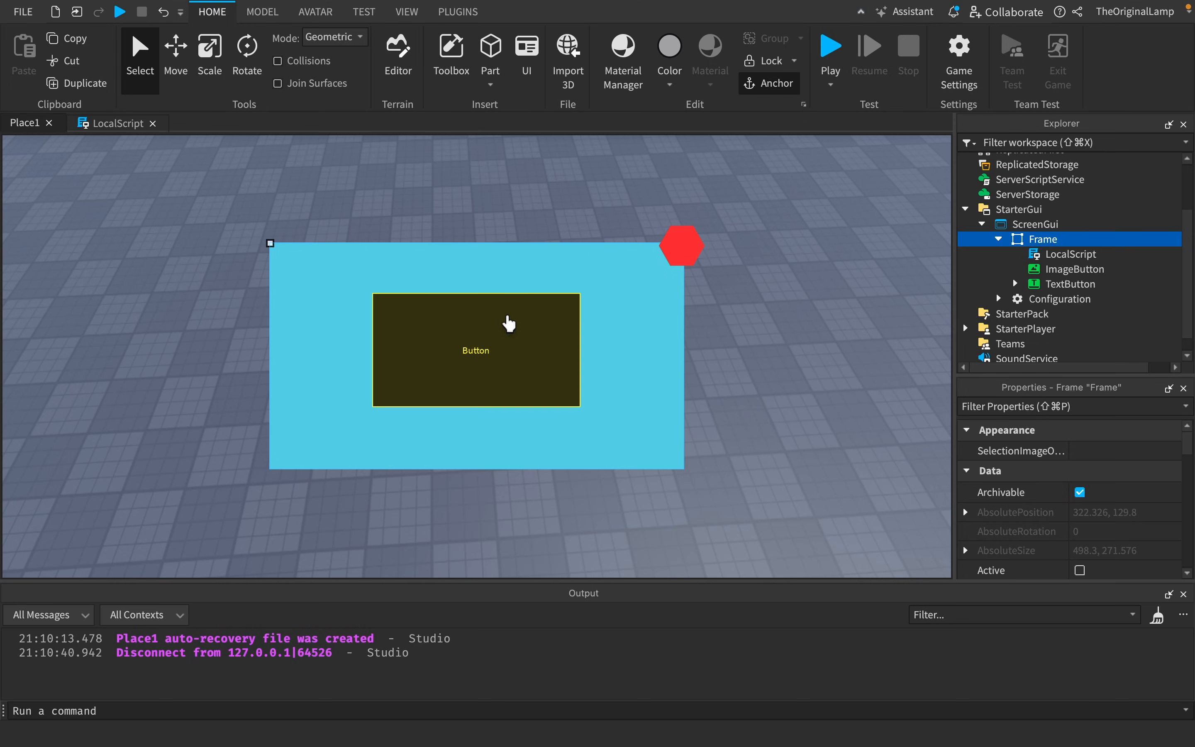
mouse_move(501, 334)
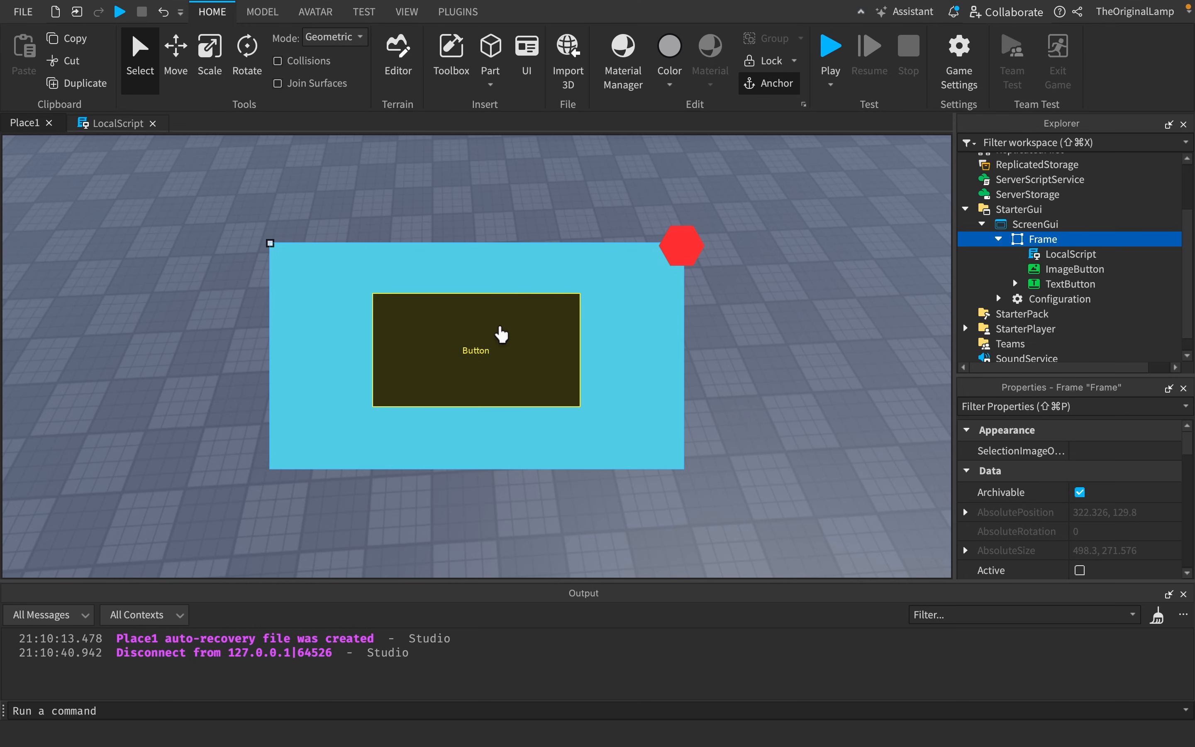
mouse_move(490, 337)
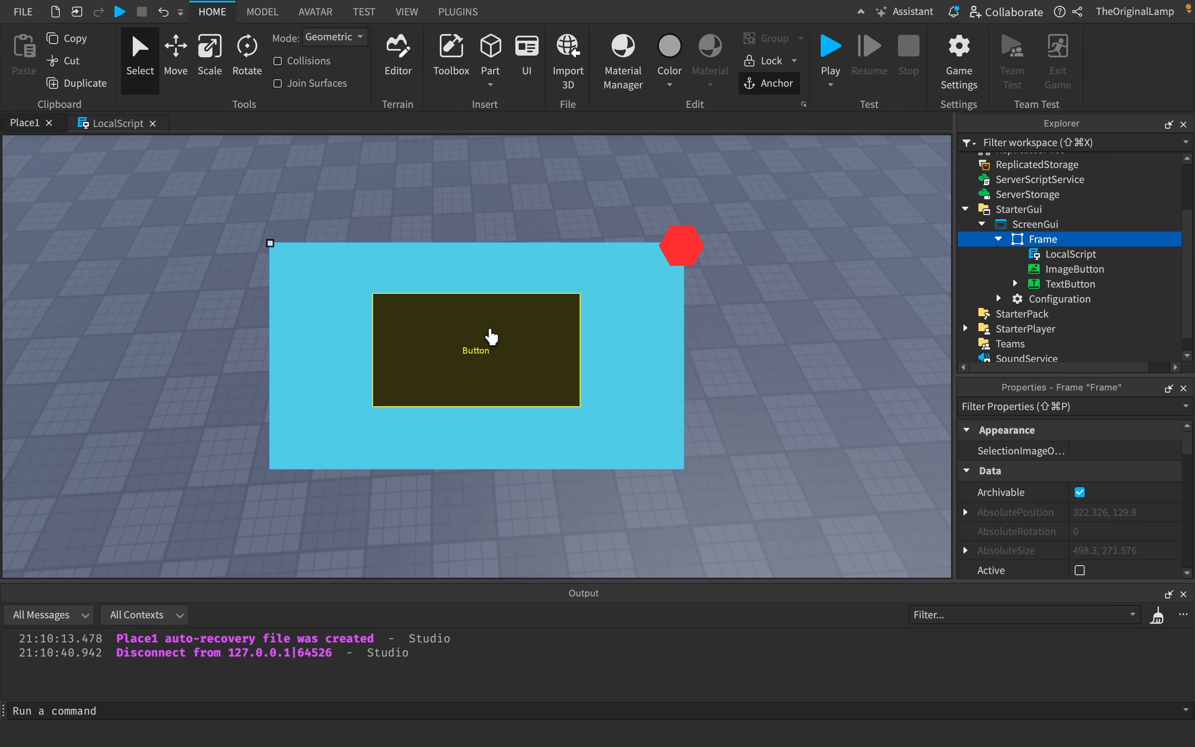
Return to the Frame's LocalScript editor after stopping the playtest.
click(116, 122)
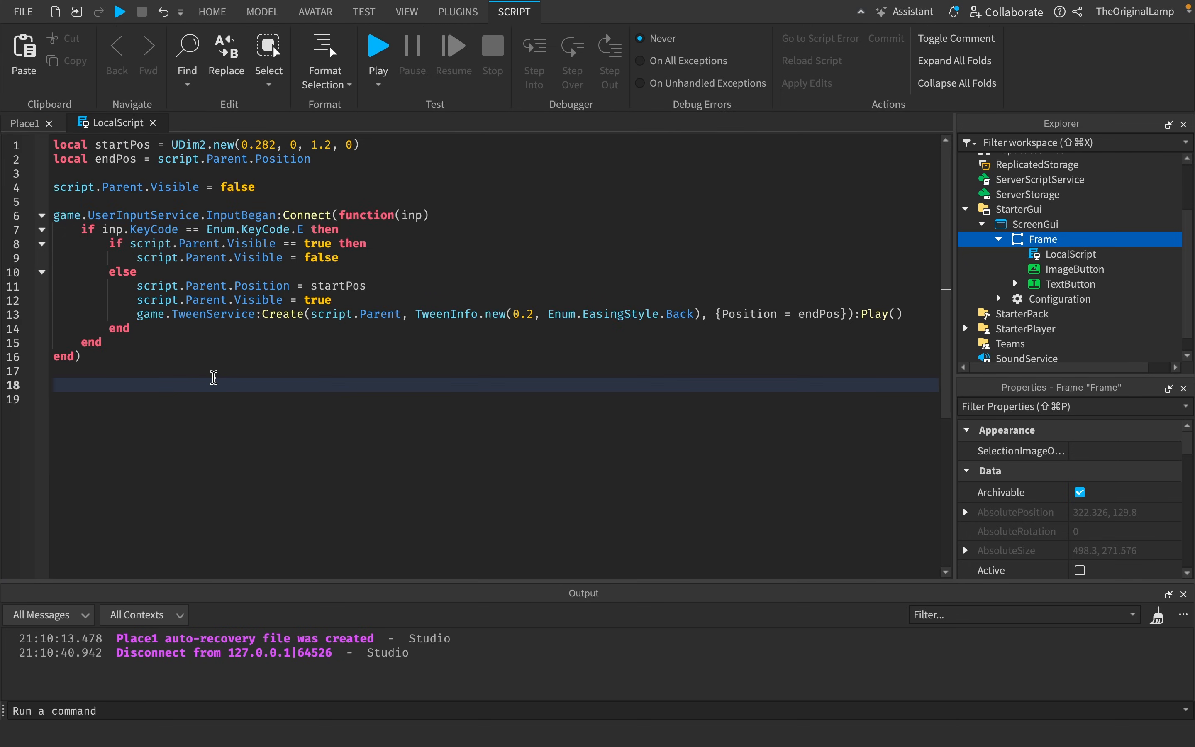
Write a TextButton.MouseEnter handler tweening to UDim2.new({0.249,0},{0.3,0}), replacing the 0.225 vertical value.
text(script.Parent.)
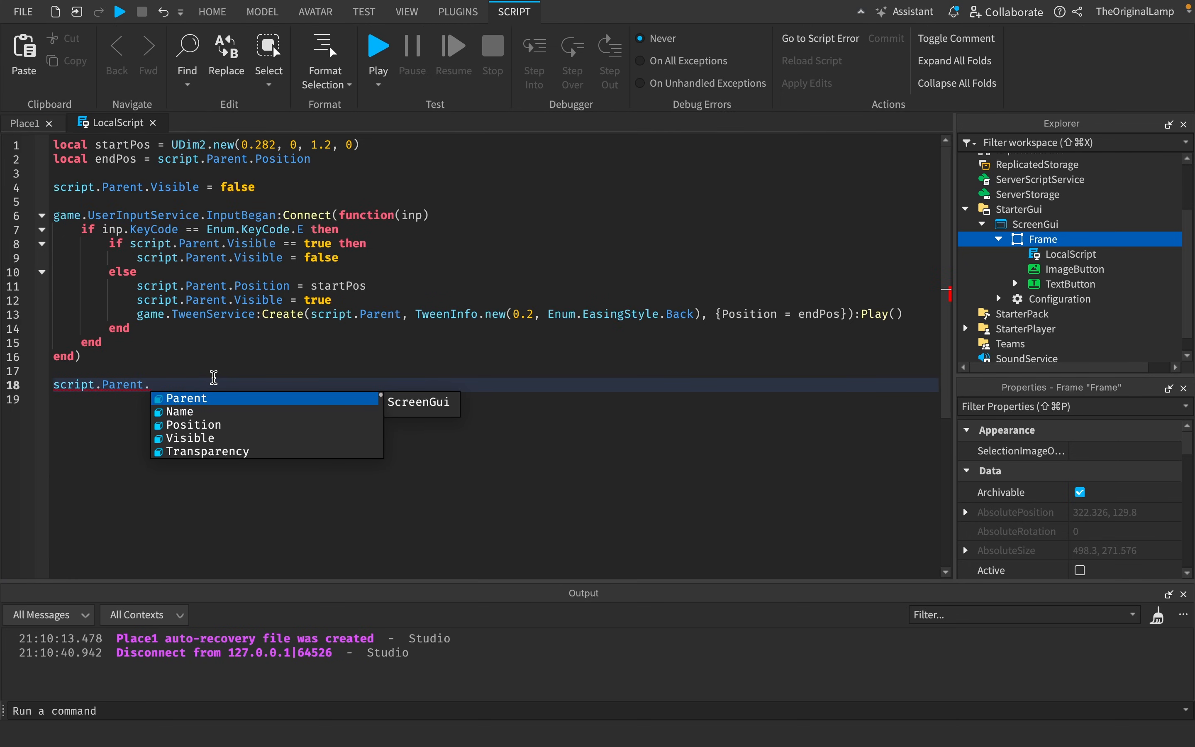
text(TextButton.m)
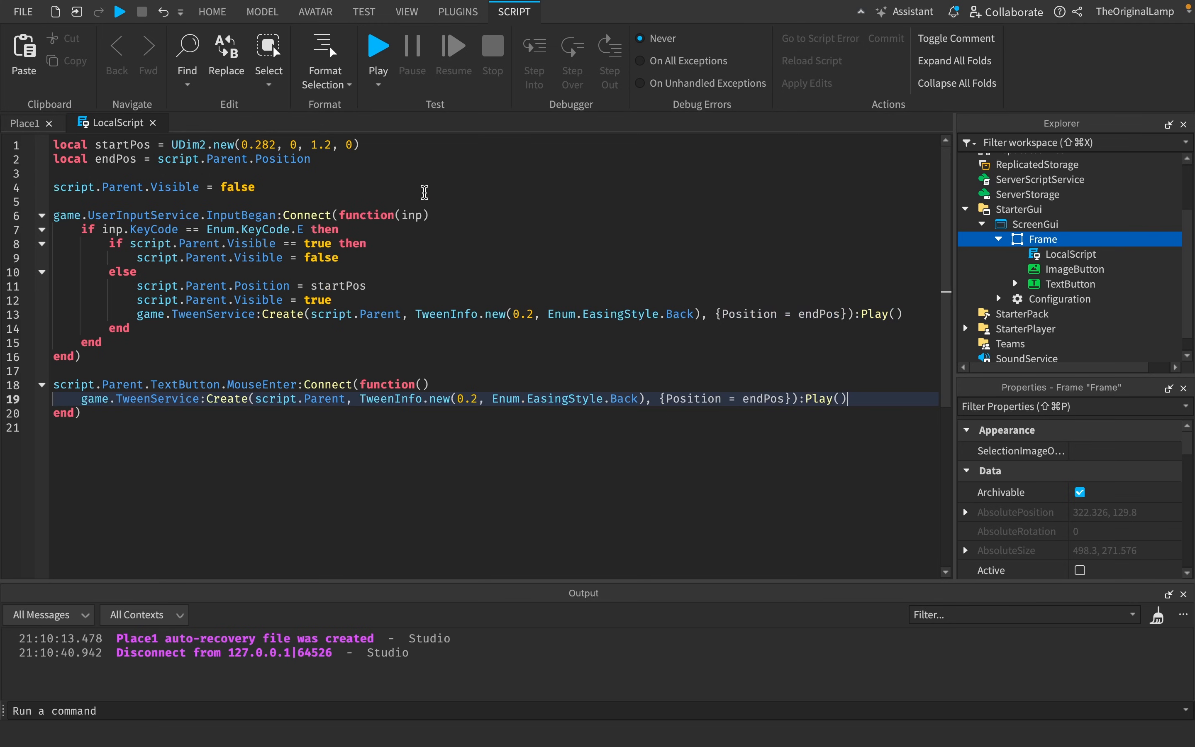
click(1075, 284)
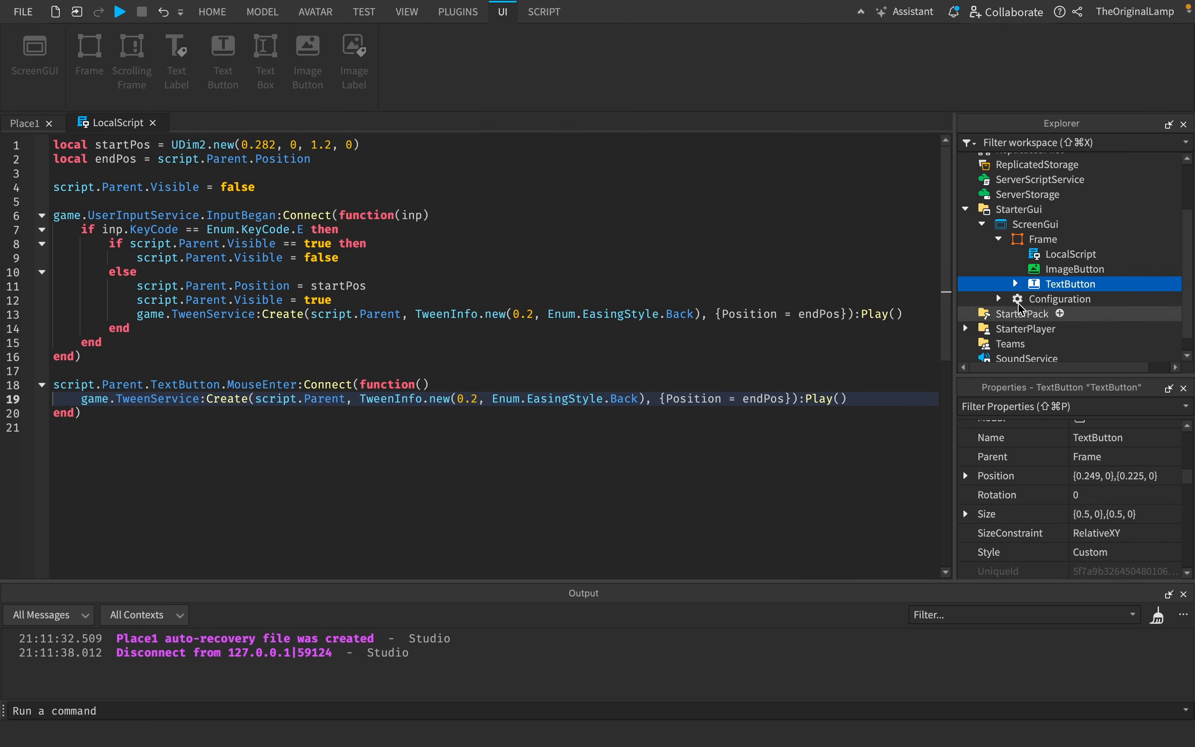
click(1121, 475)
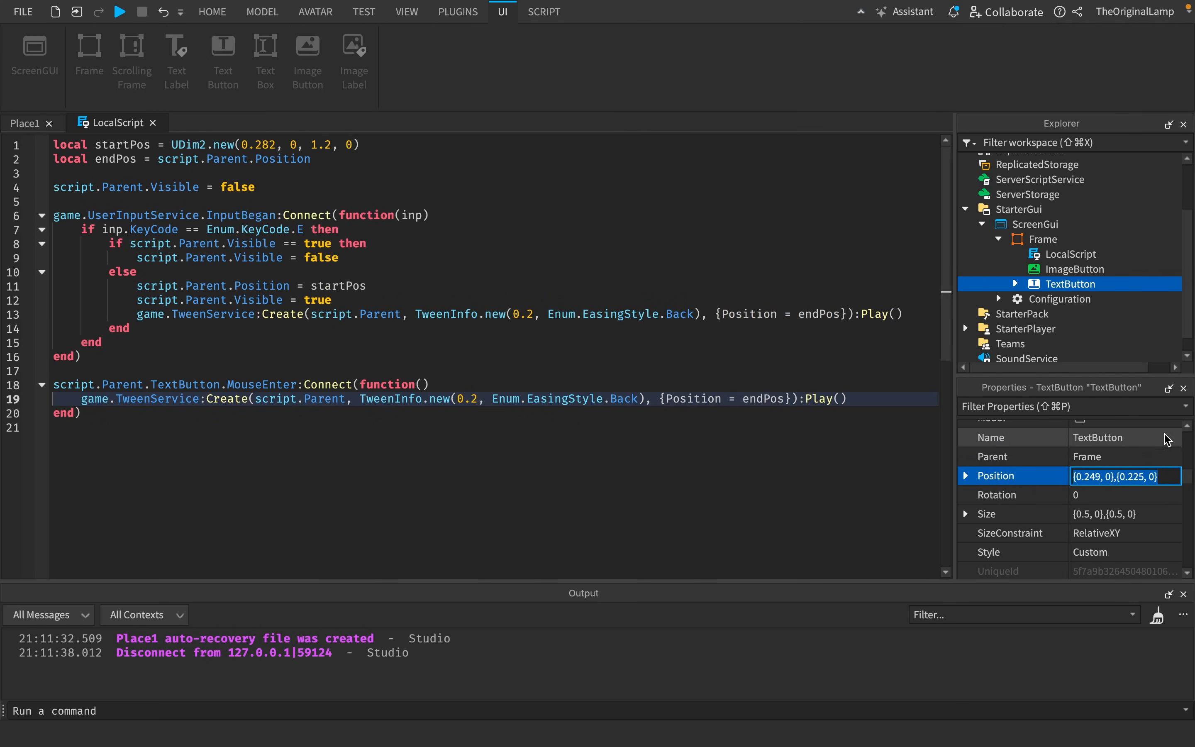
text(UDim2.new({0.249, 0},{0.225, 0)
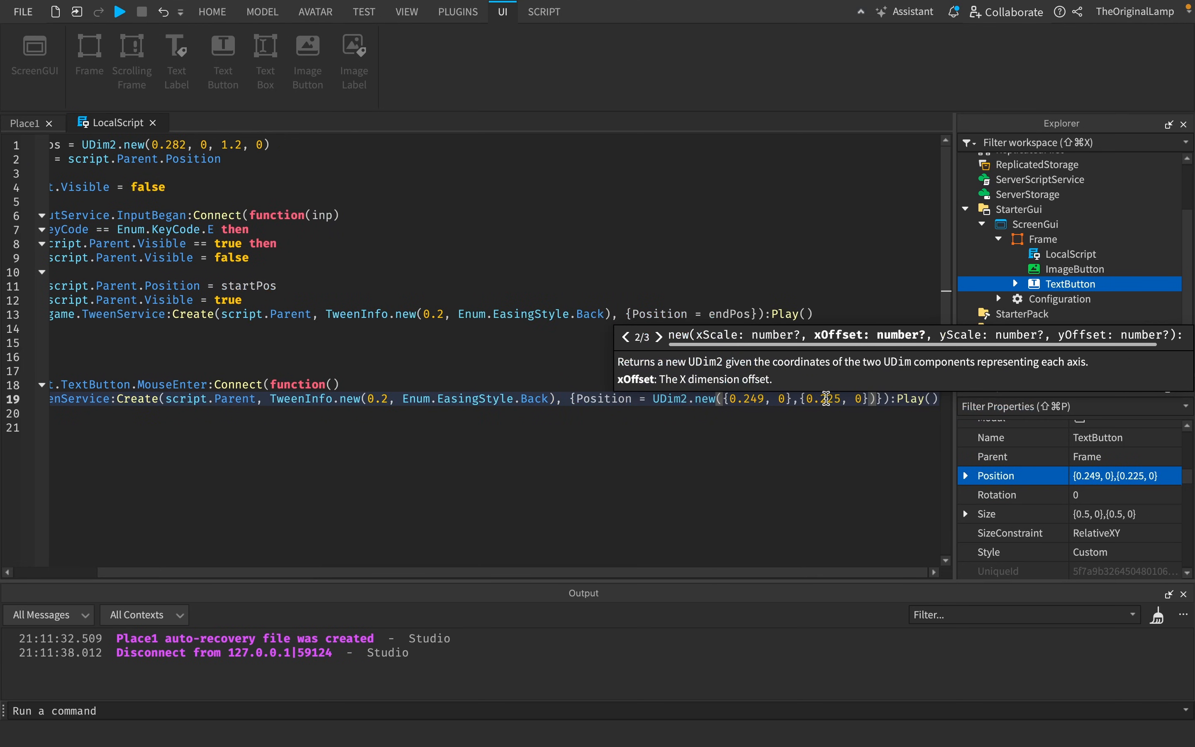
double_click(820, 398)
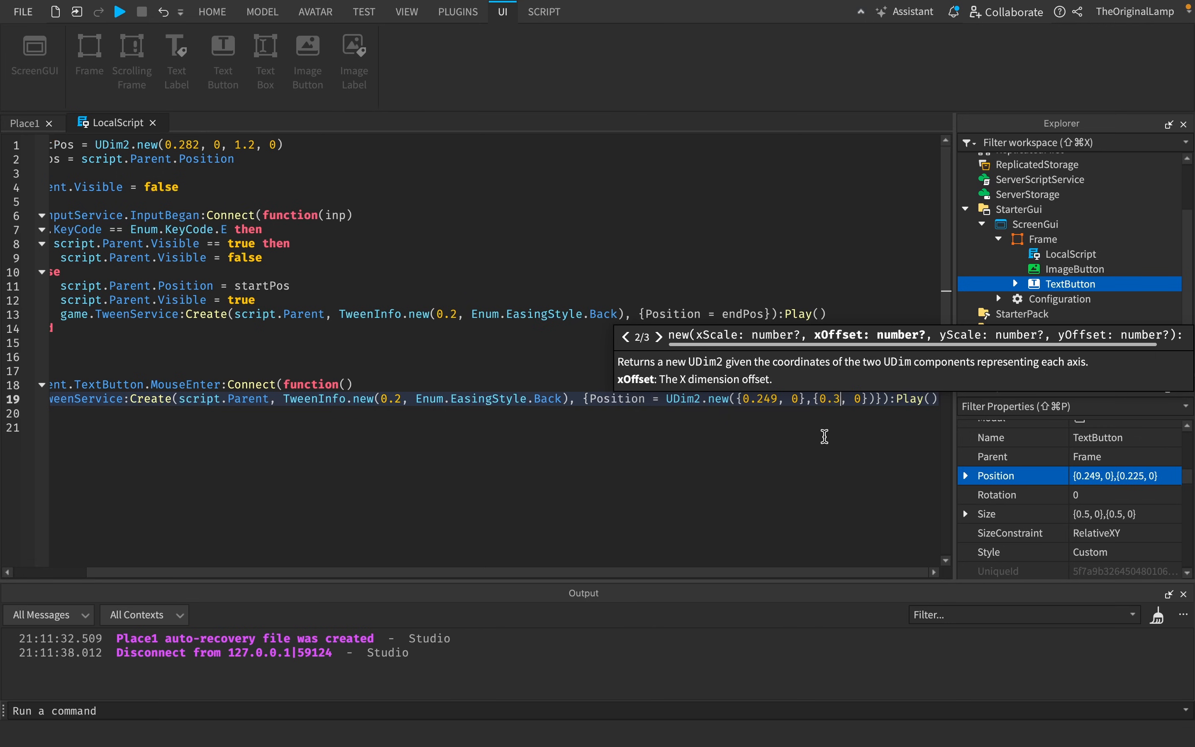
Retarget the tween at the TextButton with Back easing and launch a playtest of the hover effect.
click(545, 12)
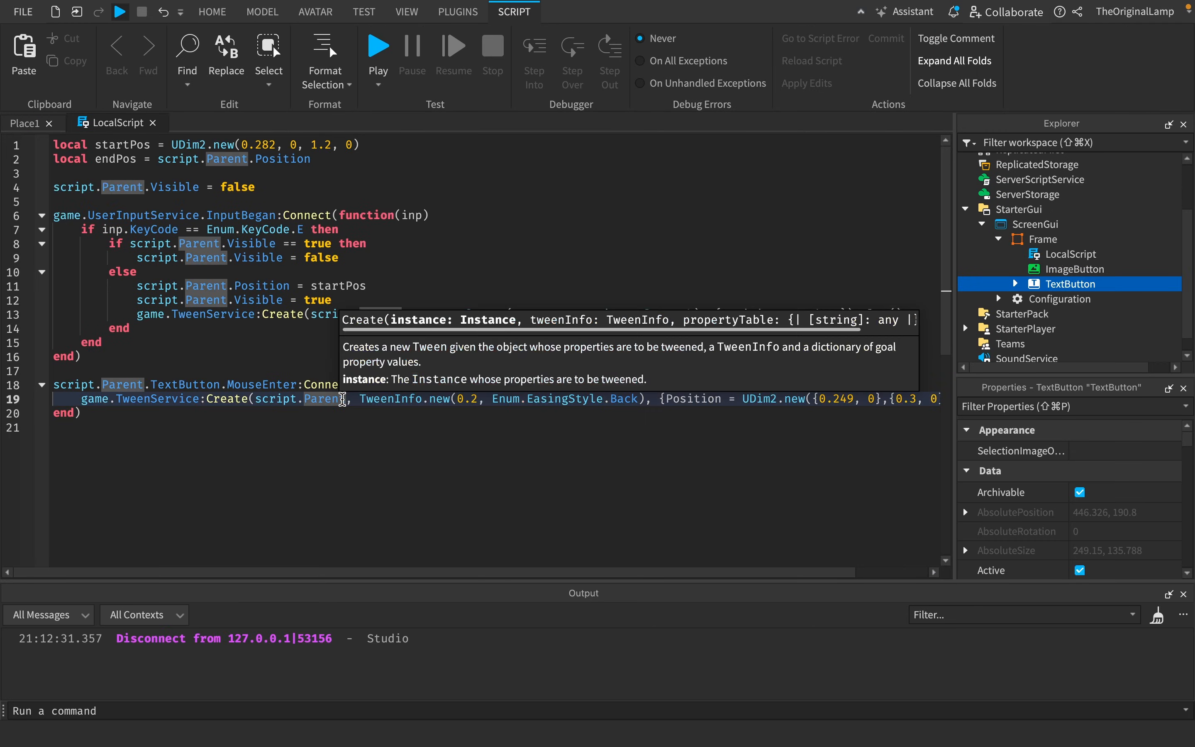
text(tButton)
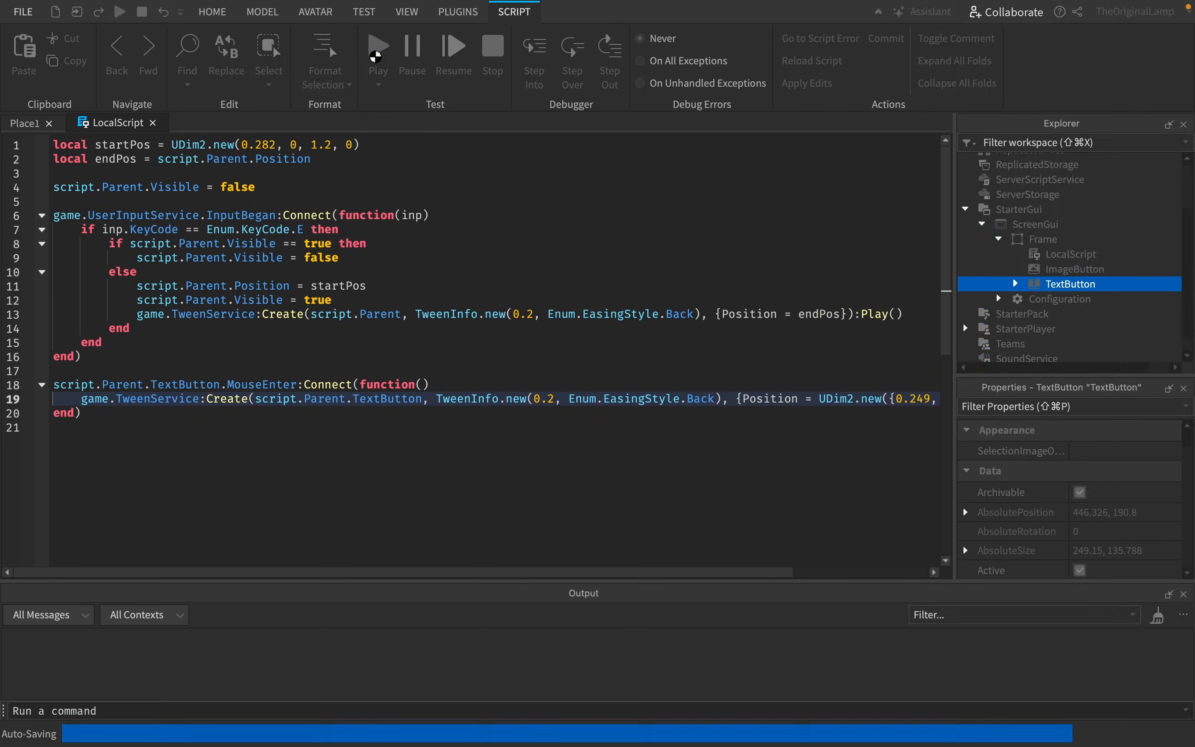
click(378, 49)
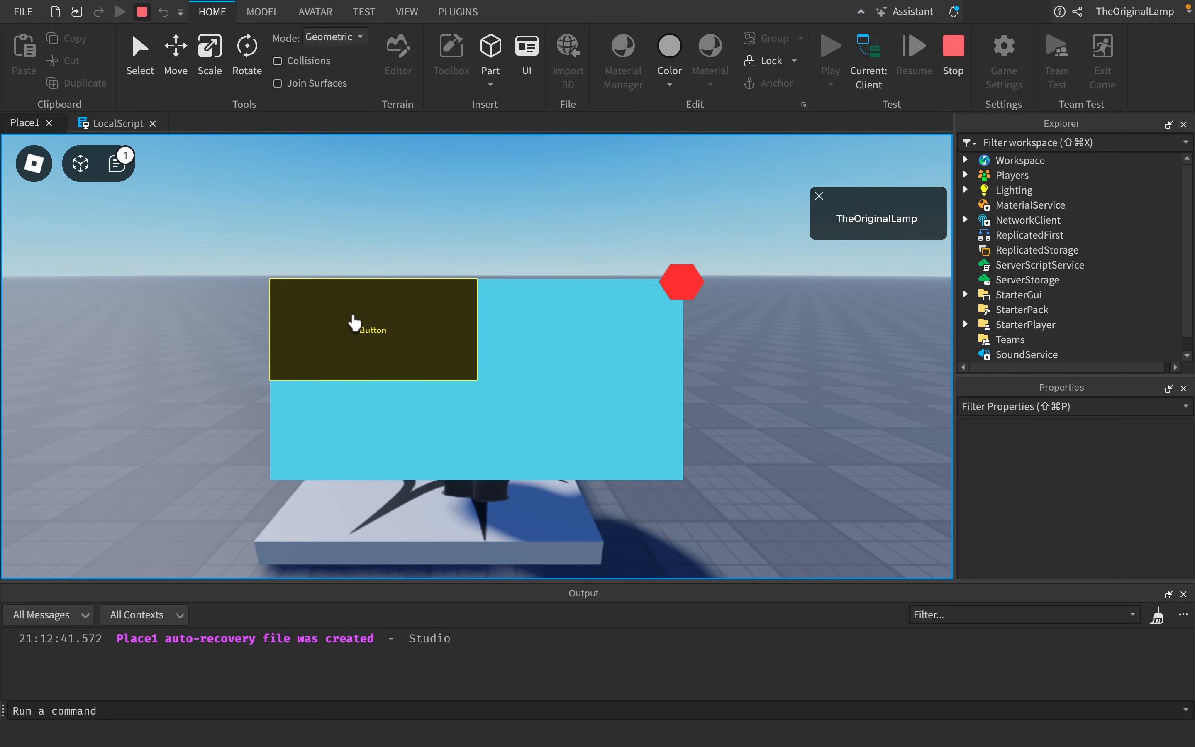
mouse_move(486, 386)
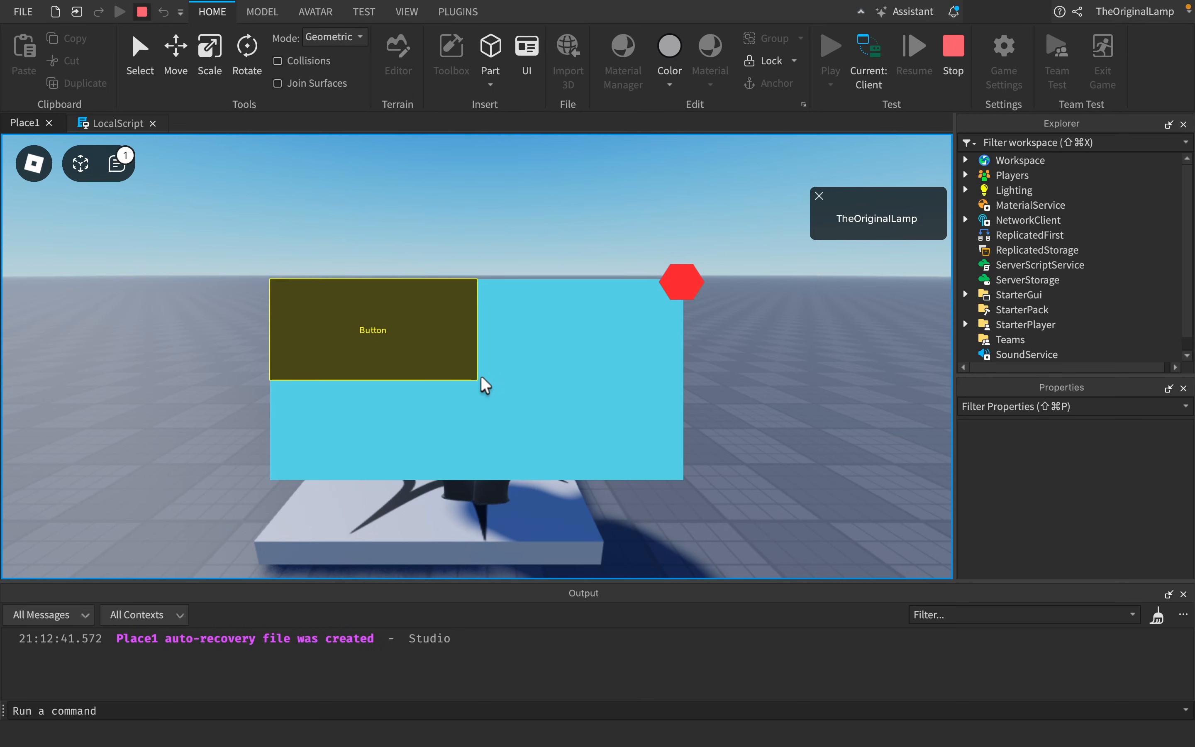
mouse_move(404, 331)
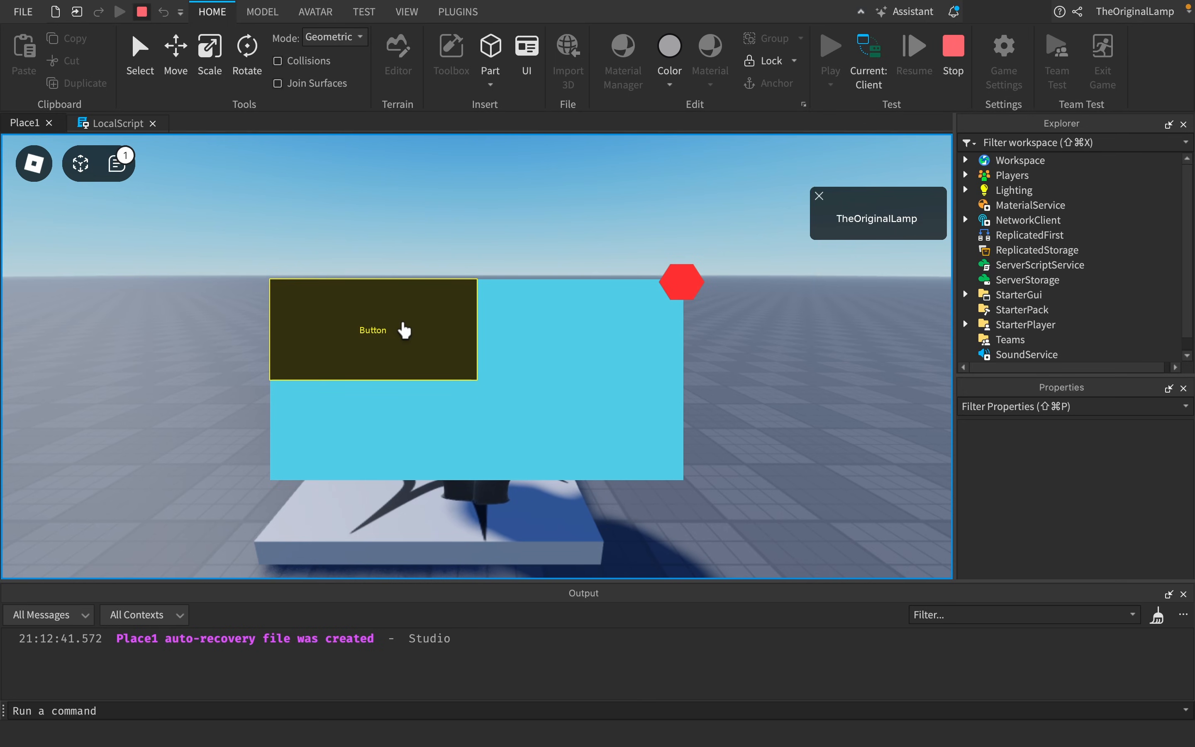
mouse_move(484, 357)
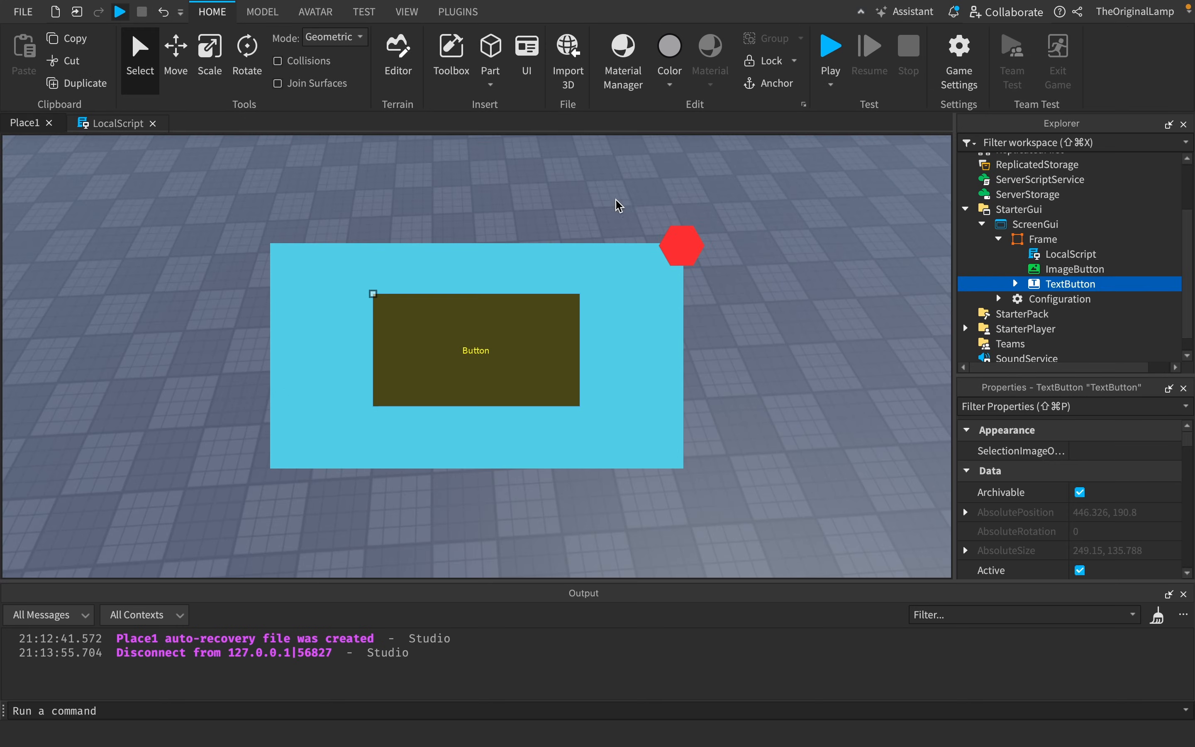
mouse_move(172, 156)
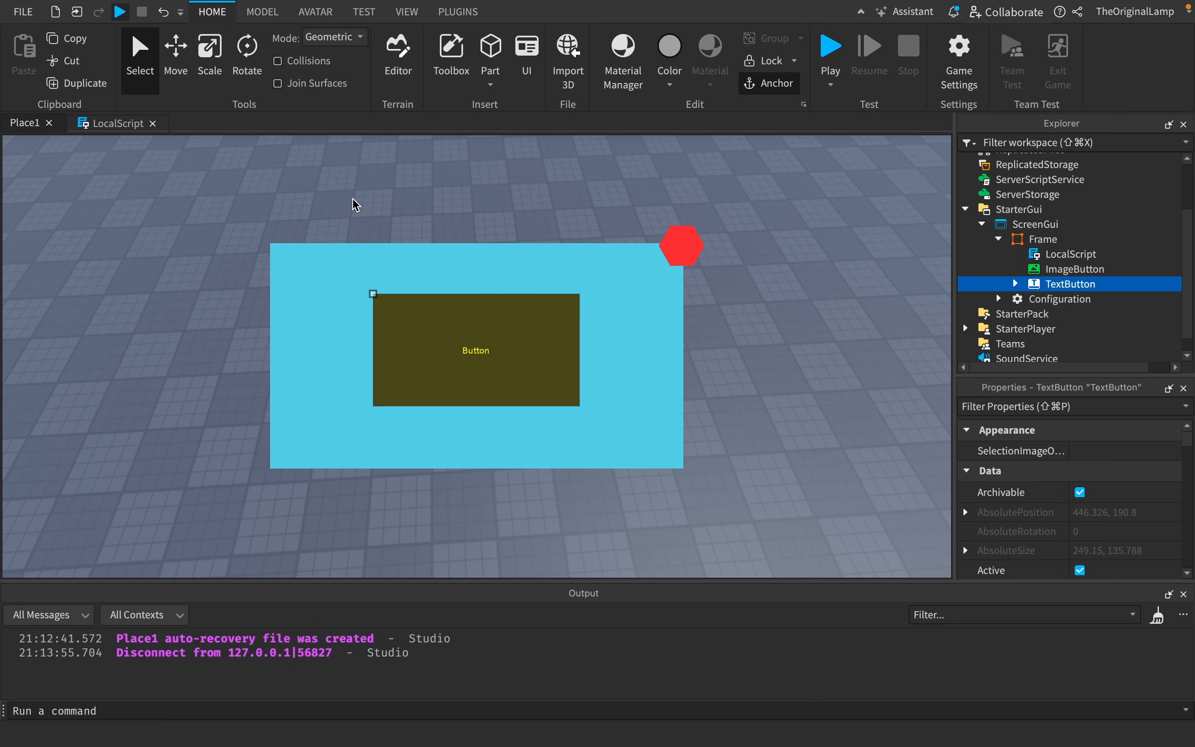
mouse_move(410, 256)
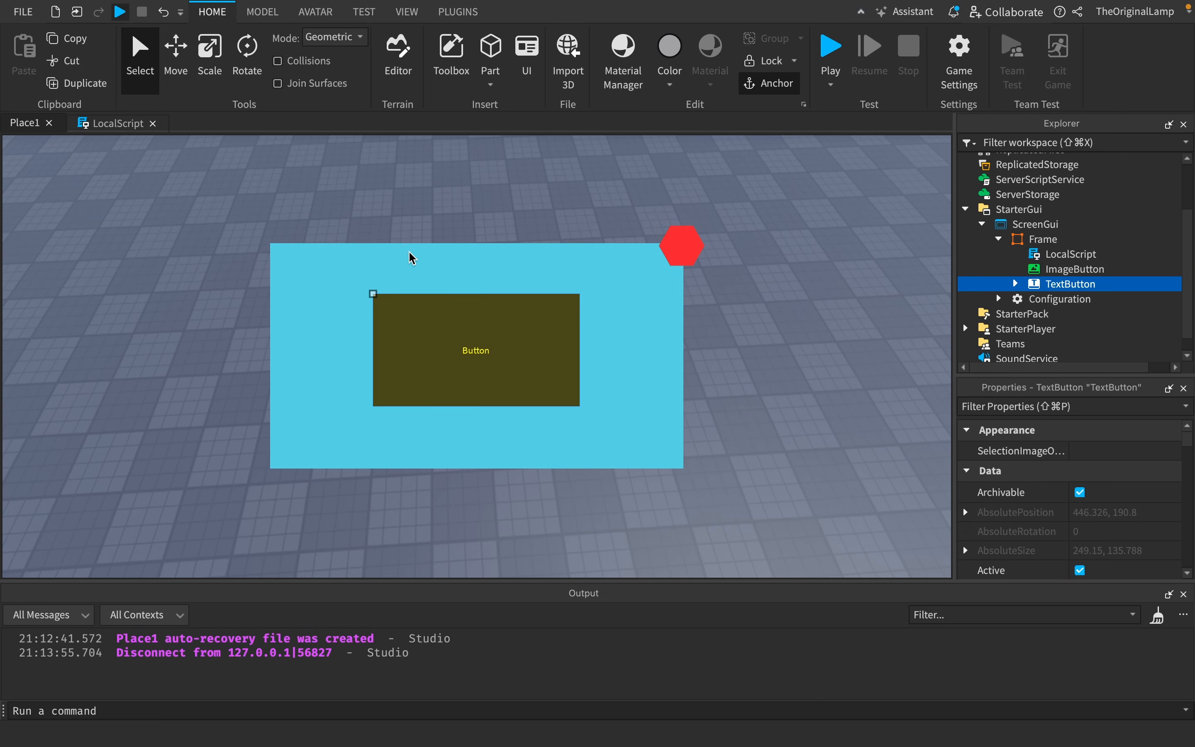
mouse_move(393, 255)
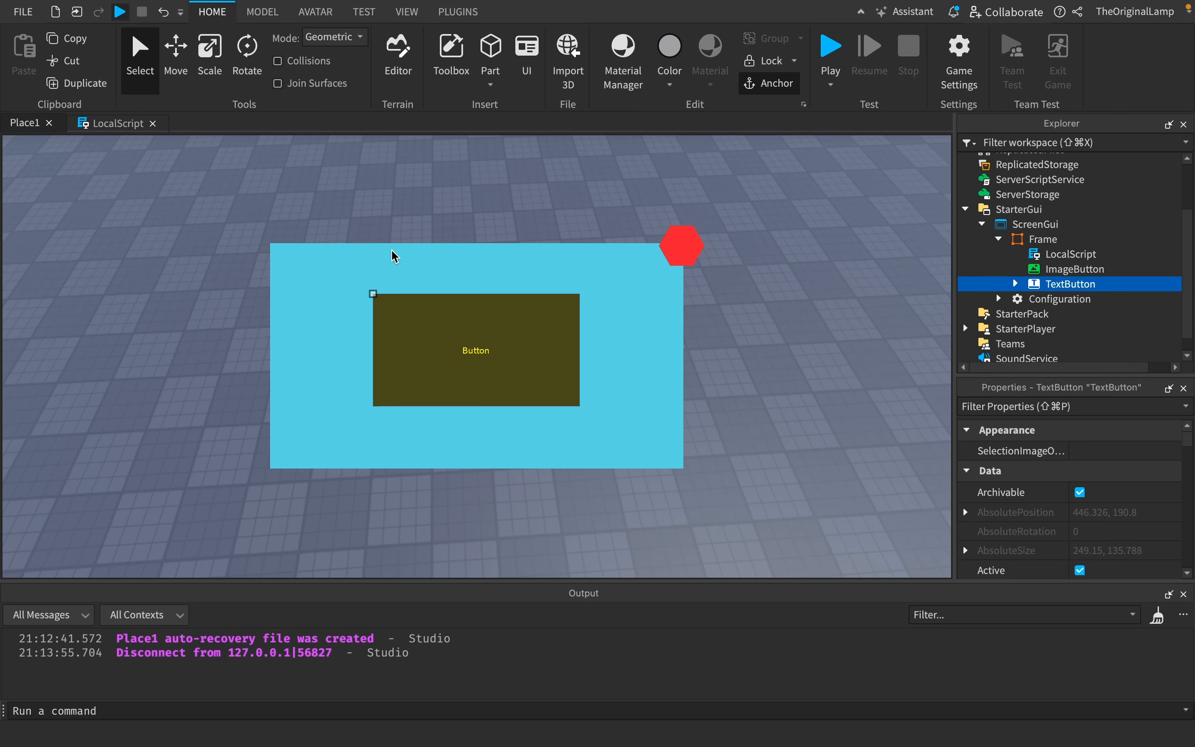
mouse_move(365, 243)
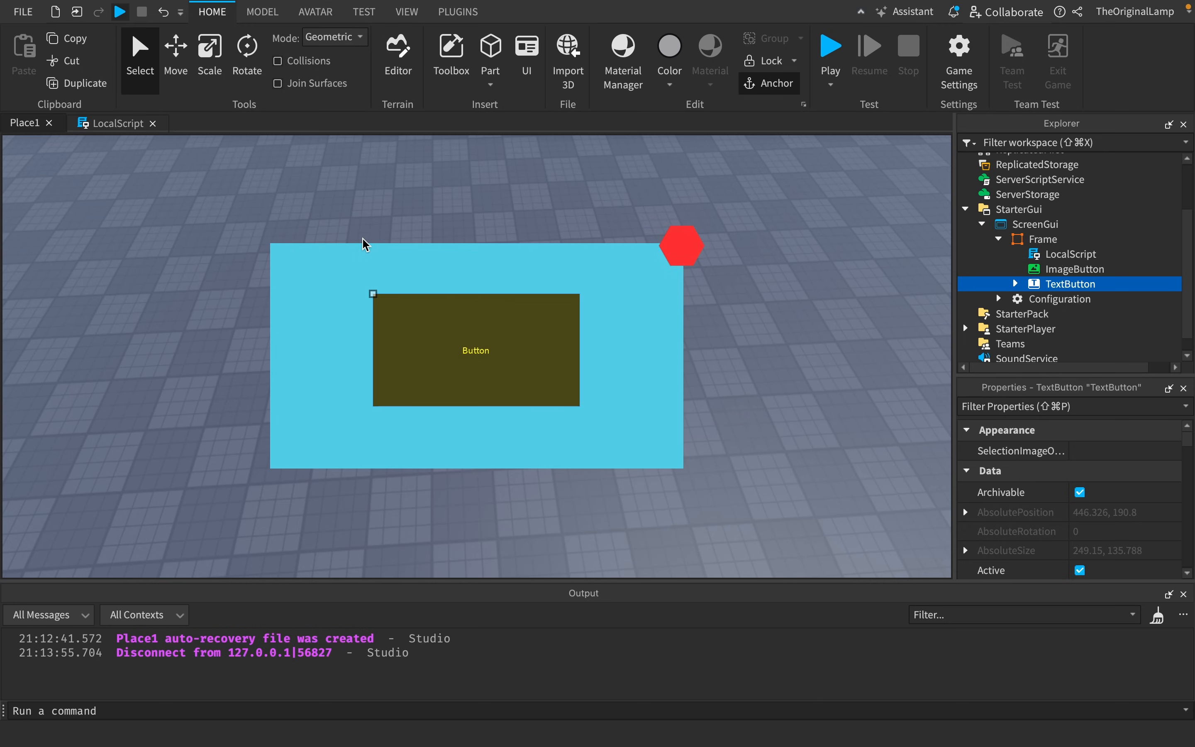
mouse_move(373, 247)
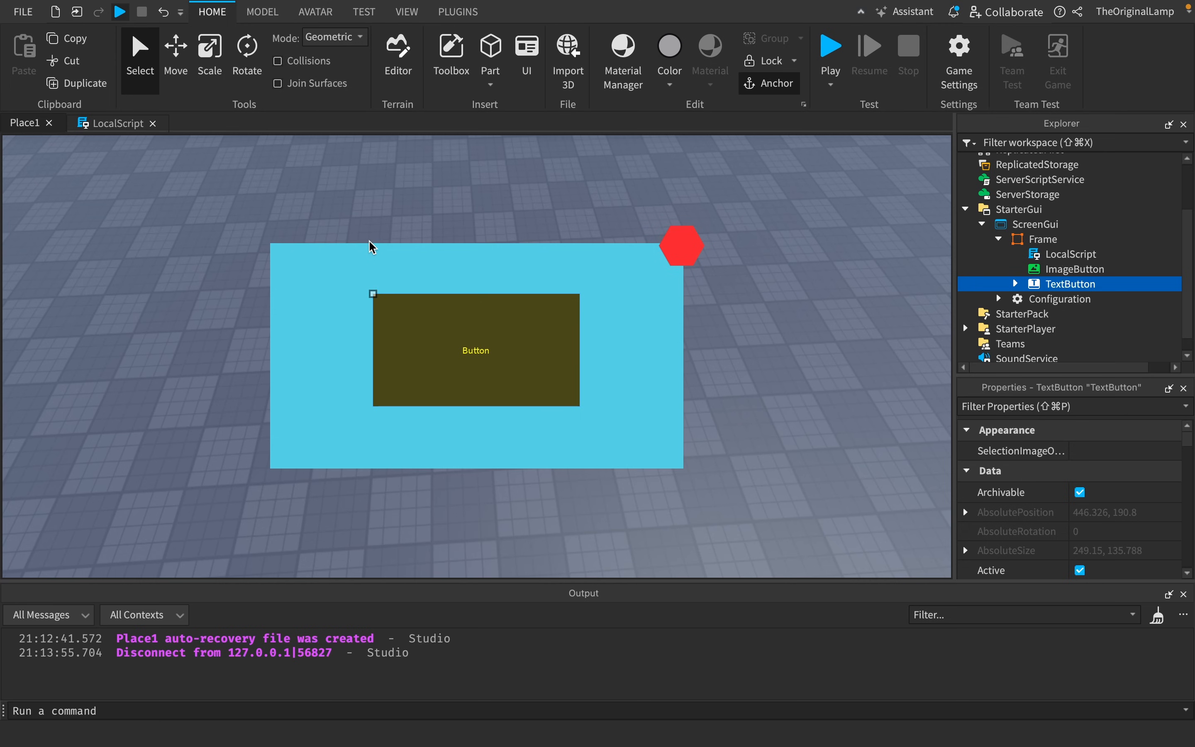
mouse_move(305, 233)
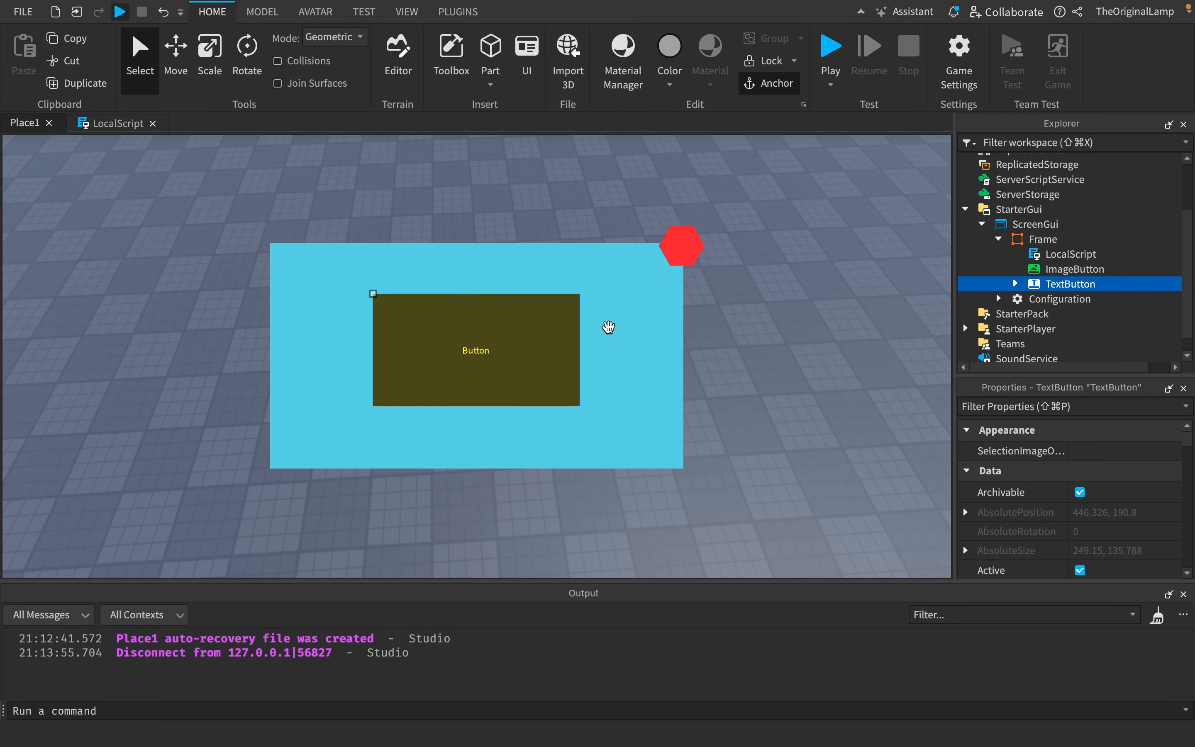
mouse_move(325, 261)
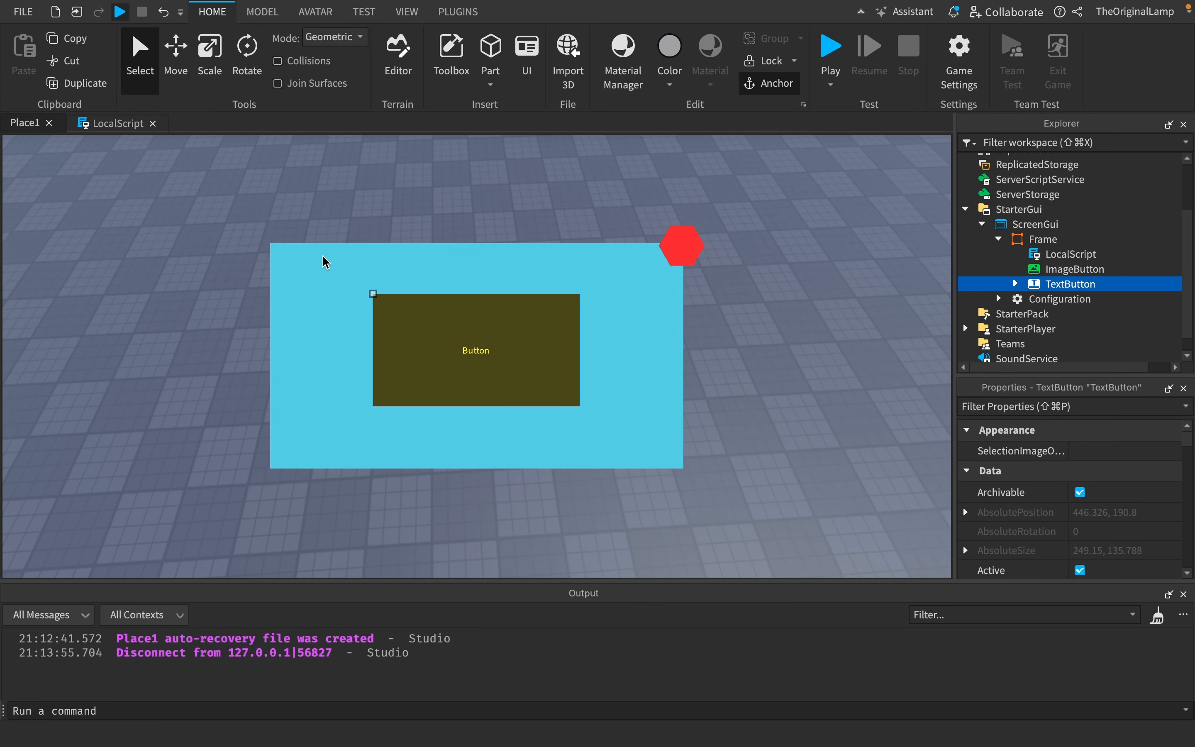
mouse_move(387, 348)
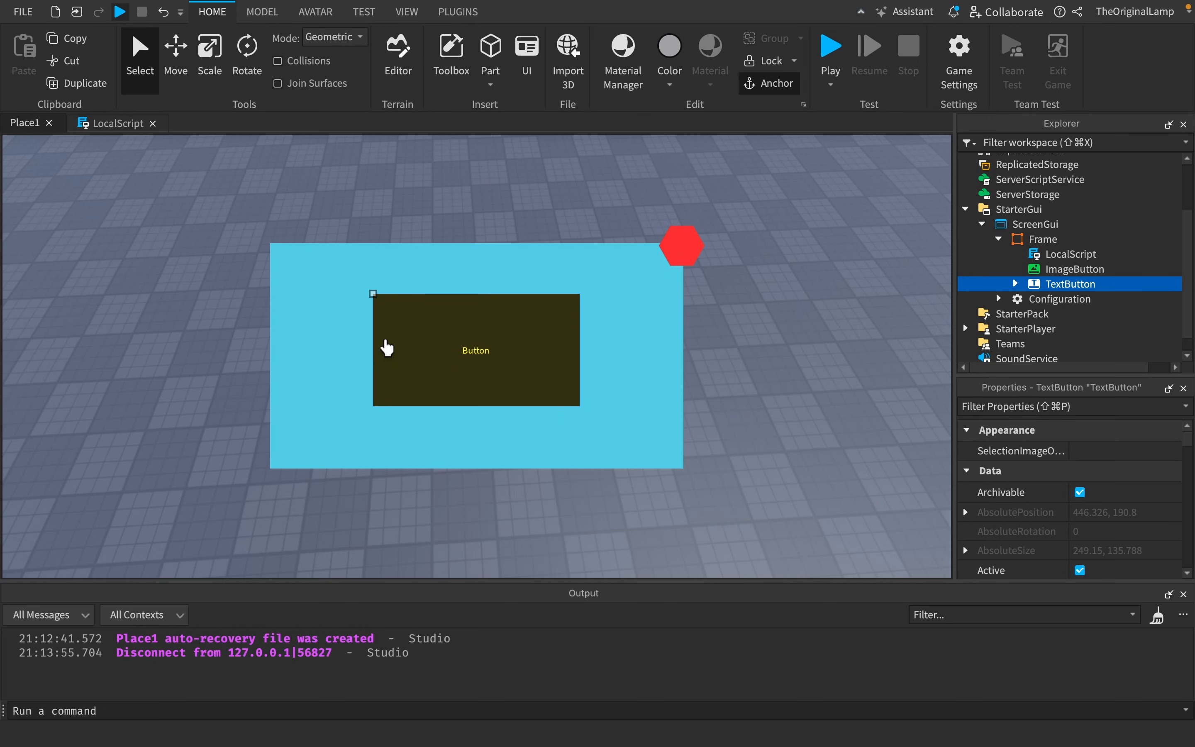
Expand Configuration under Frame to show BaseColor, MainOutlines and Text/ButtonOutlines.
click(985, 299)
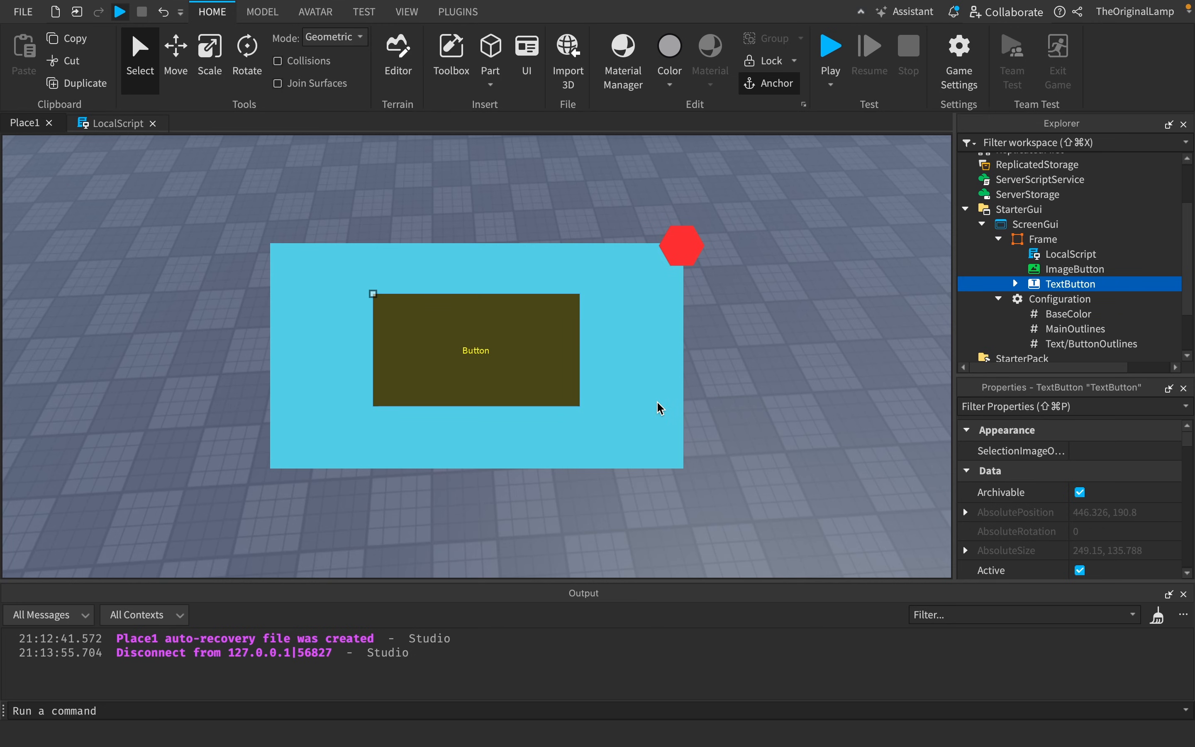
mouse_move(545, 273)
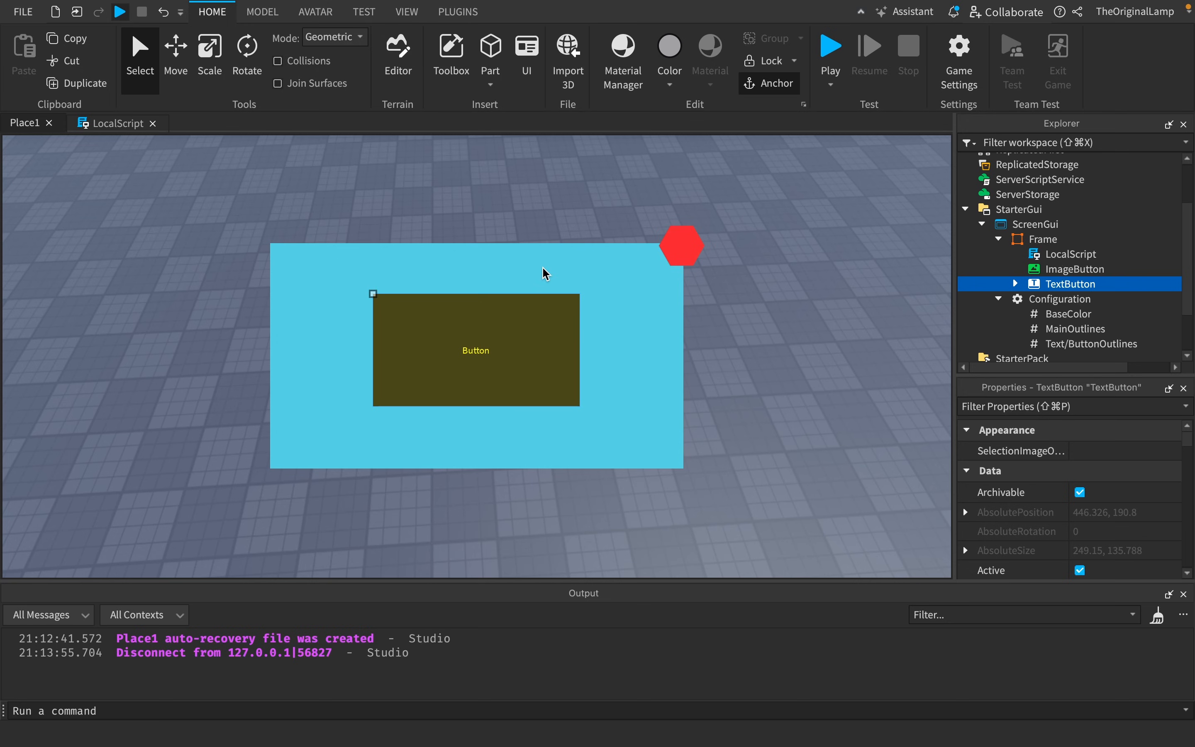
mouse_move(479, 268)
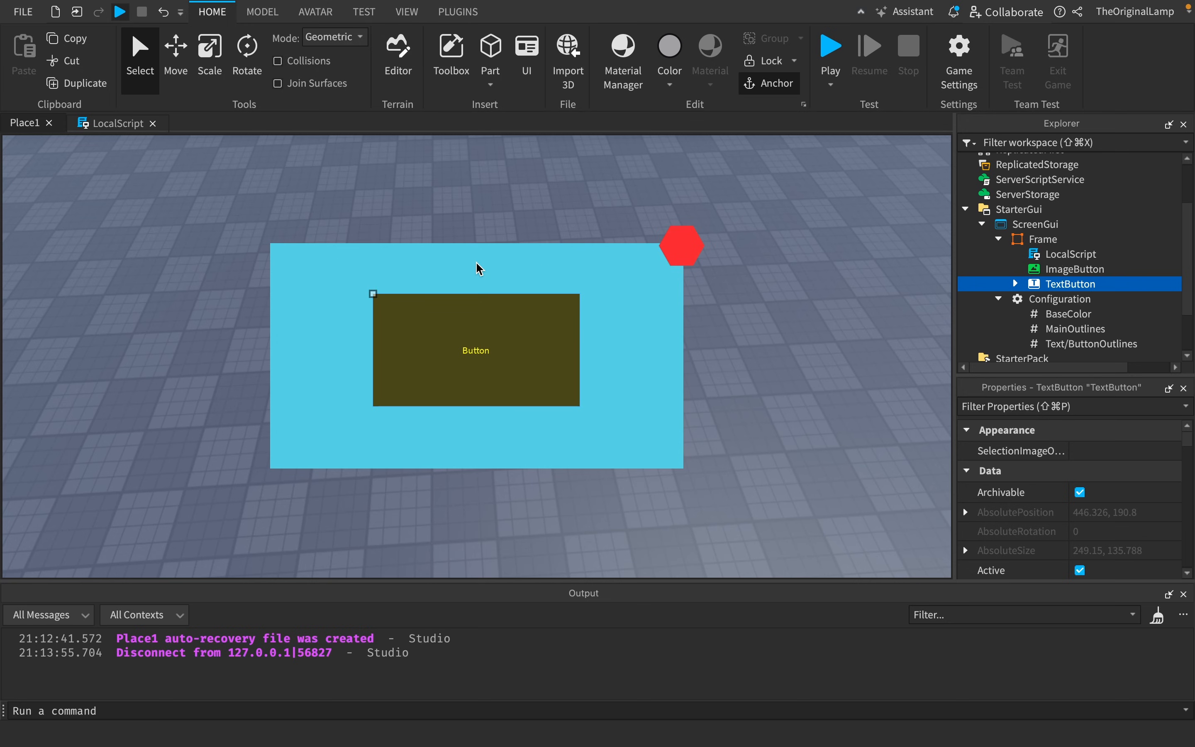
mouse_move(474, 265)
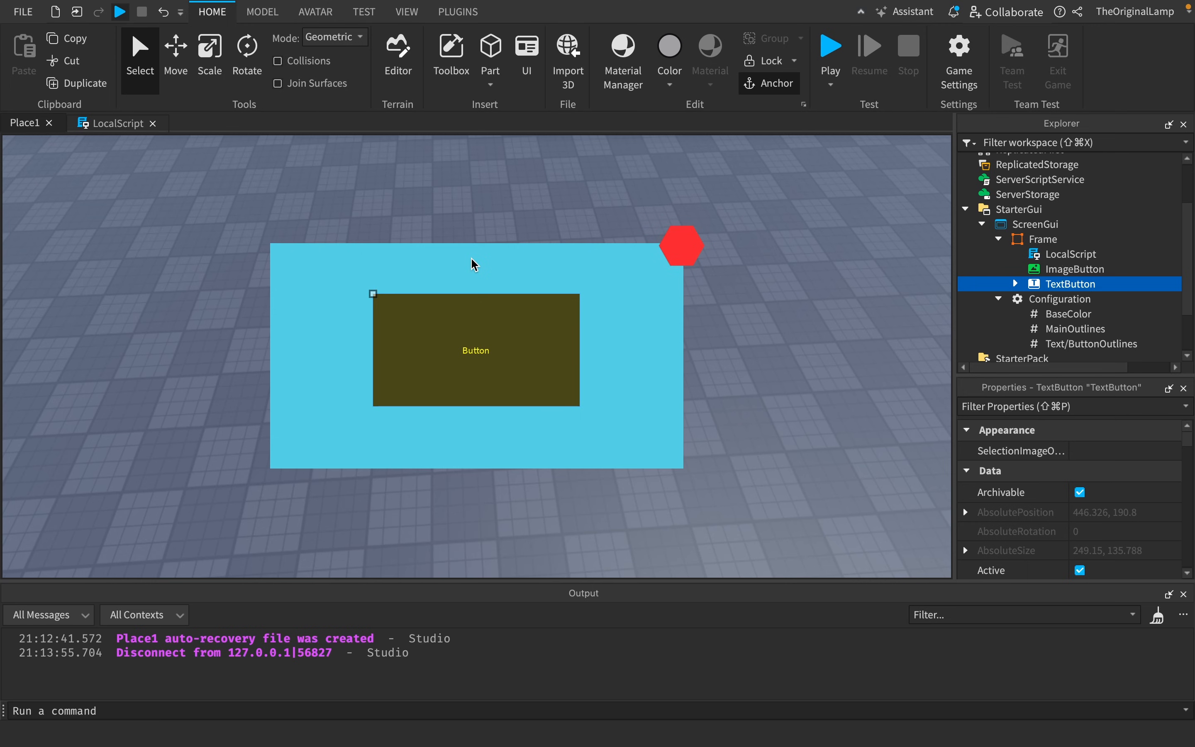
mouse_move(1031, 224)
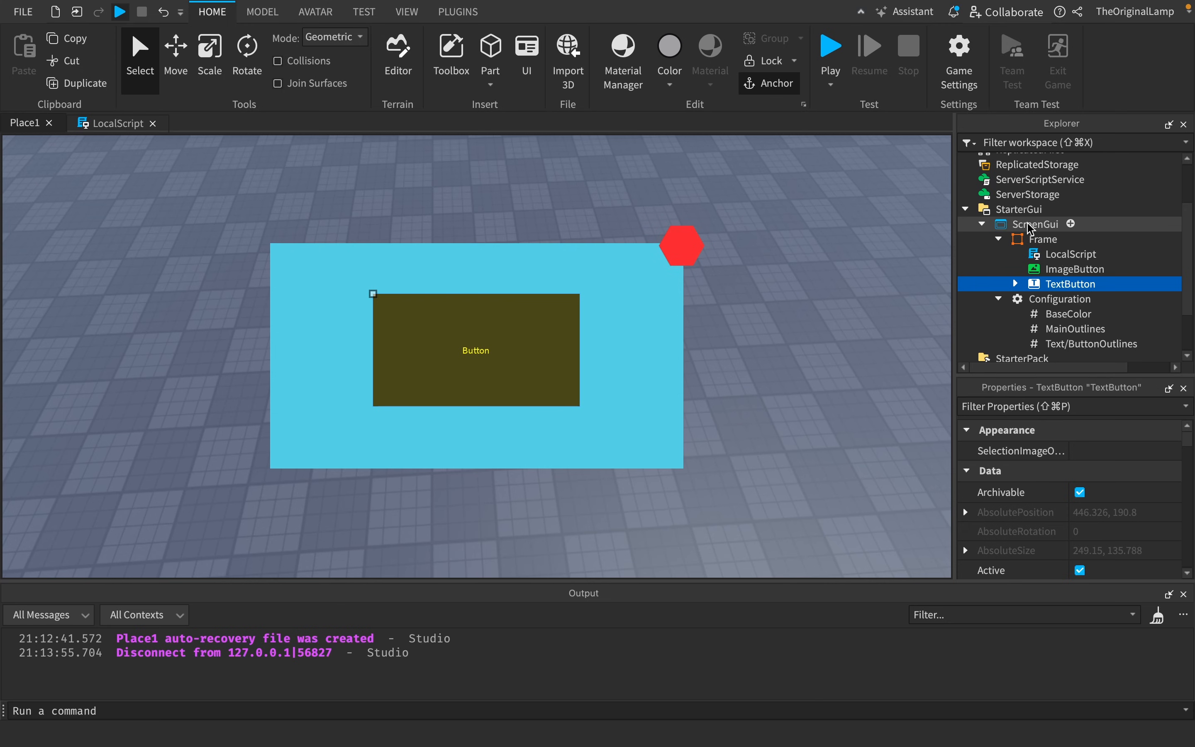
Select ScreenGui, then switch to the other place showing only the star-decal tile.
click(1060, 223)
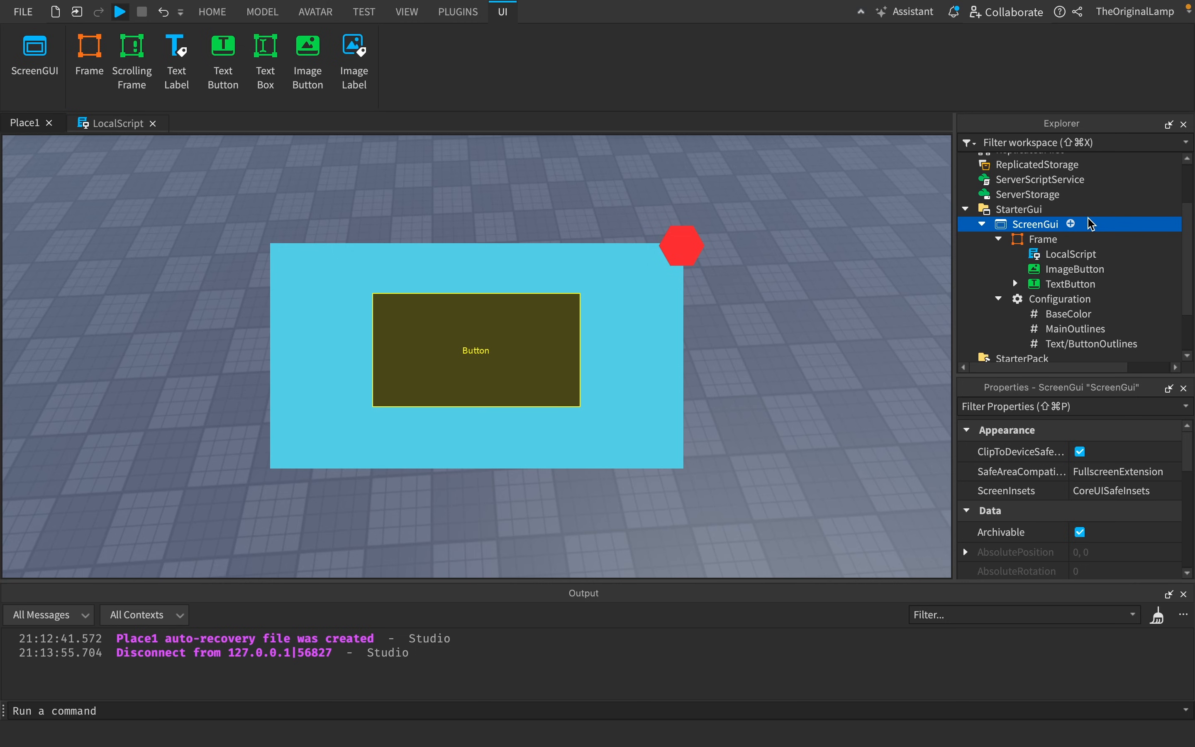
click(211, 12)
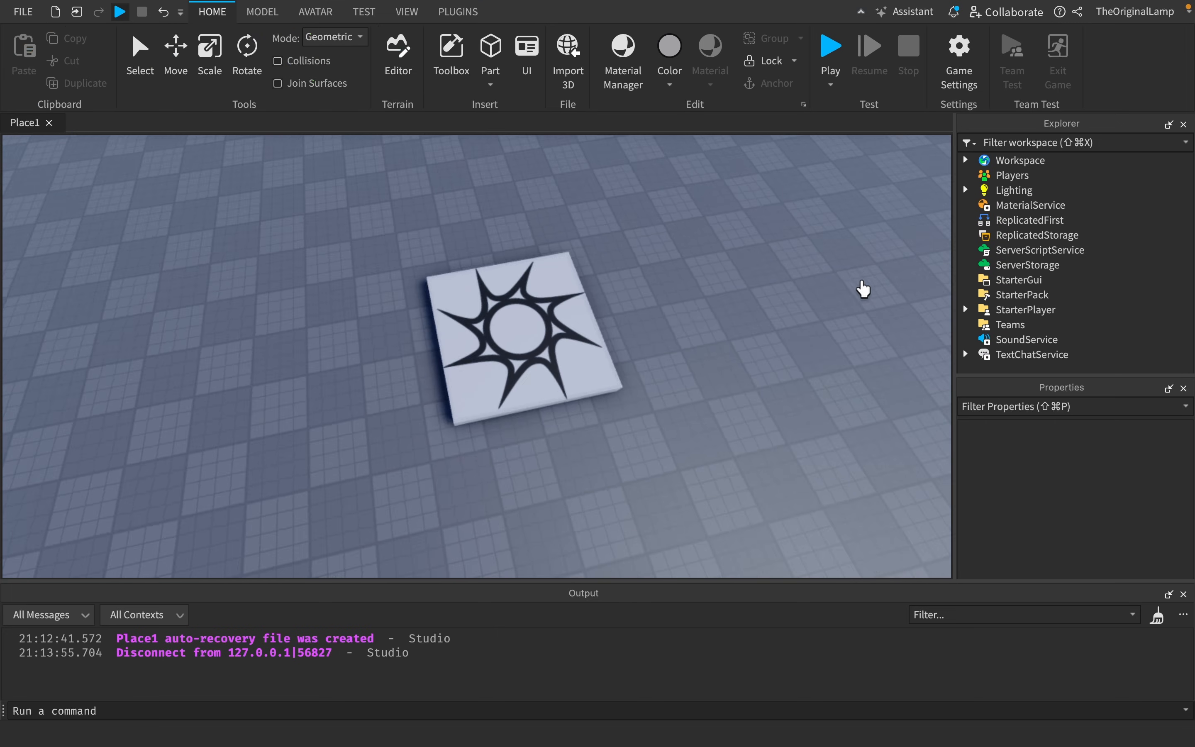